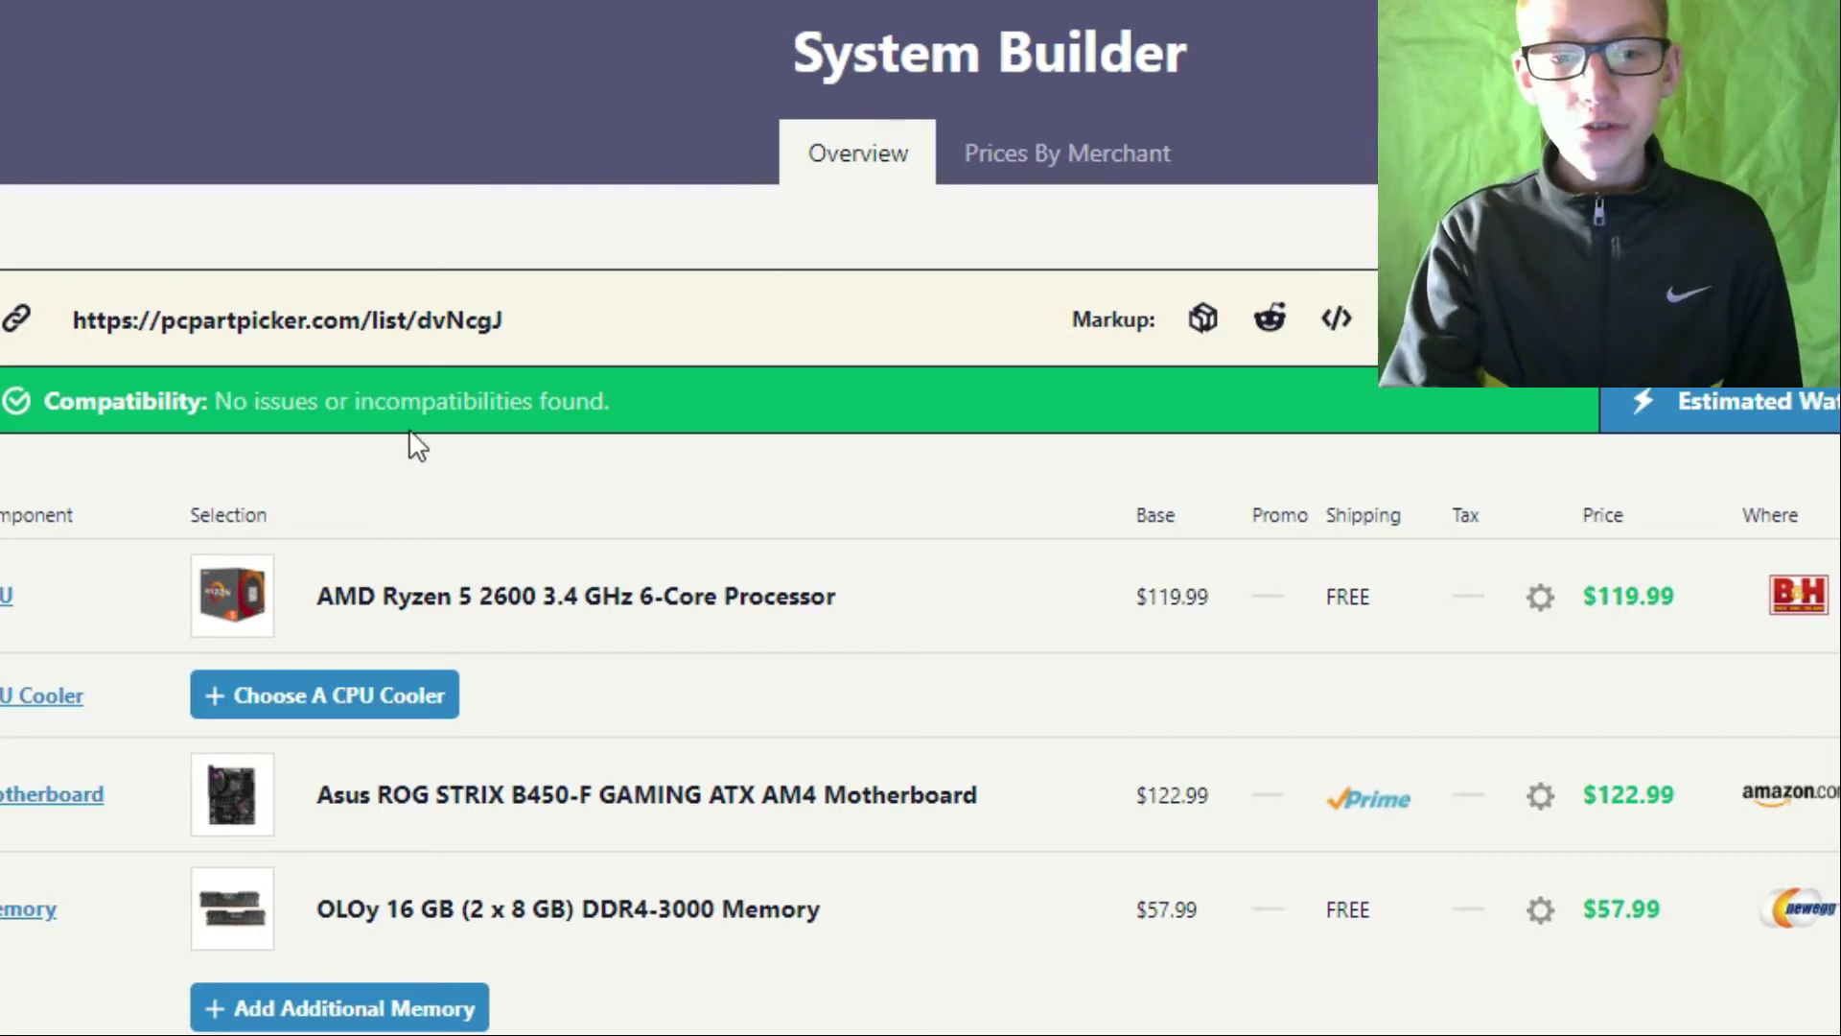
Scroll the build list and open the AMD Ryzen 5 2600 product page.
scroll(down, 3)
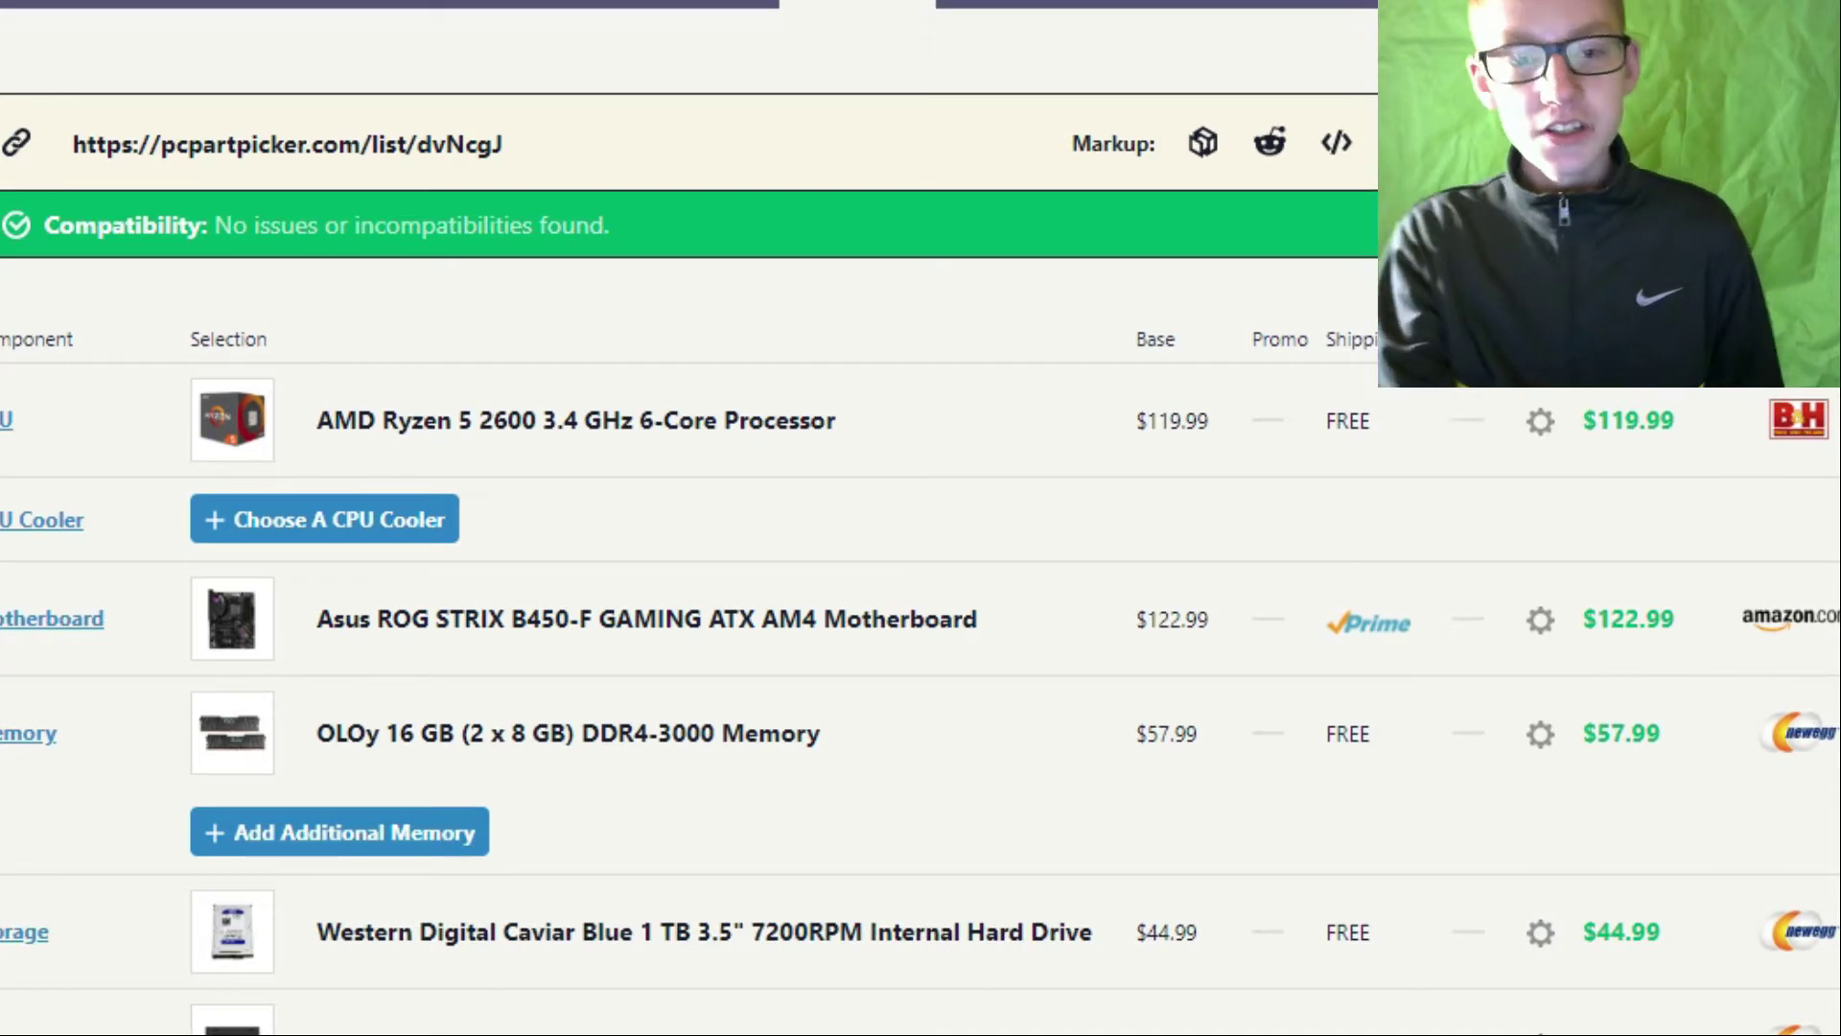
scroll(down, 3)
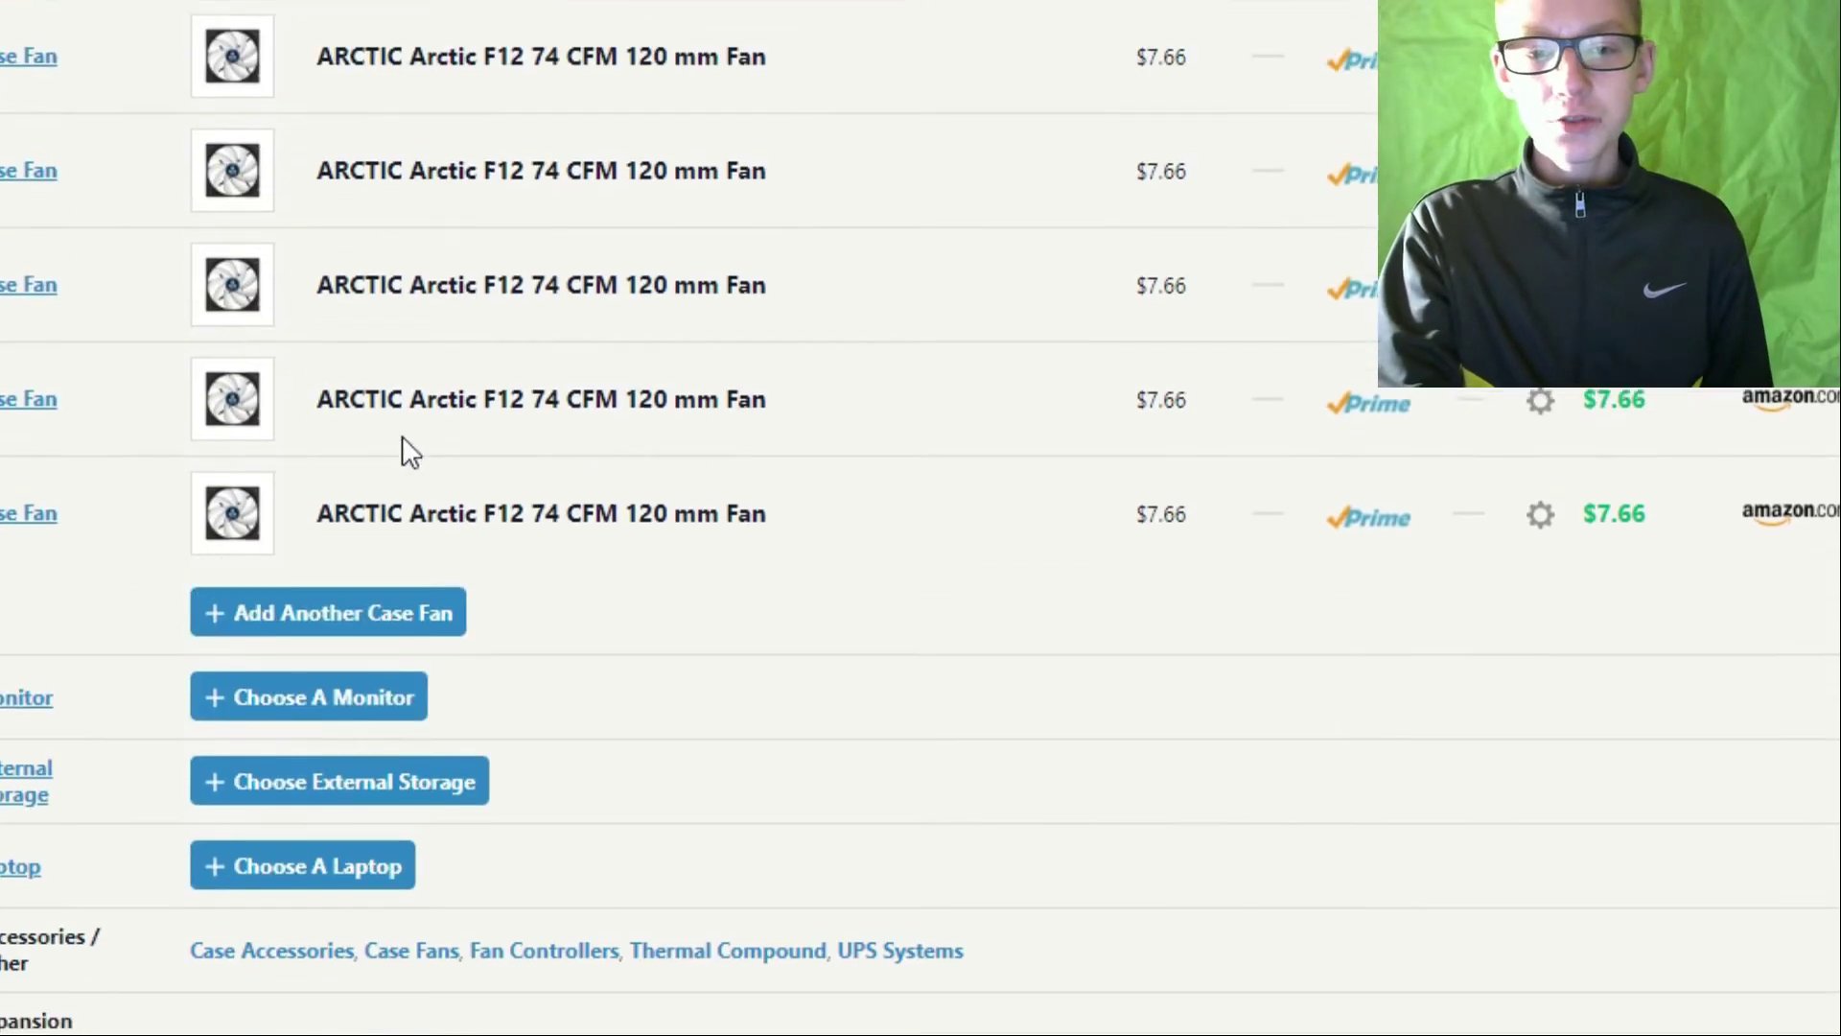
scroll(down, 3)
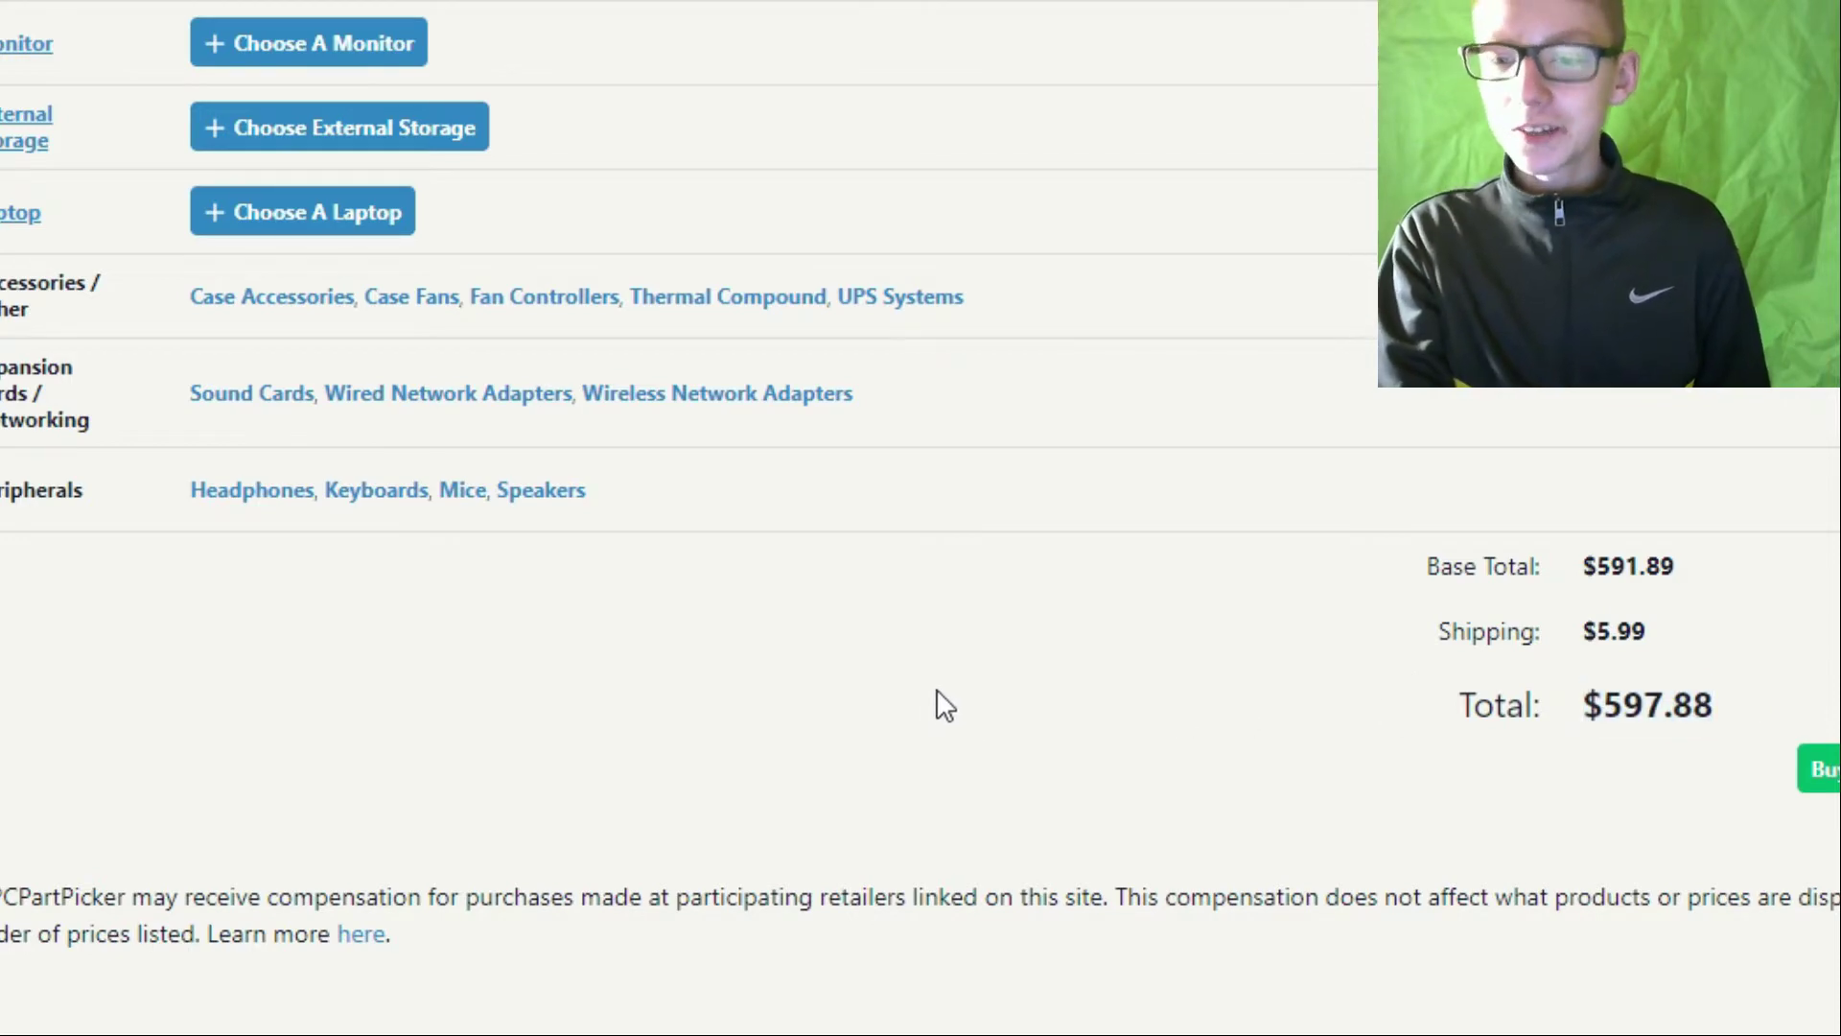
scroll(up, 3)
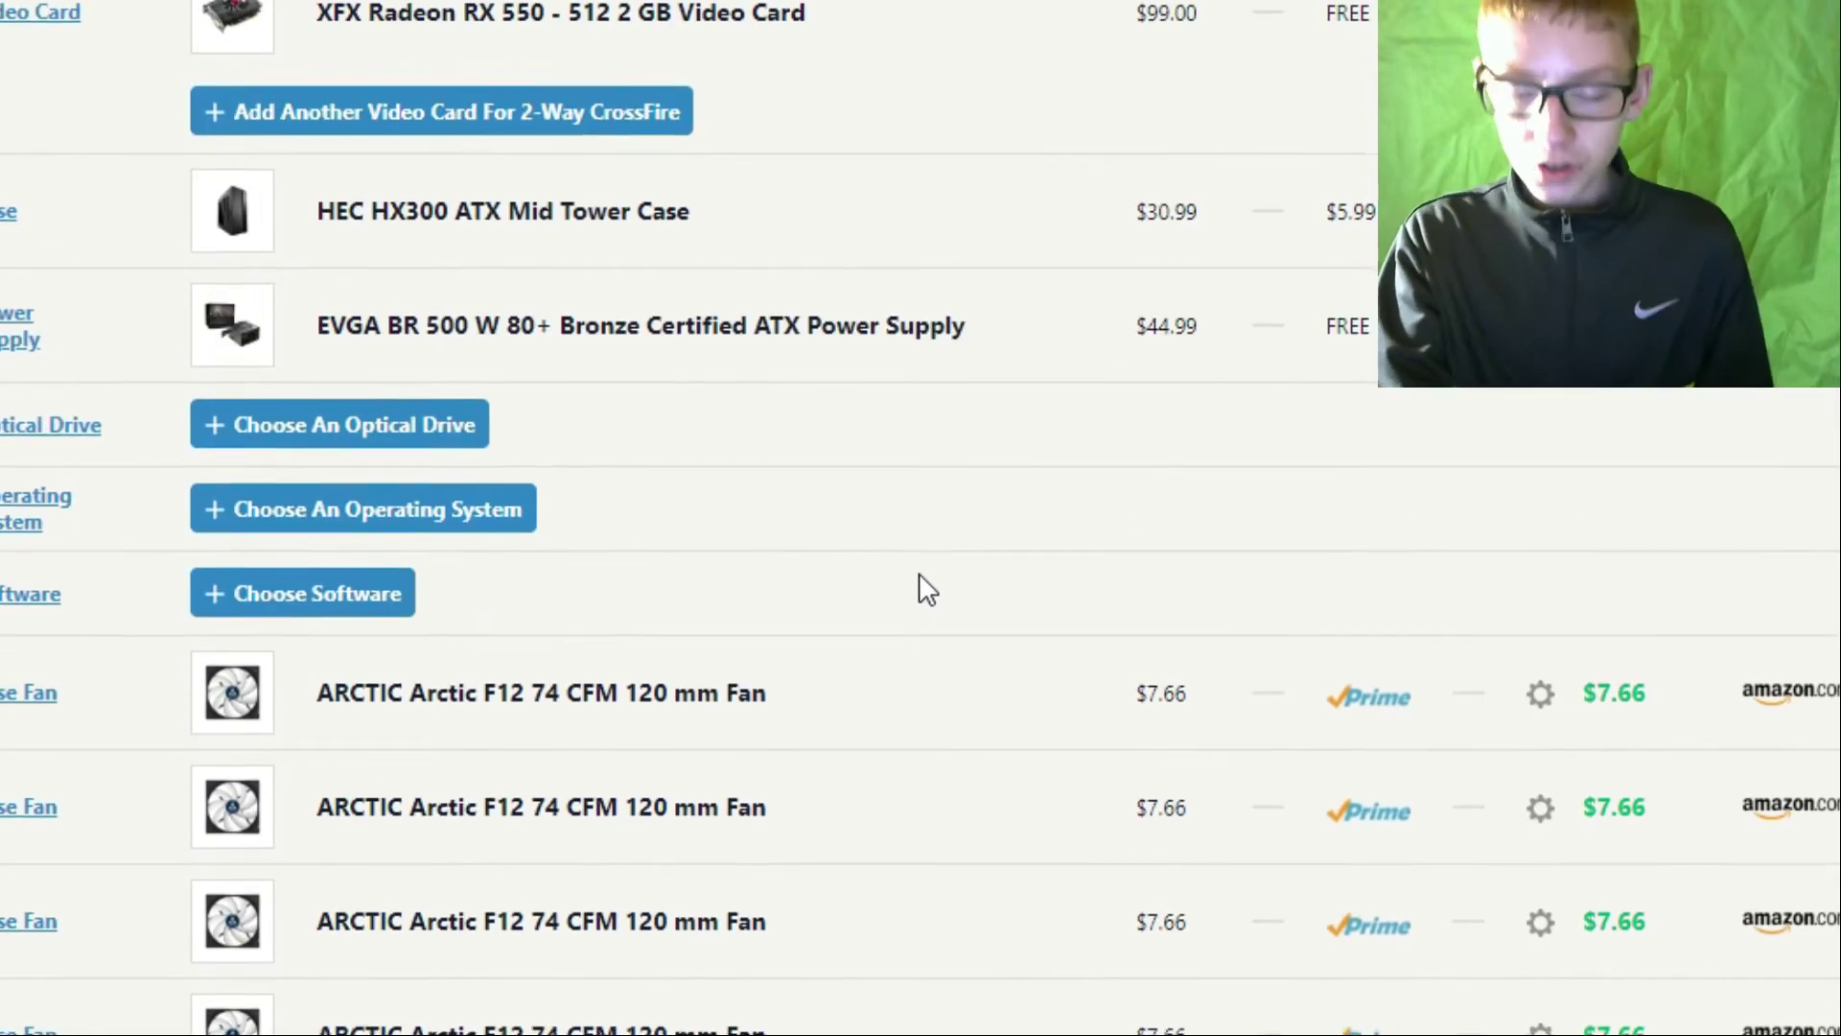
scroll(down, 3)
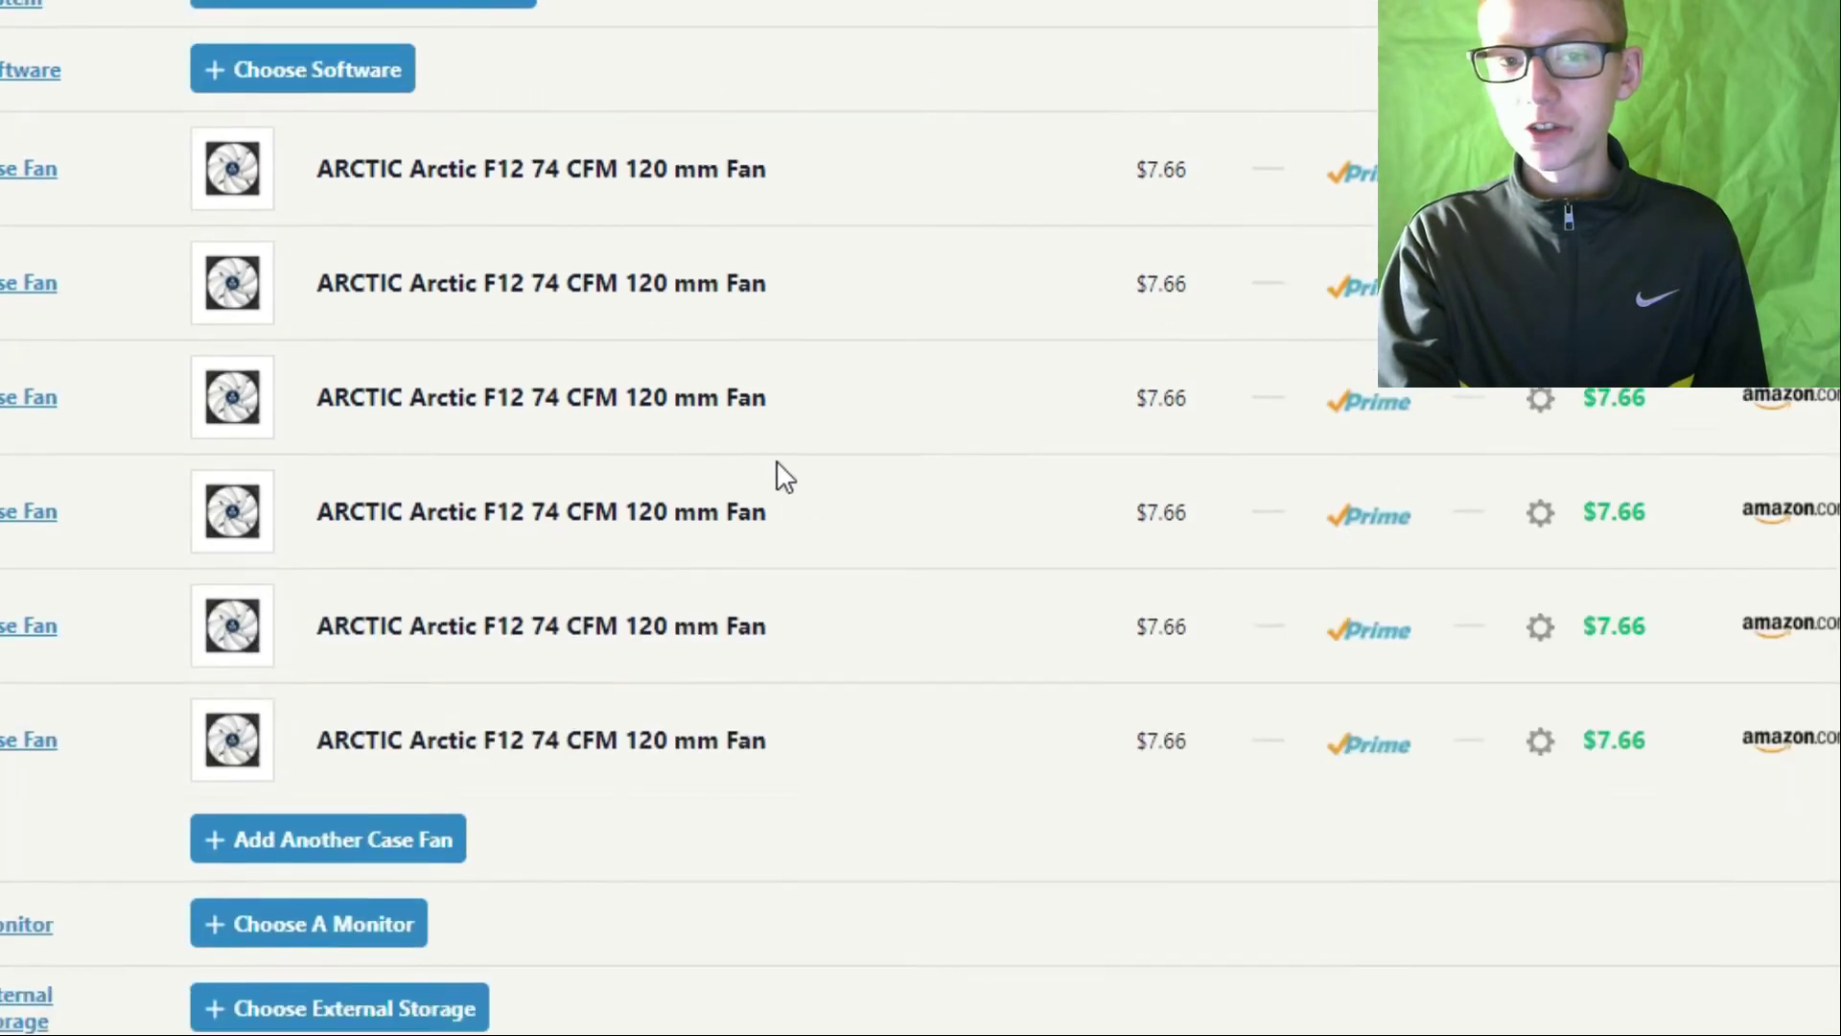
scroll(up, 3)
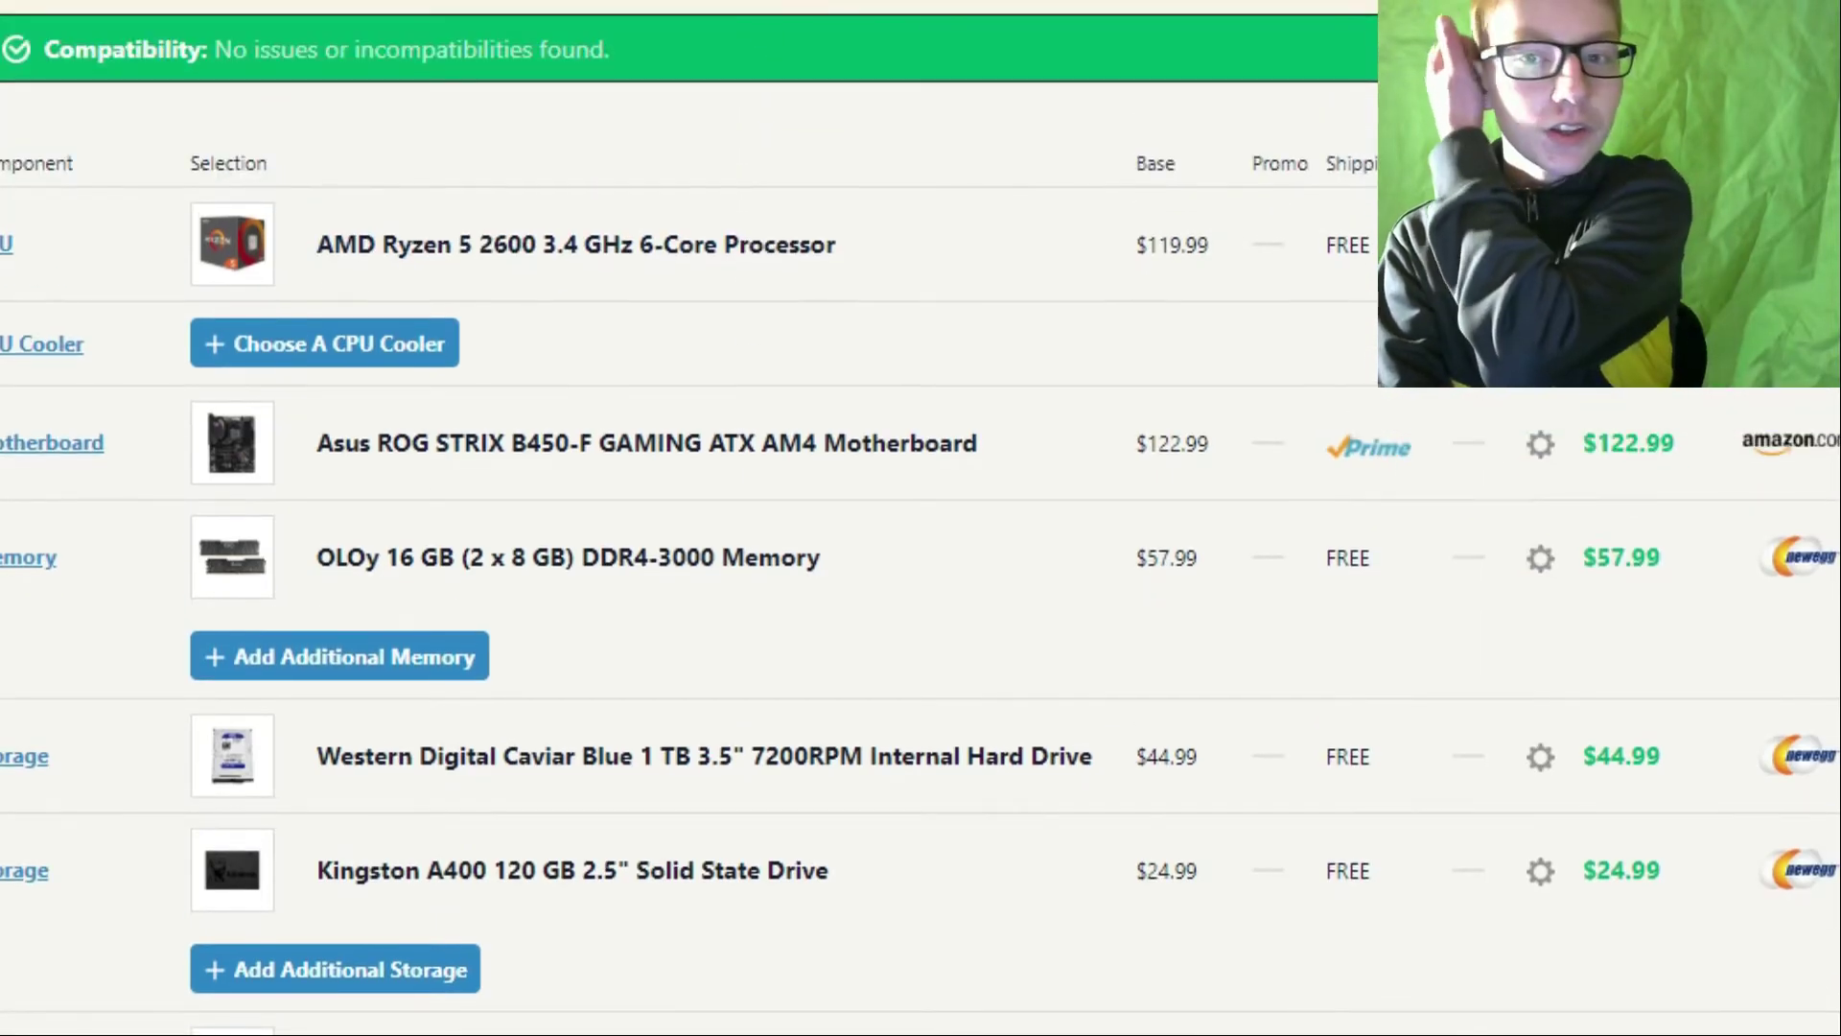
scroll(down, 3)
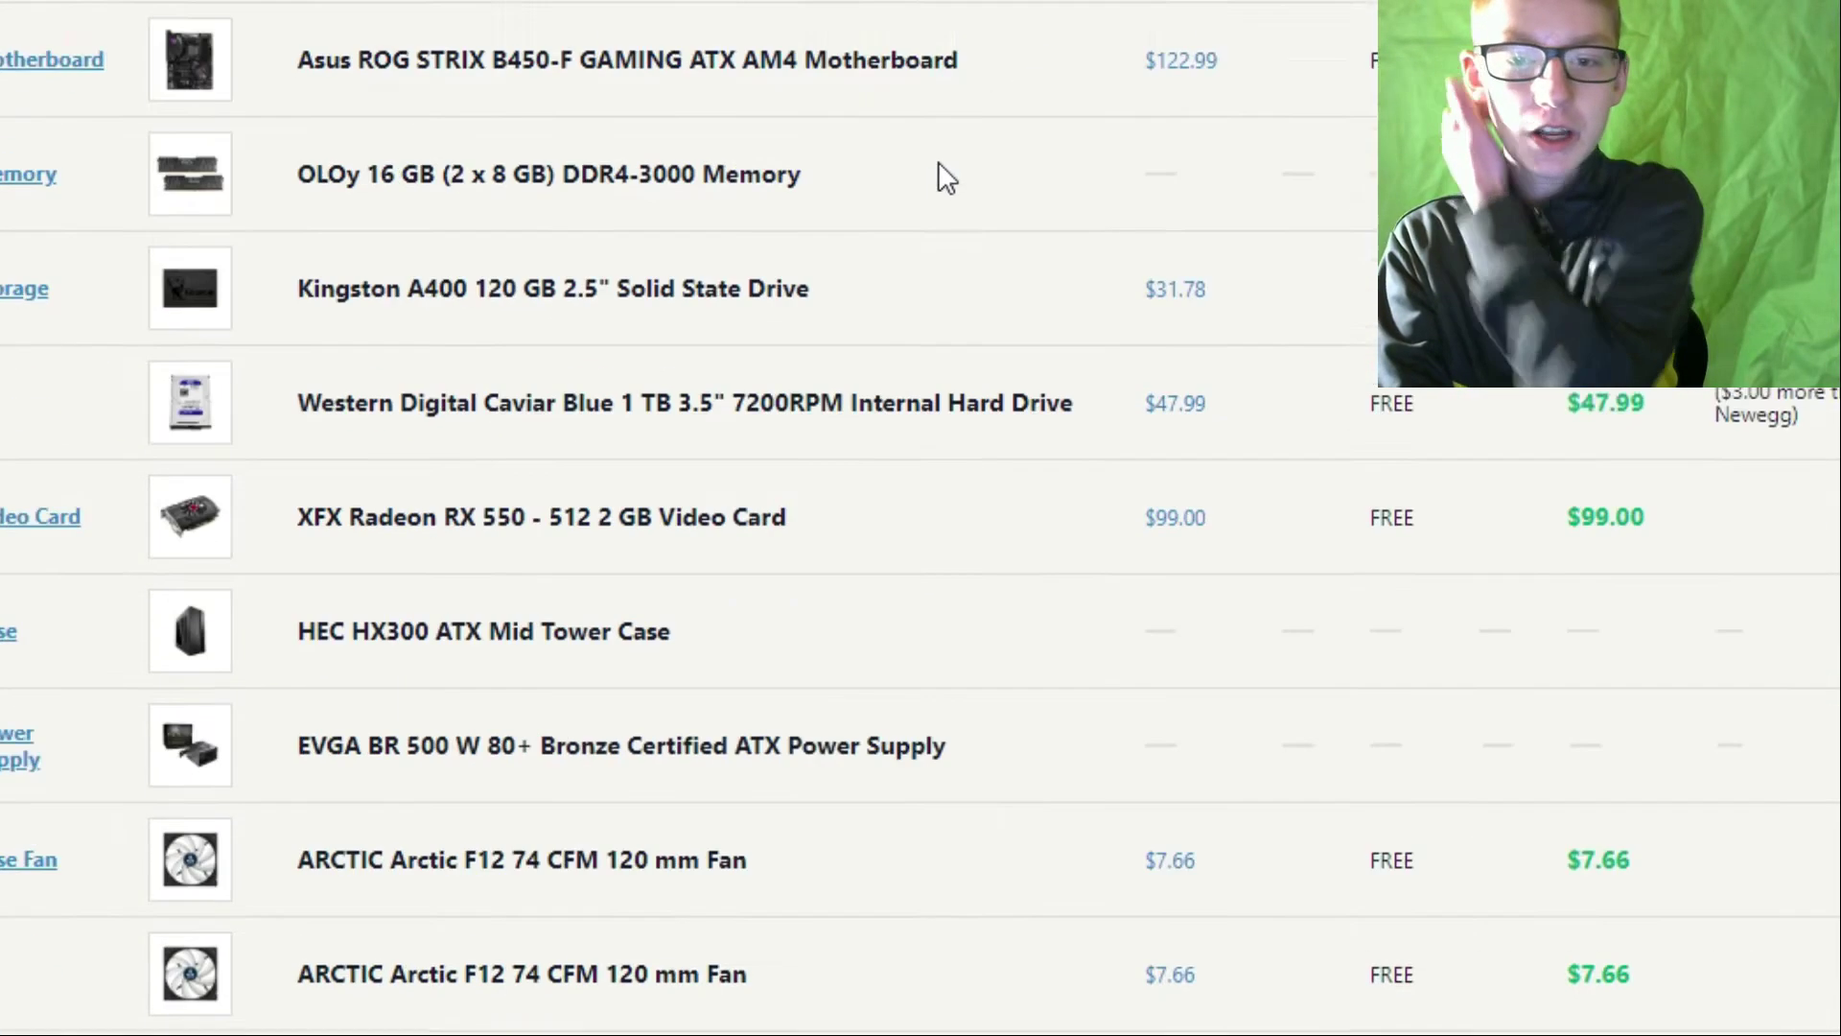
scroll(down, 3)
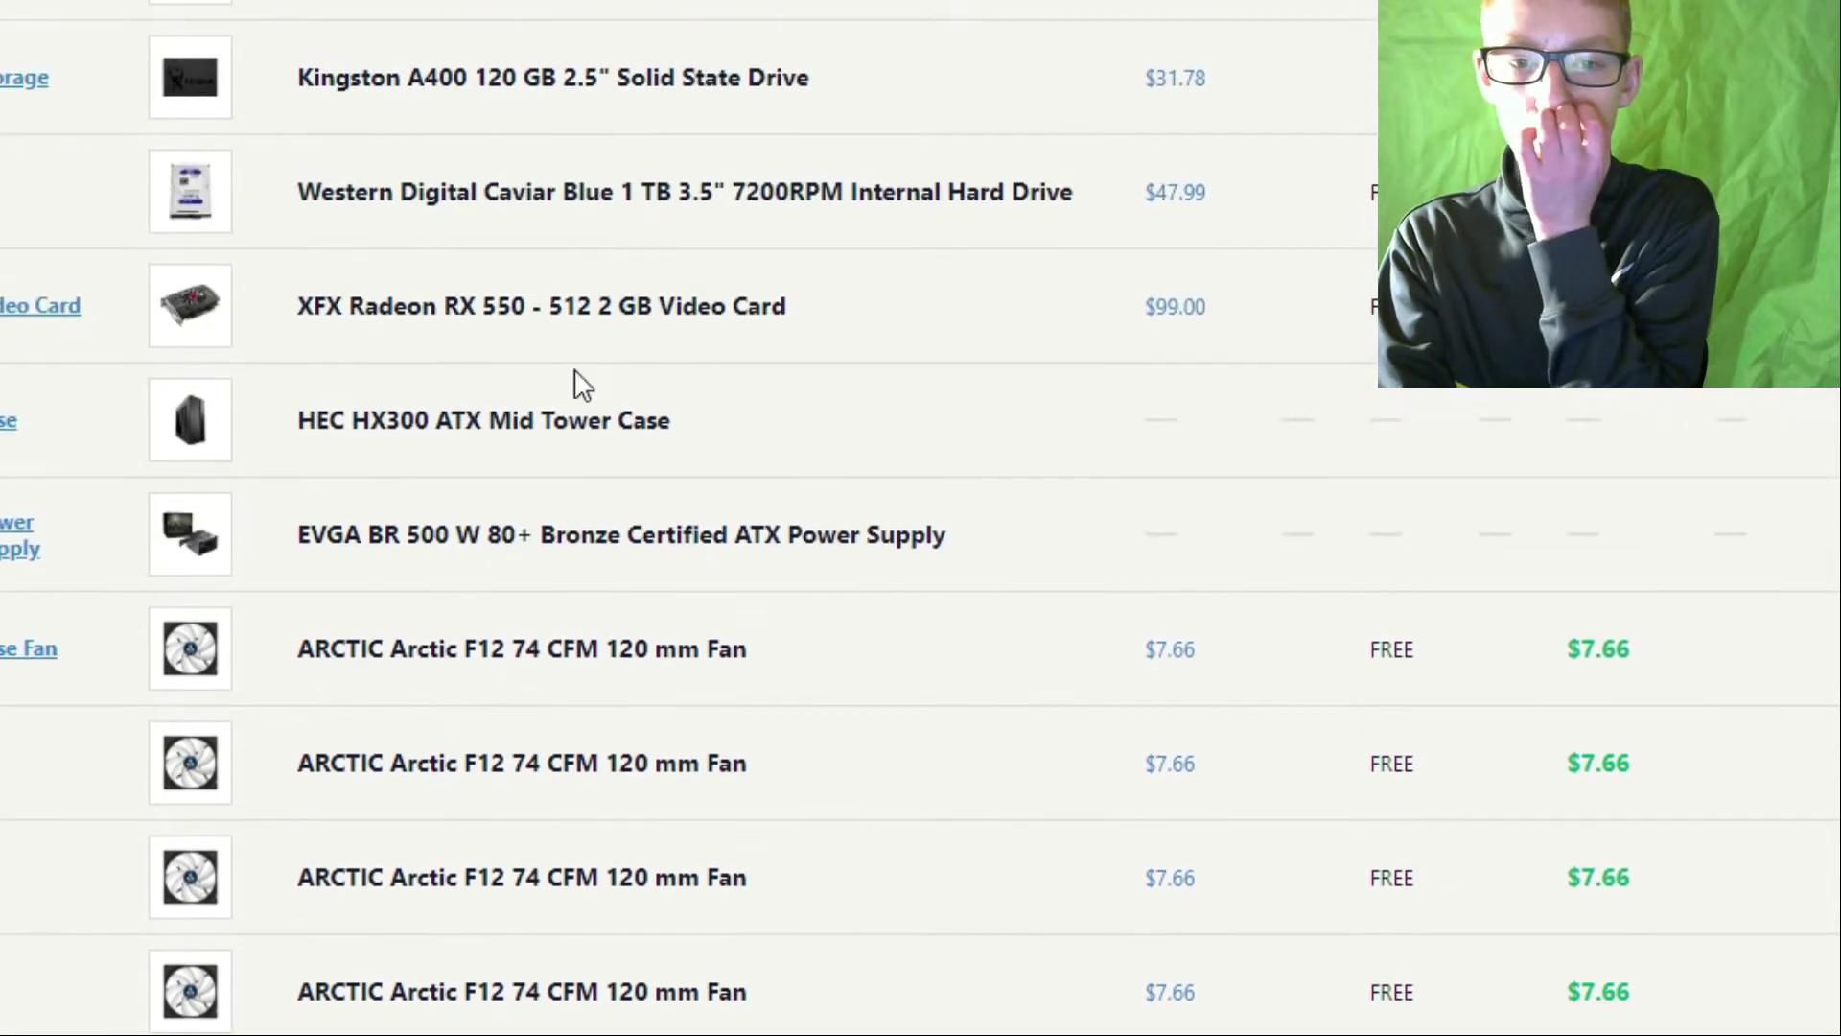
scroll(up, 3)
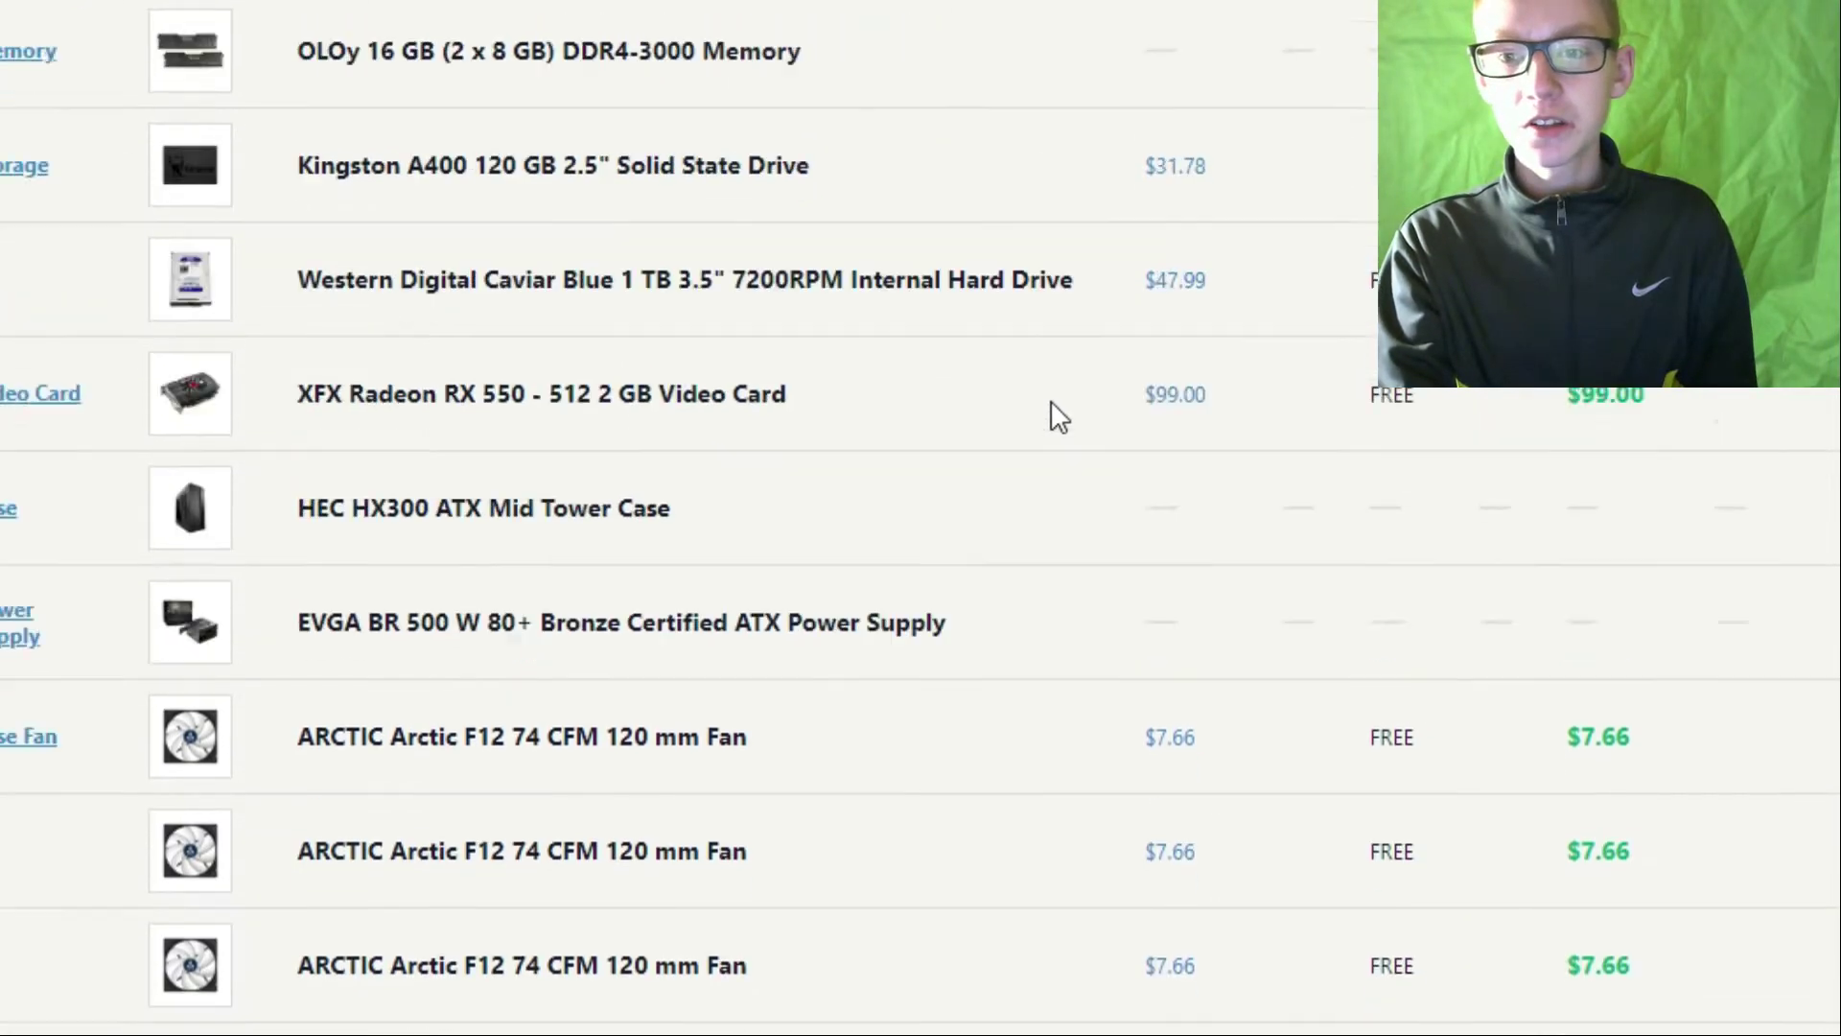
scroll(up, 3)
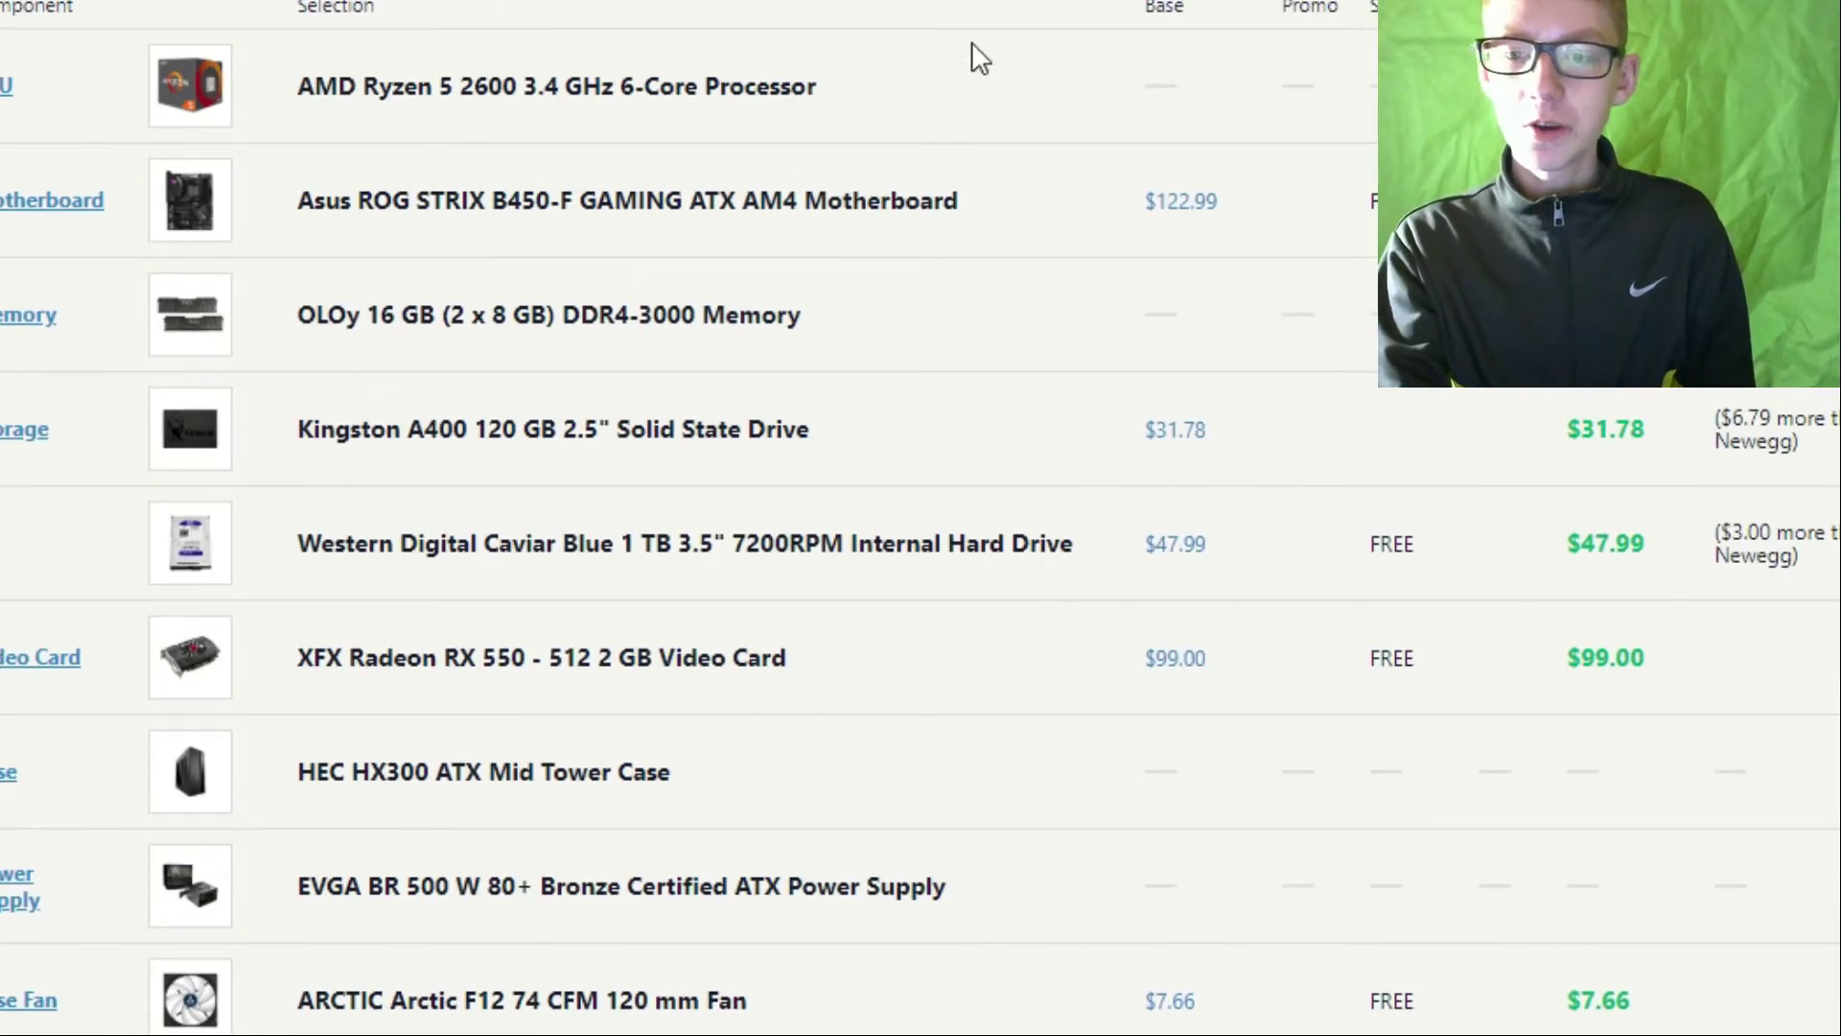
scroll(up, 3)
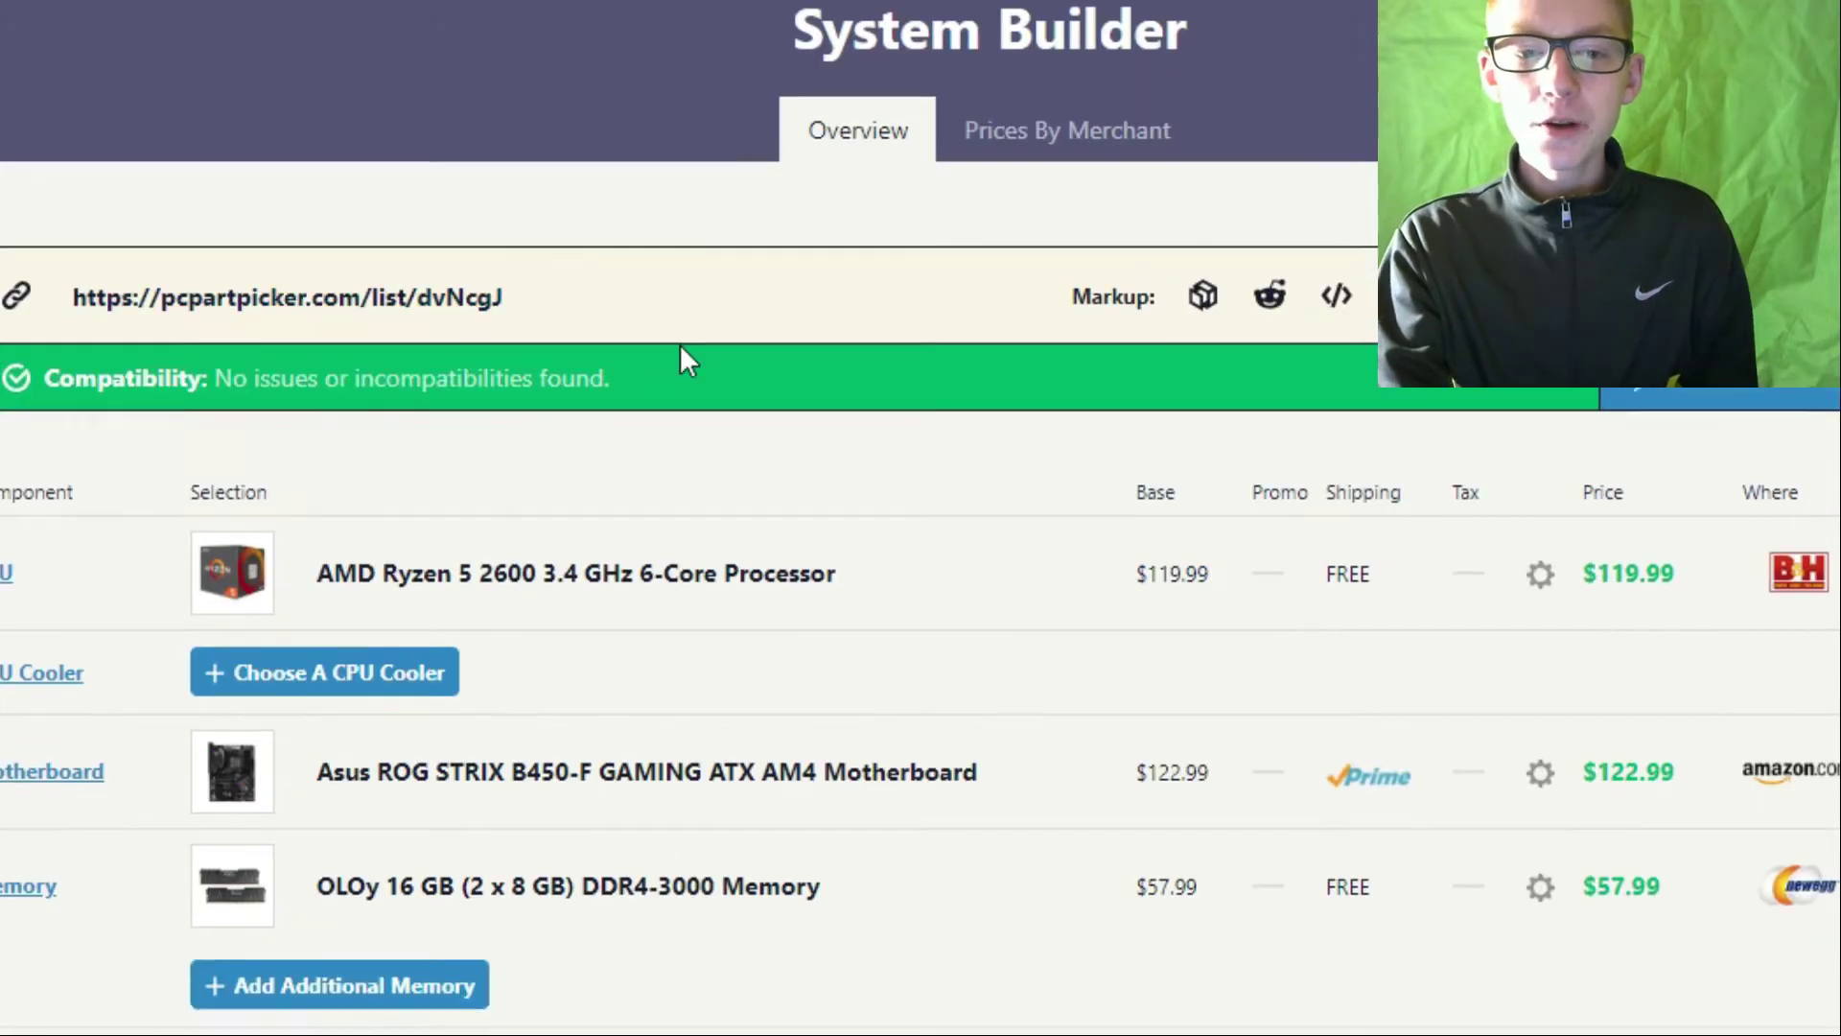
scroll(down, 3)
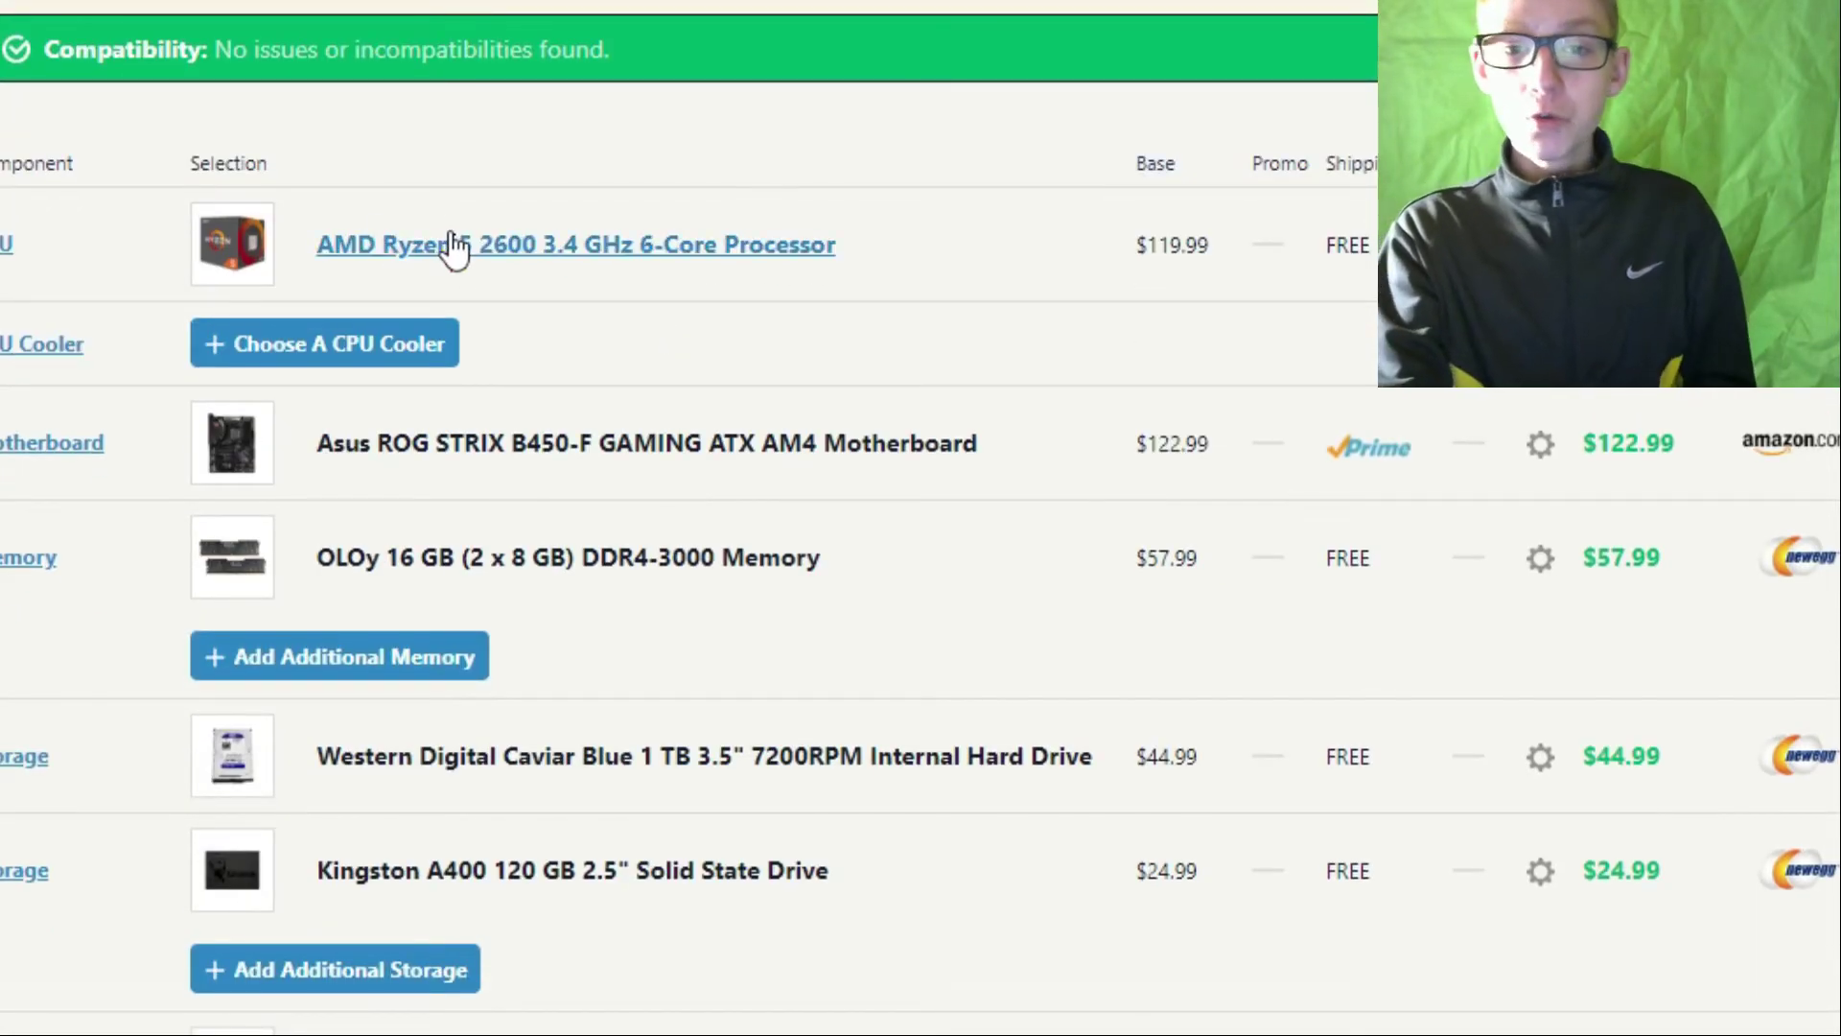
click(476, 244)
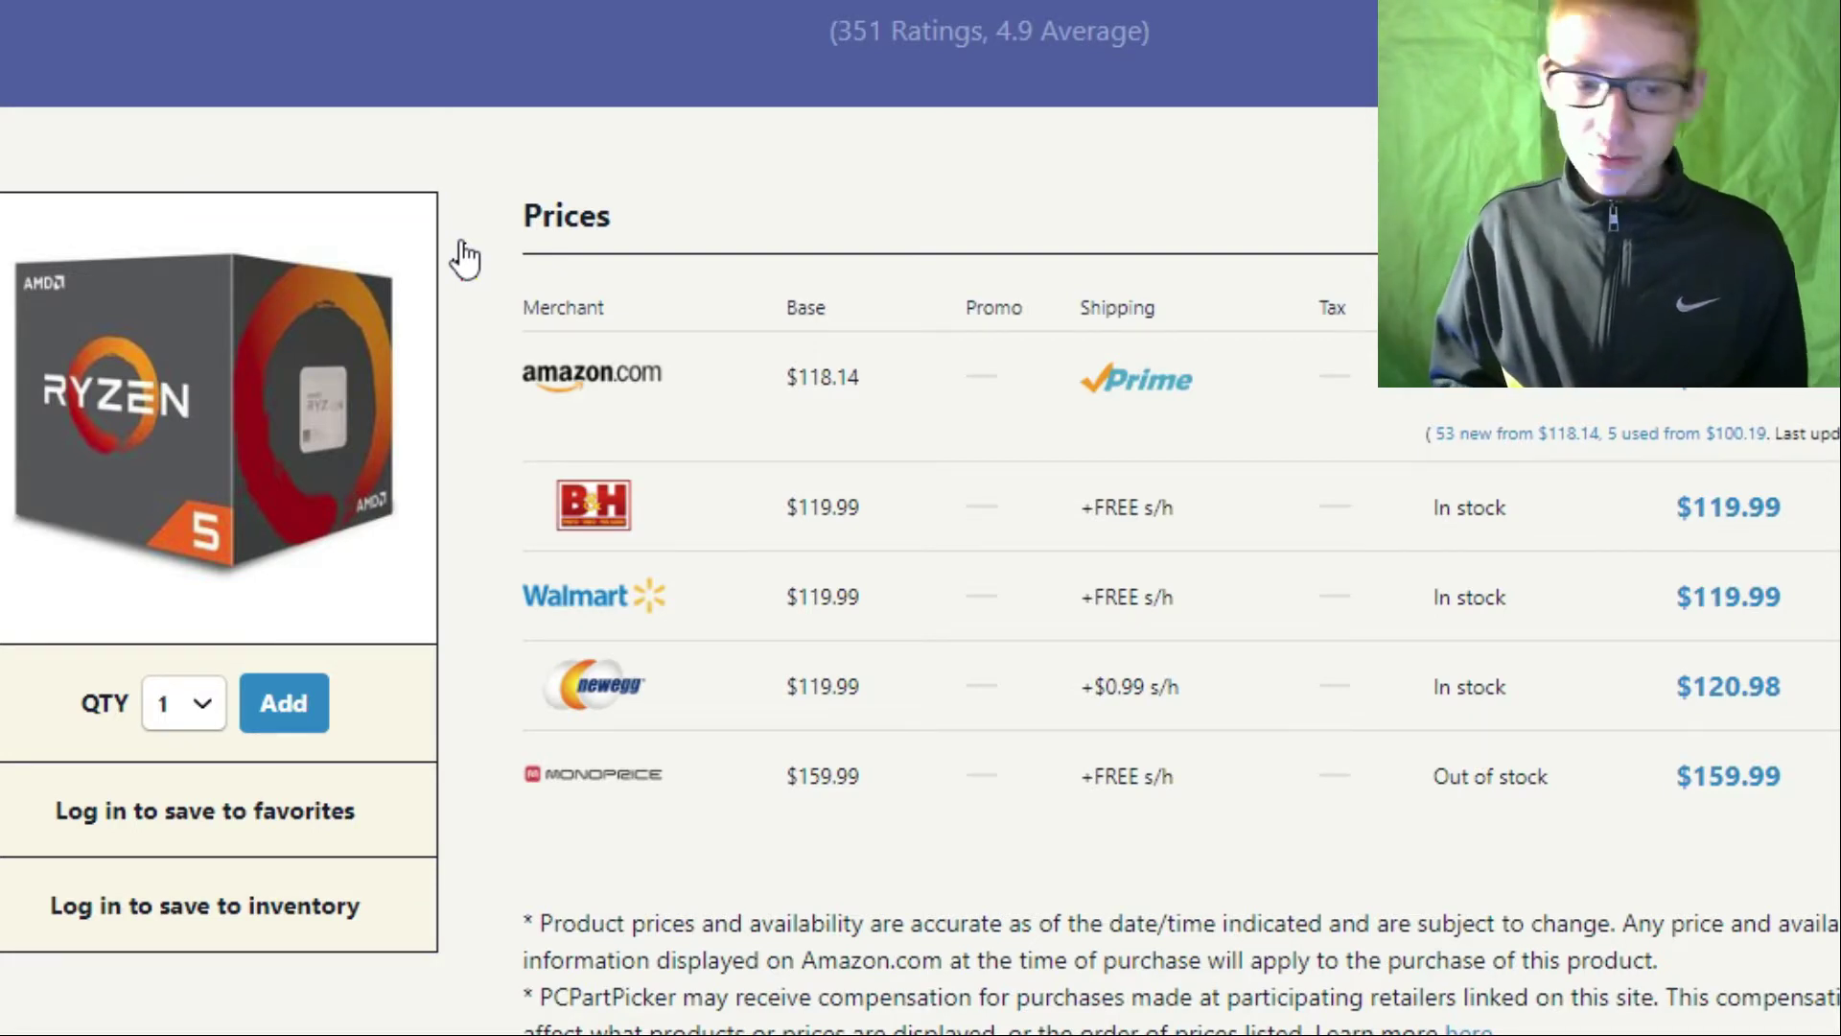
Review the Ryzen 5 2600 page, then enlarge the first motherboard photo.
scroll(down, 3)
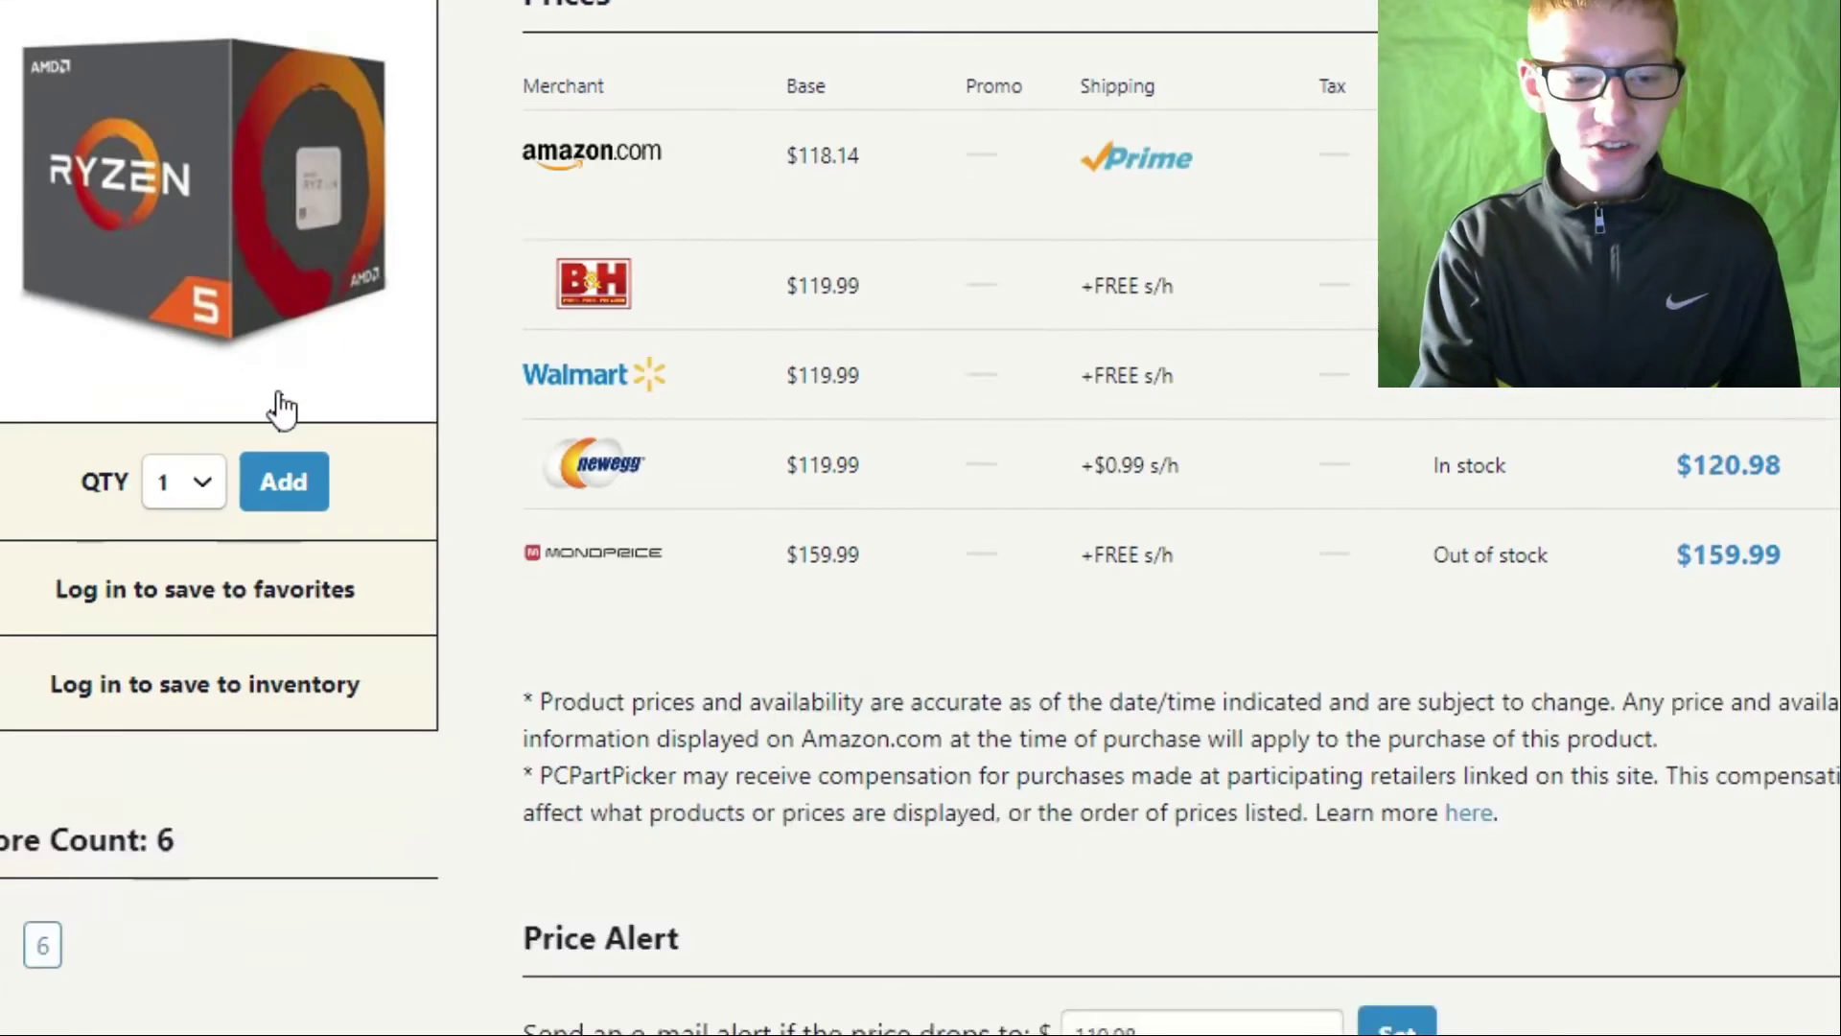
scroll(down, 3)
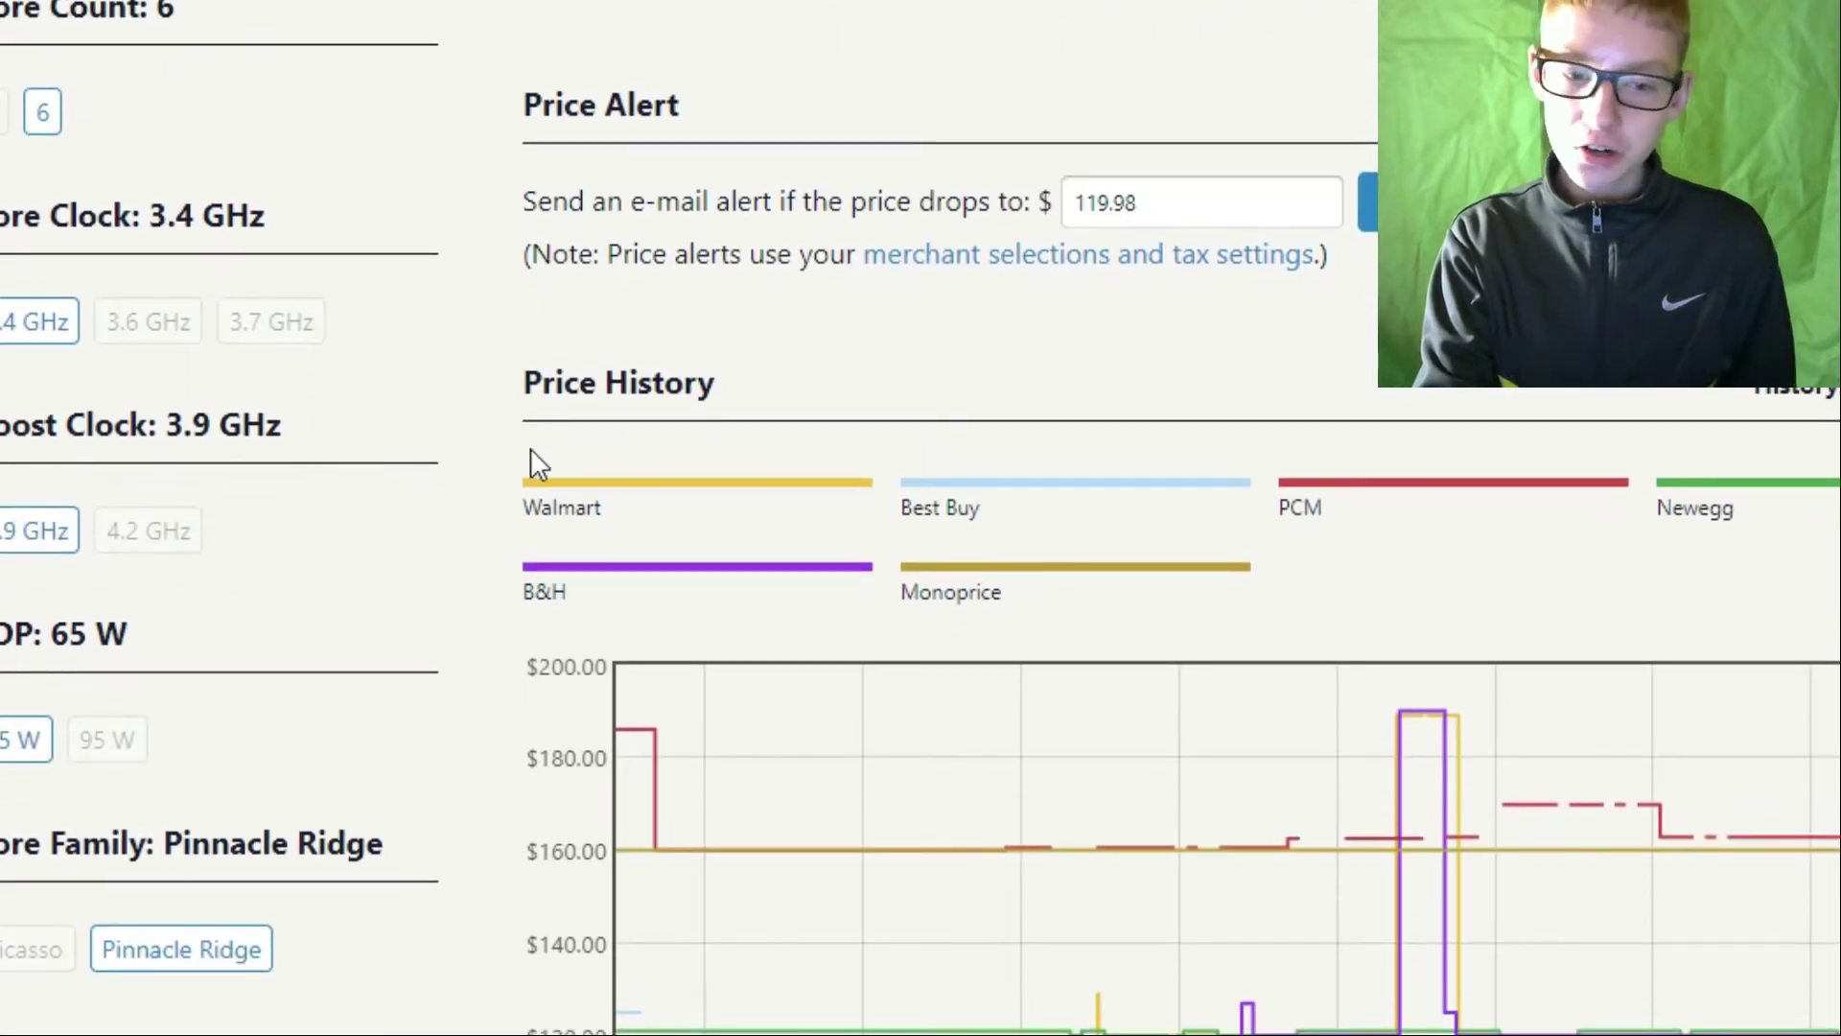
scroll(down, 3)
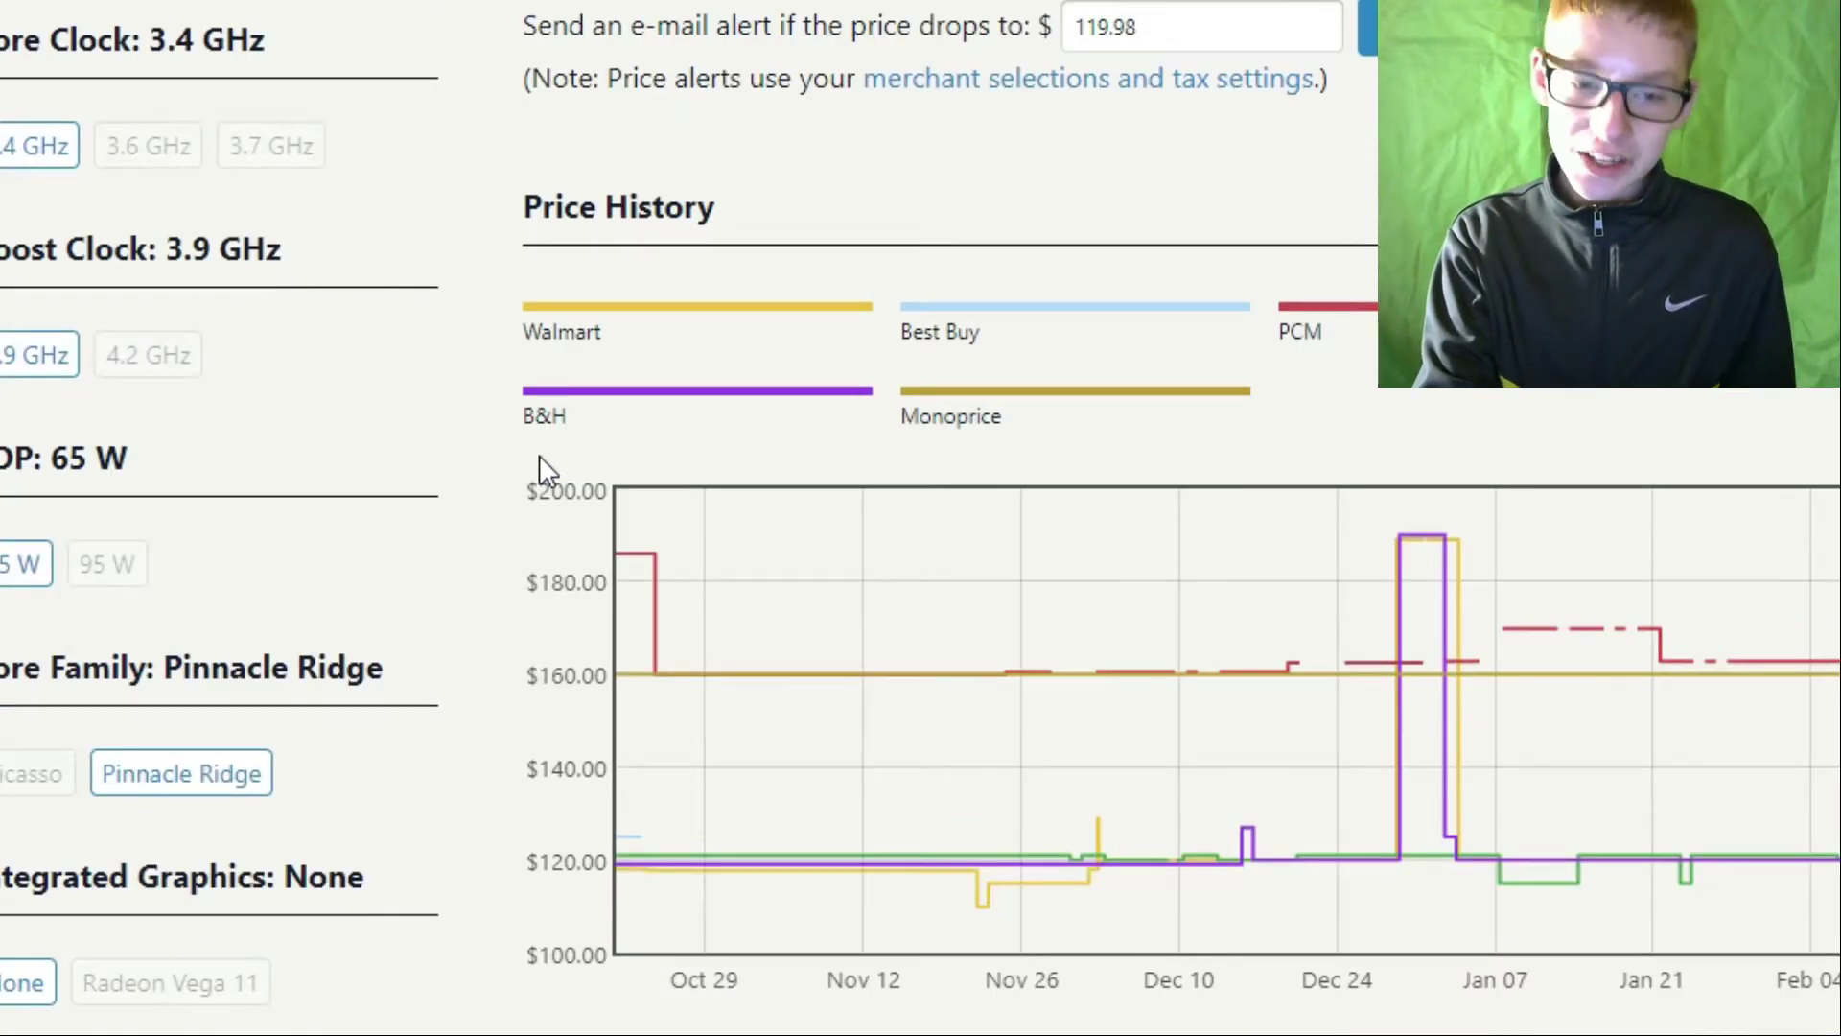
scroll(down, 3)
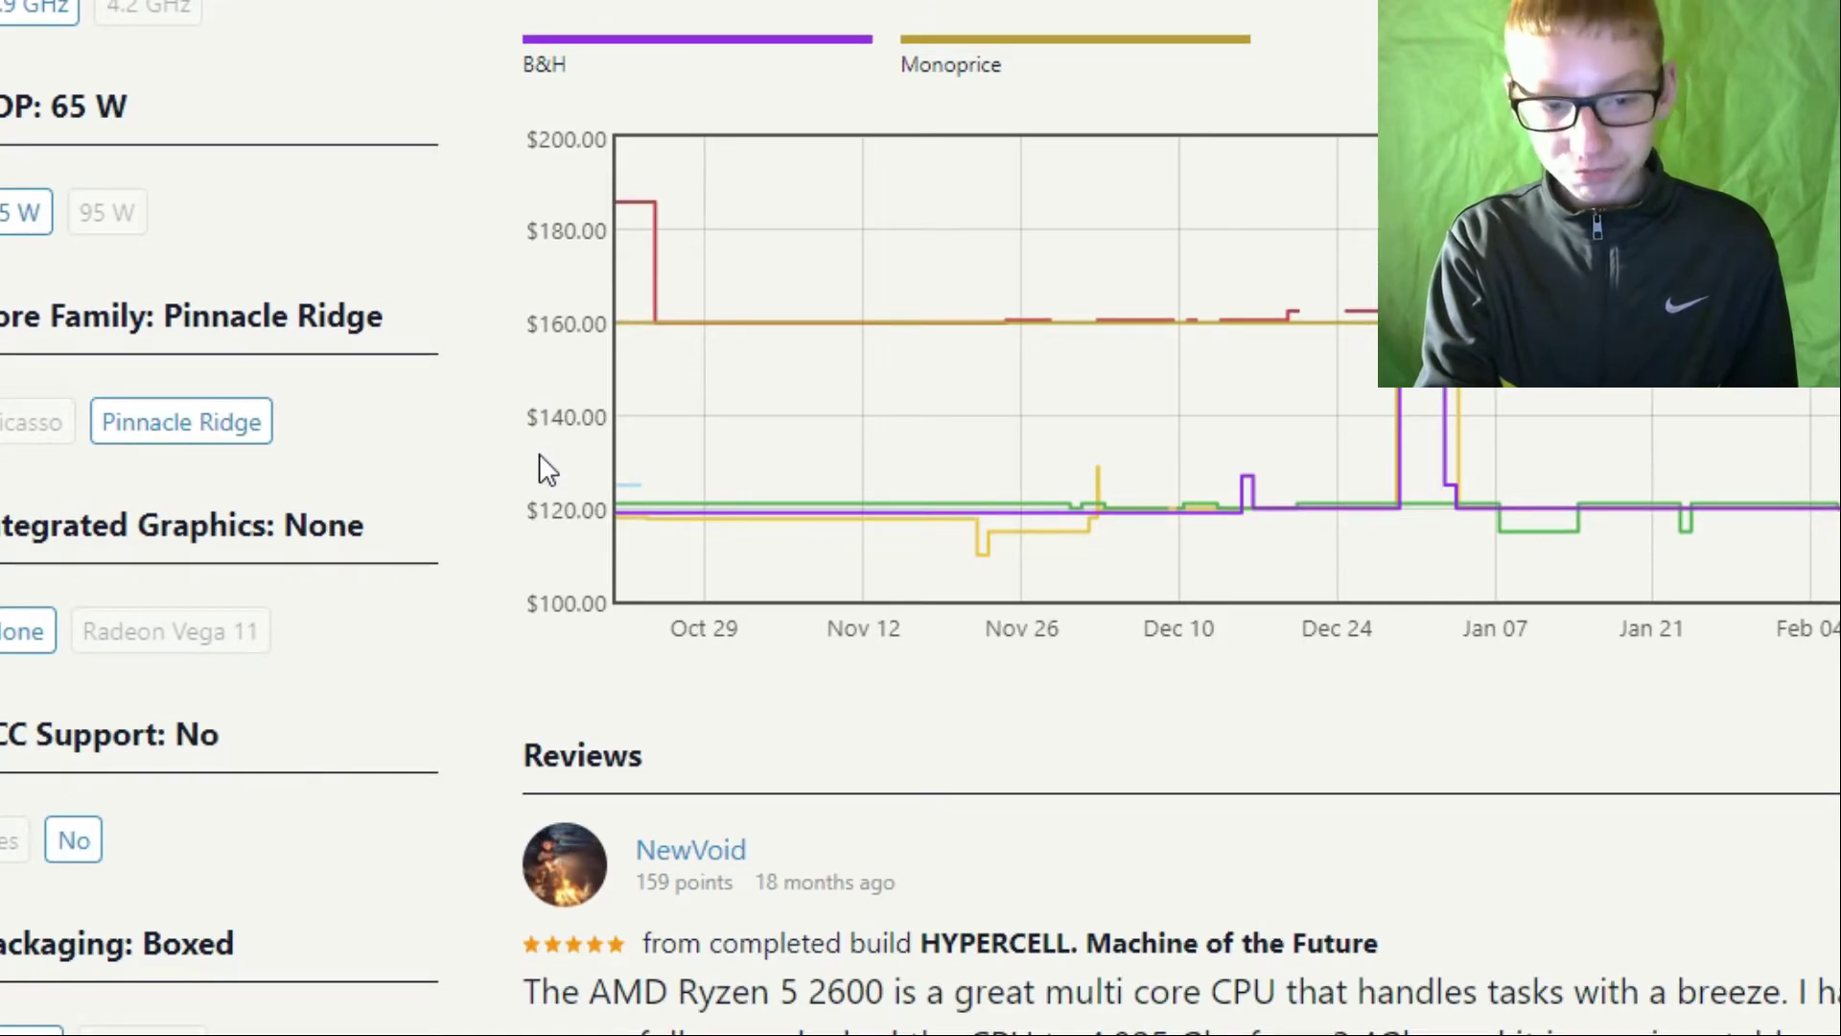
scroll(up, 3)
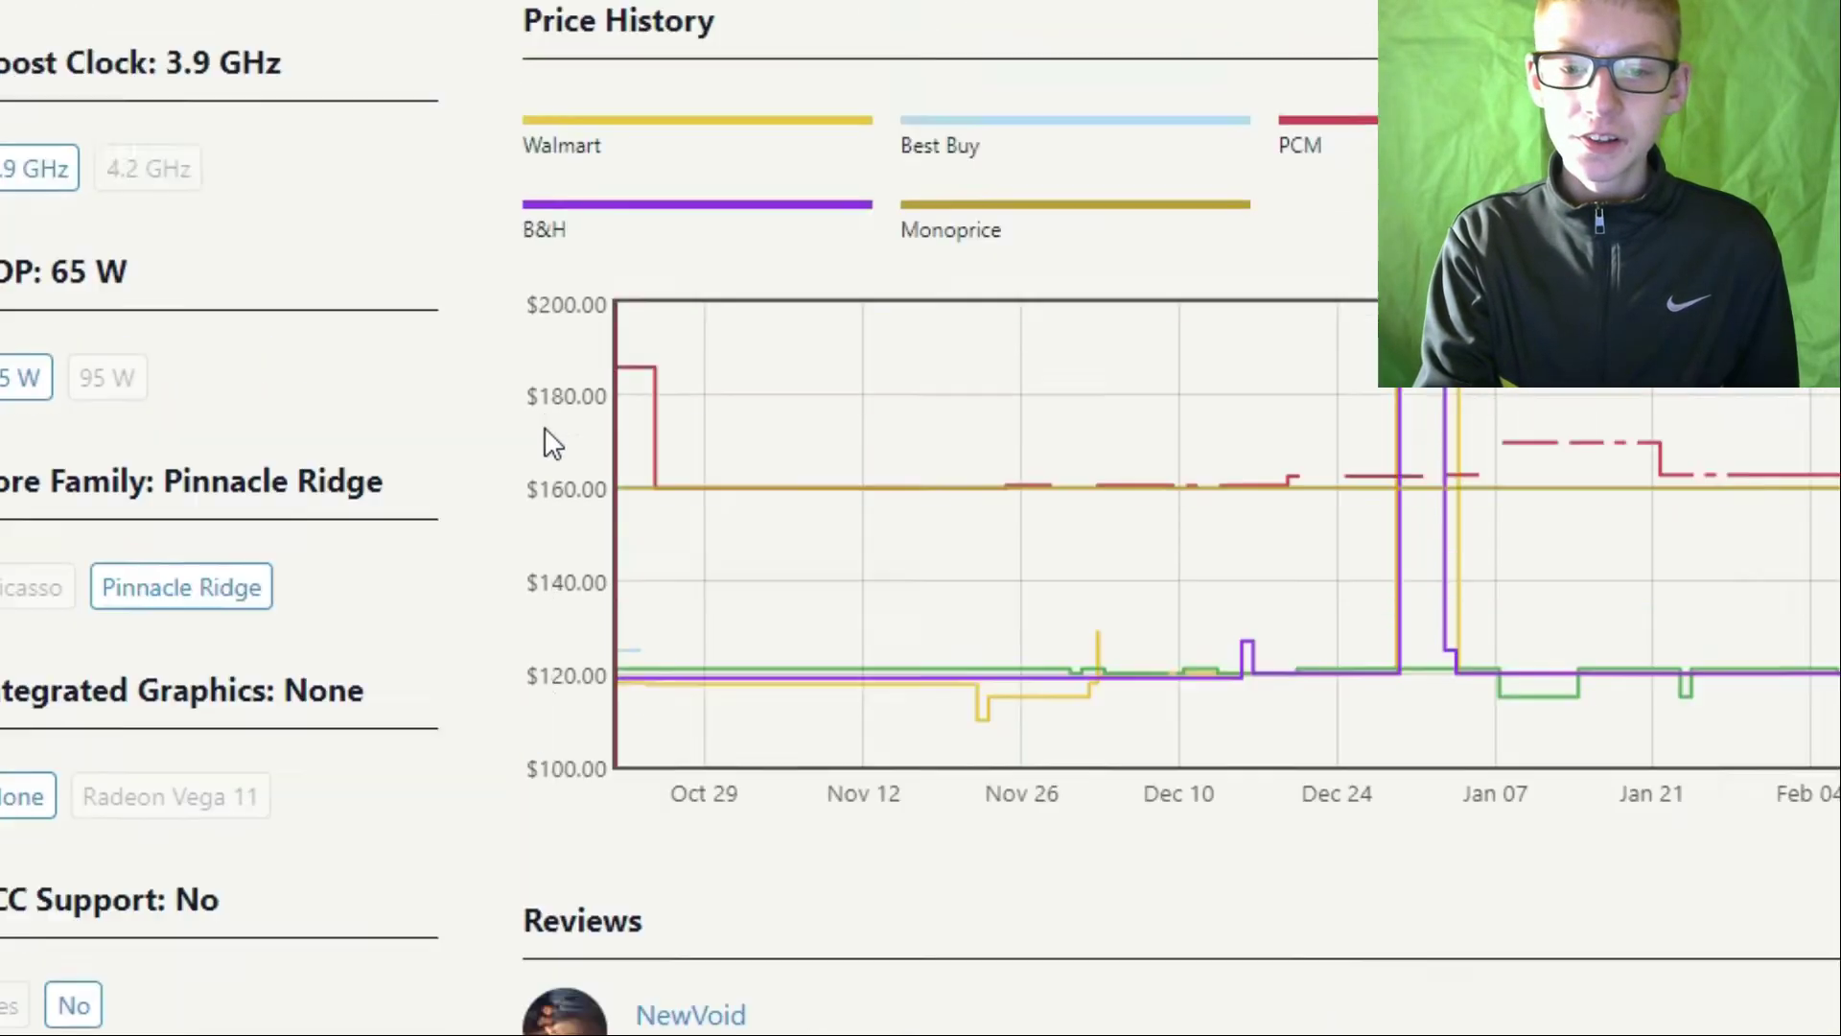
scroll(up, 3)
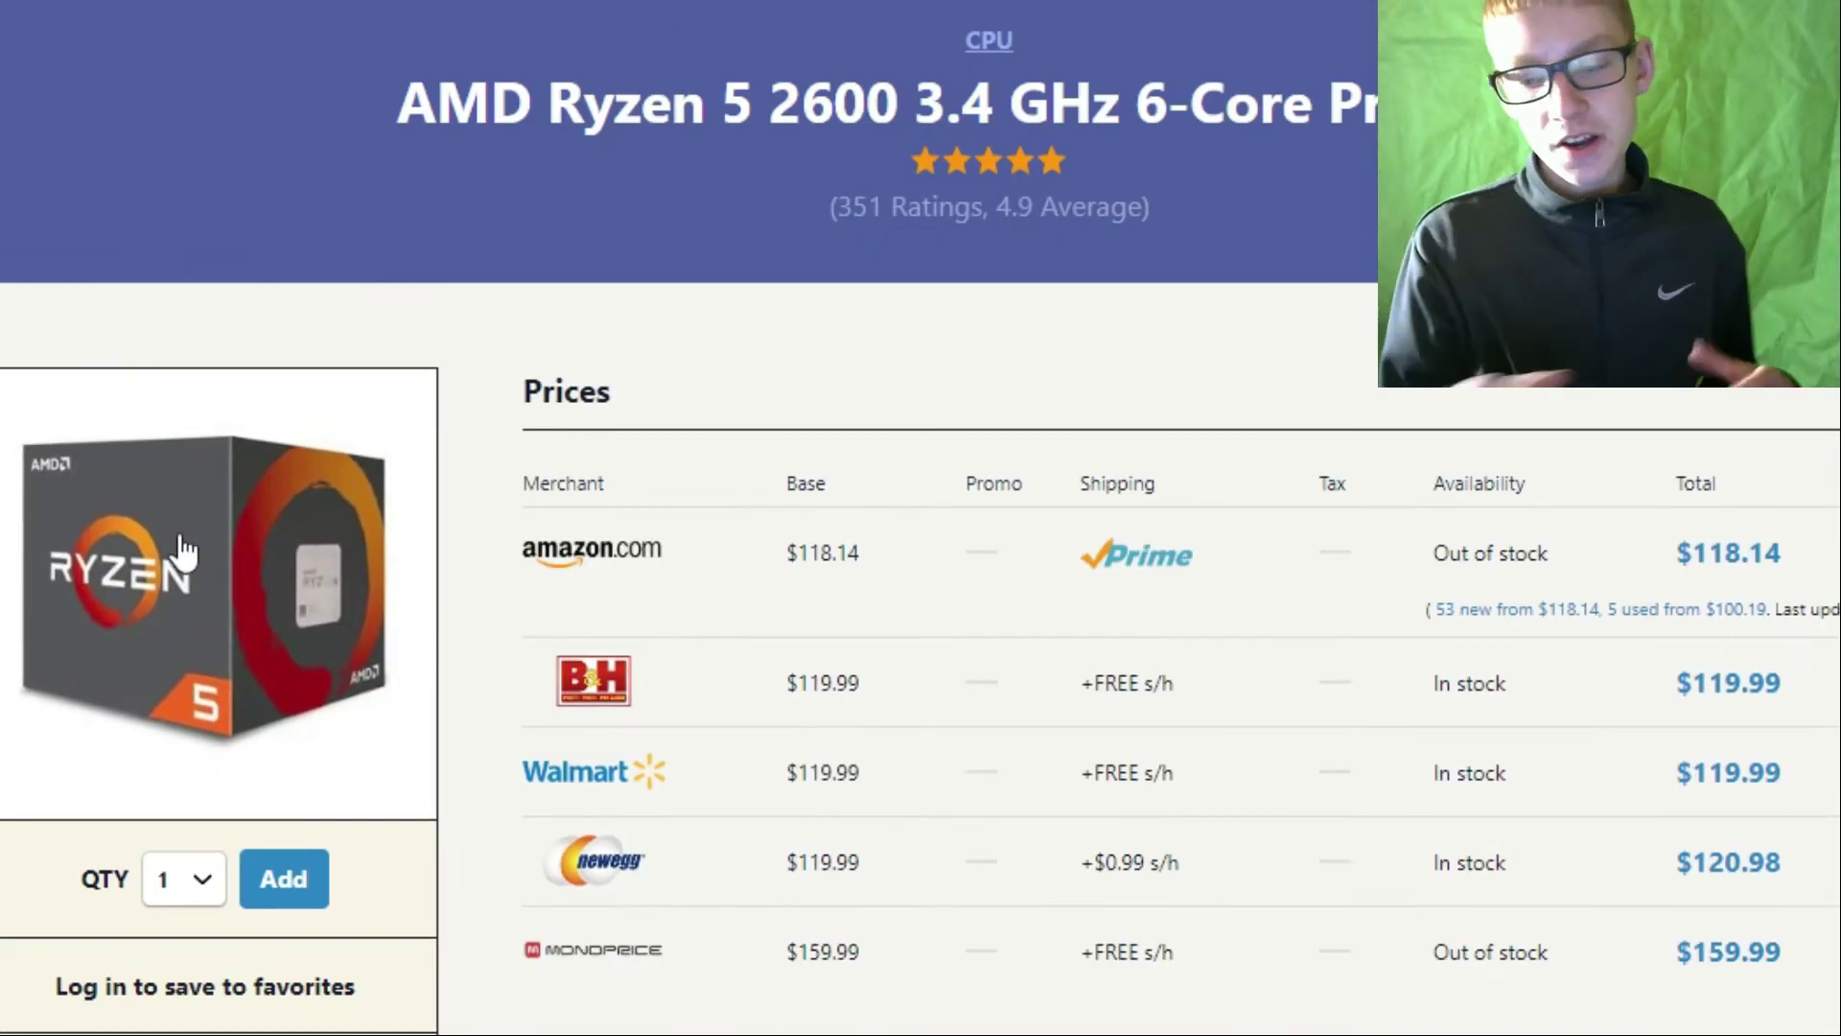
mouse_move(197, 473)
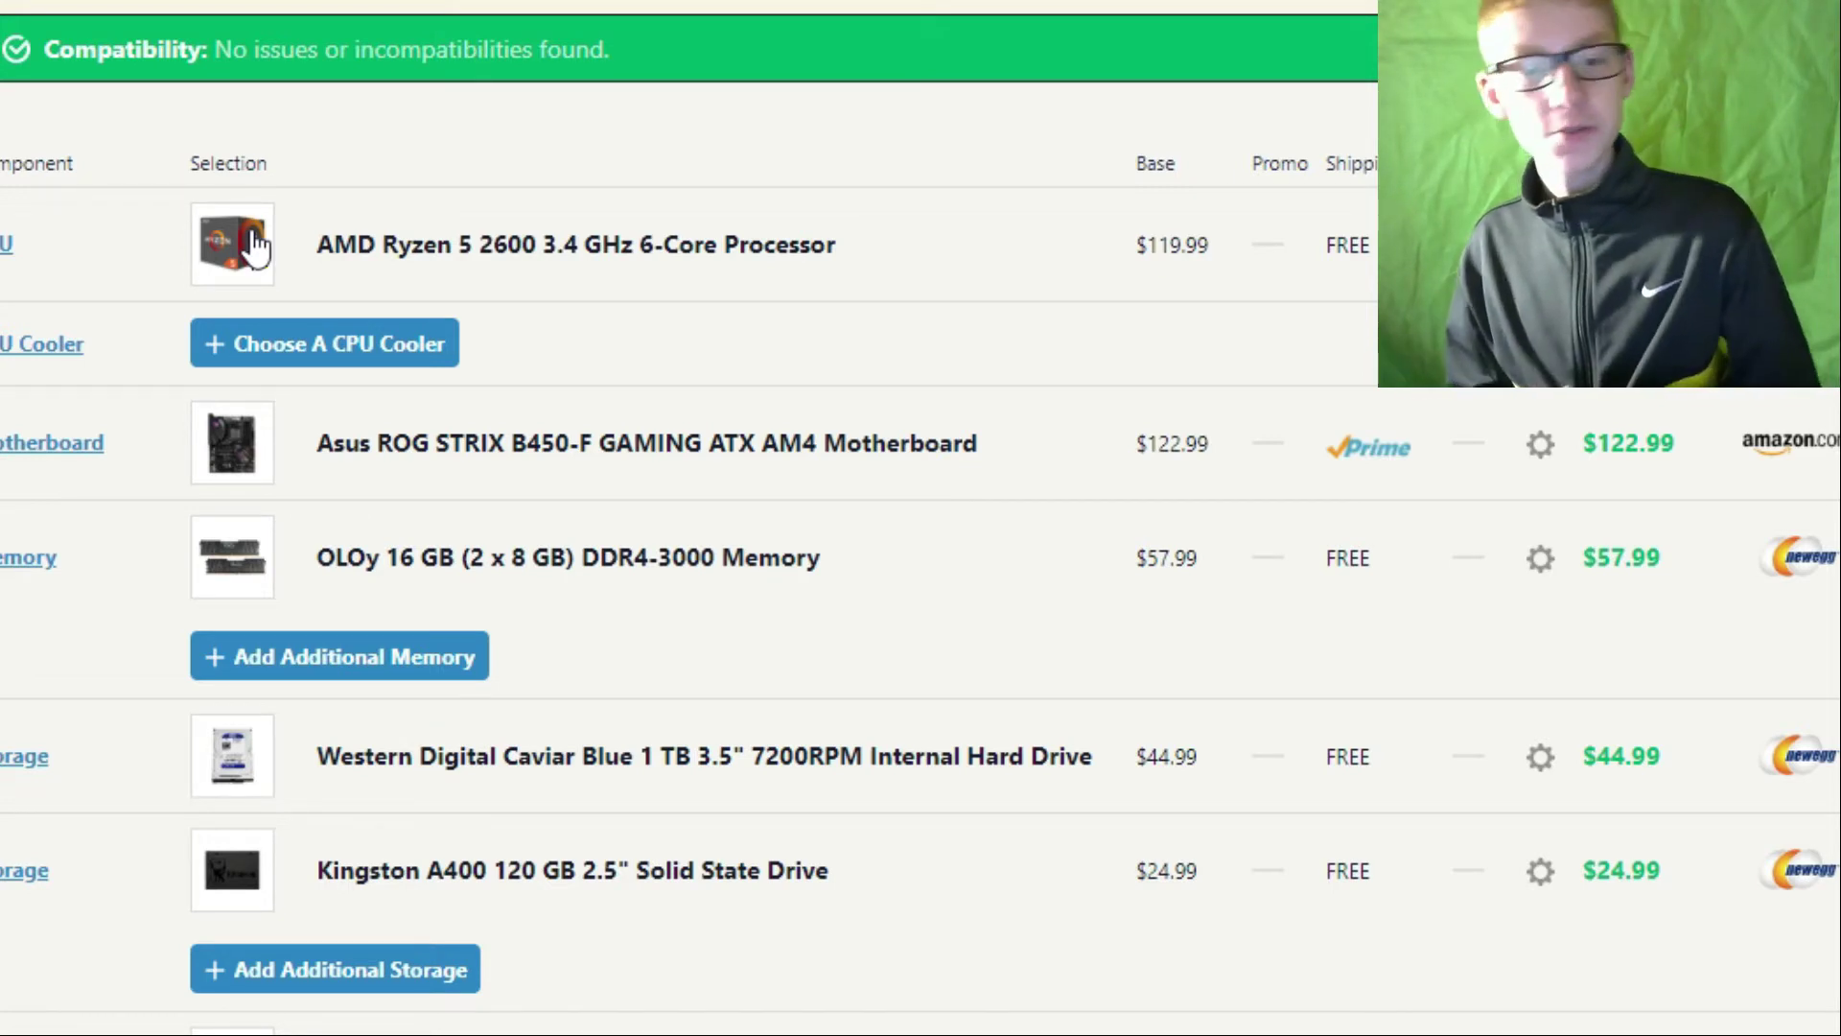
mouse_move(696, 495)
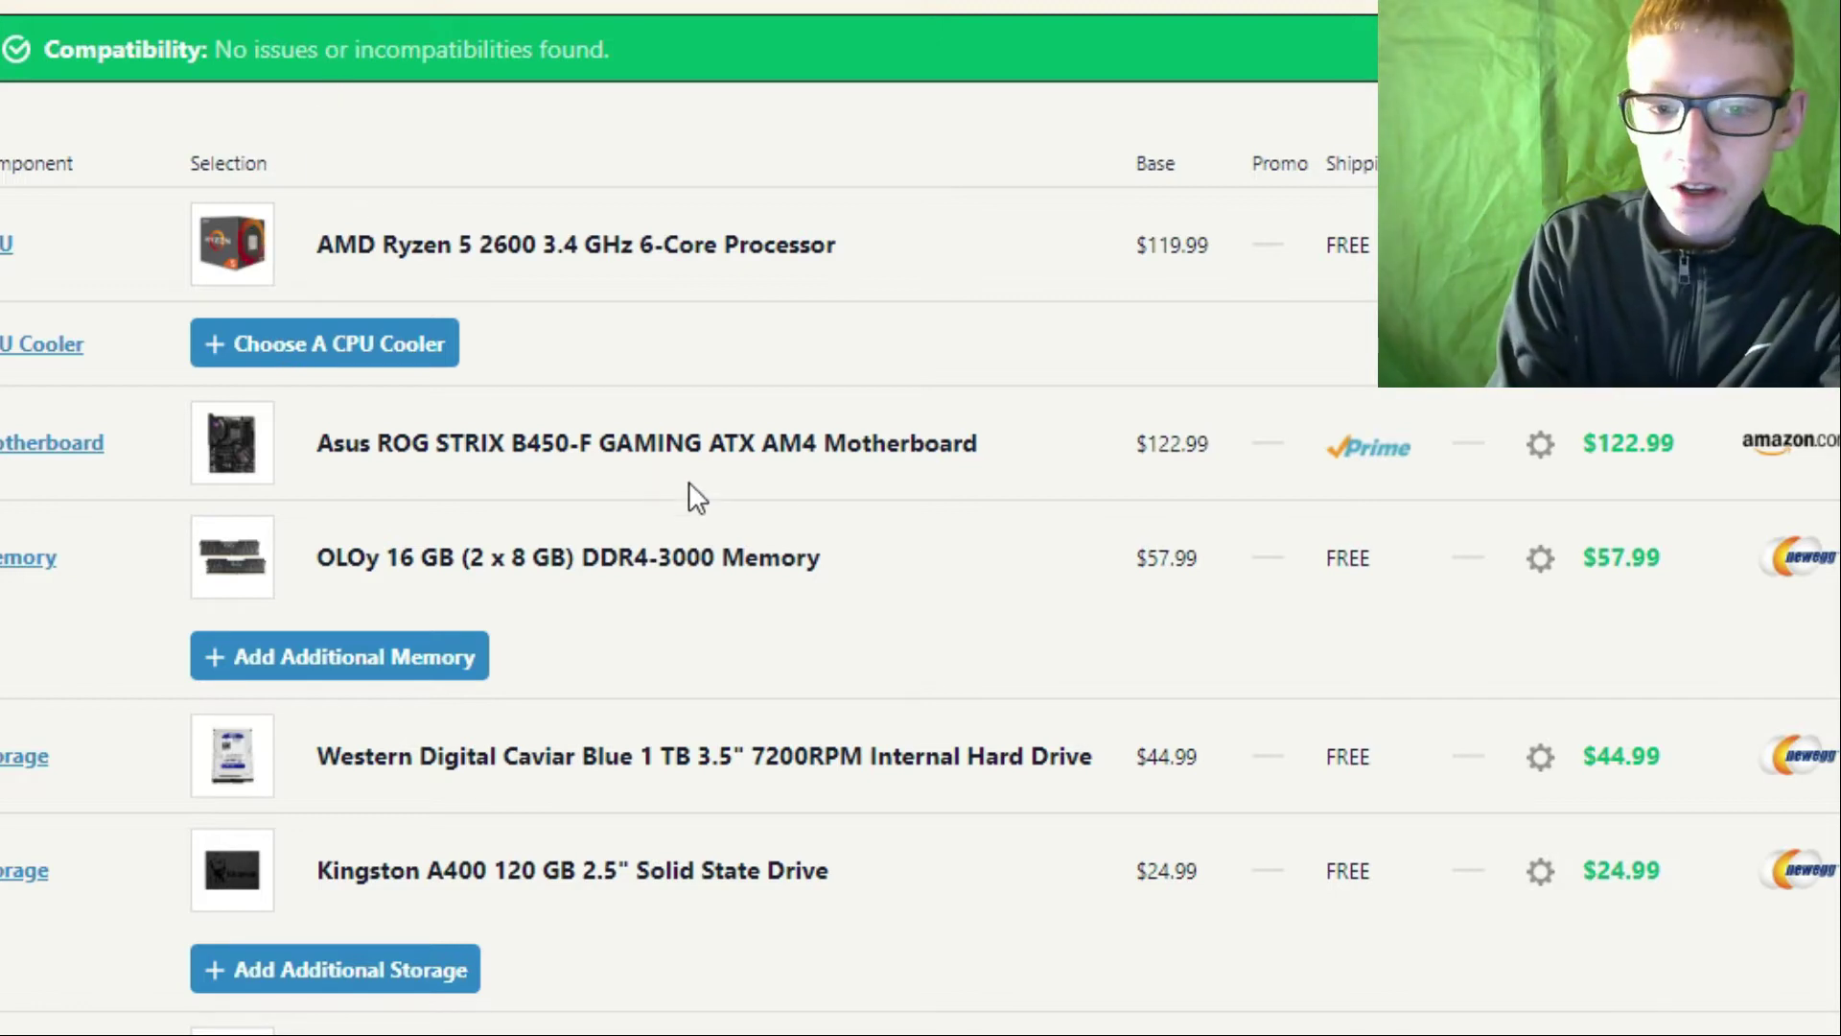
mouse_move(757, 459)
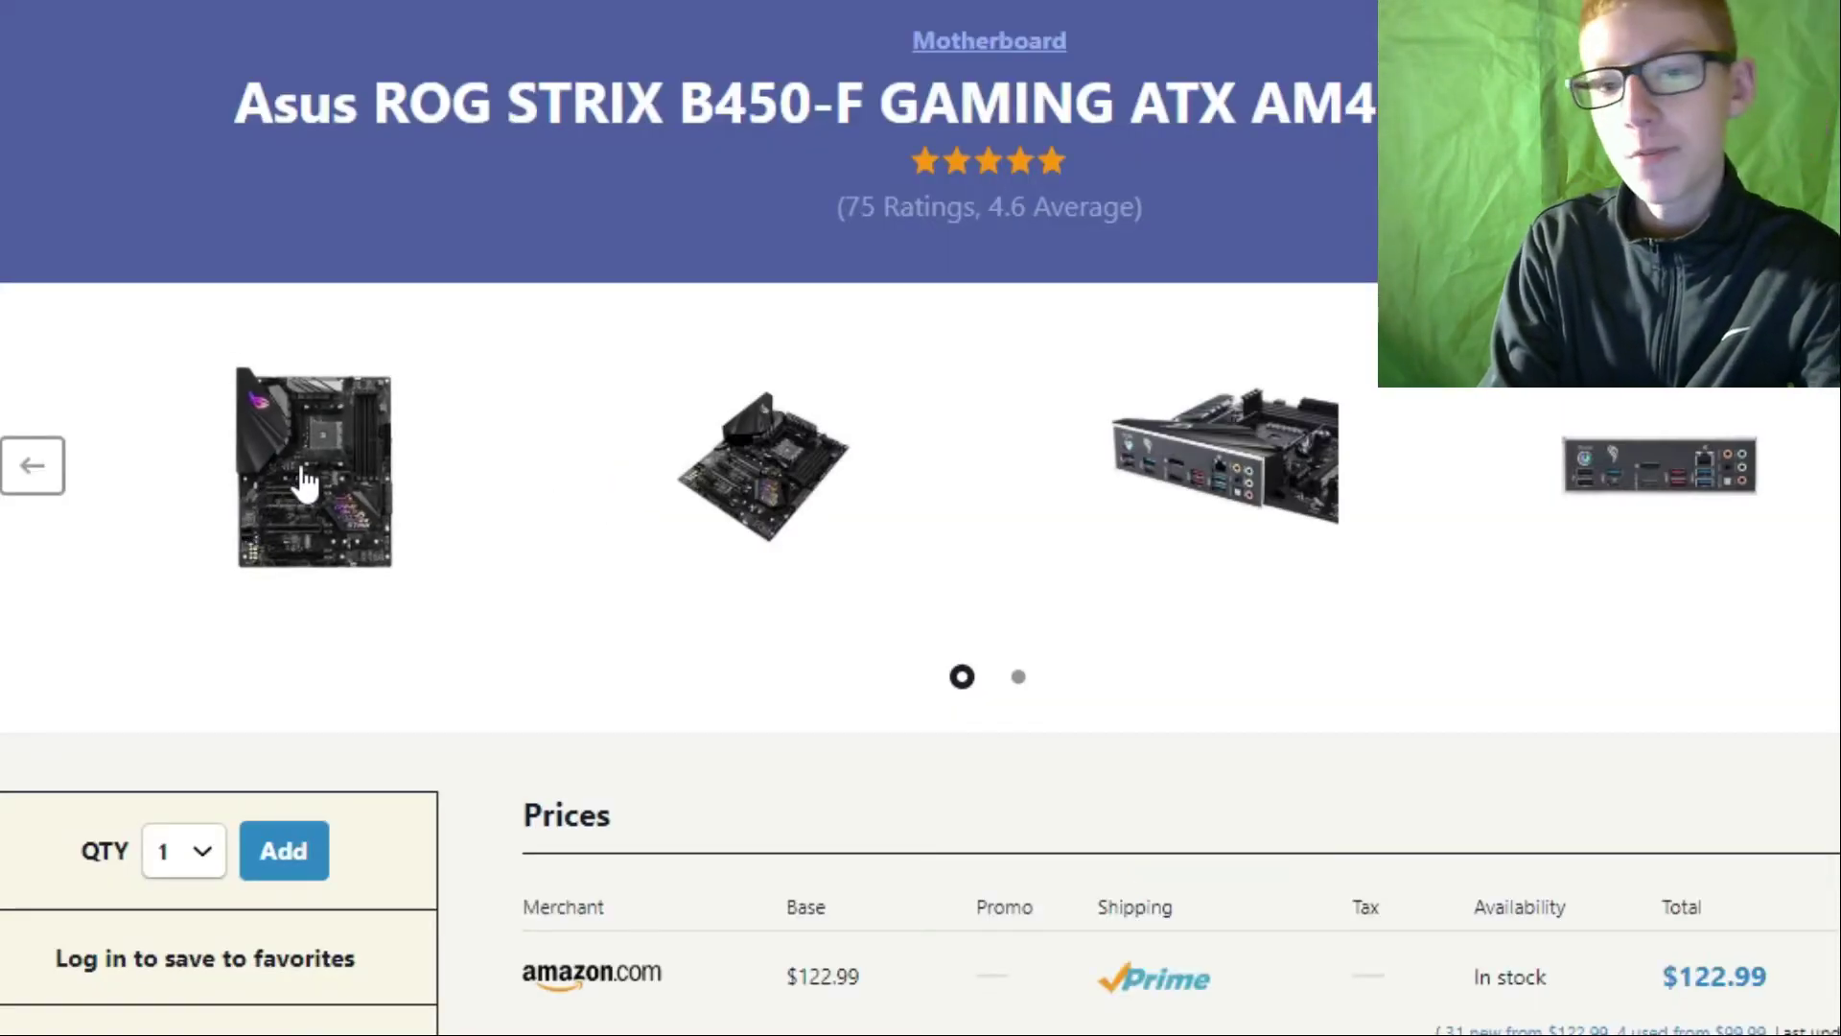
click(313, 467)
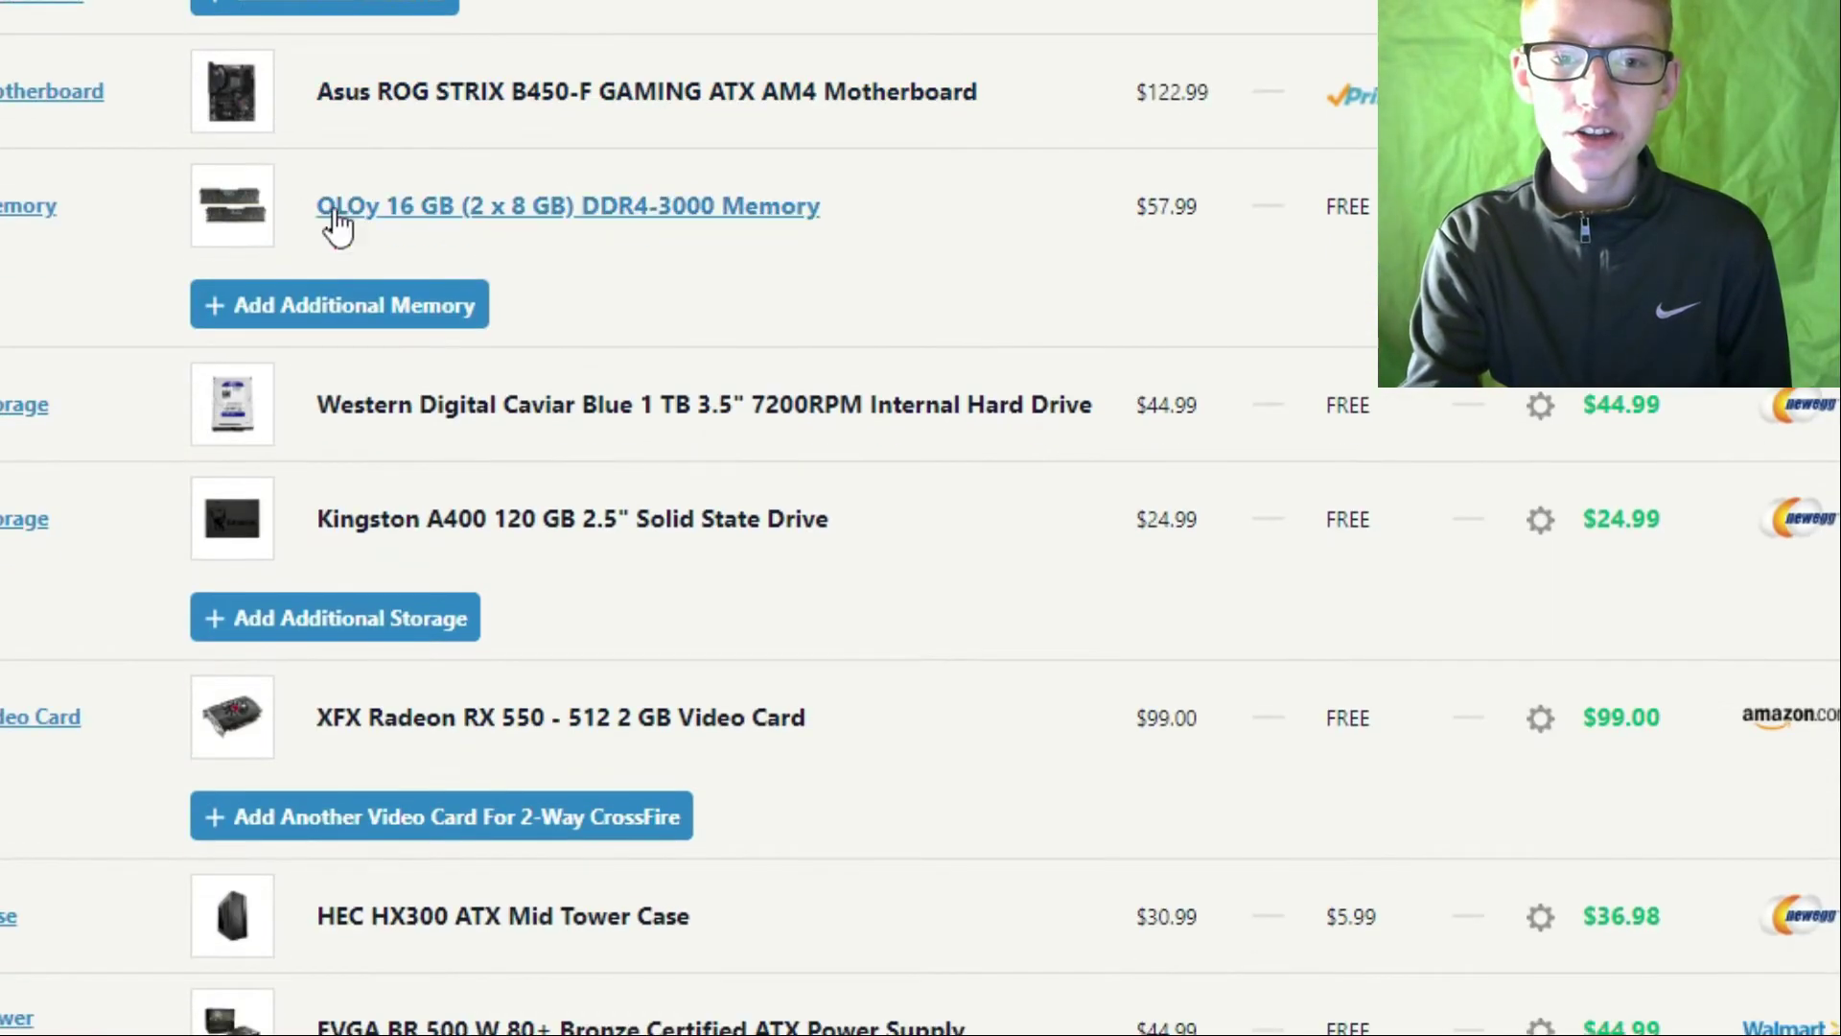
Open the OLOy 16 GB DDR4-3000 memory page and view its Newegg price.
click(567, 205)
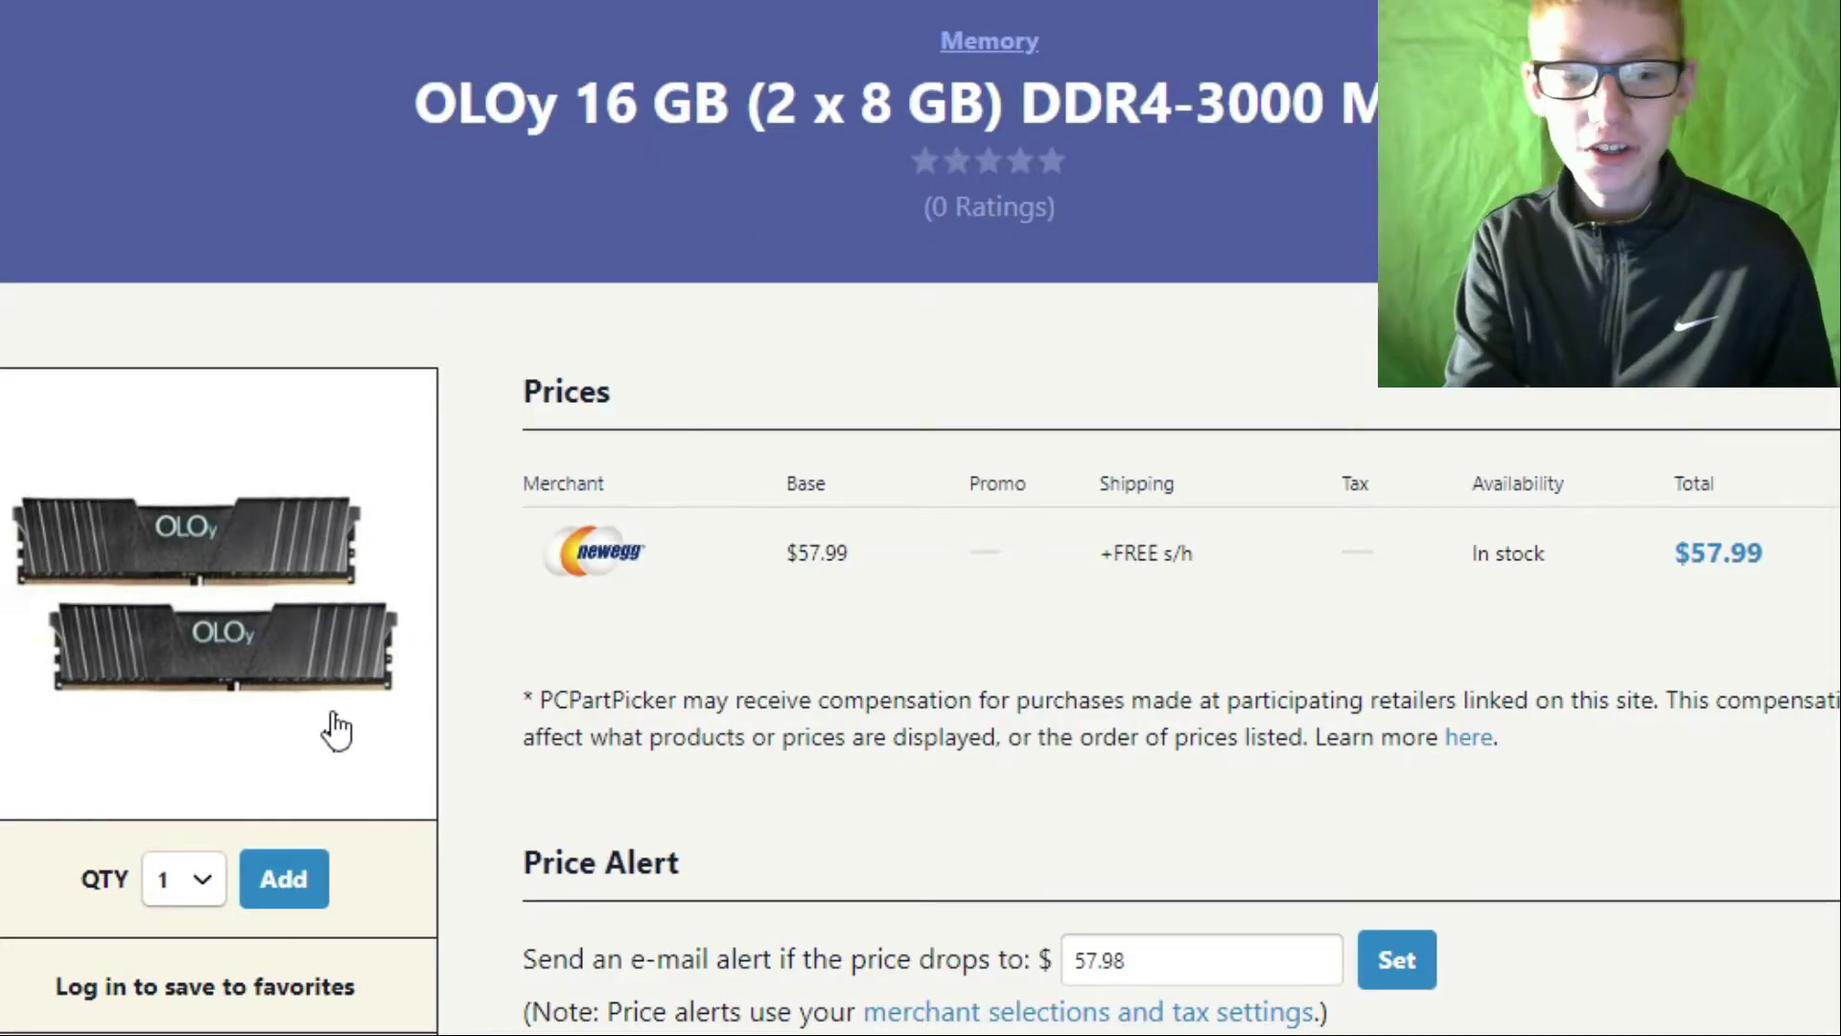
scroll(down, 3)
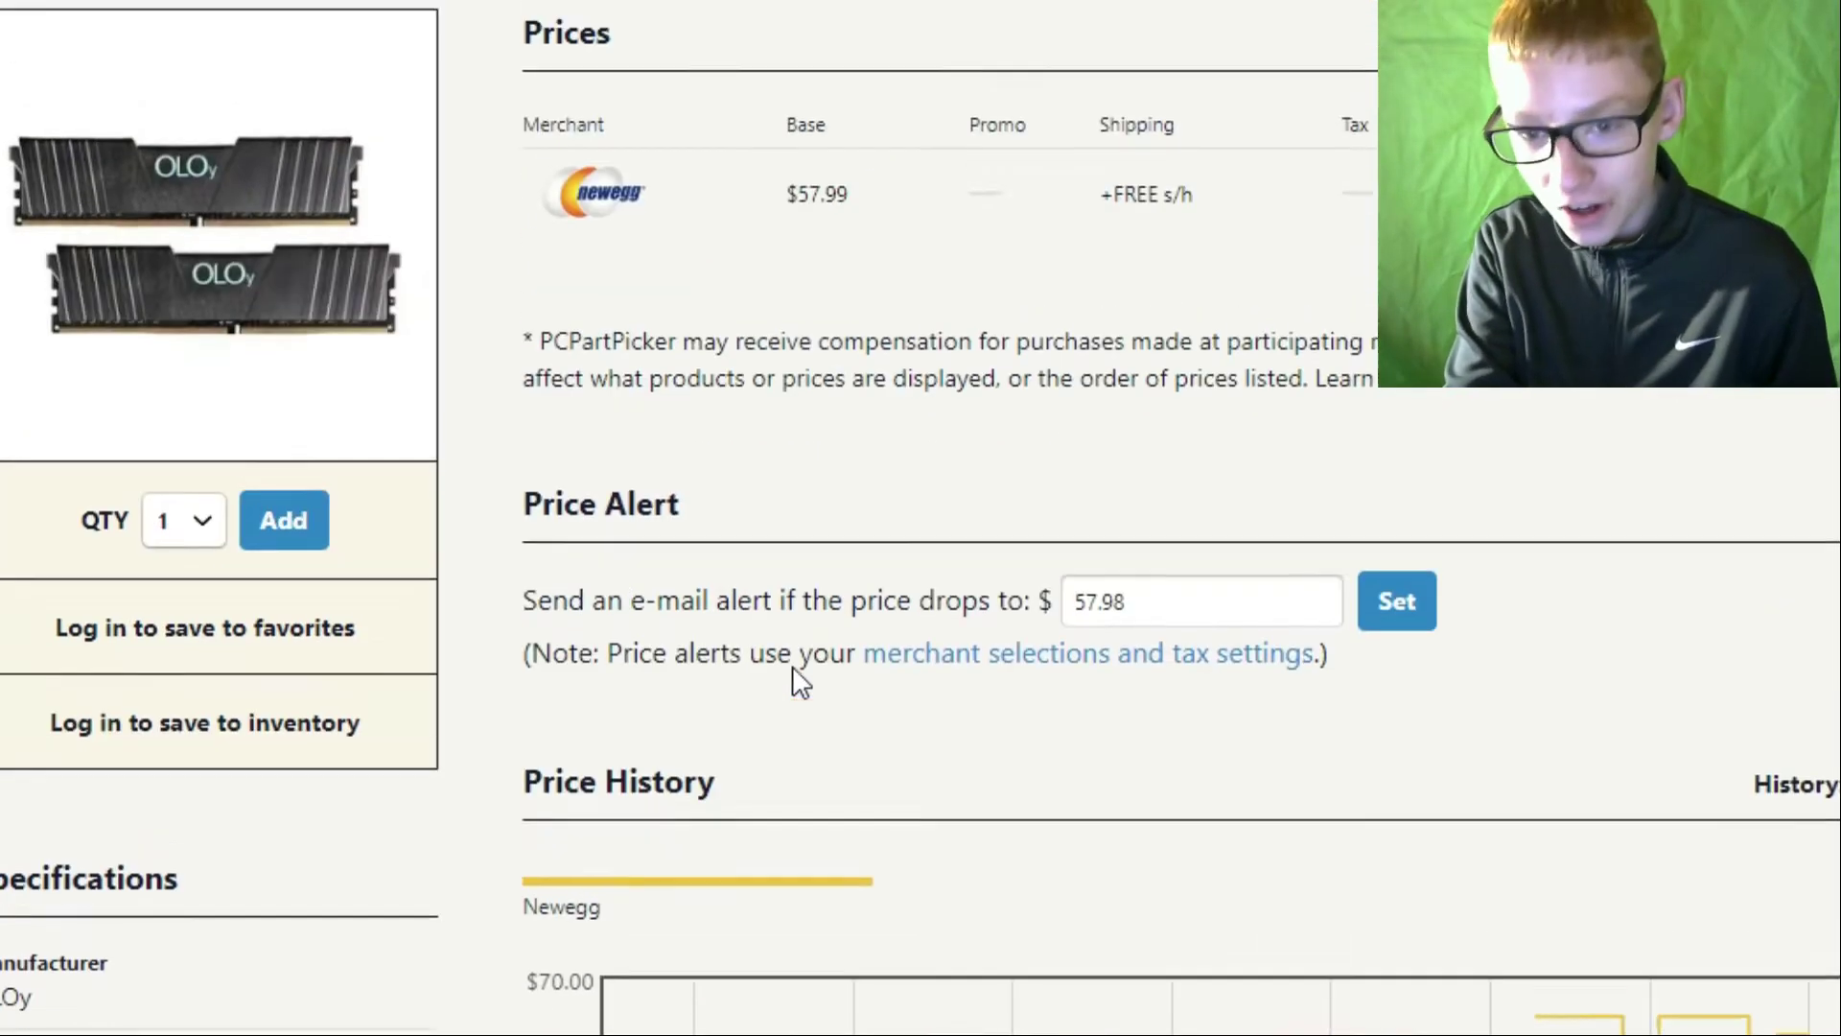
scroll(up, 3)
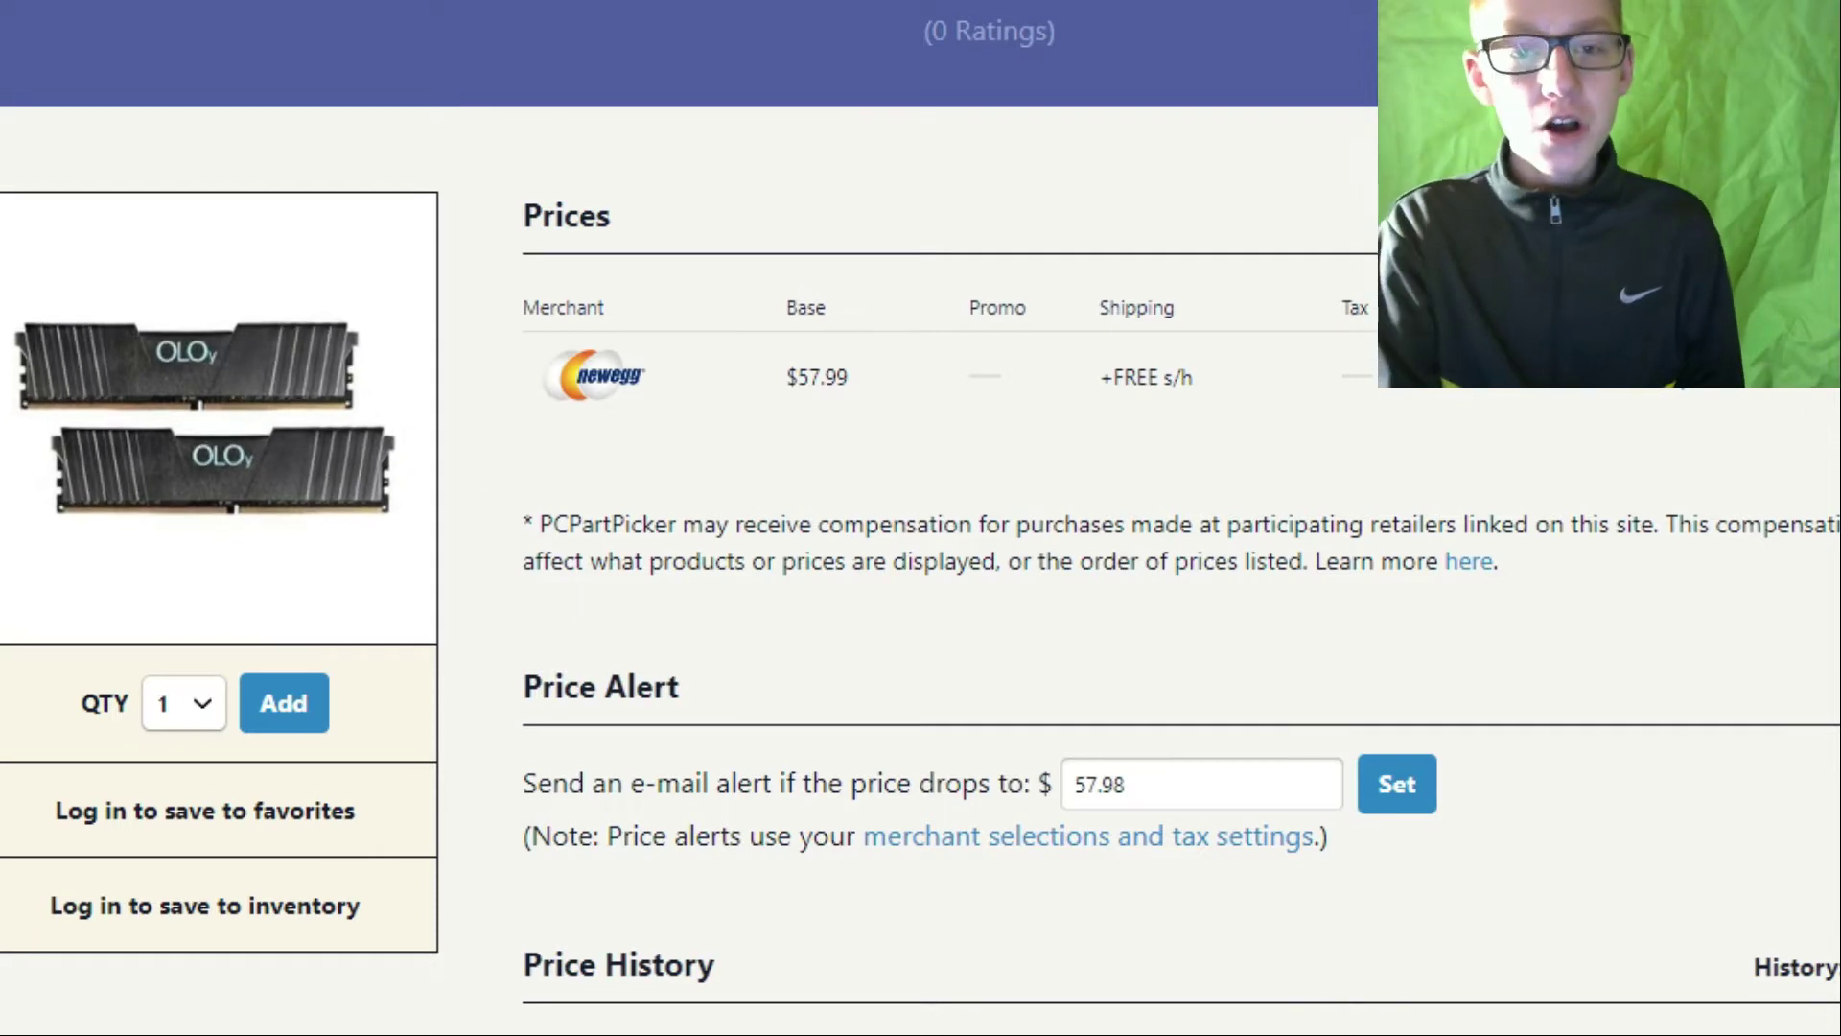
mouse_move(801, 256)
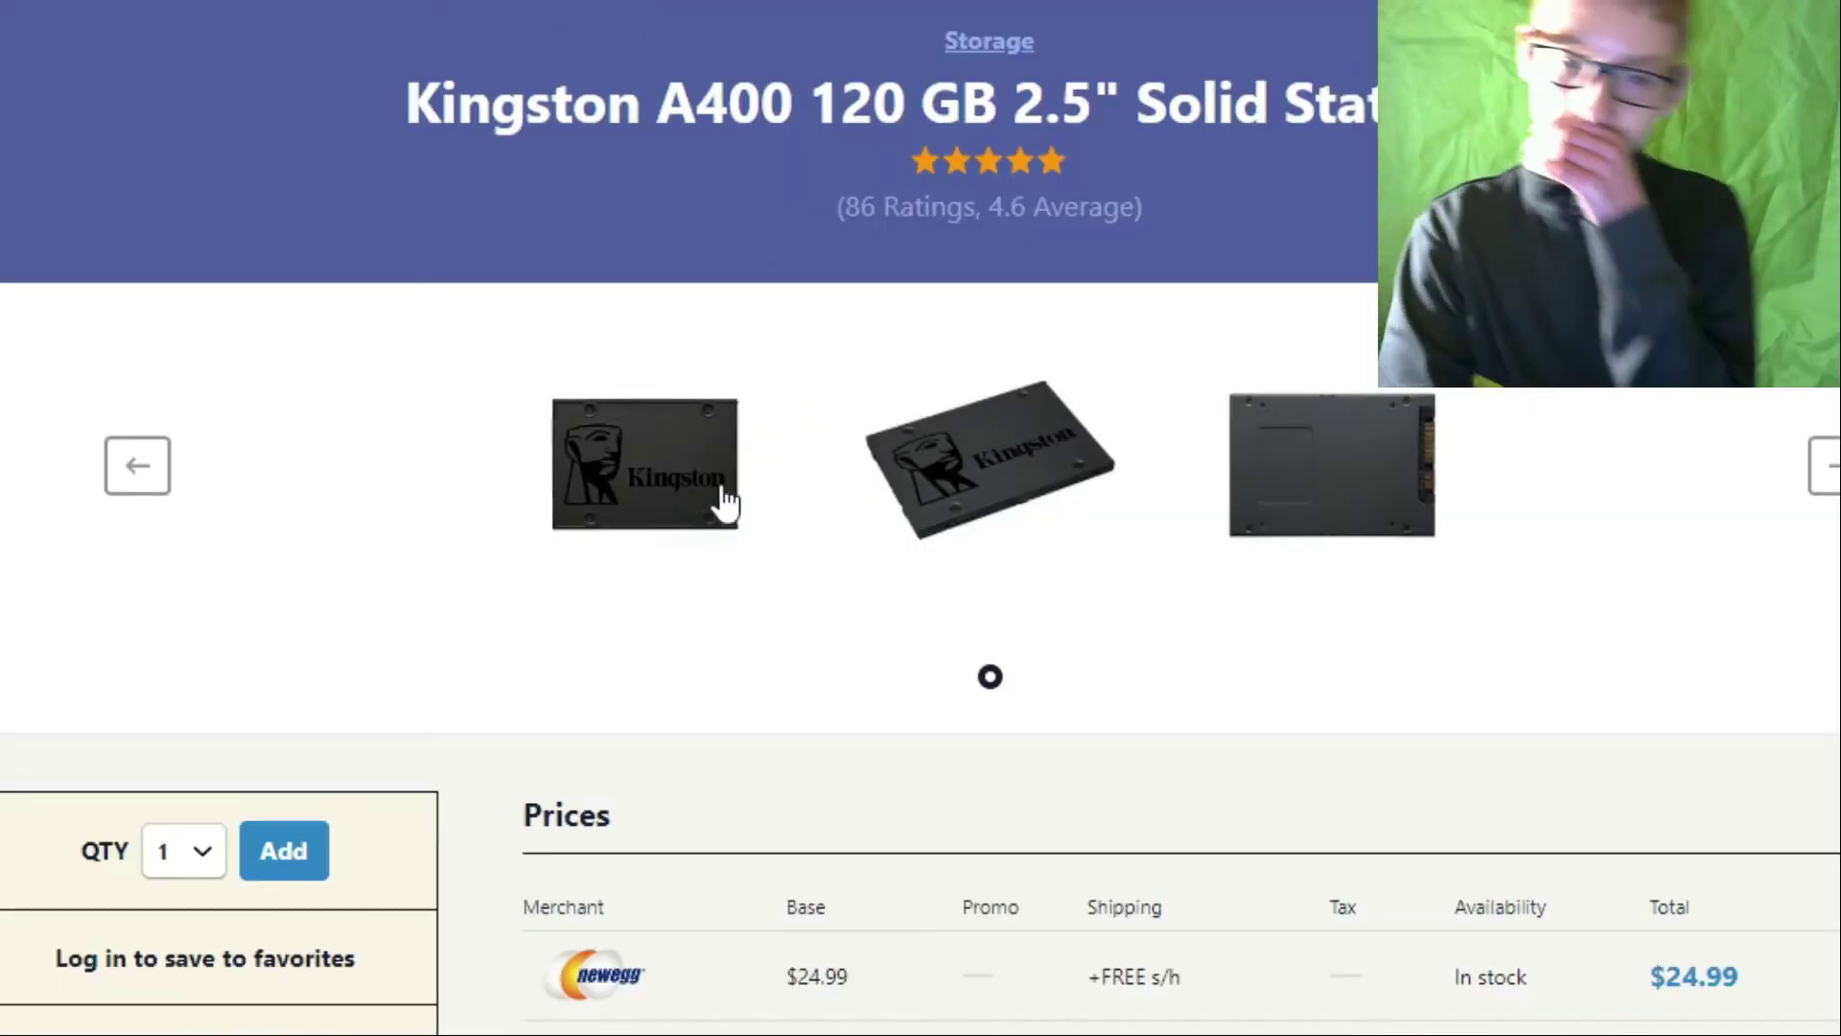
mouse_move(722, 560)
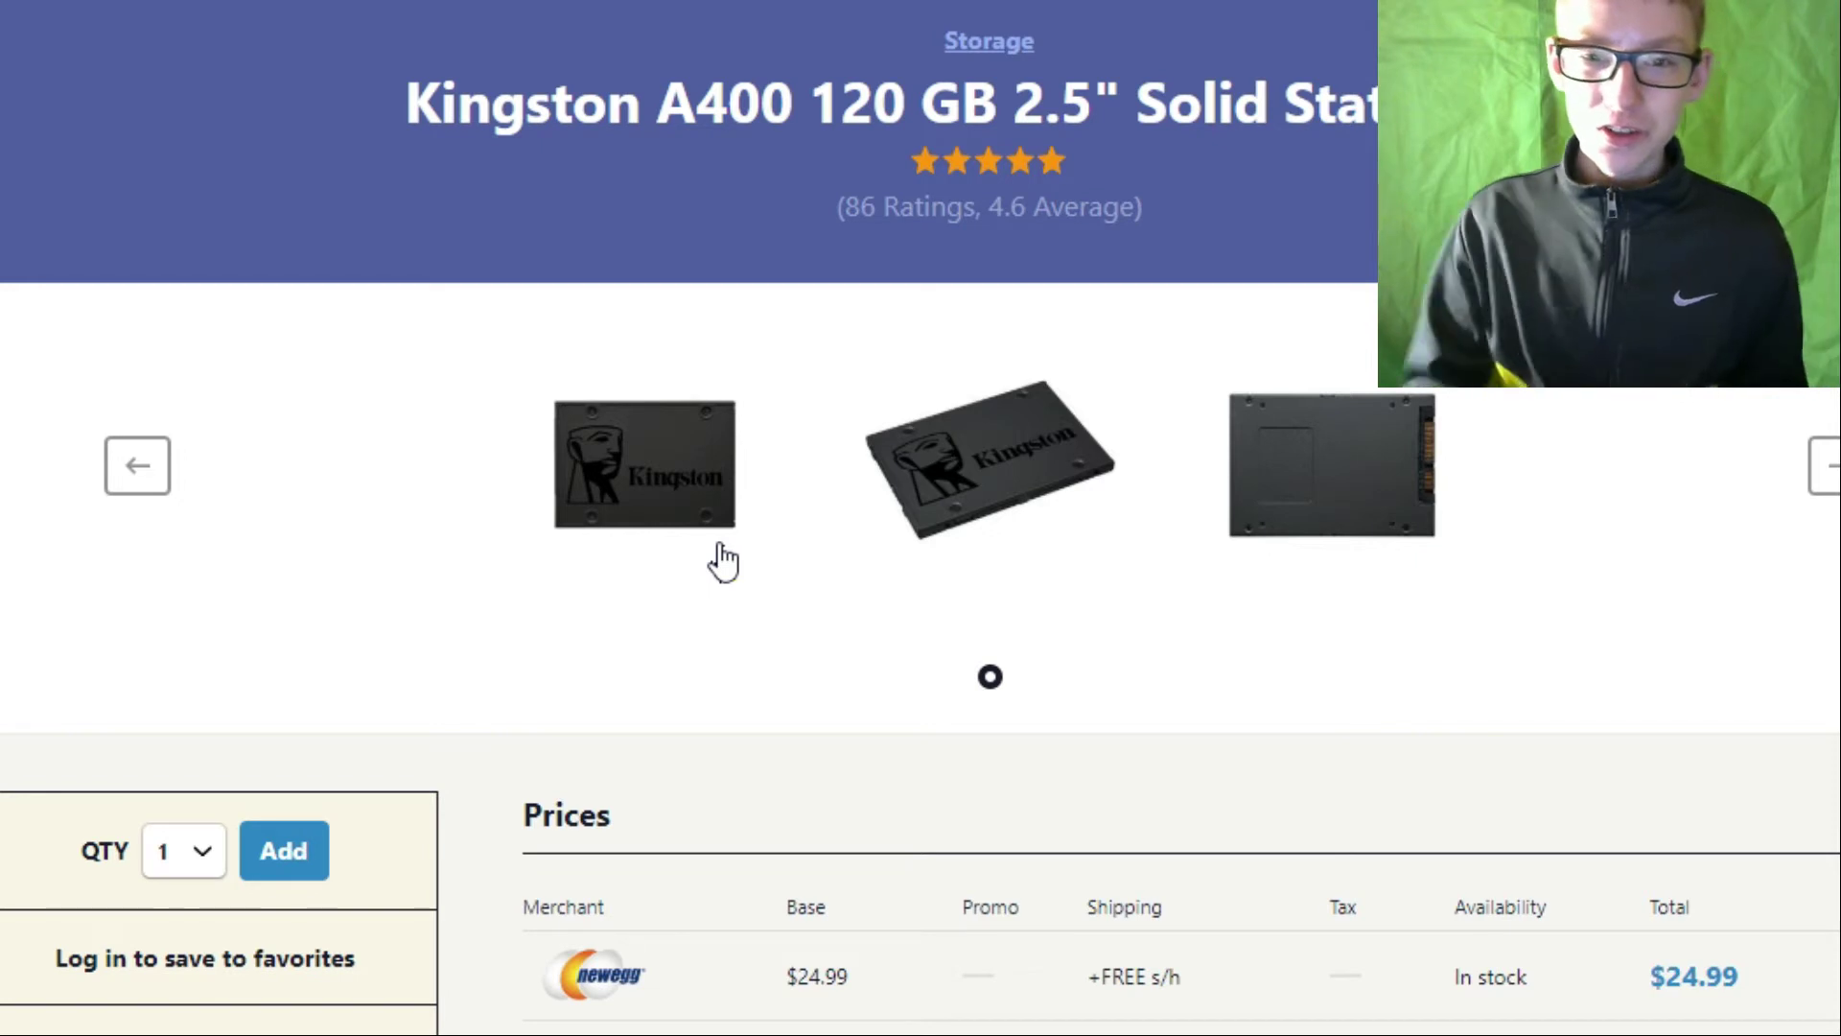
Scroll the Kingston A400 120 GB SSD page through its four merchant prices.
scroll(down, 3)
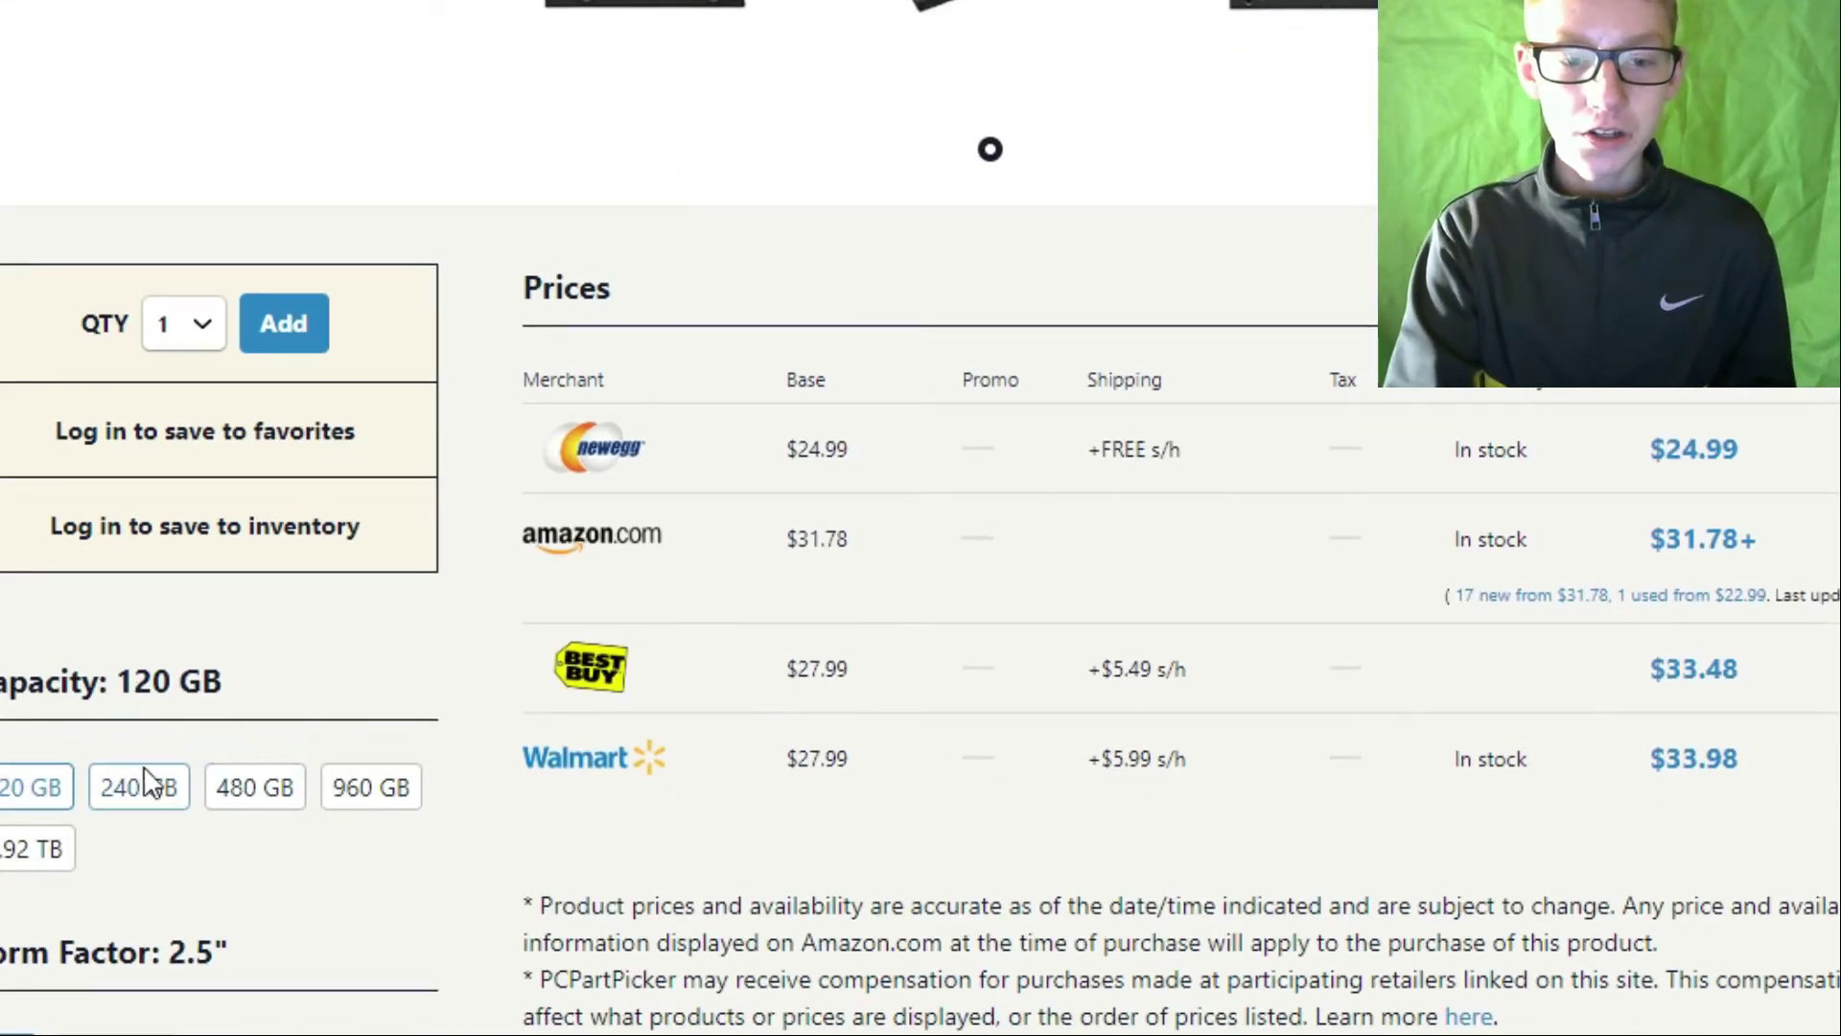
scroll(up, 3)
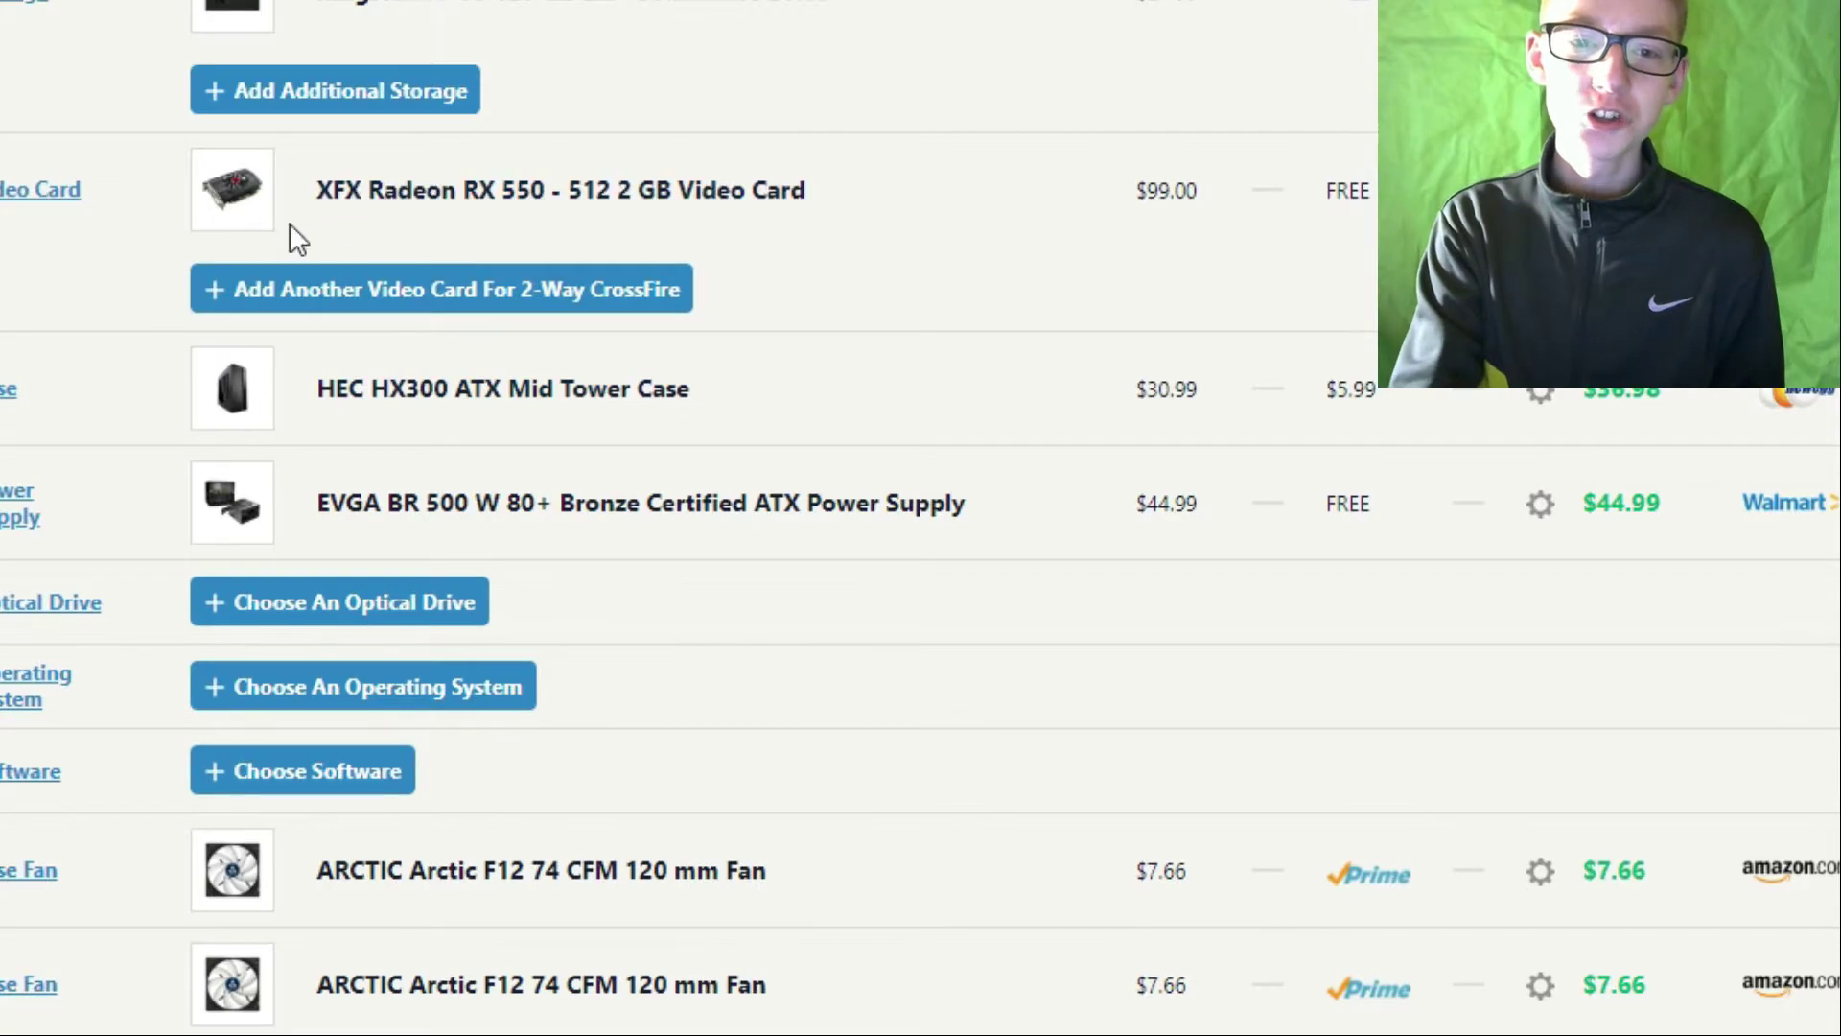
mouse_move(499, 190)
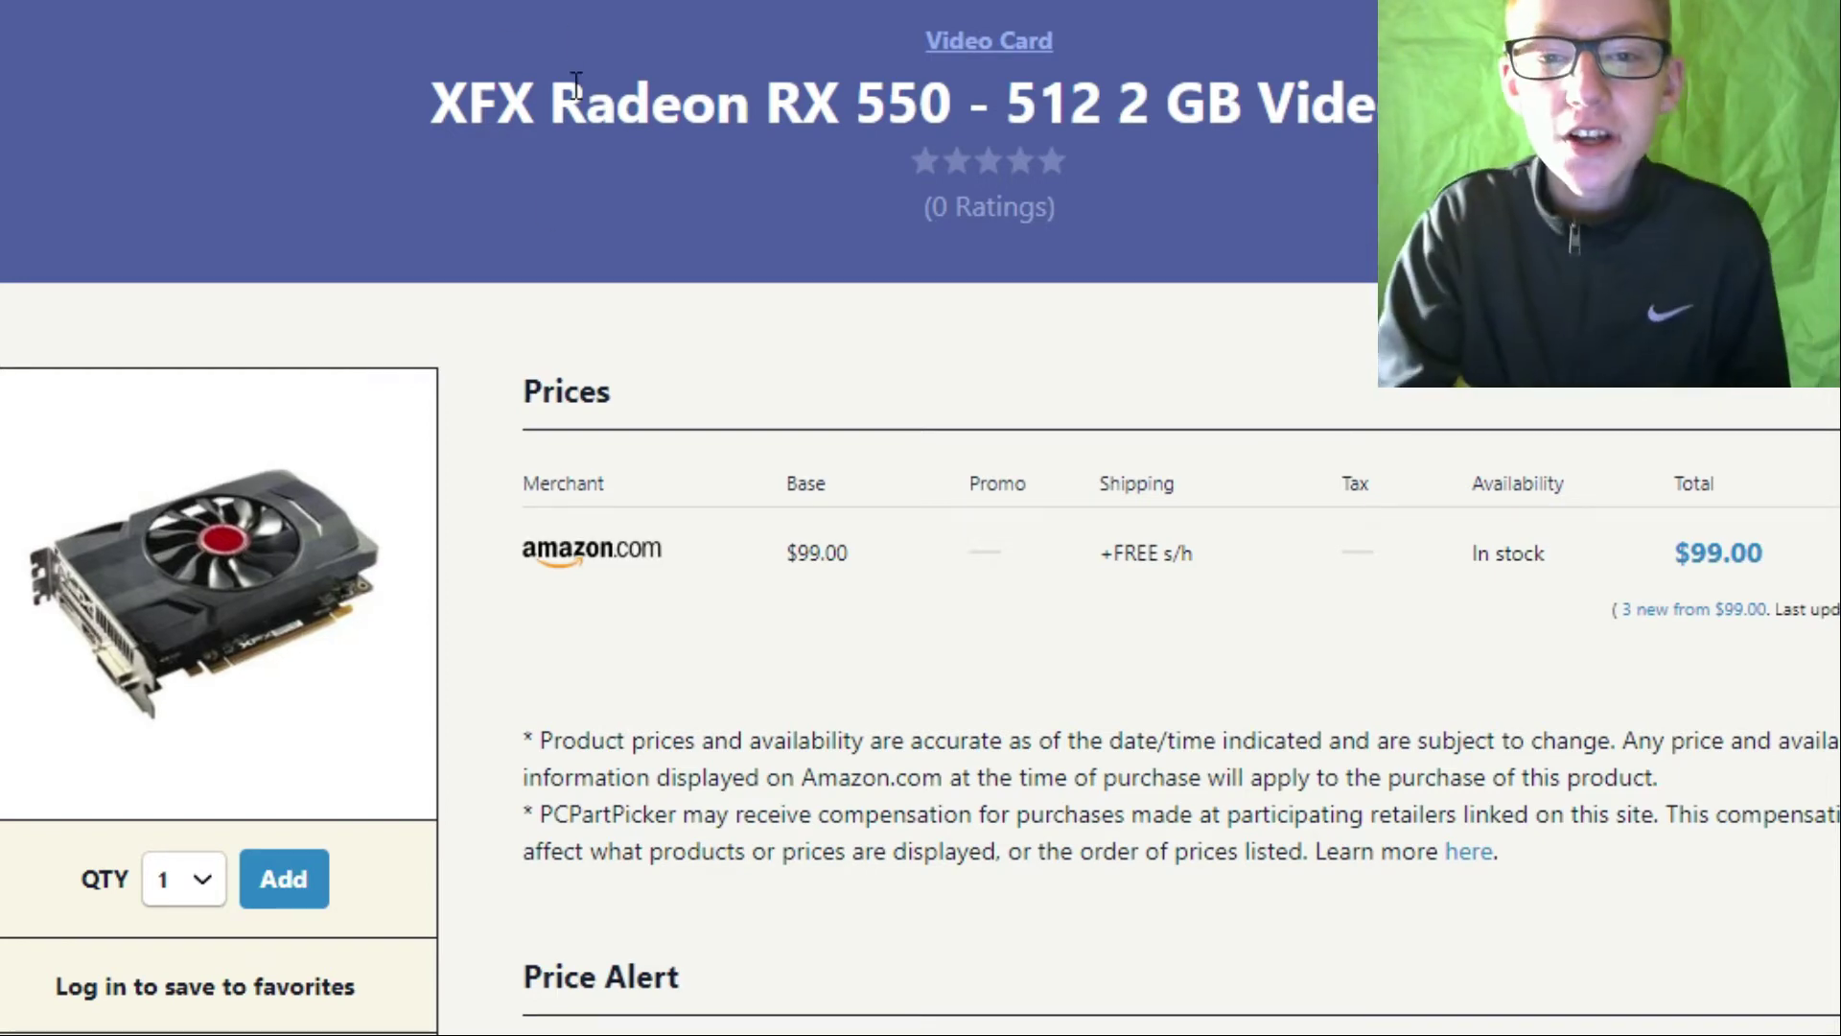
Scroll the build list down to the XFX Radeon RX 550 Video Card row.
scroll(down, 3)
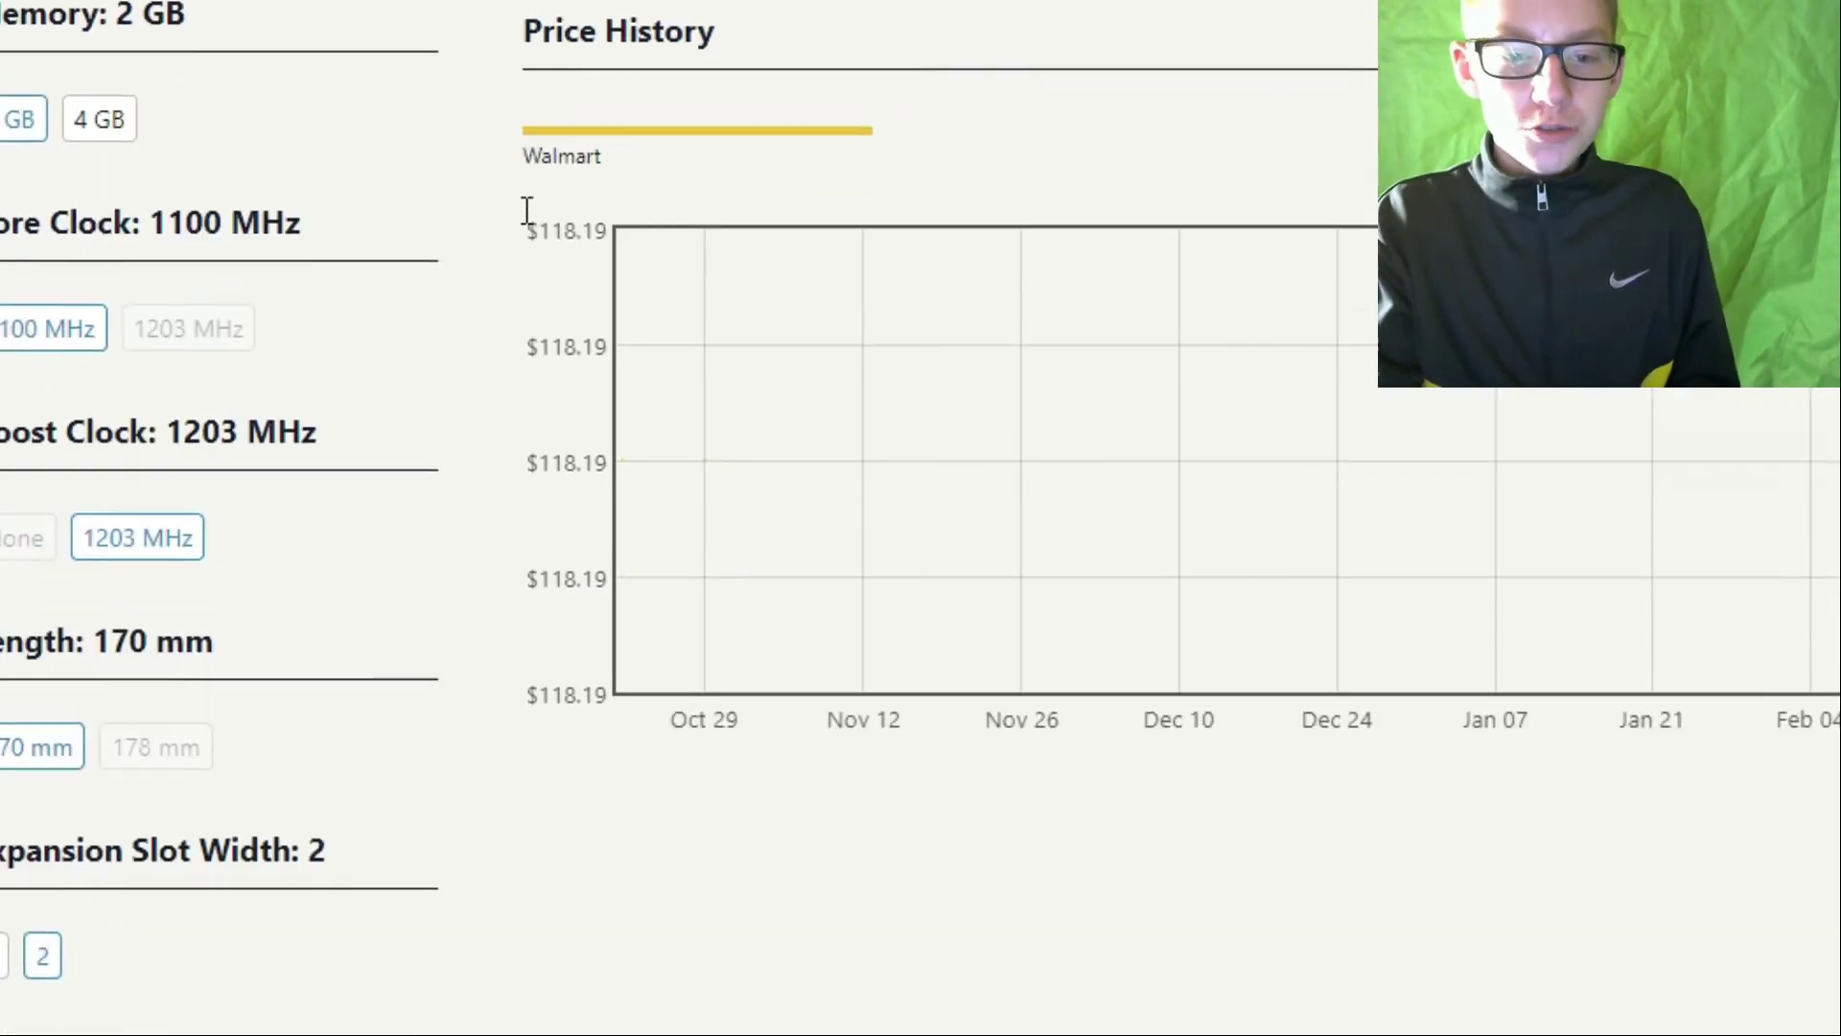
scroll(down, 3)
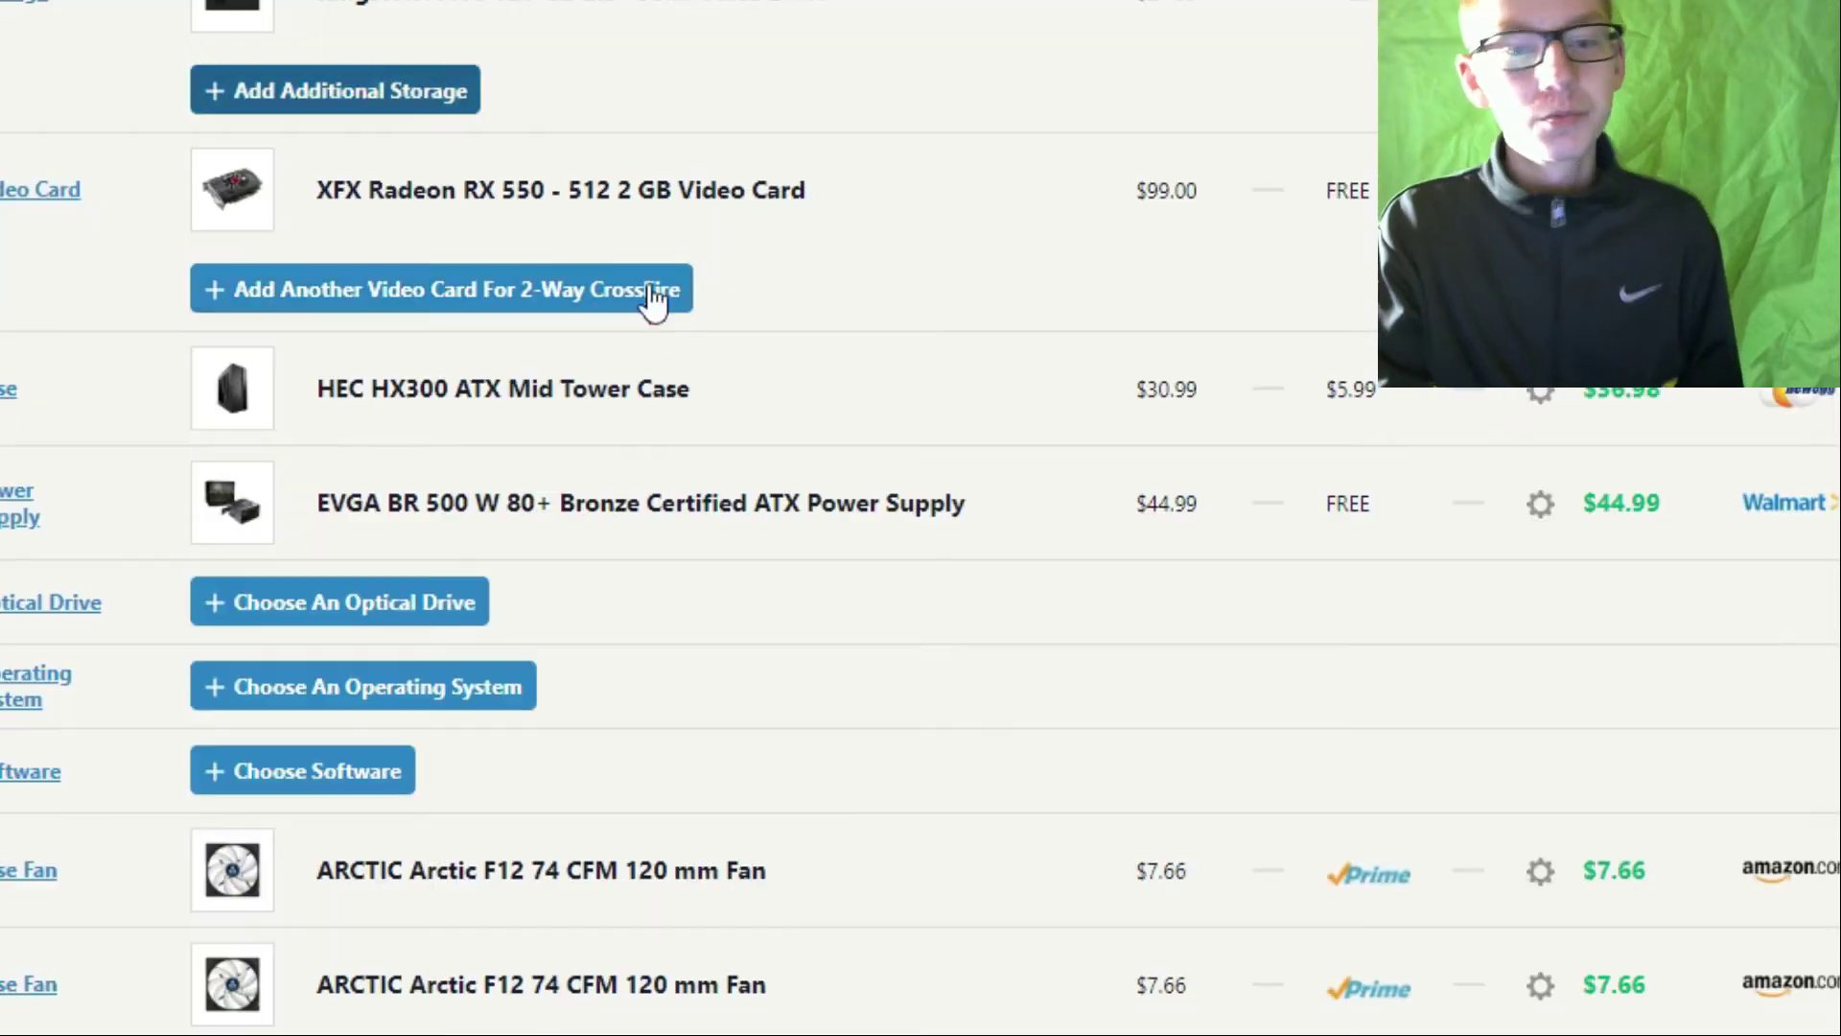
Scroll through the HEC HX300 case's Newegg price history and specifications.
scroll(down, 3)
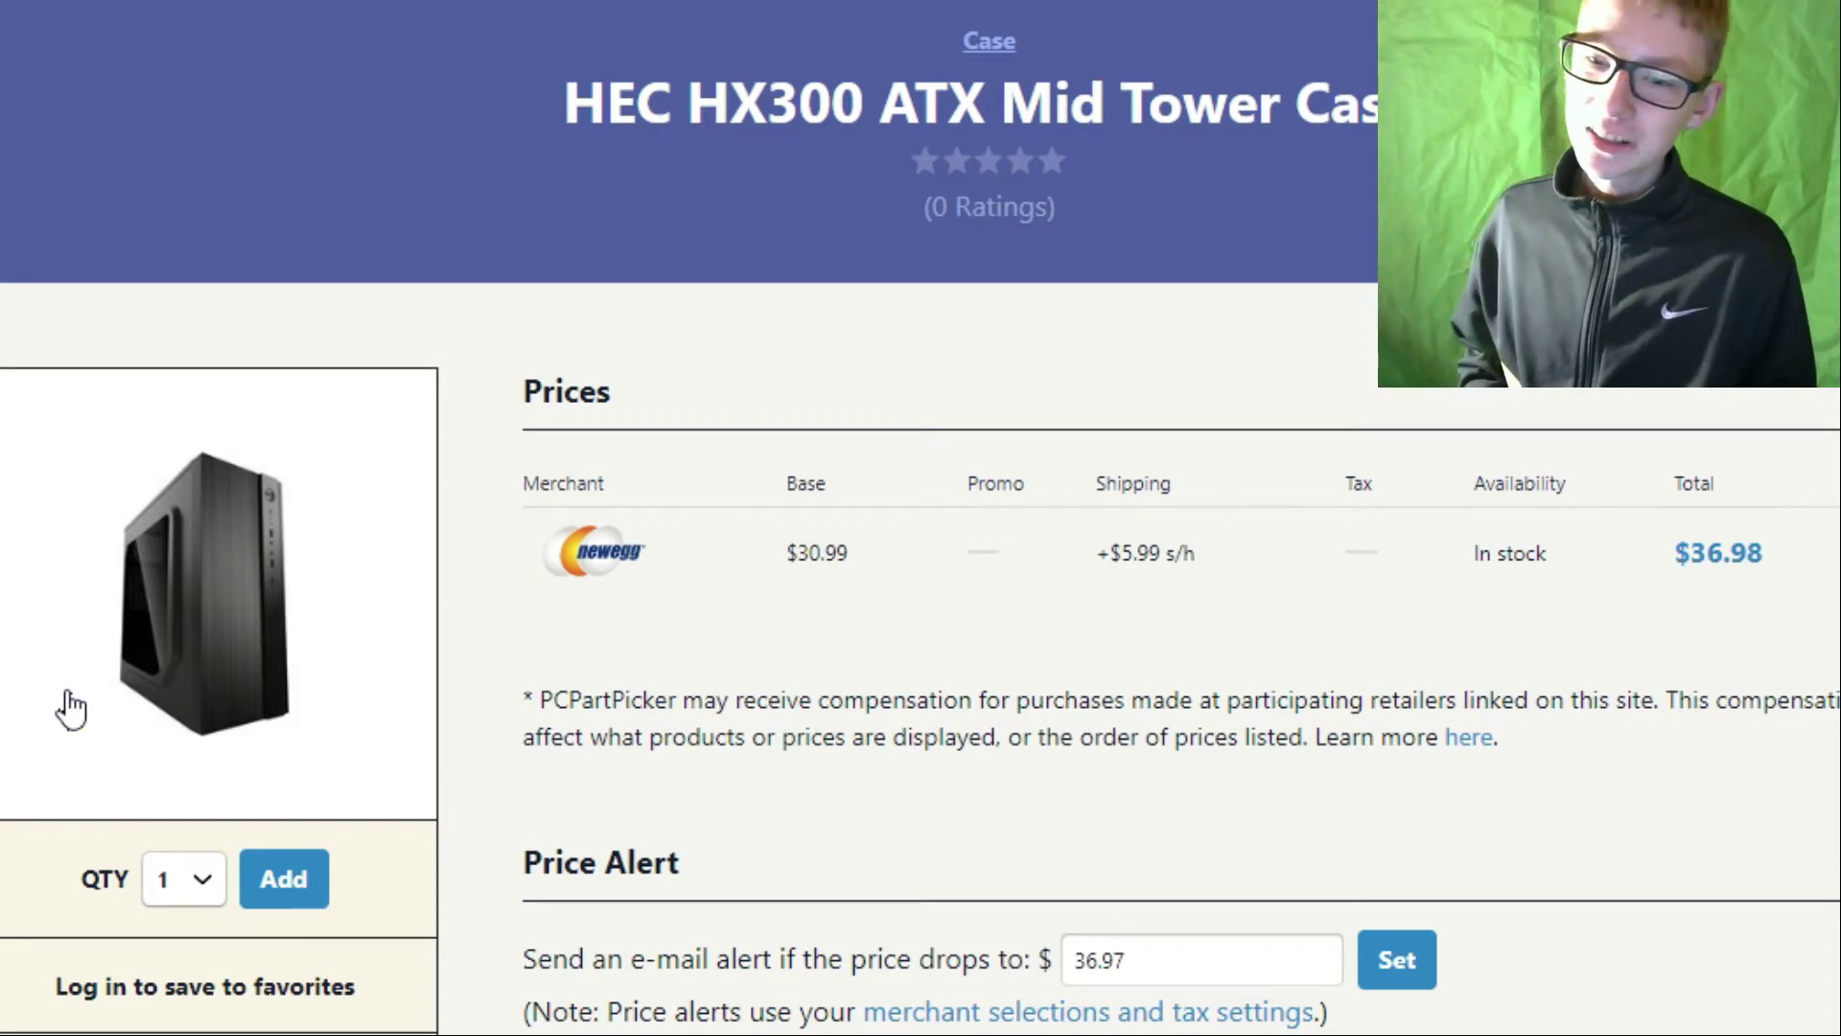
mouse_move(176, 687)
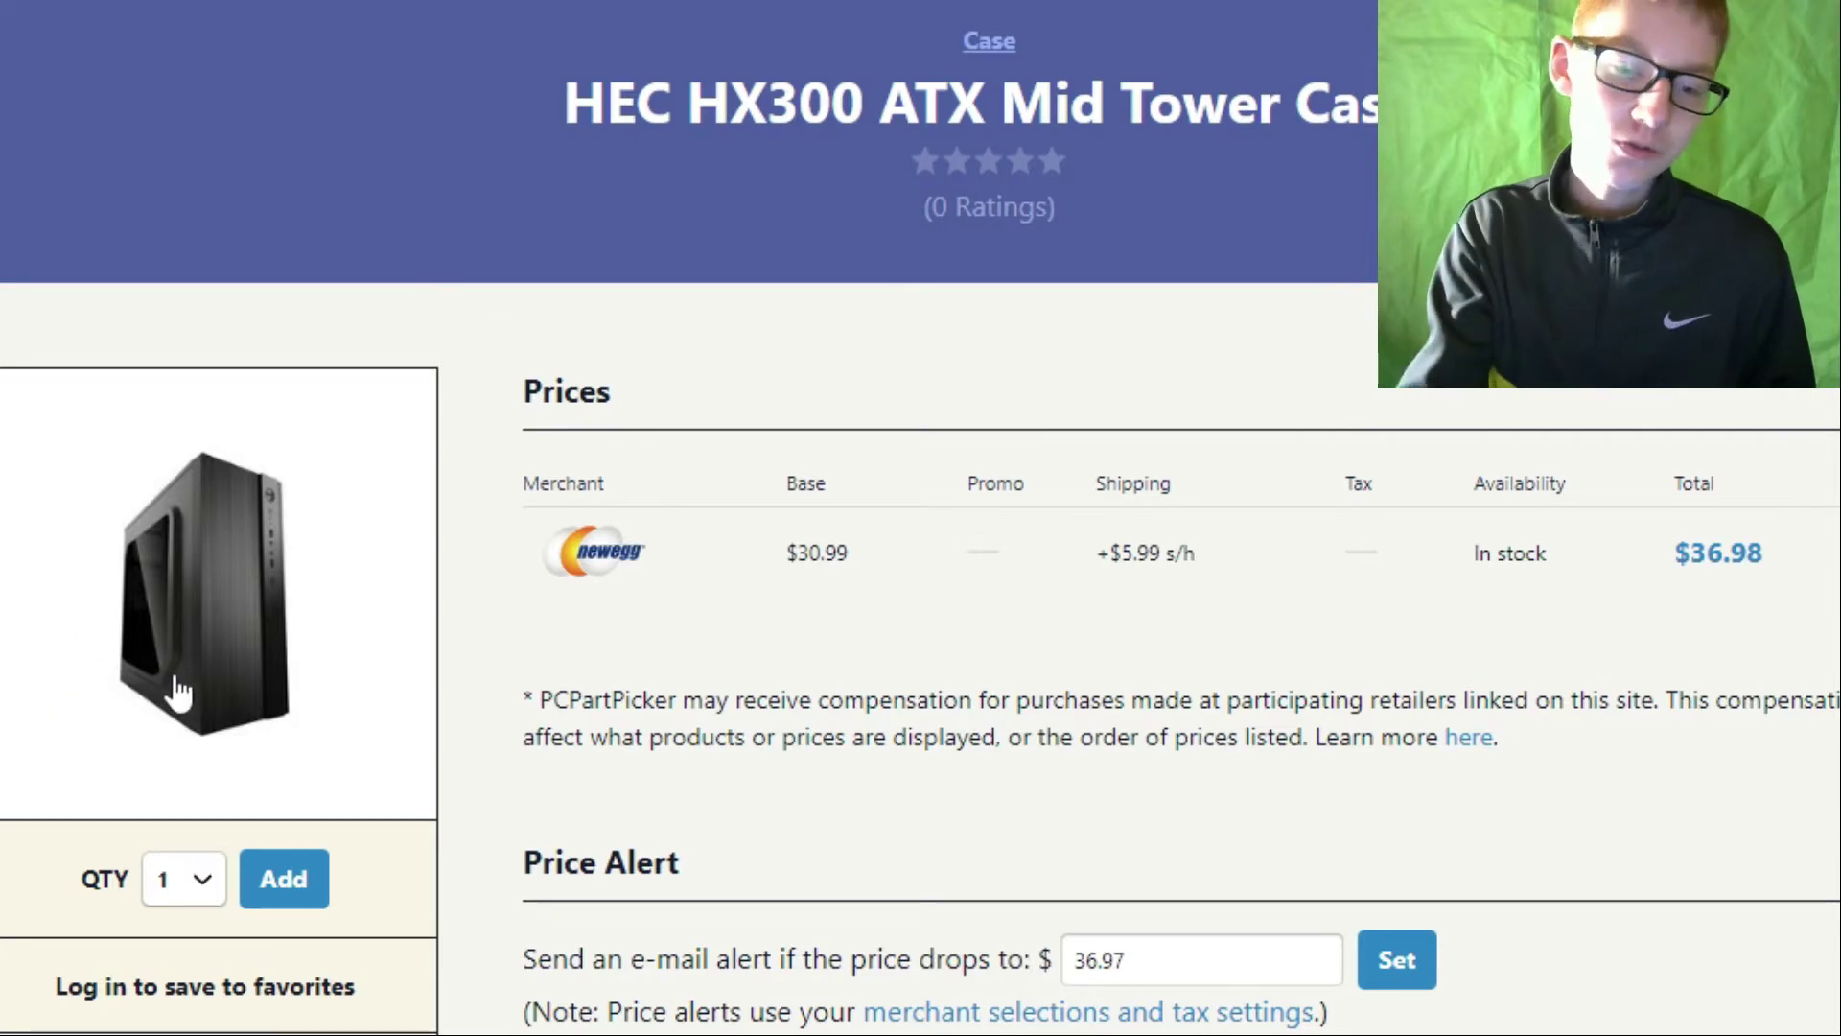
scroll(down, 3)
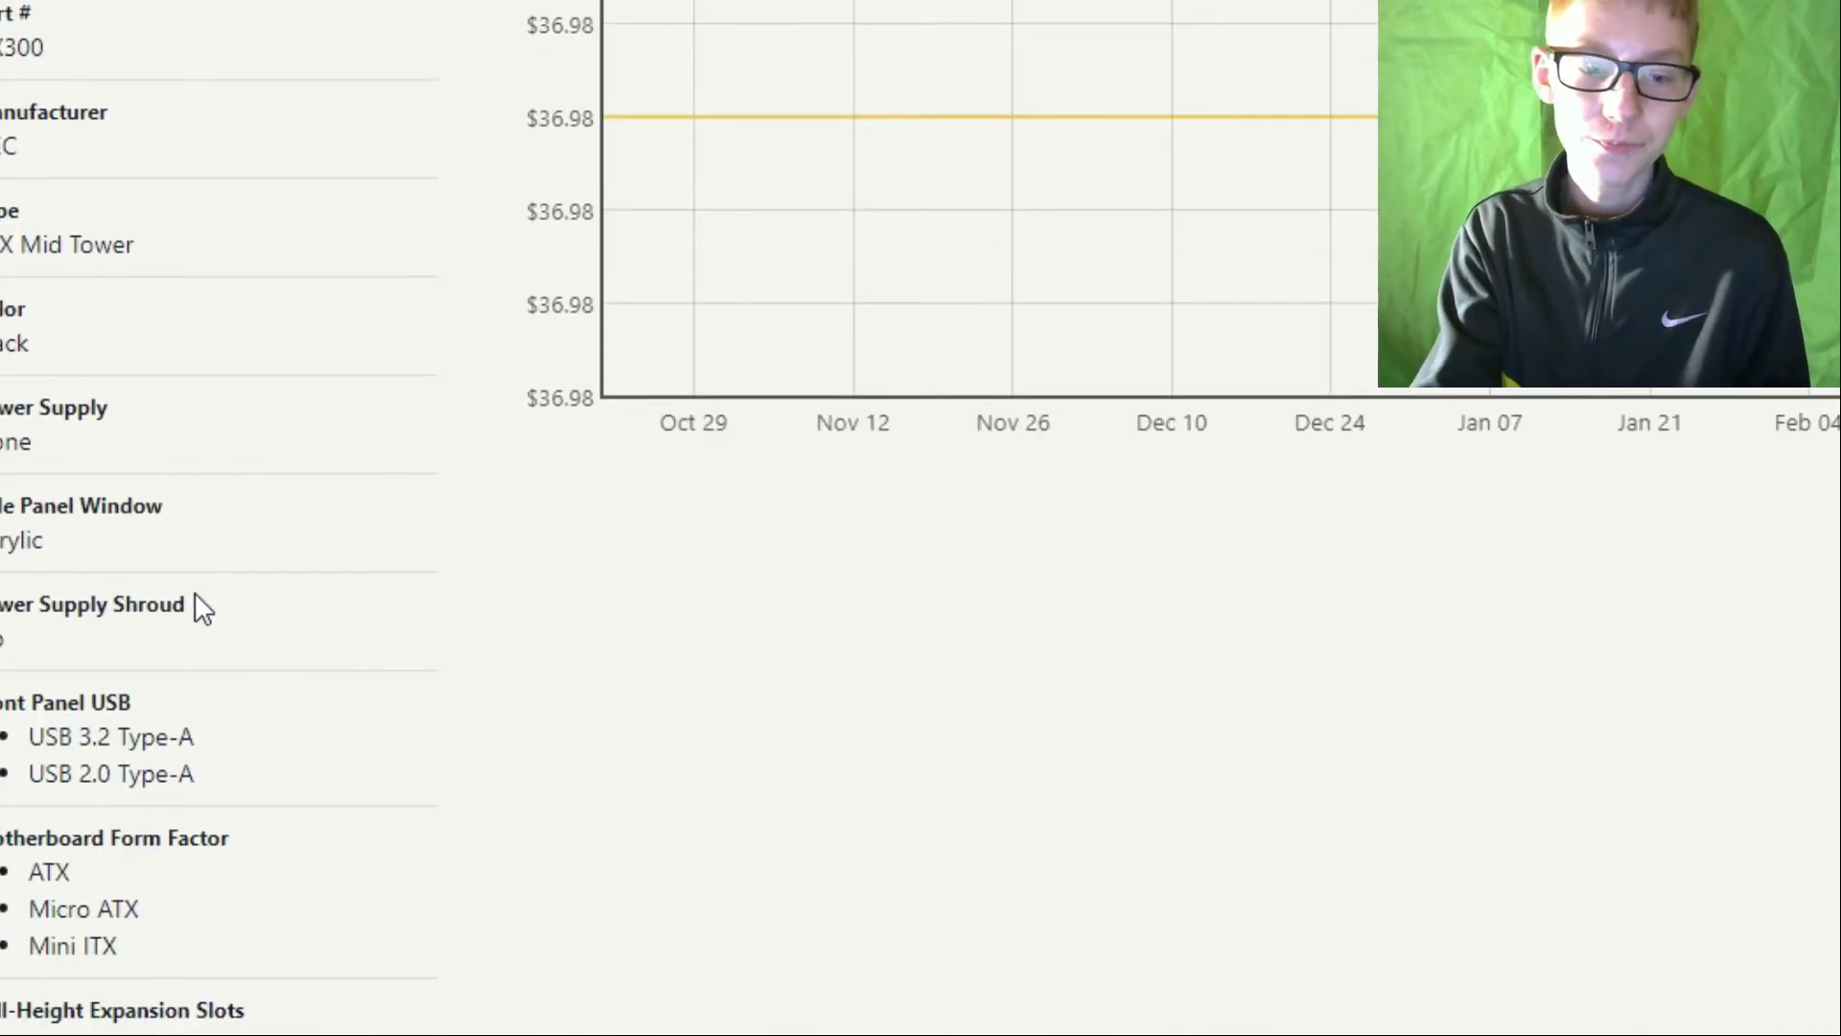
scroll(down, 3)
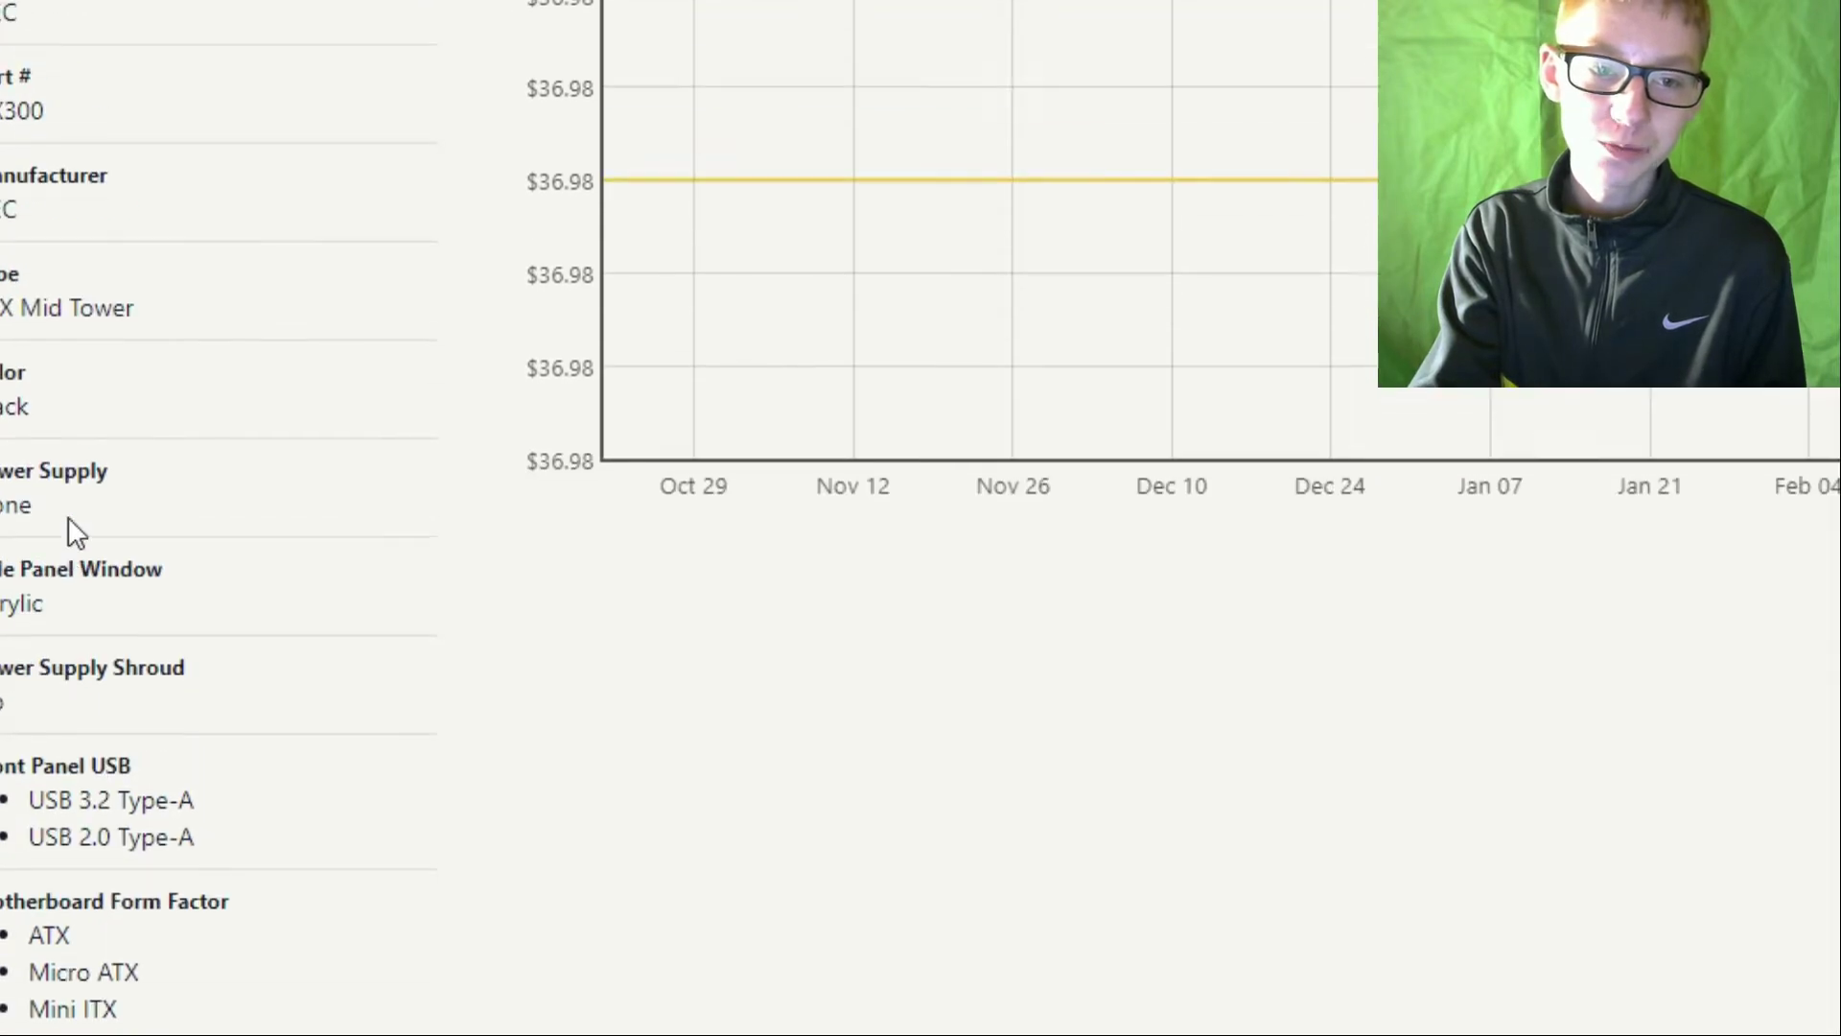
scroll(up, 3)
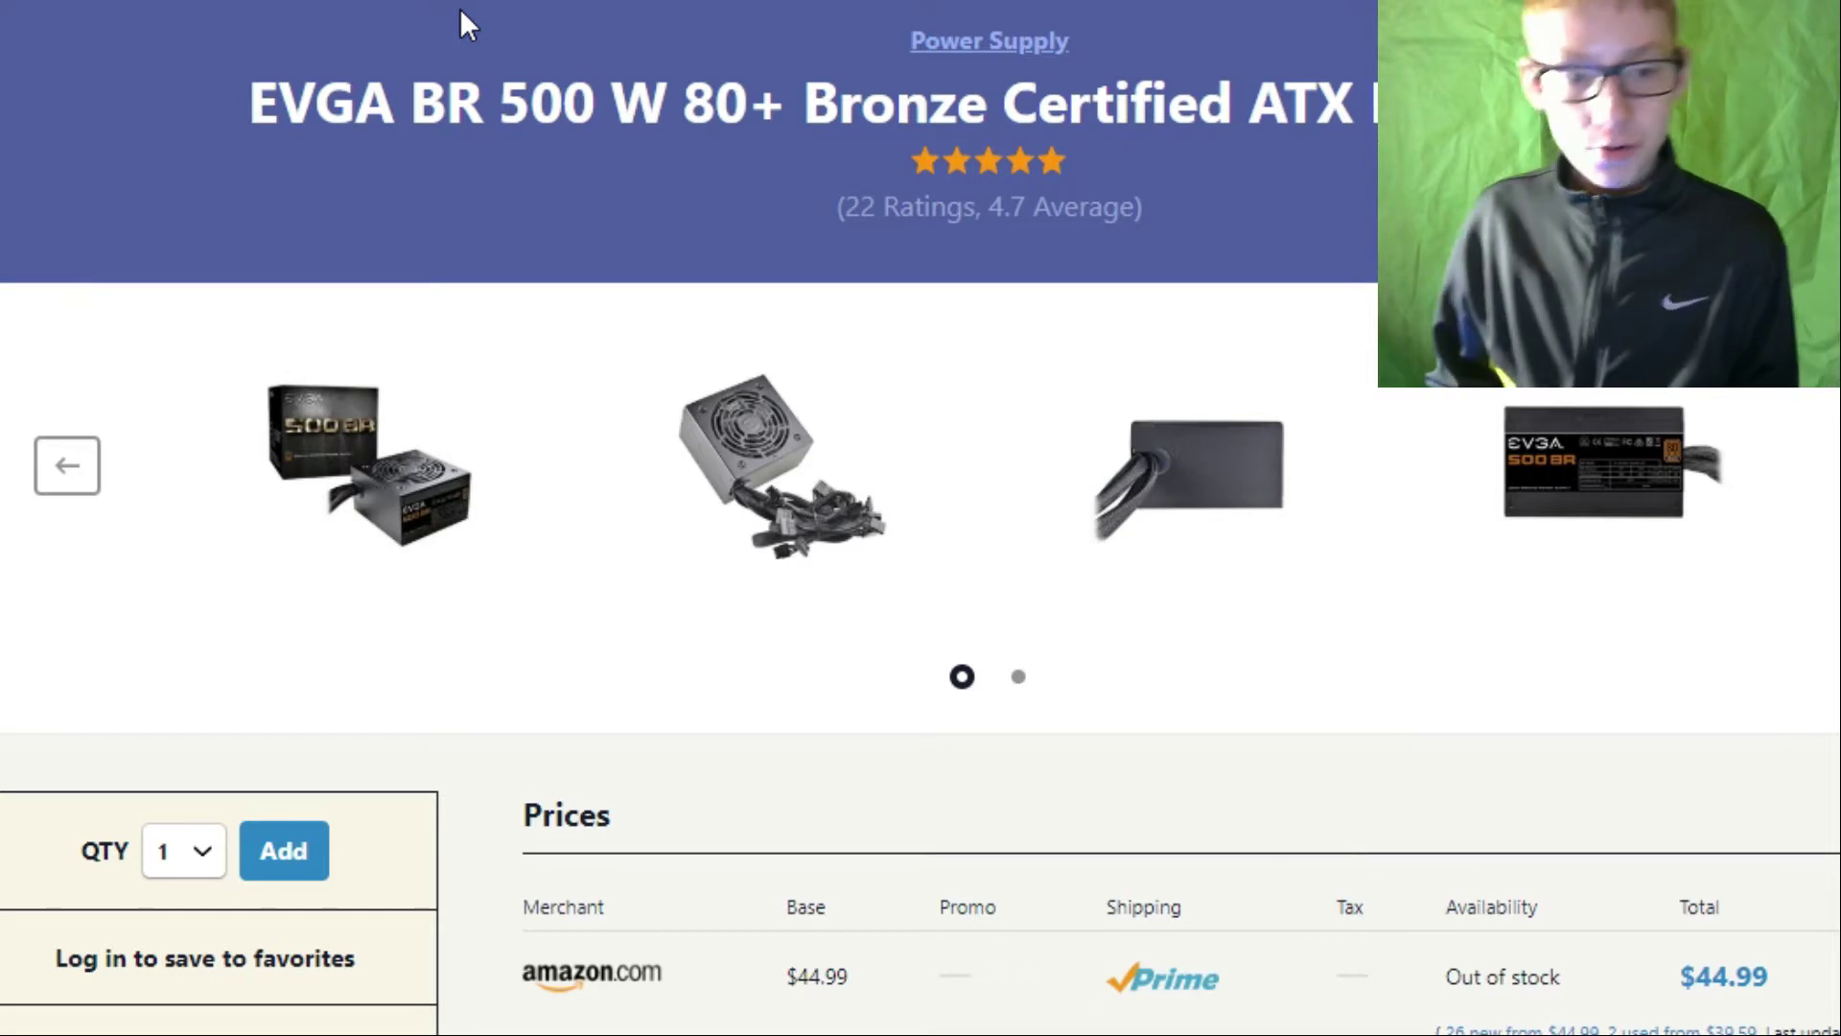
Scroll the EVGA BR 500 W page to its Amazon, Walmart, Newegg and ModMyMods prices.
scroll(down, 3)
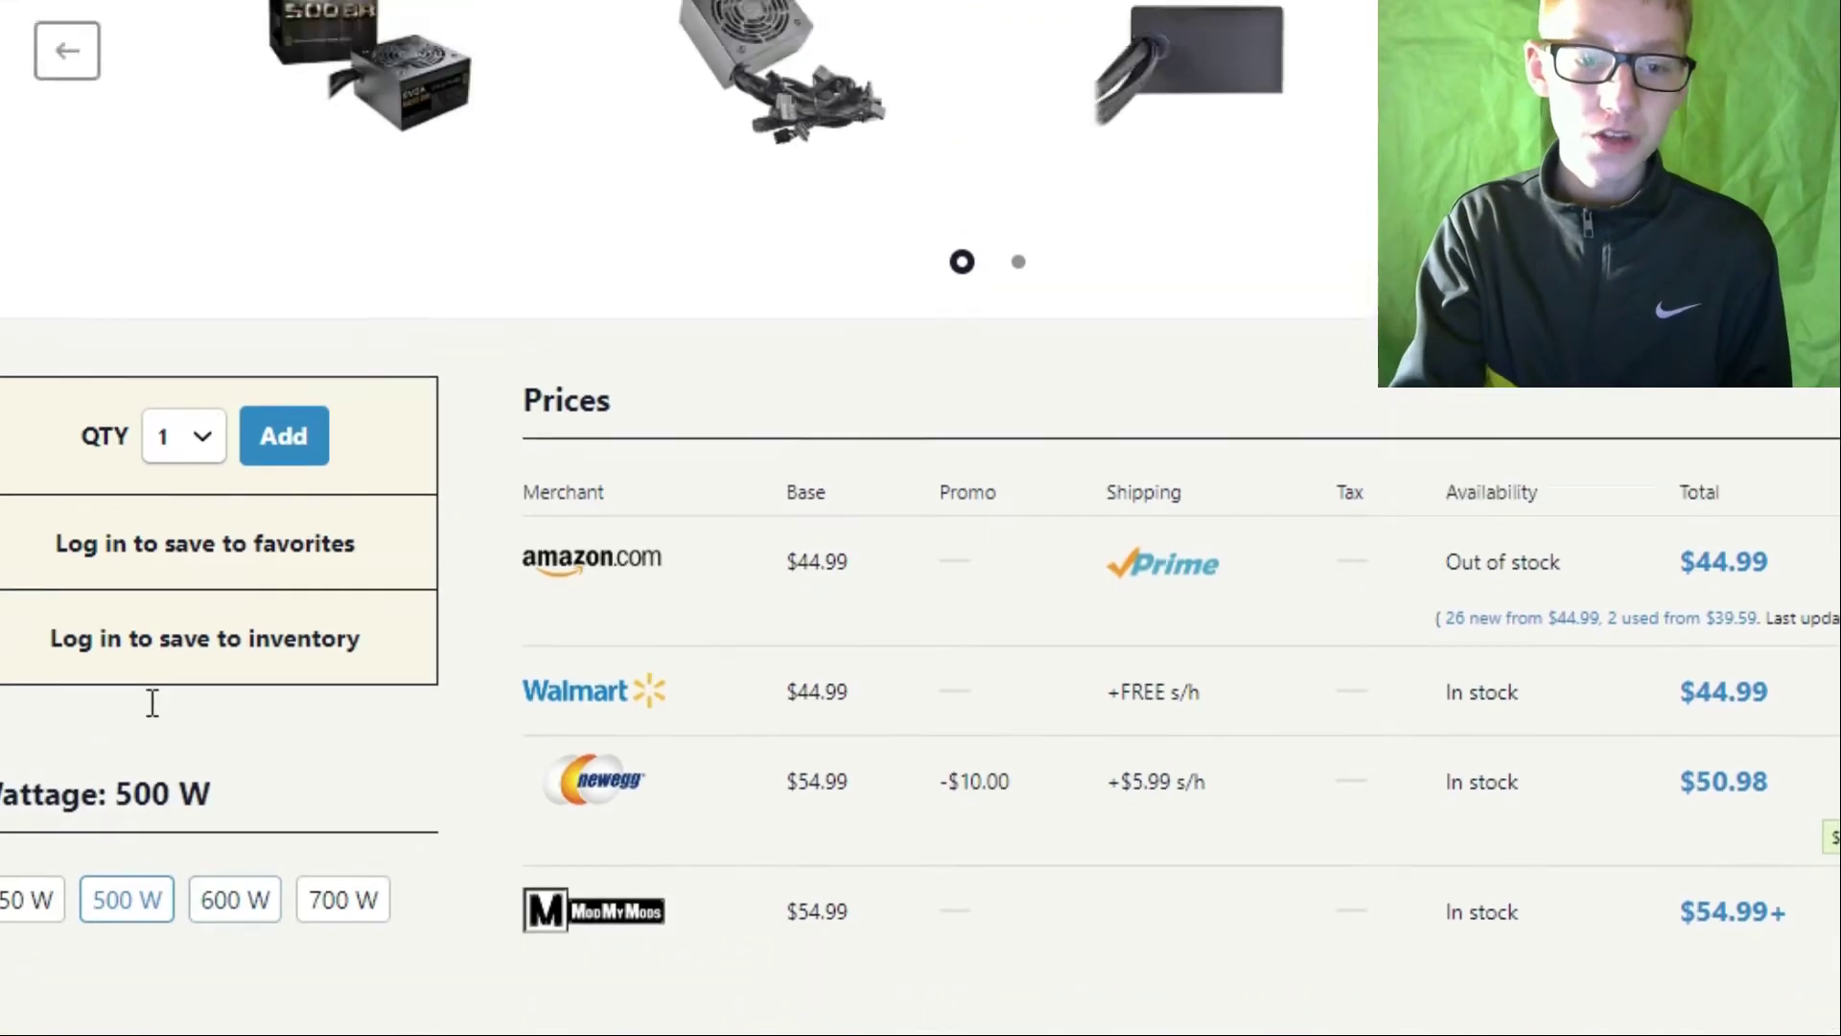
scroll(up, 3)
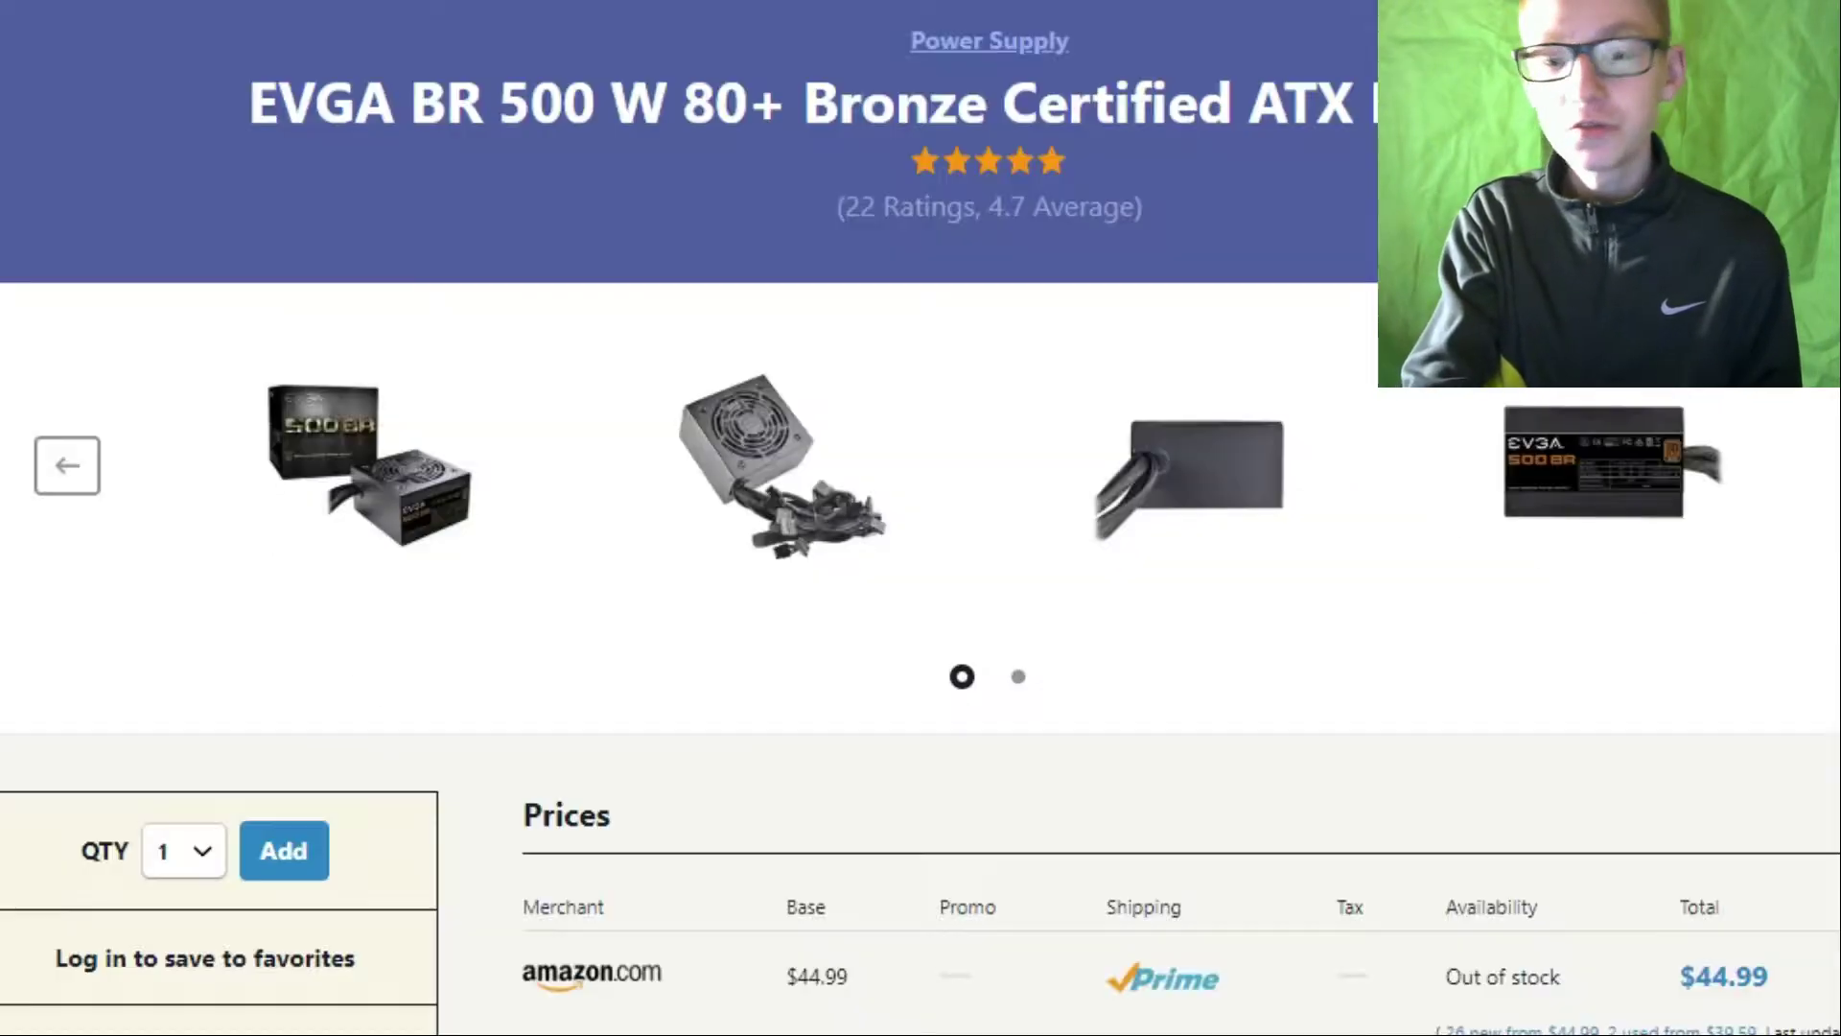
scroll(down, 3)
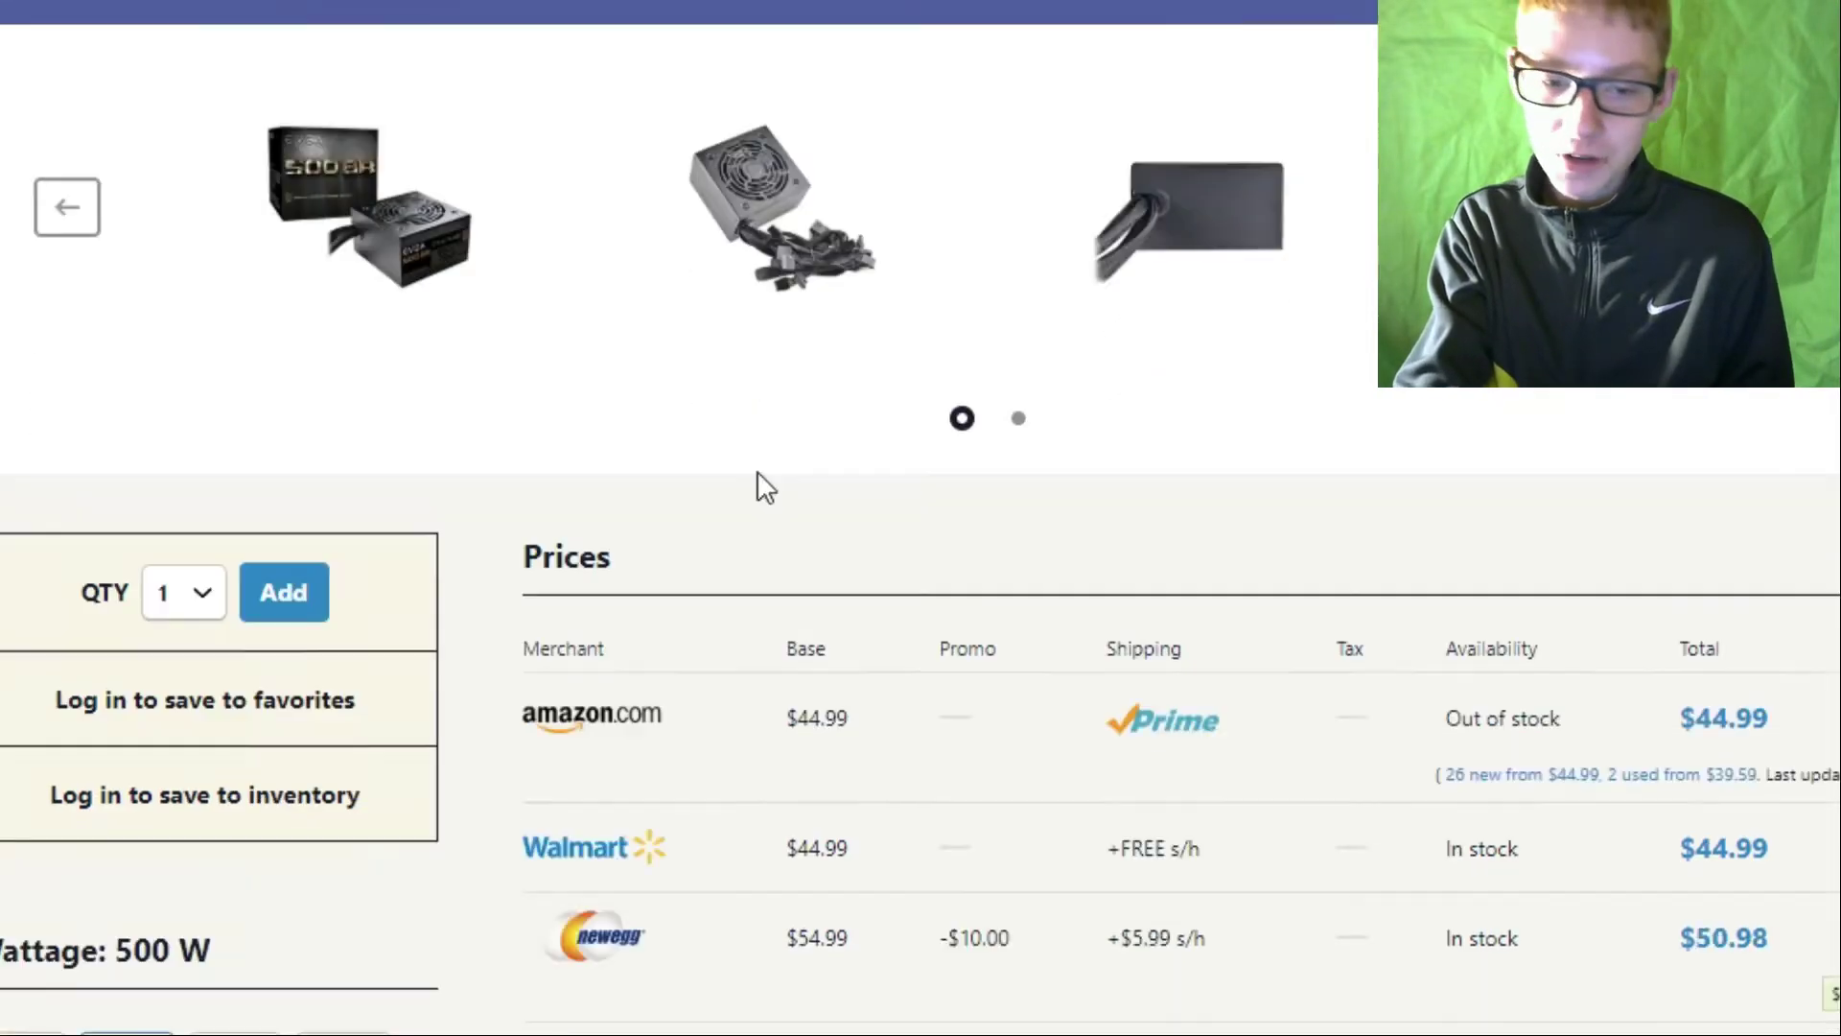
scroll(up, 3)
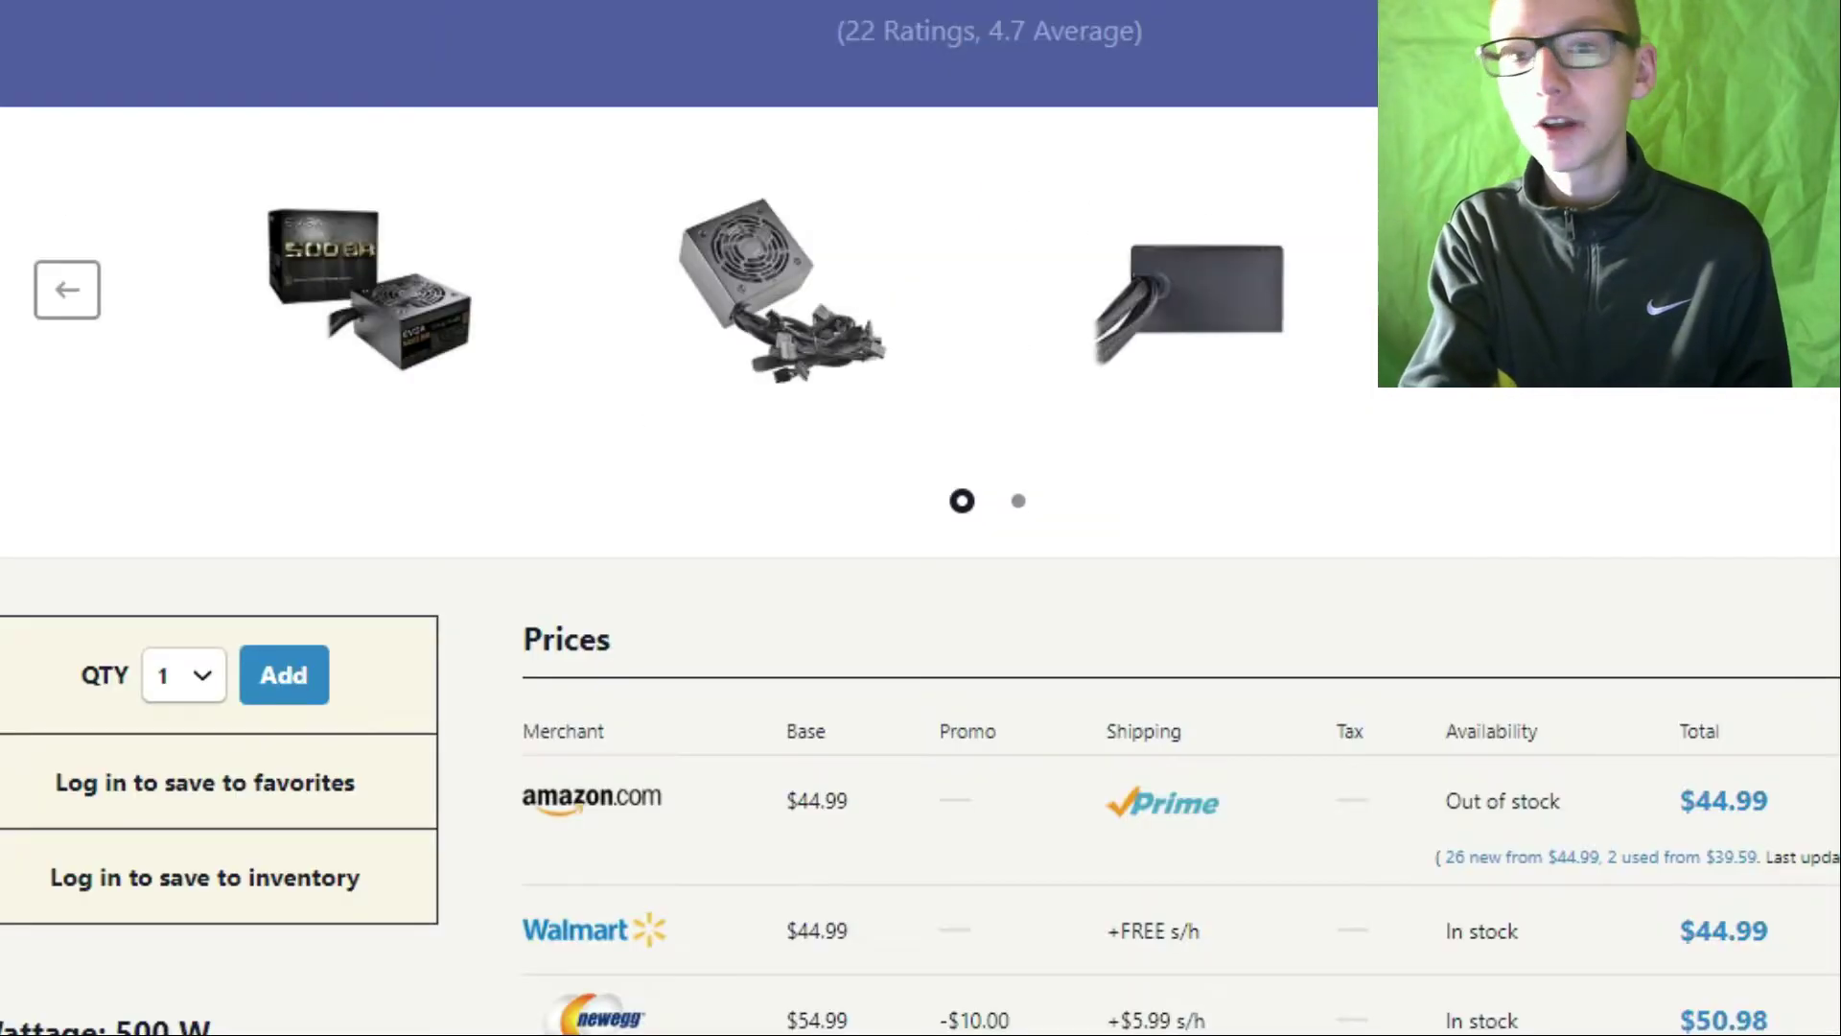
mouse_move(543, 85)
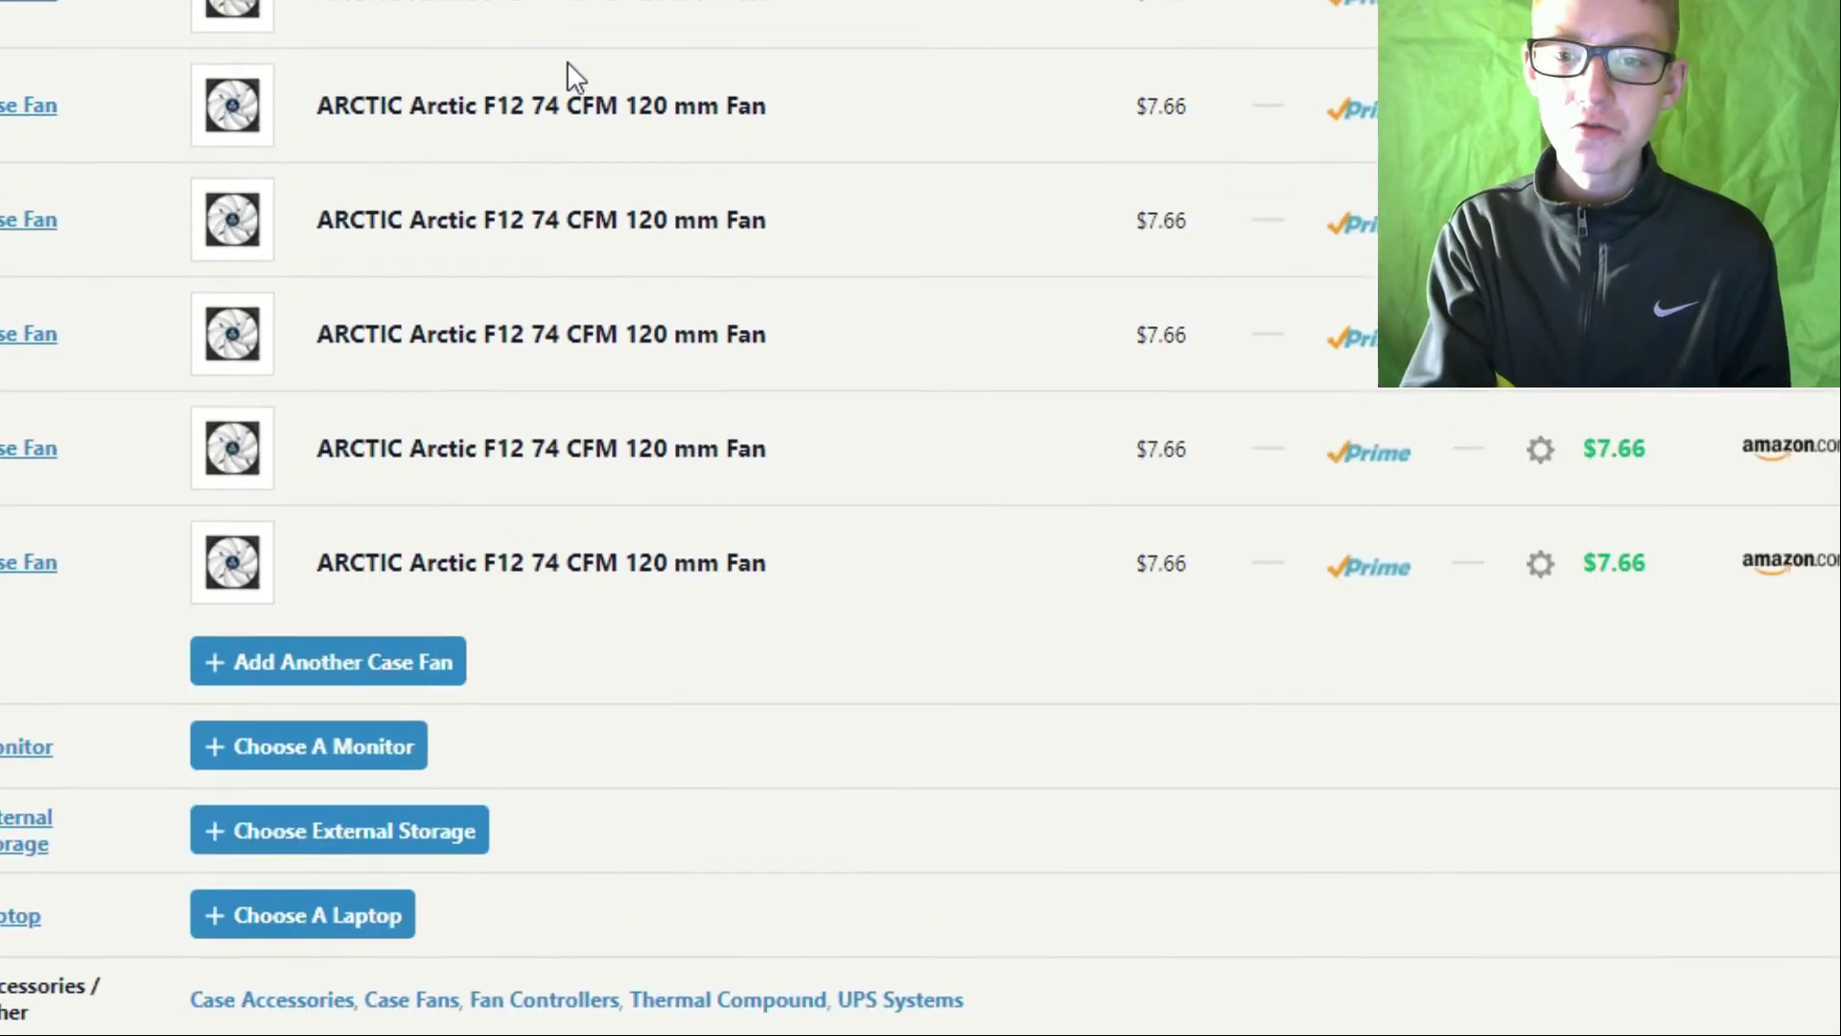
Scroll to the bottom of the first build list to see the $597.88 total.
scroll(down, 3)
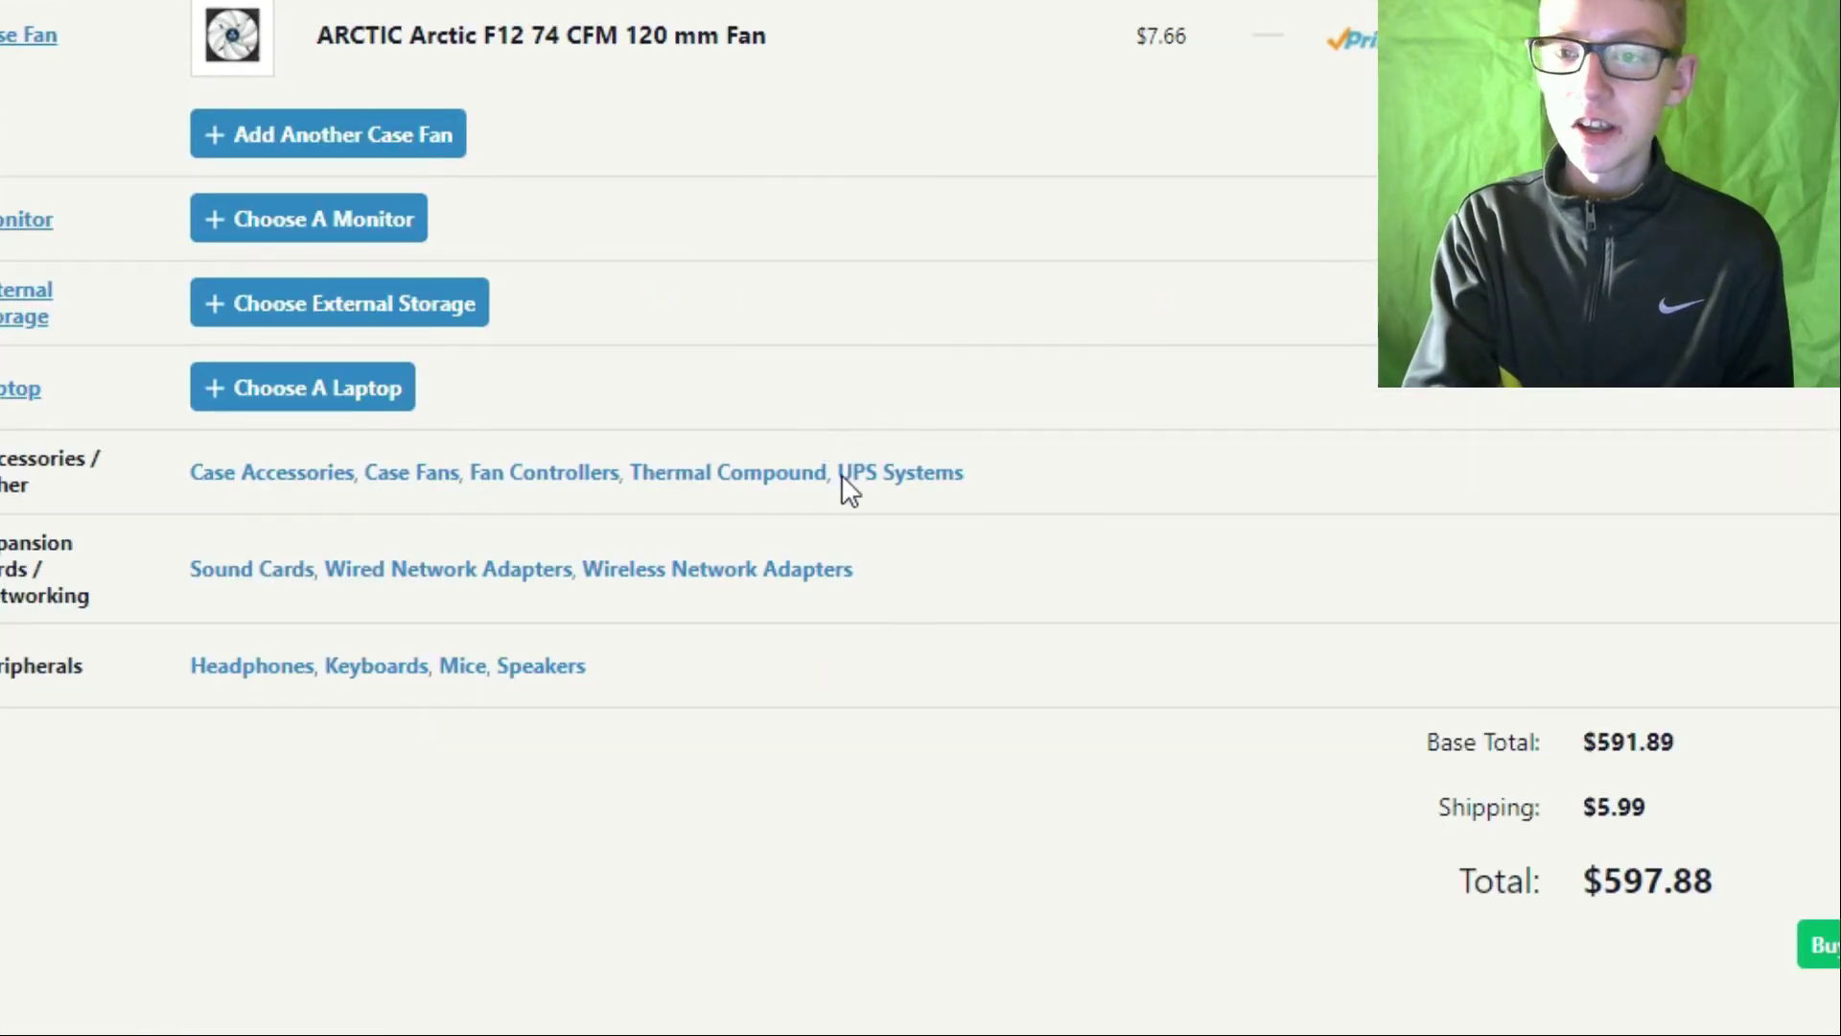
scroll(down, 3)
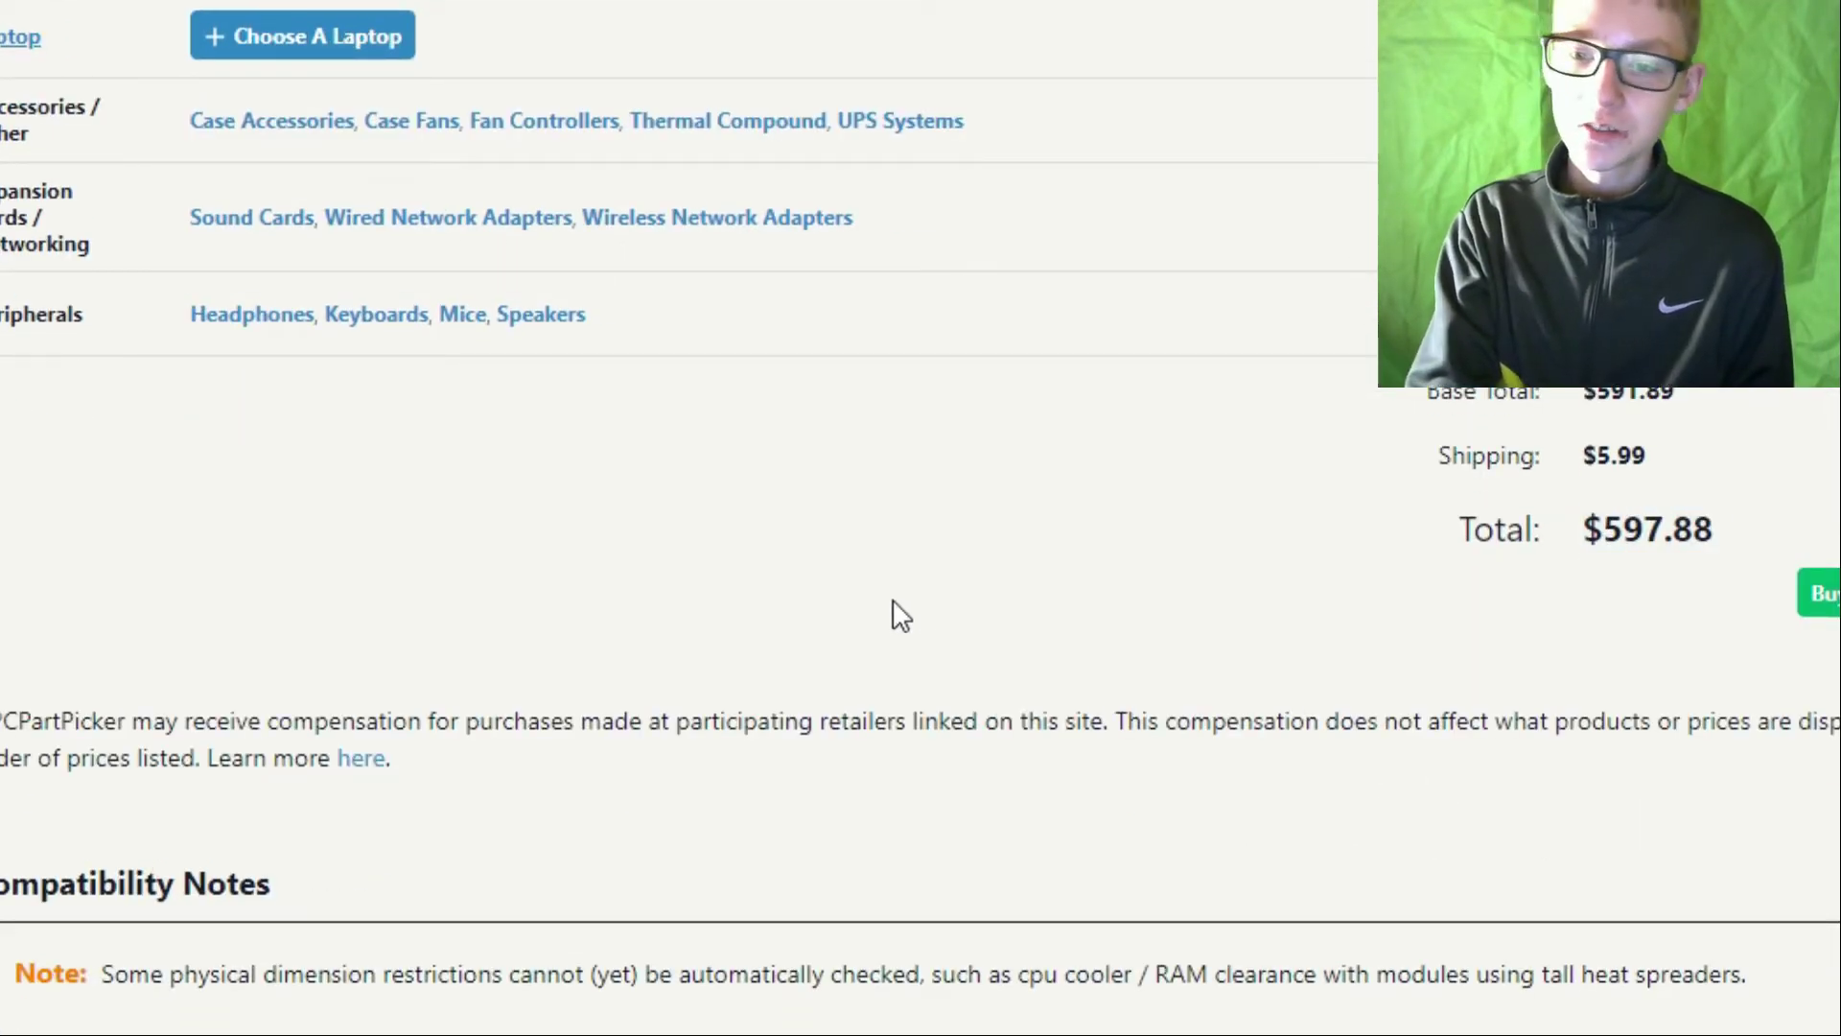
scroll(up, 3)
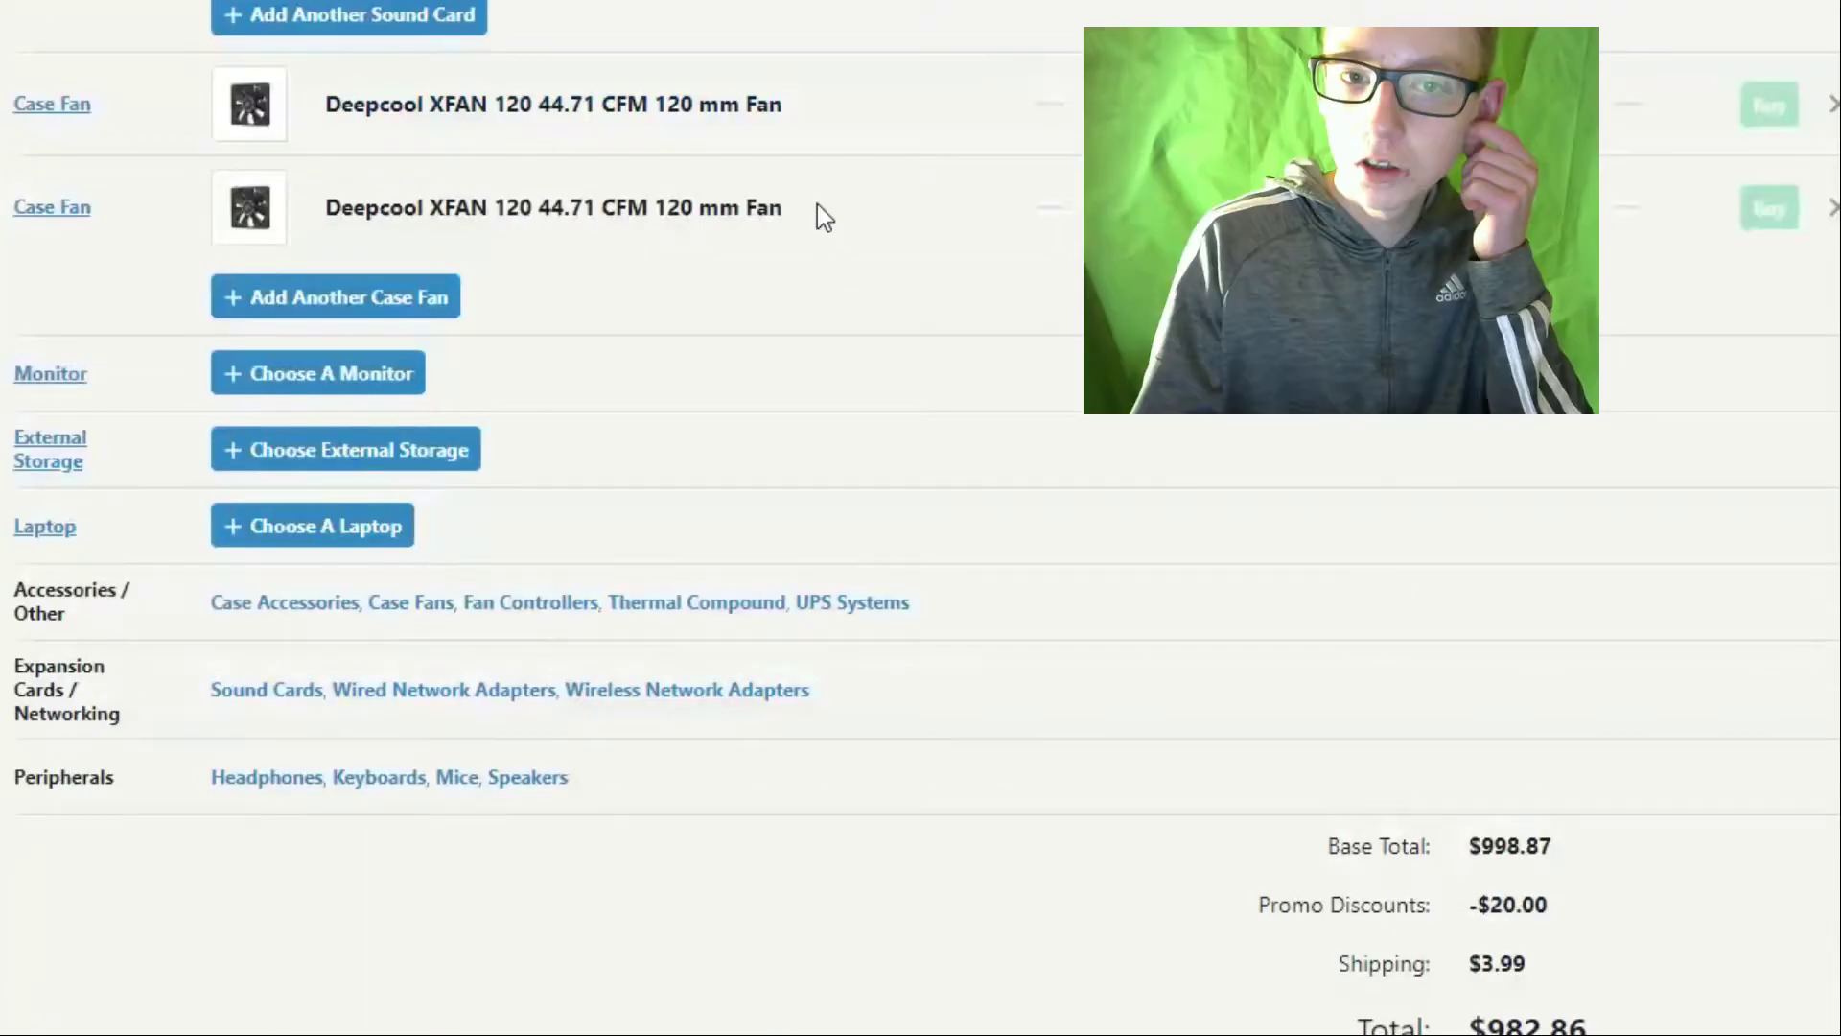
Scroll the second build to the Ryzen 5 2600X, CAPTAIN cooler, ASRock X370 and G.Skill rows.
scroll(up, 3)
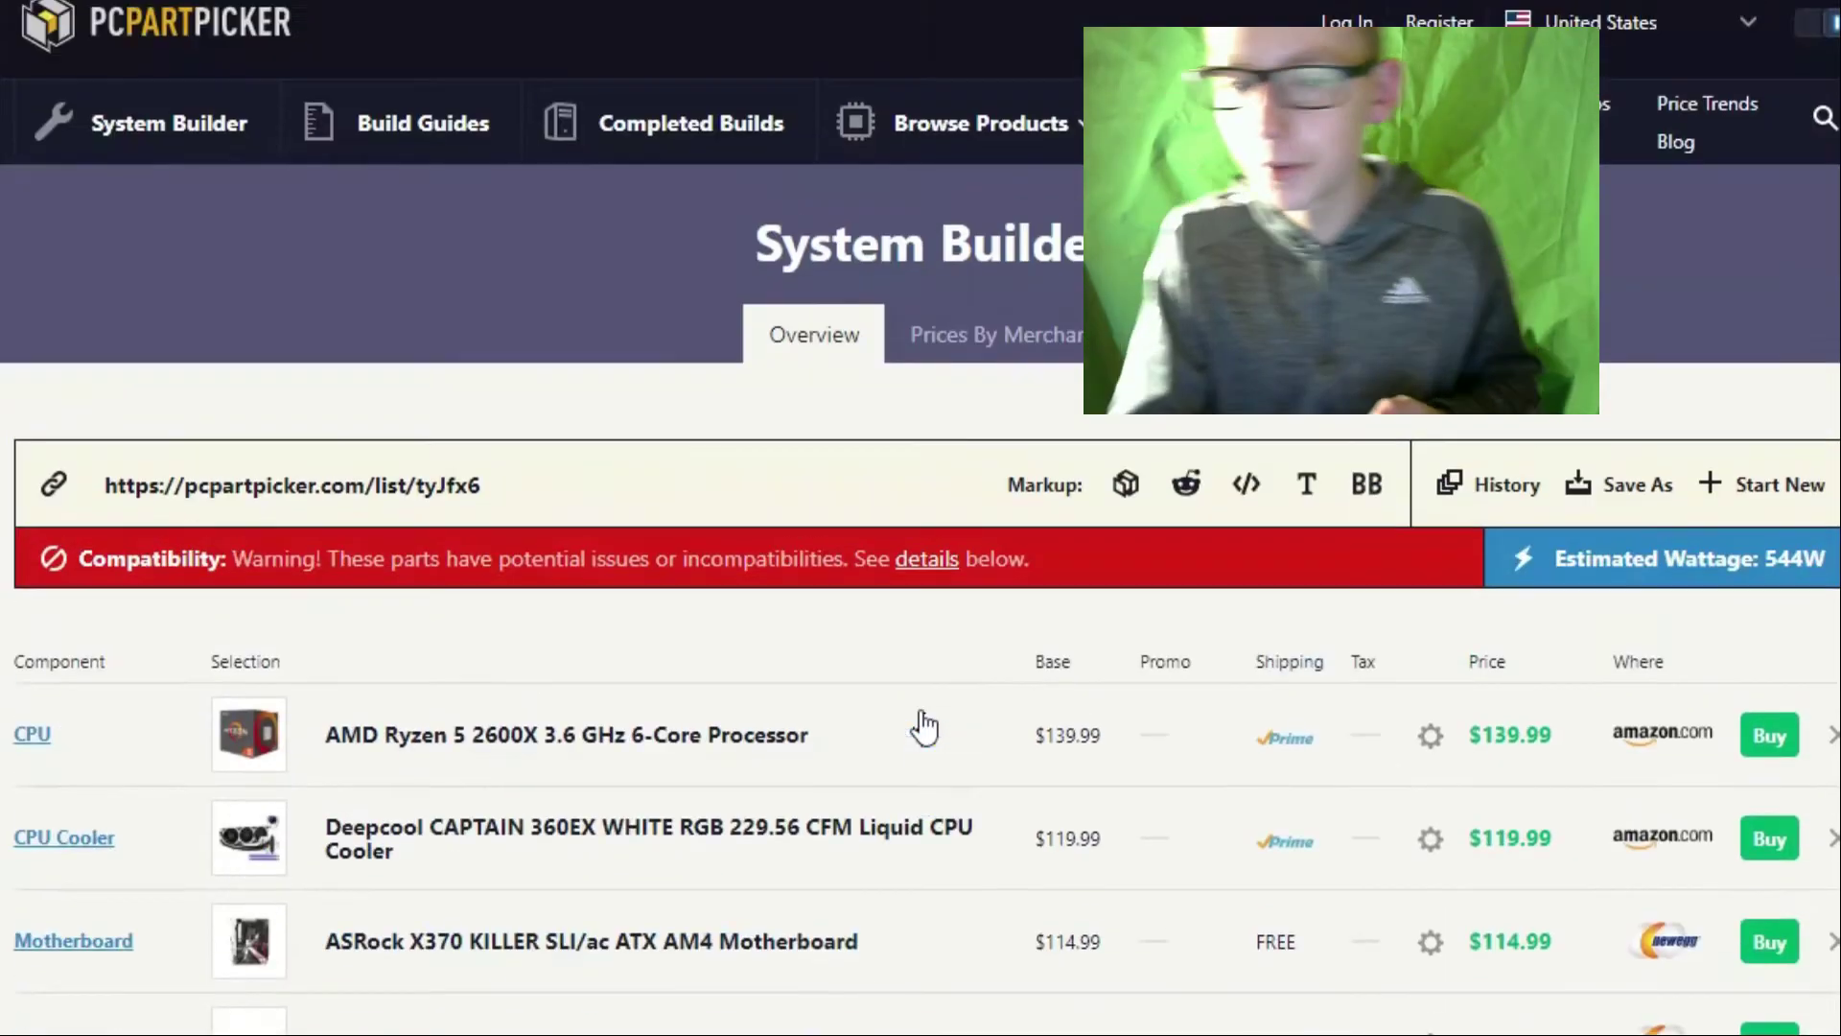
scroll(down, 3)
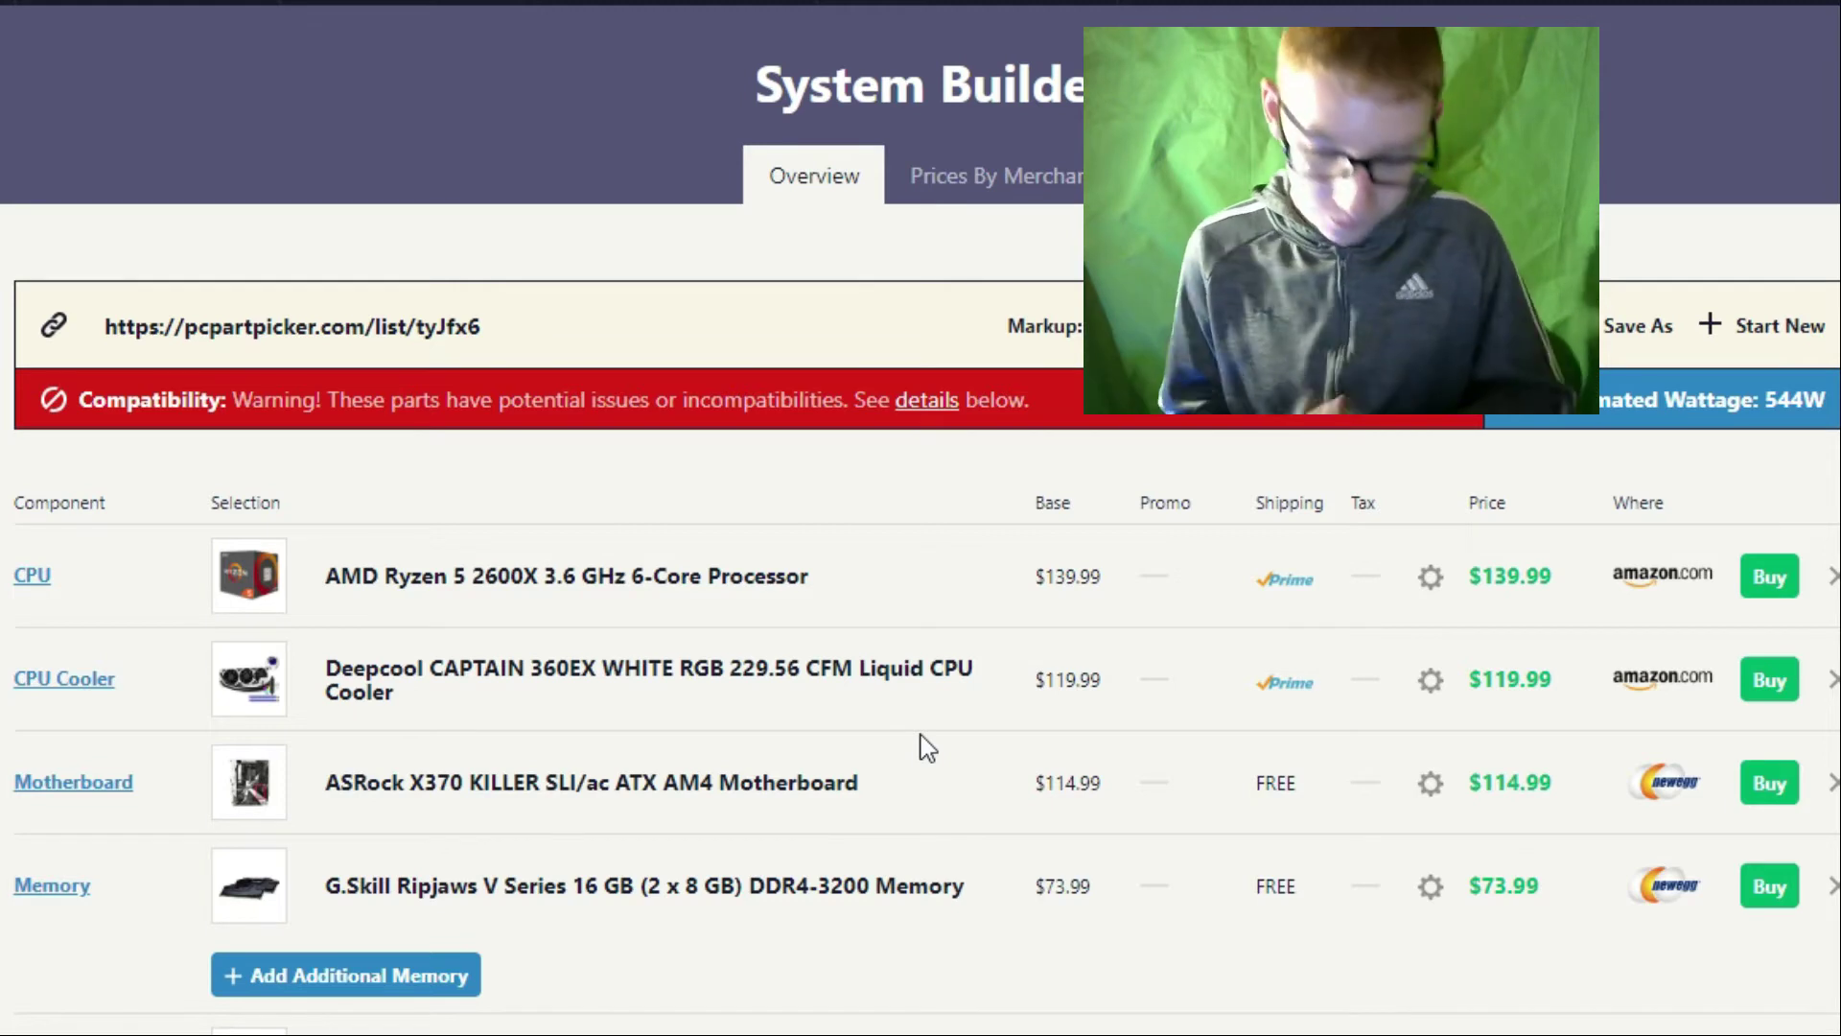
mouse_move(840, 679)
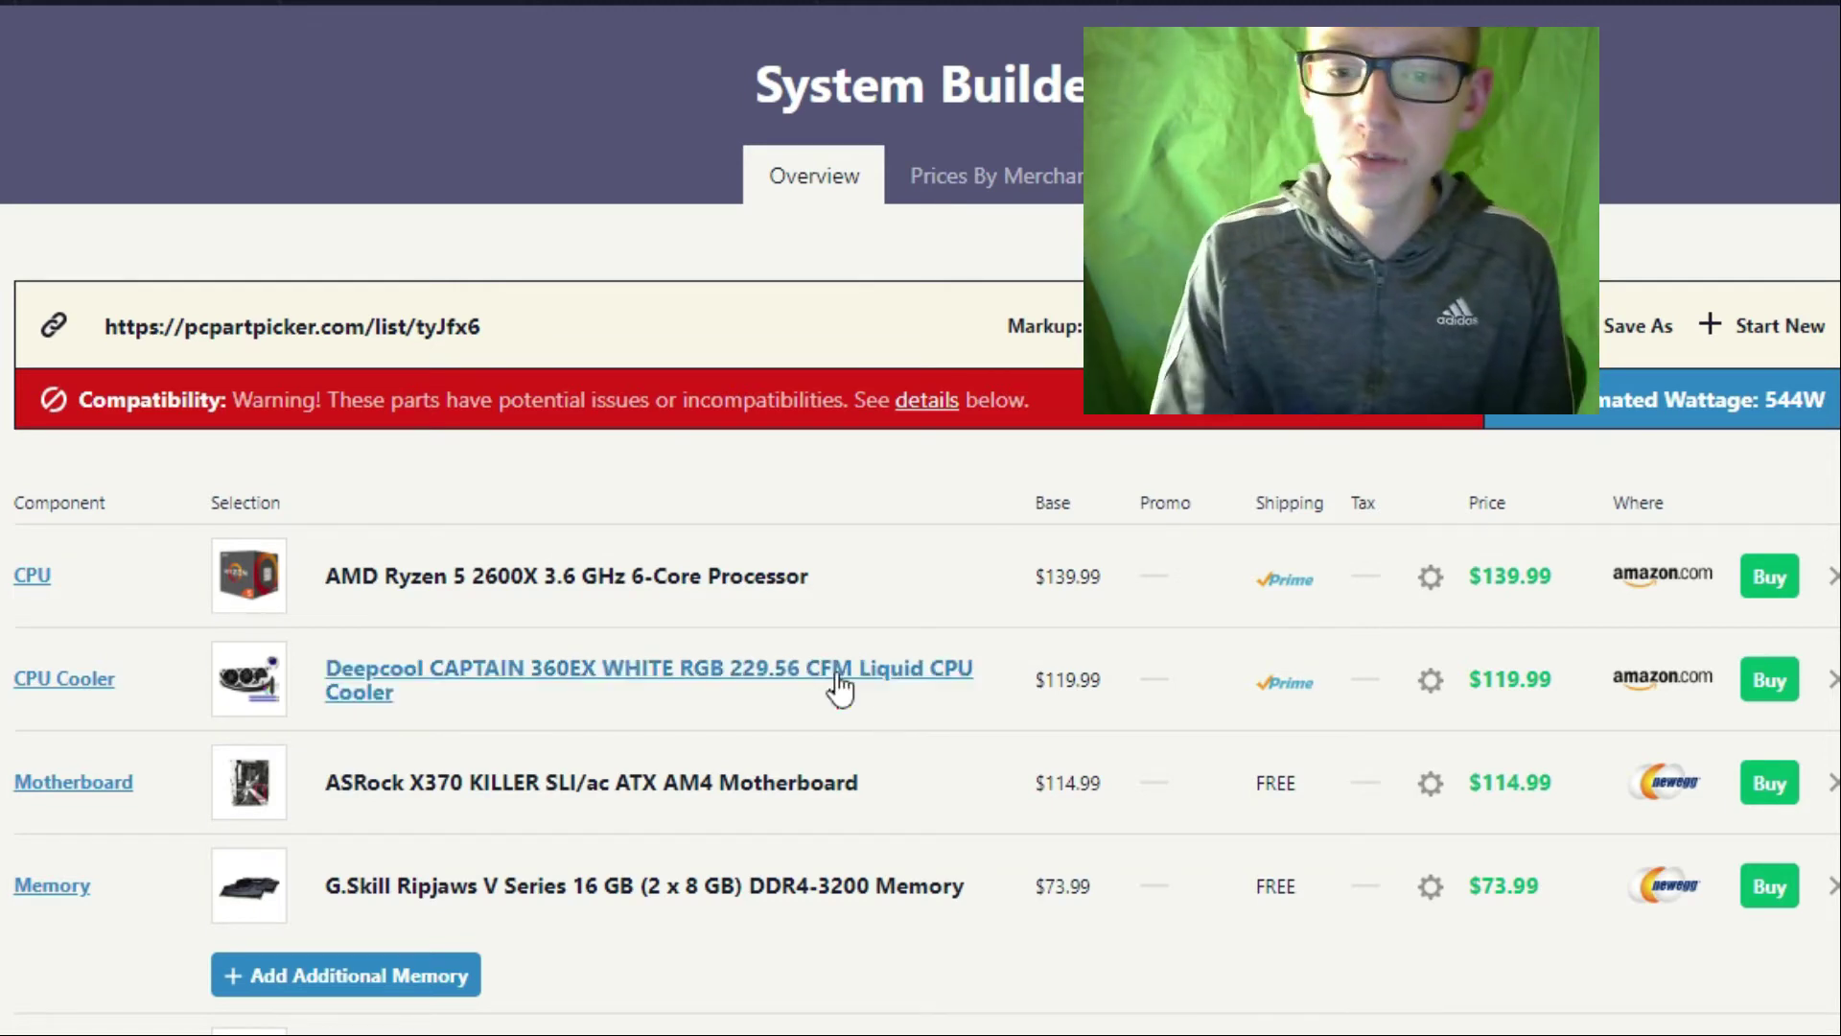
Open the AMD Ryzen 5 2600X page and scroll through its merchant prices and price history.
click(567, 576)
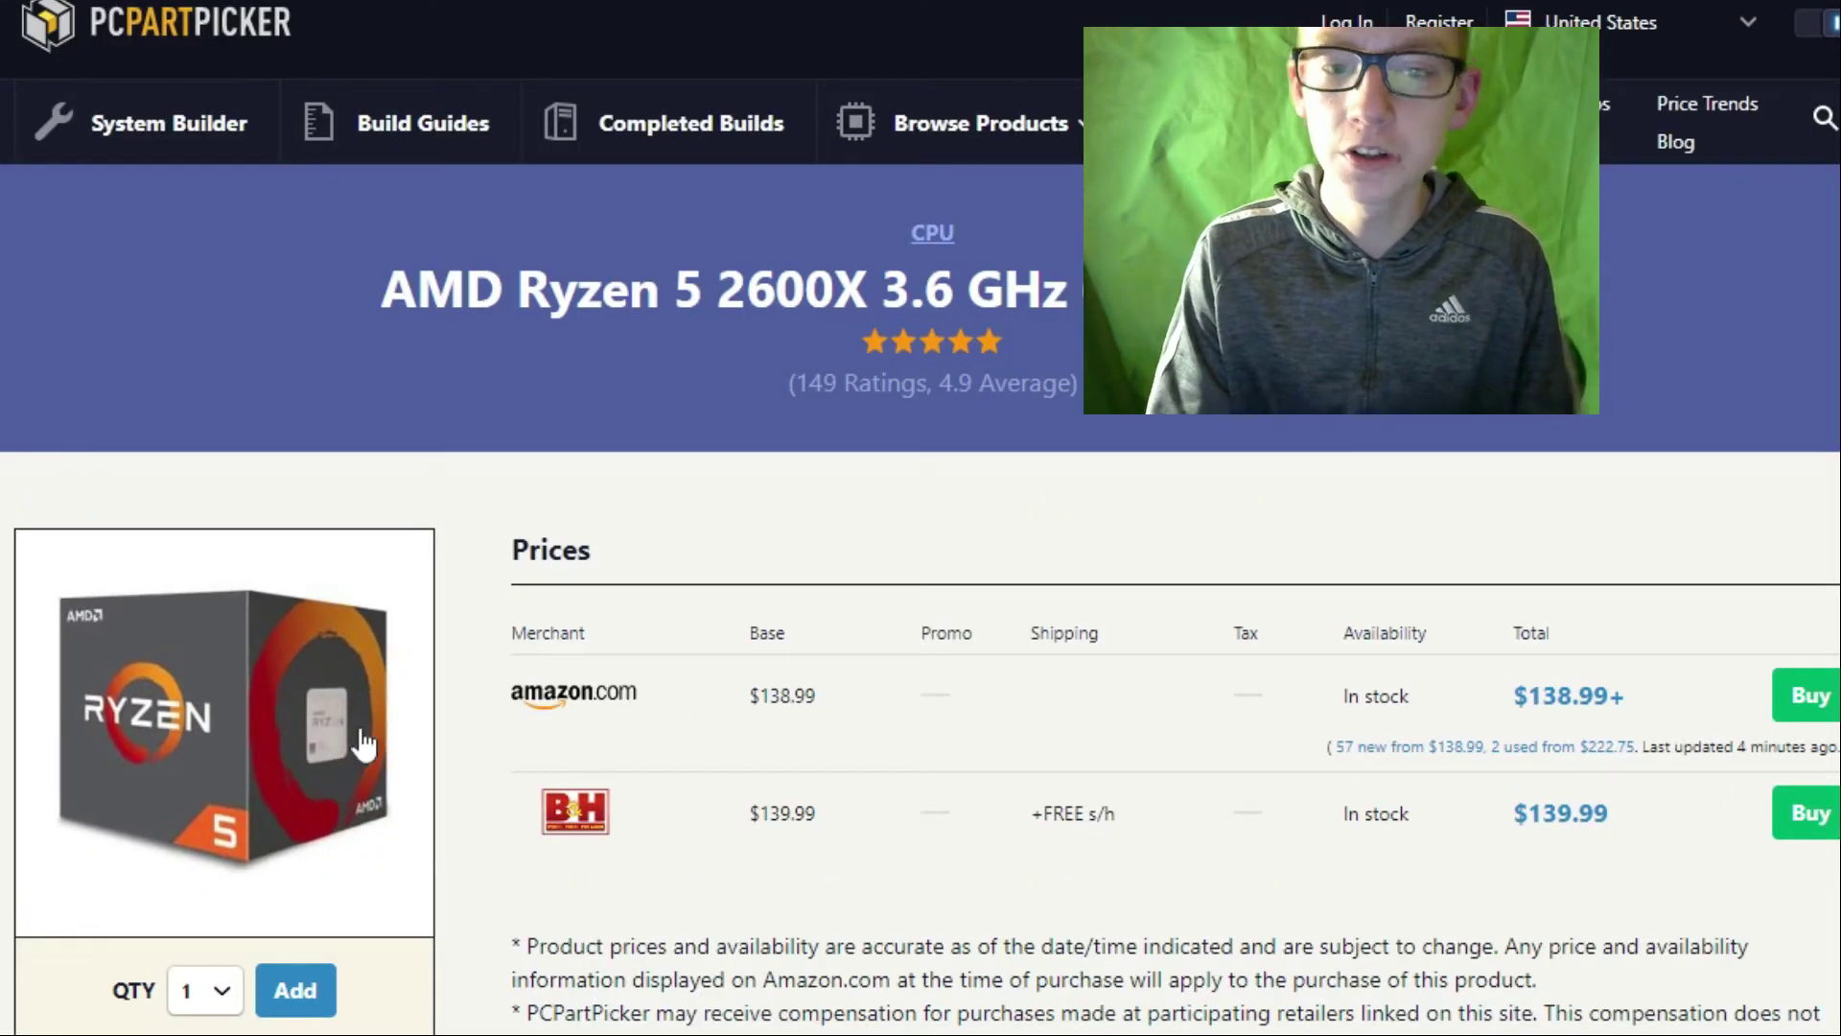
mouse_move(415, 653)
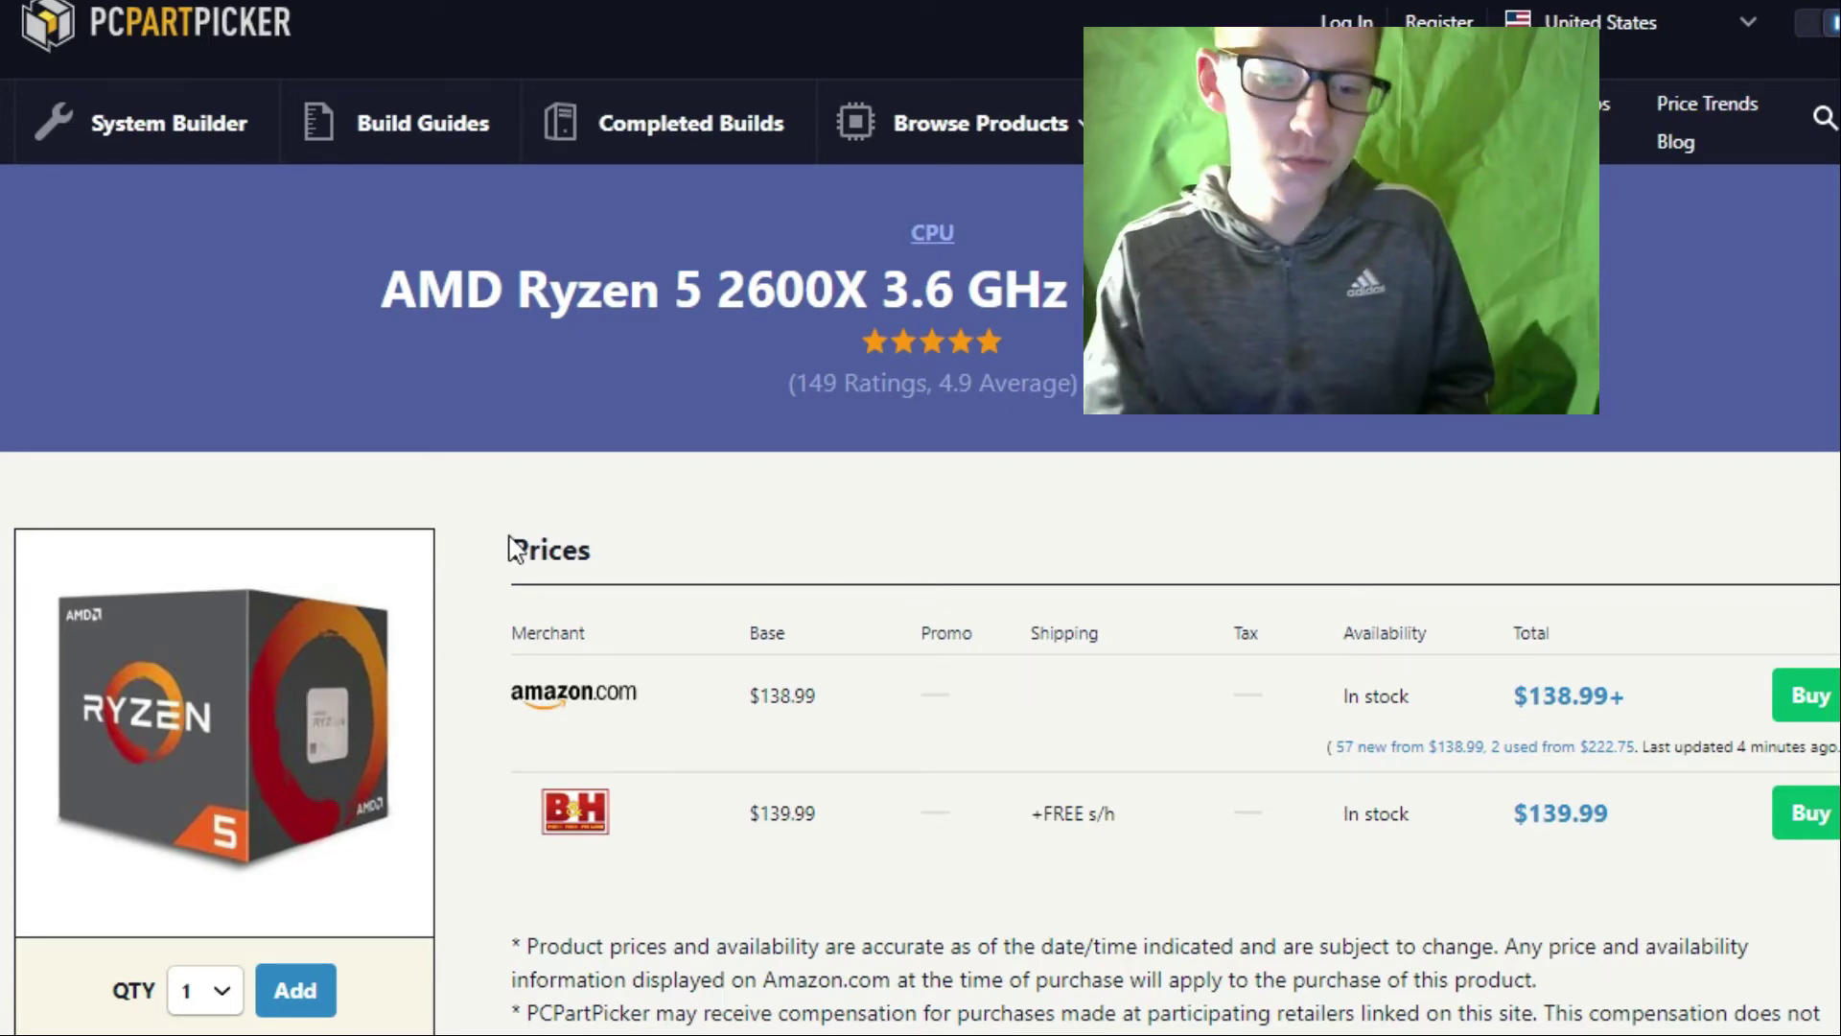
scroll(down, 3)
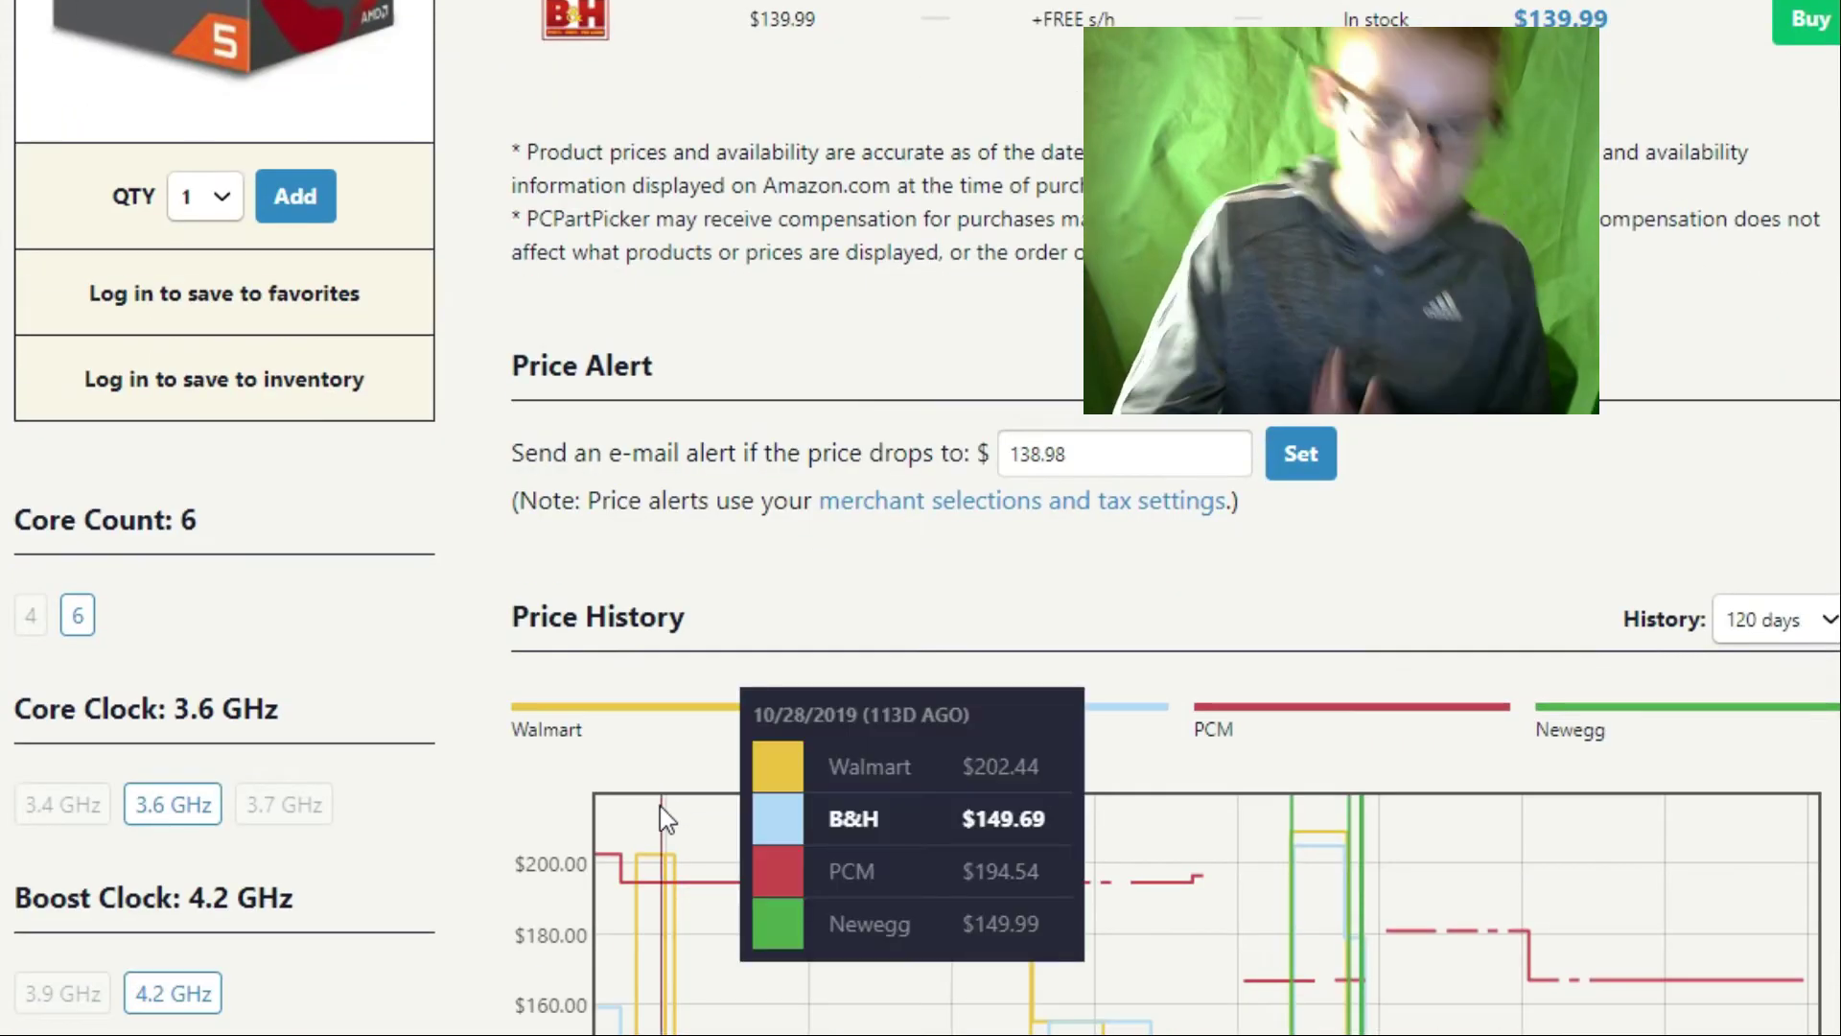
scroll(up, 3)
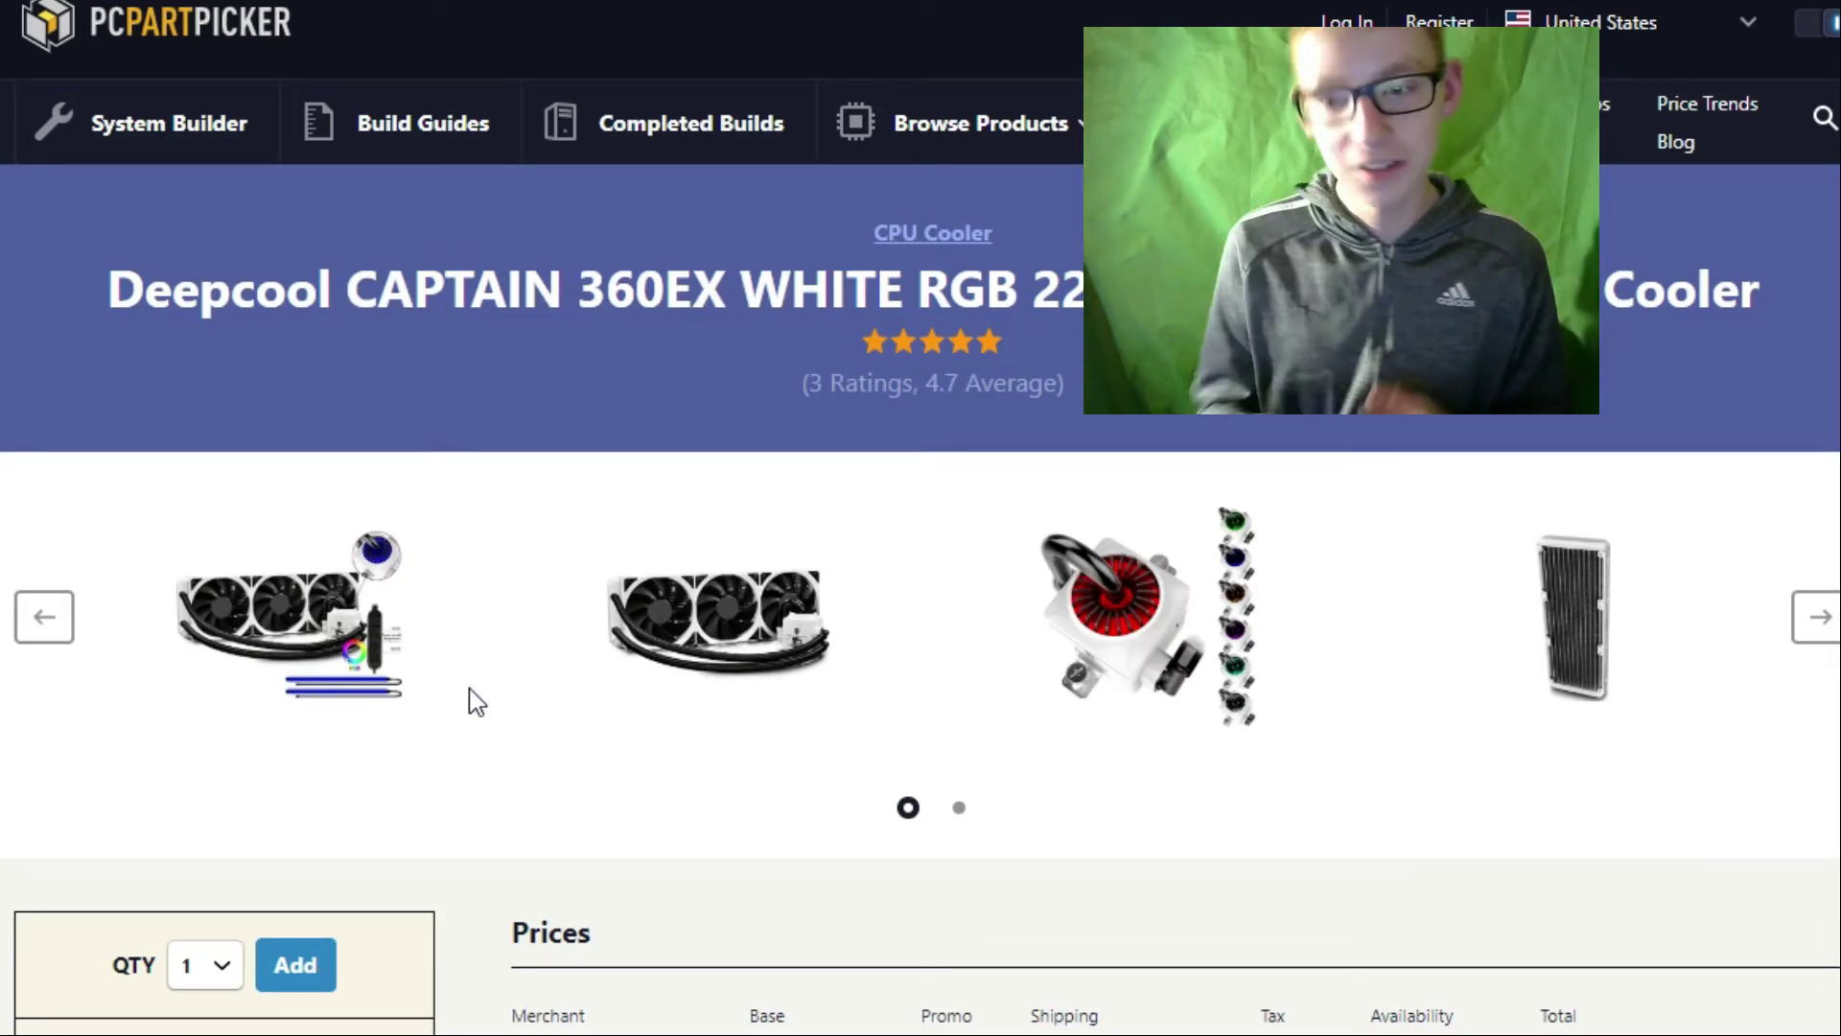
Browse the Deepcool CAPTAIN 360EX images, enlarging the cable guide and the first photo.
click(1819, 617)
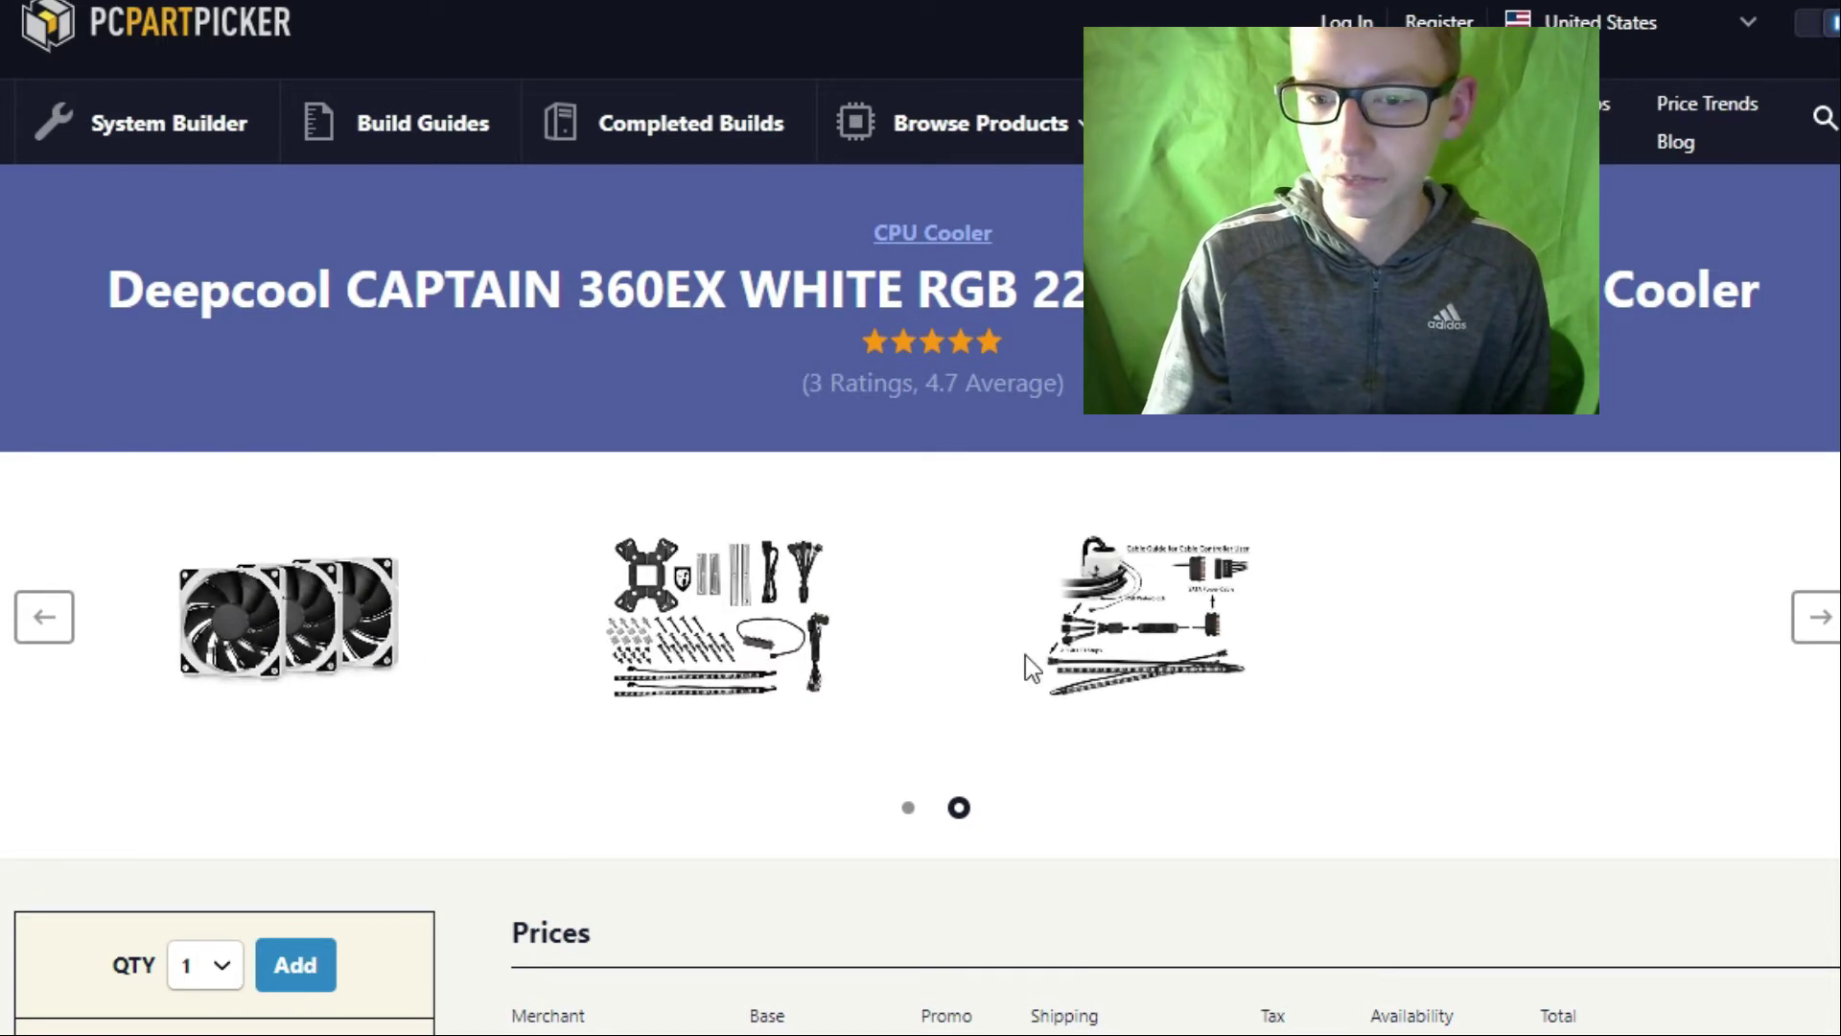
click(1142, 611)
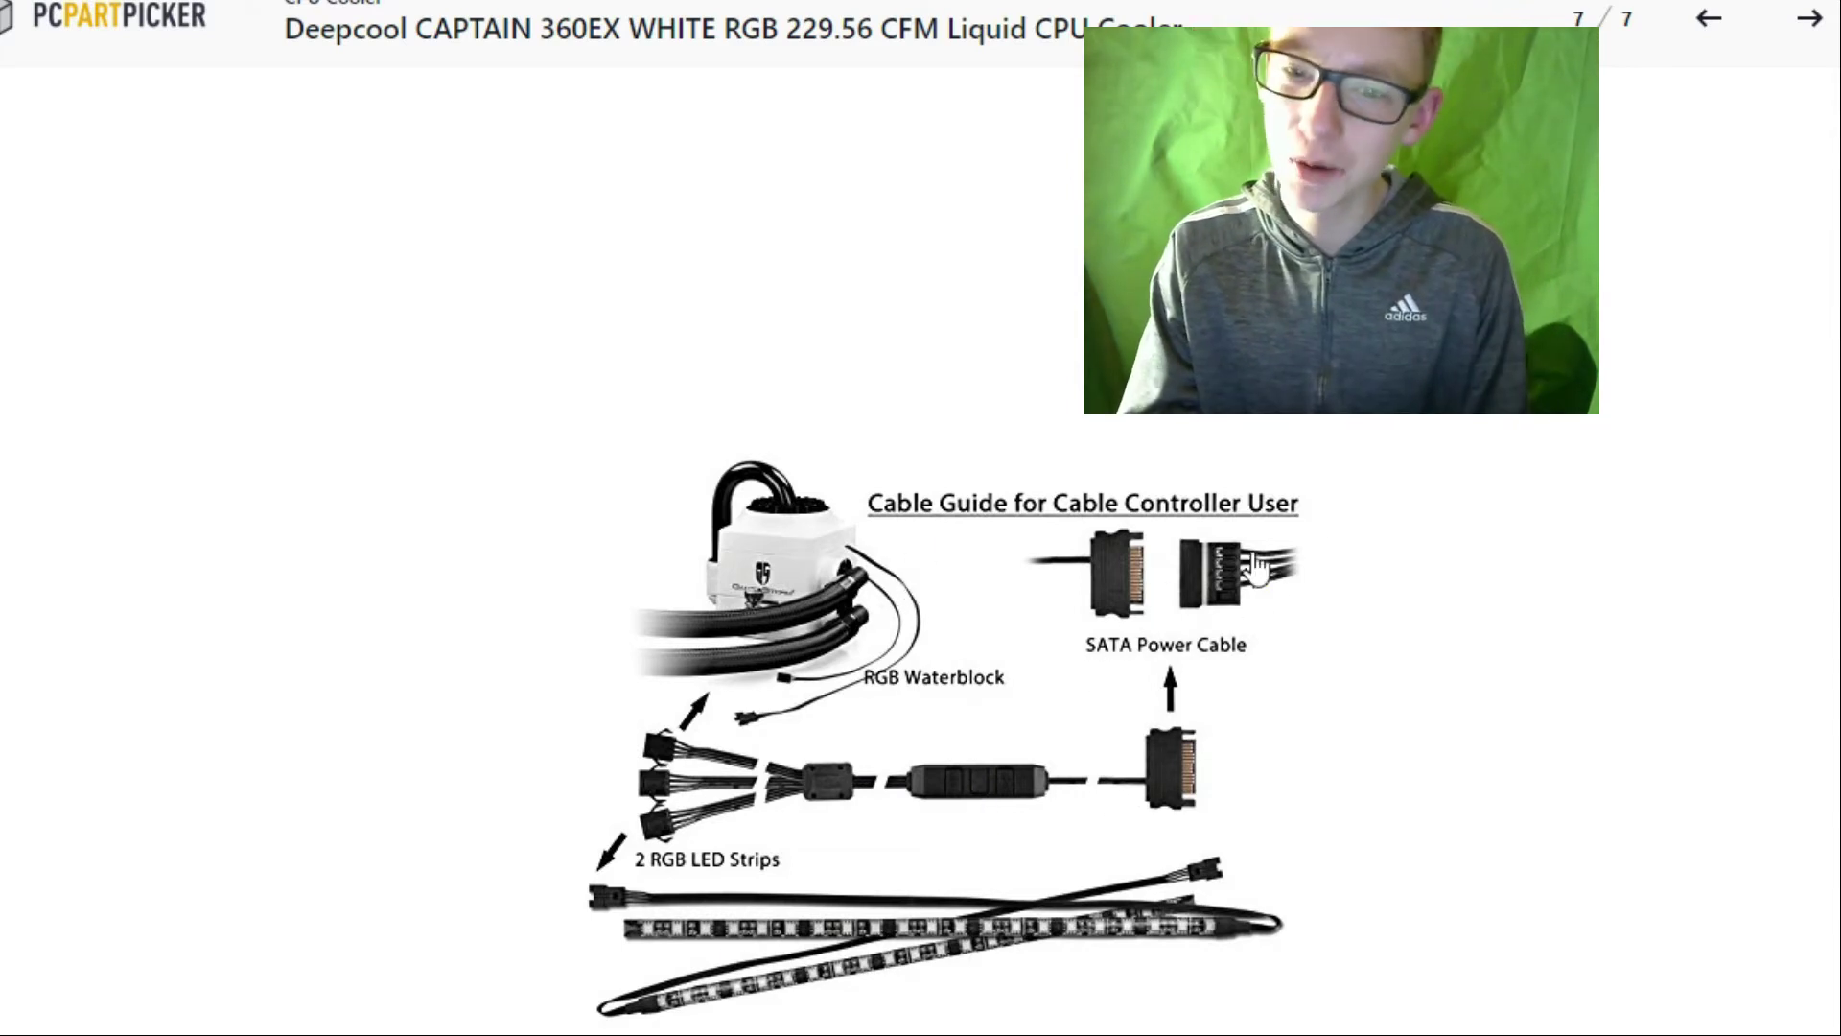
mouse_move(781, 906)
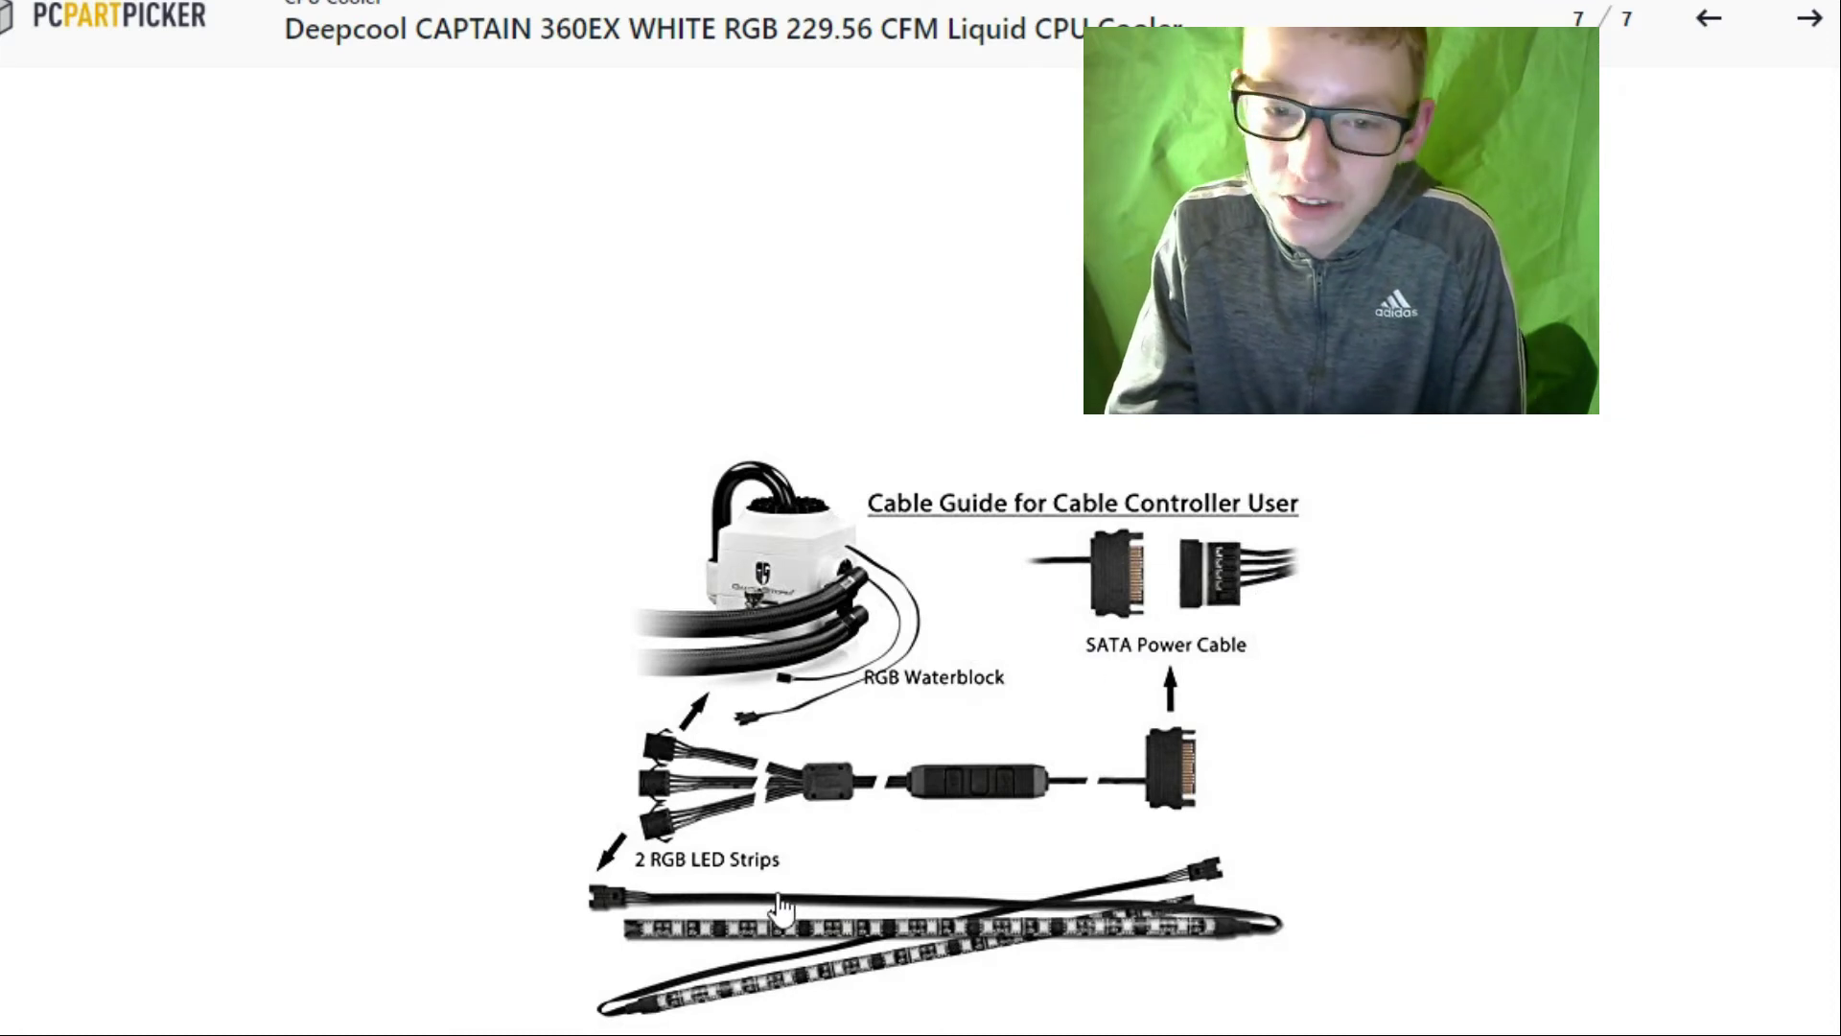
scroll(up, 3)
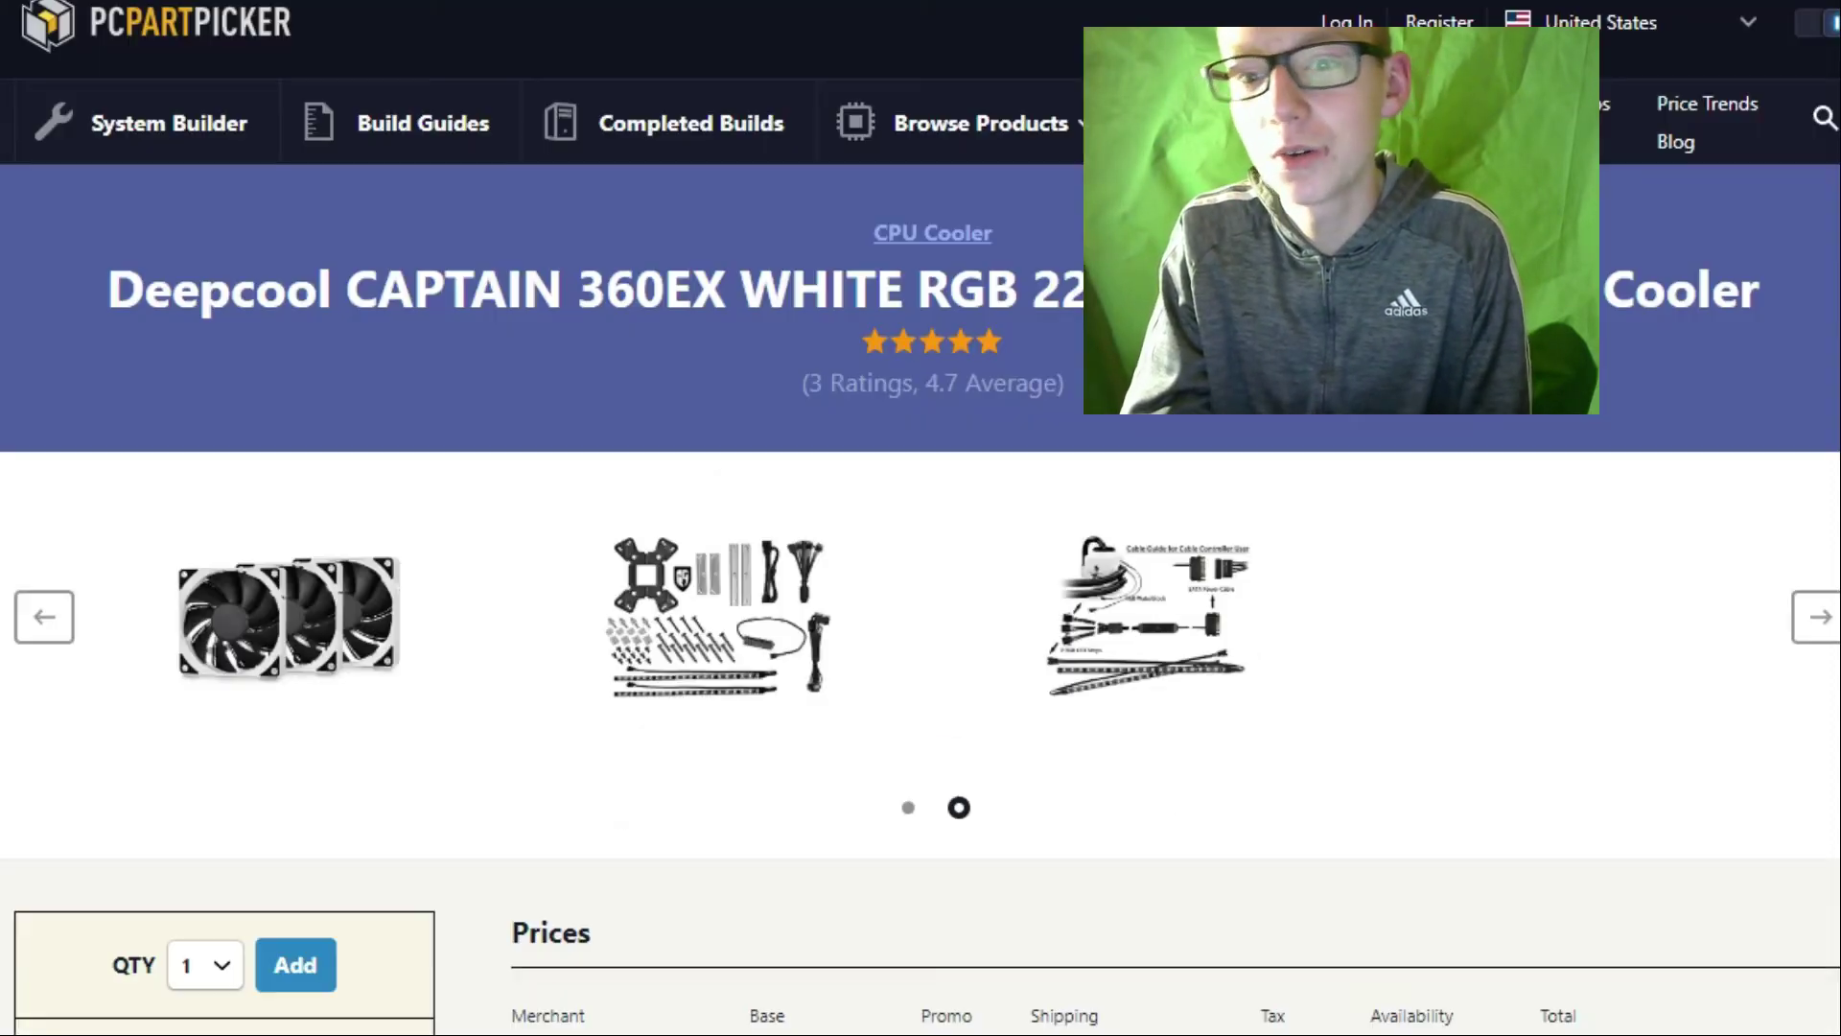
click(43, 616)
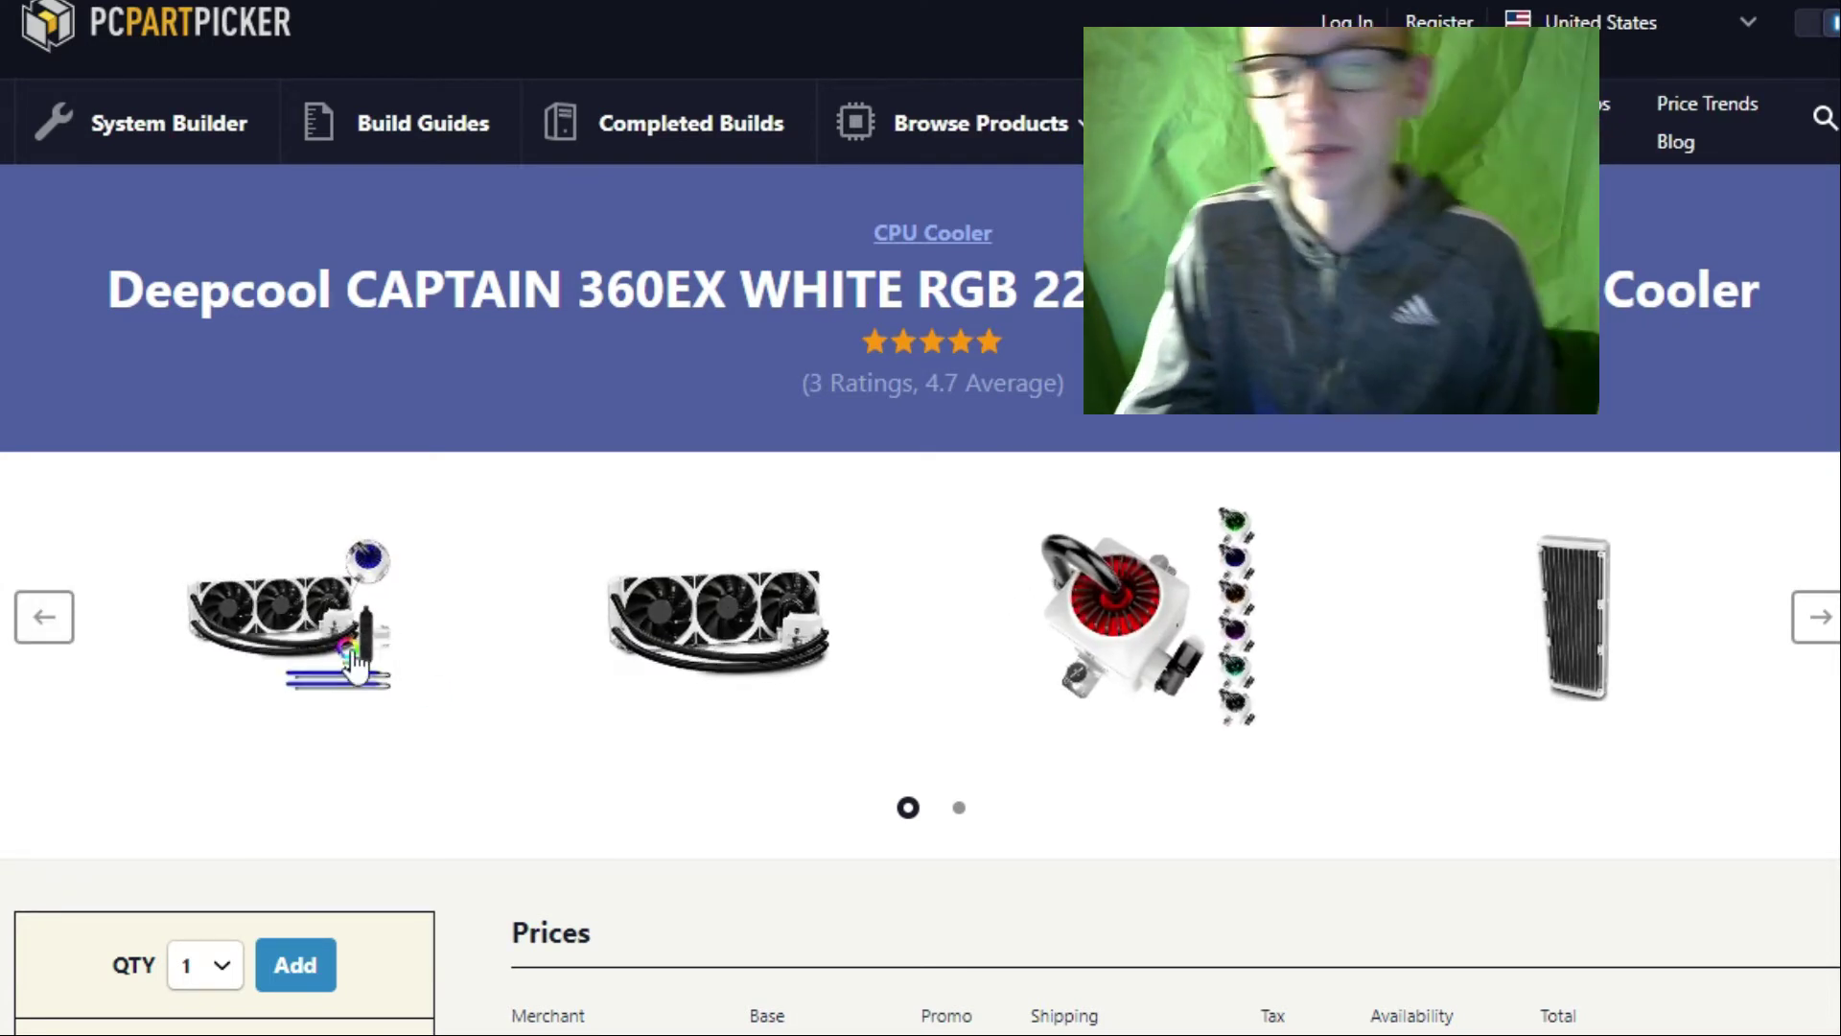
click(290, 617)
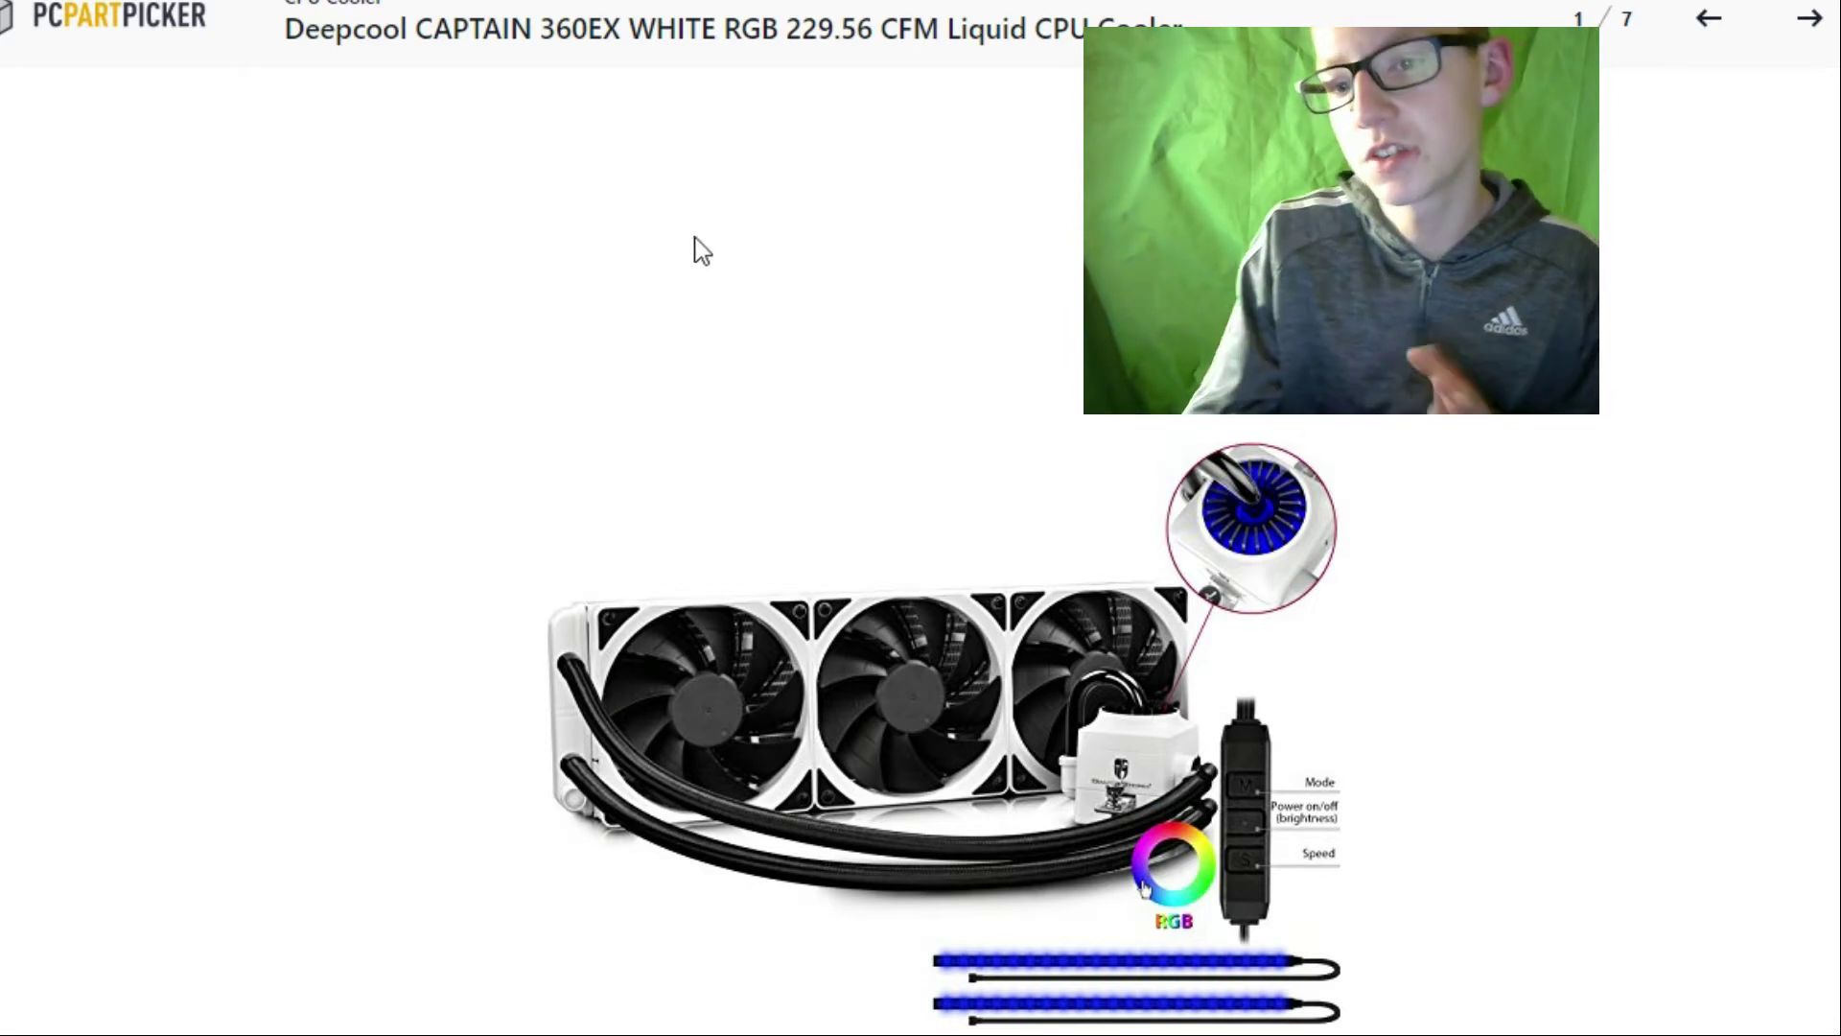
mouse_move(1127, 658)
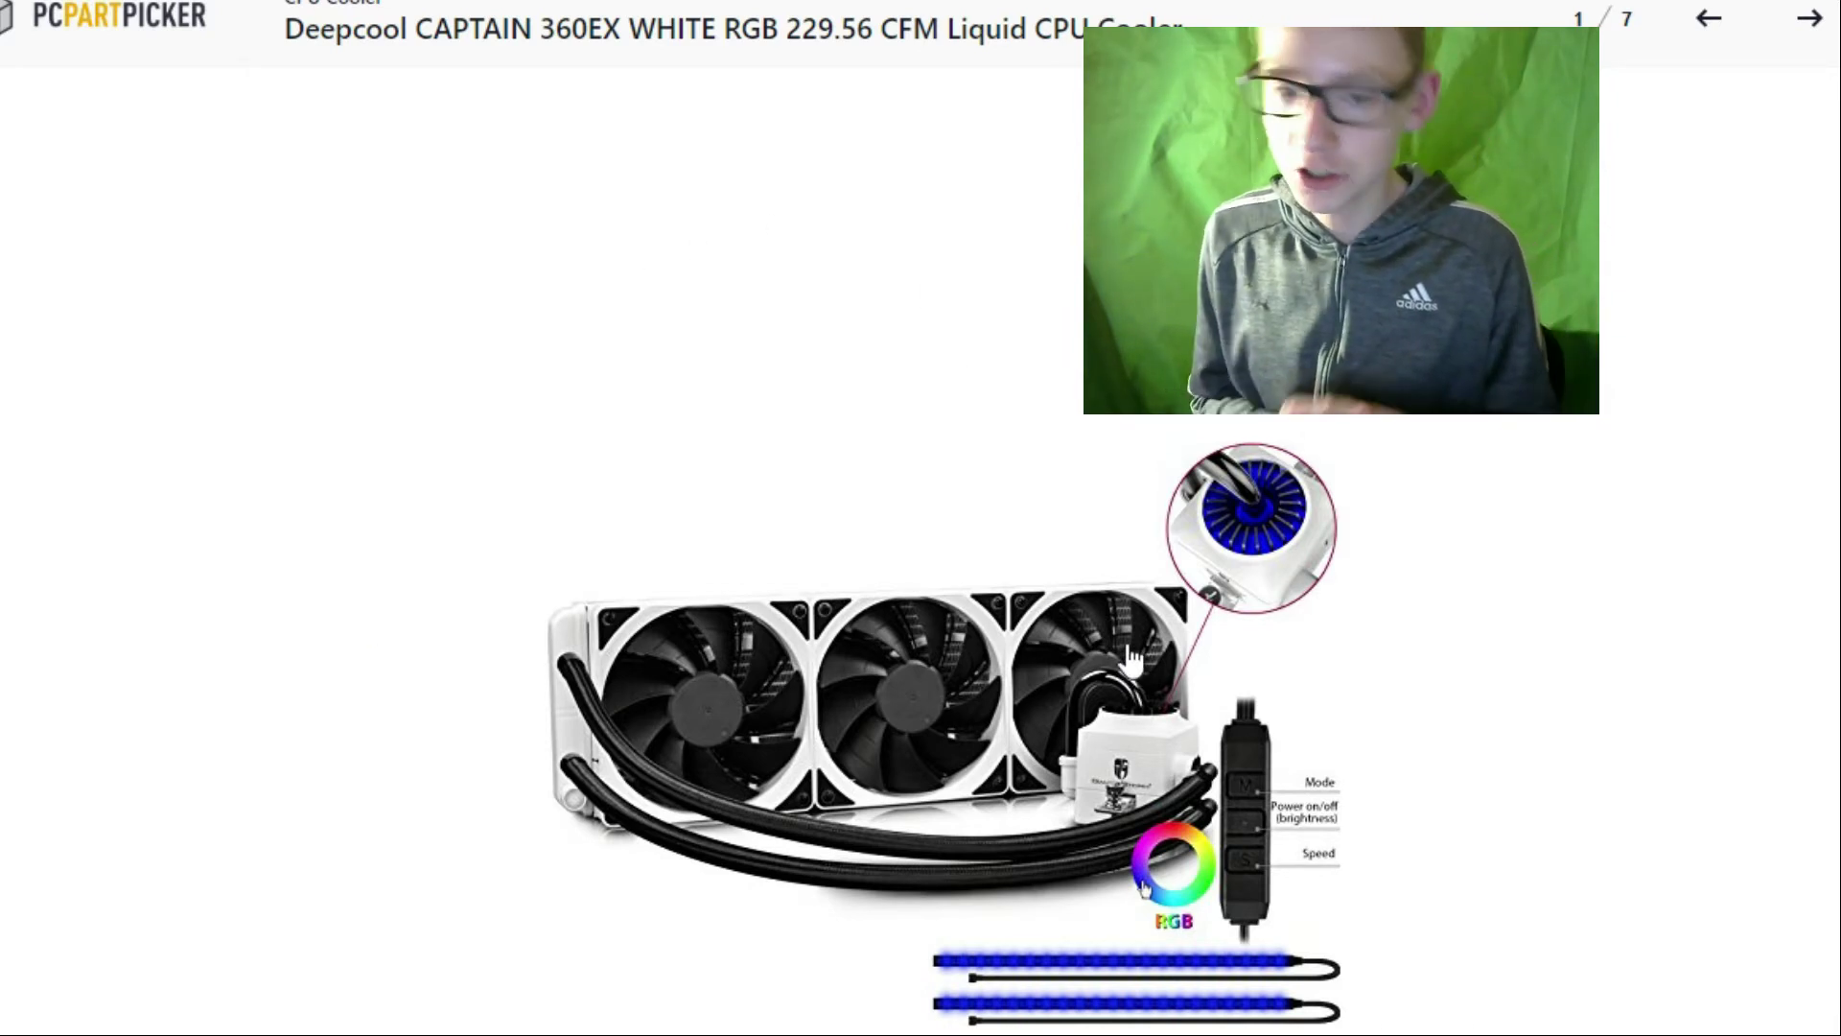
mouse_move(1142, 598)
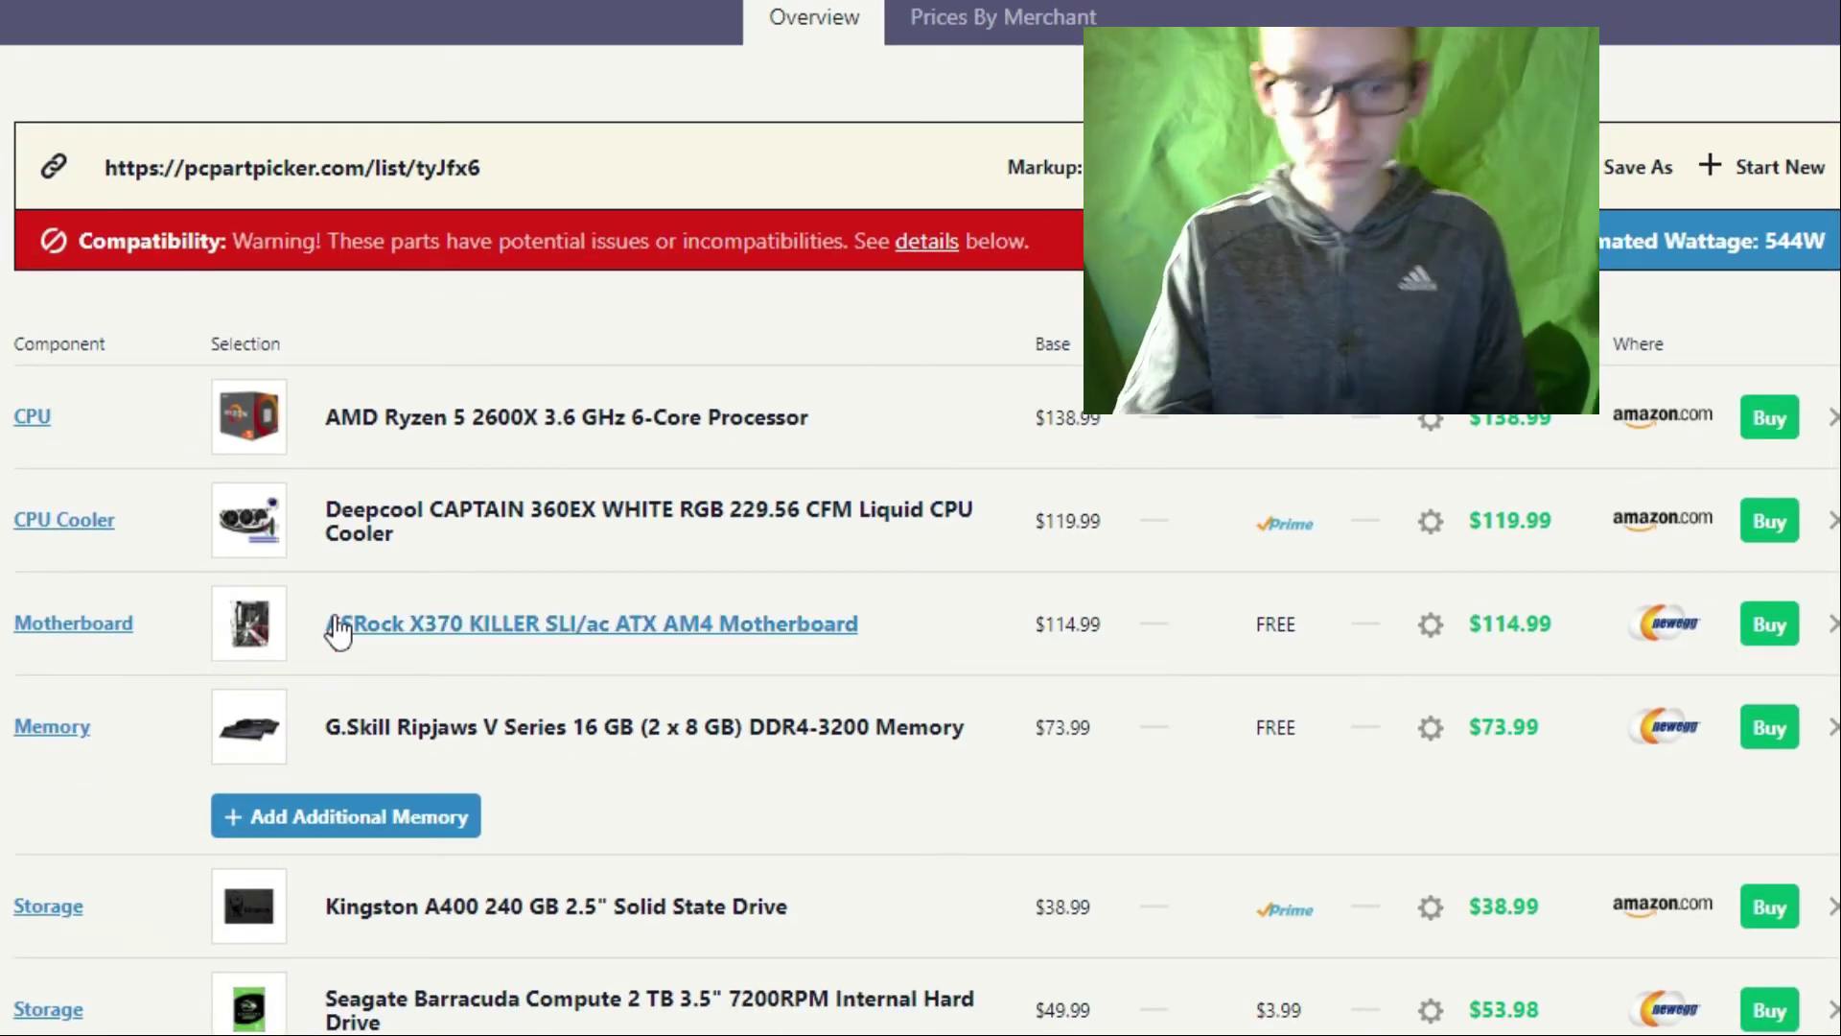
Open the ASRock X370 KILLER SLI/ac page and enlarge its first photo.
click(591, 623)
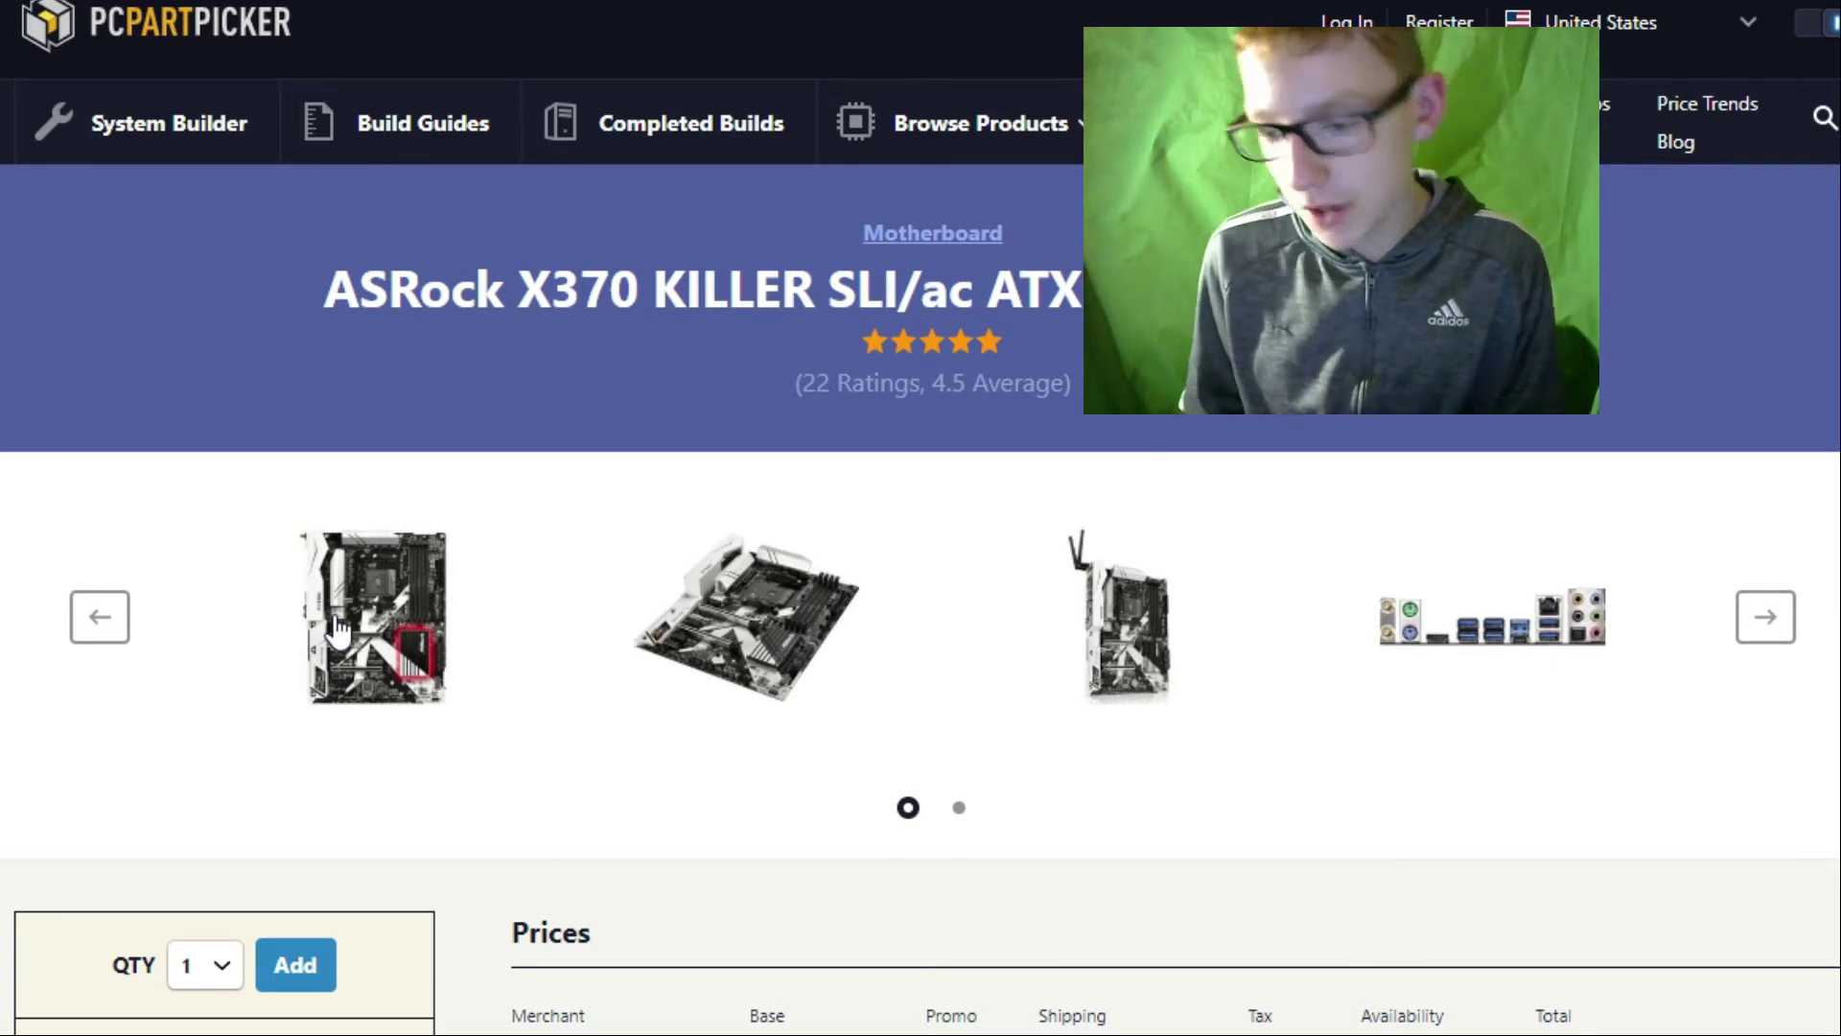
click(371, 617)
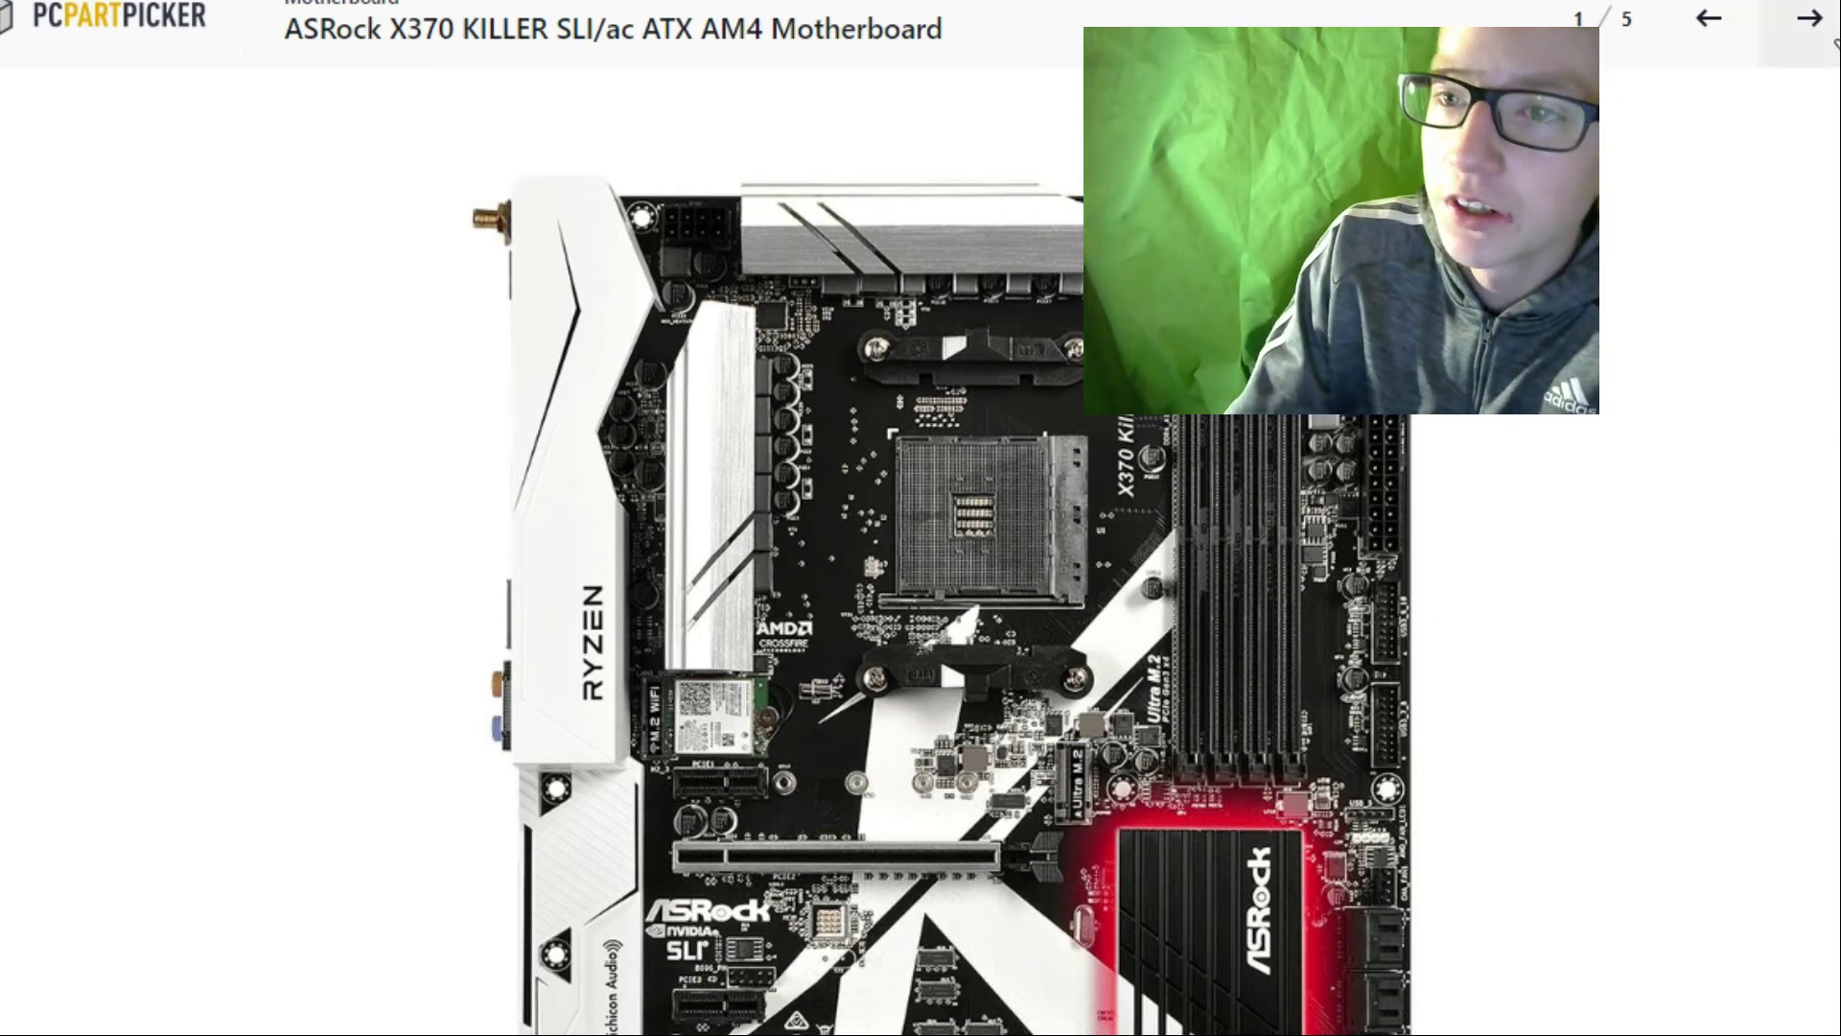
click(1808, 17)
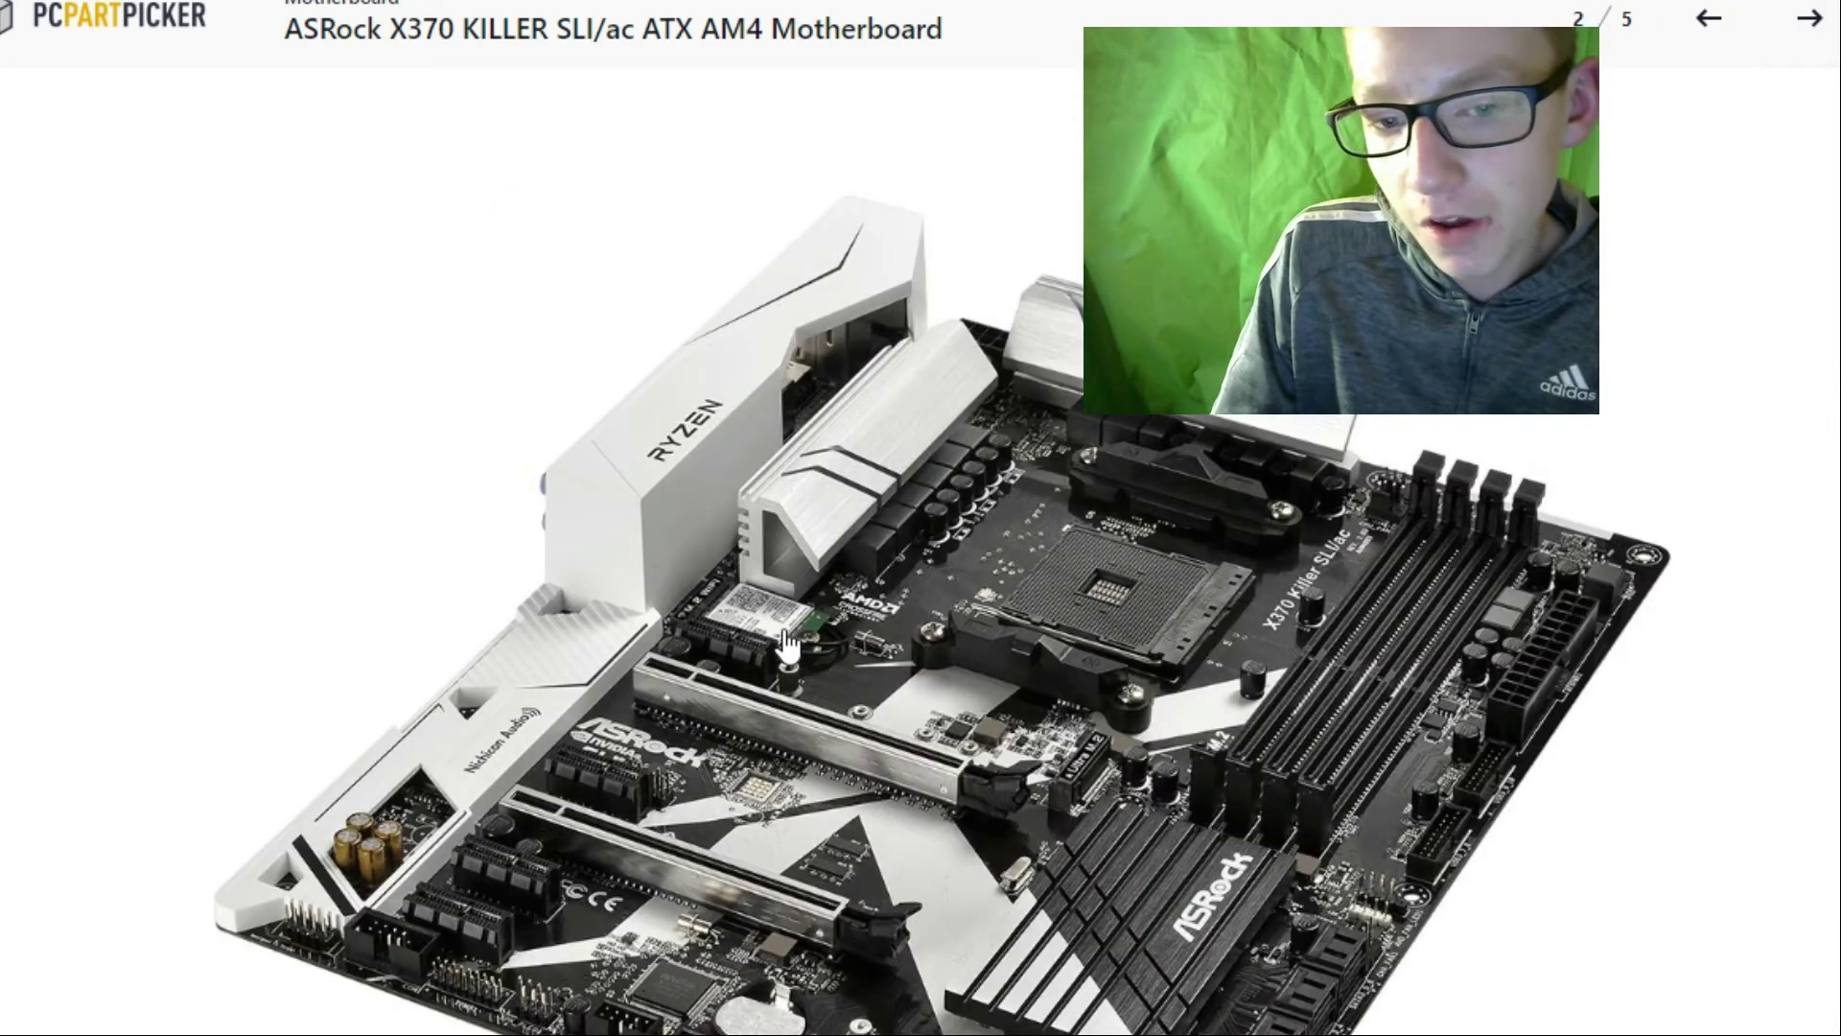
click(1707, 17)
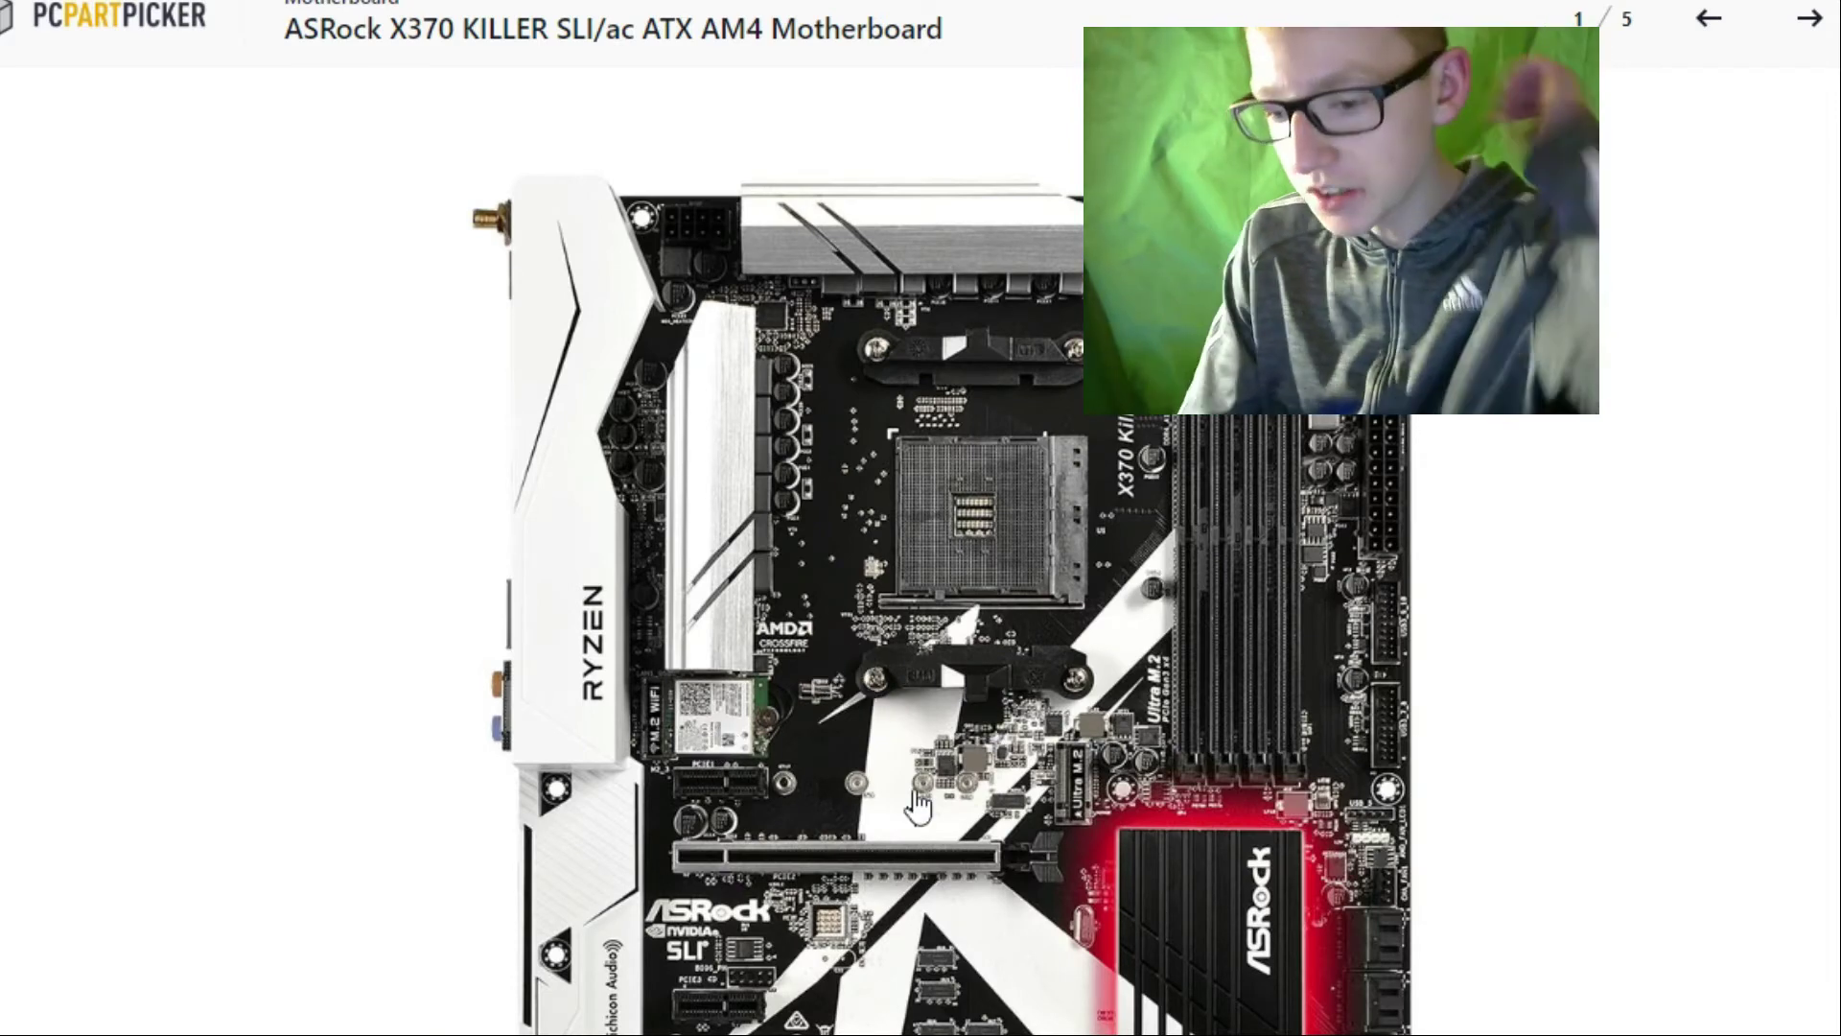
mouse_move(810, 639)
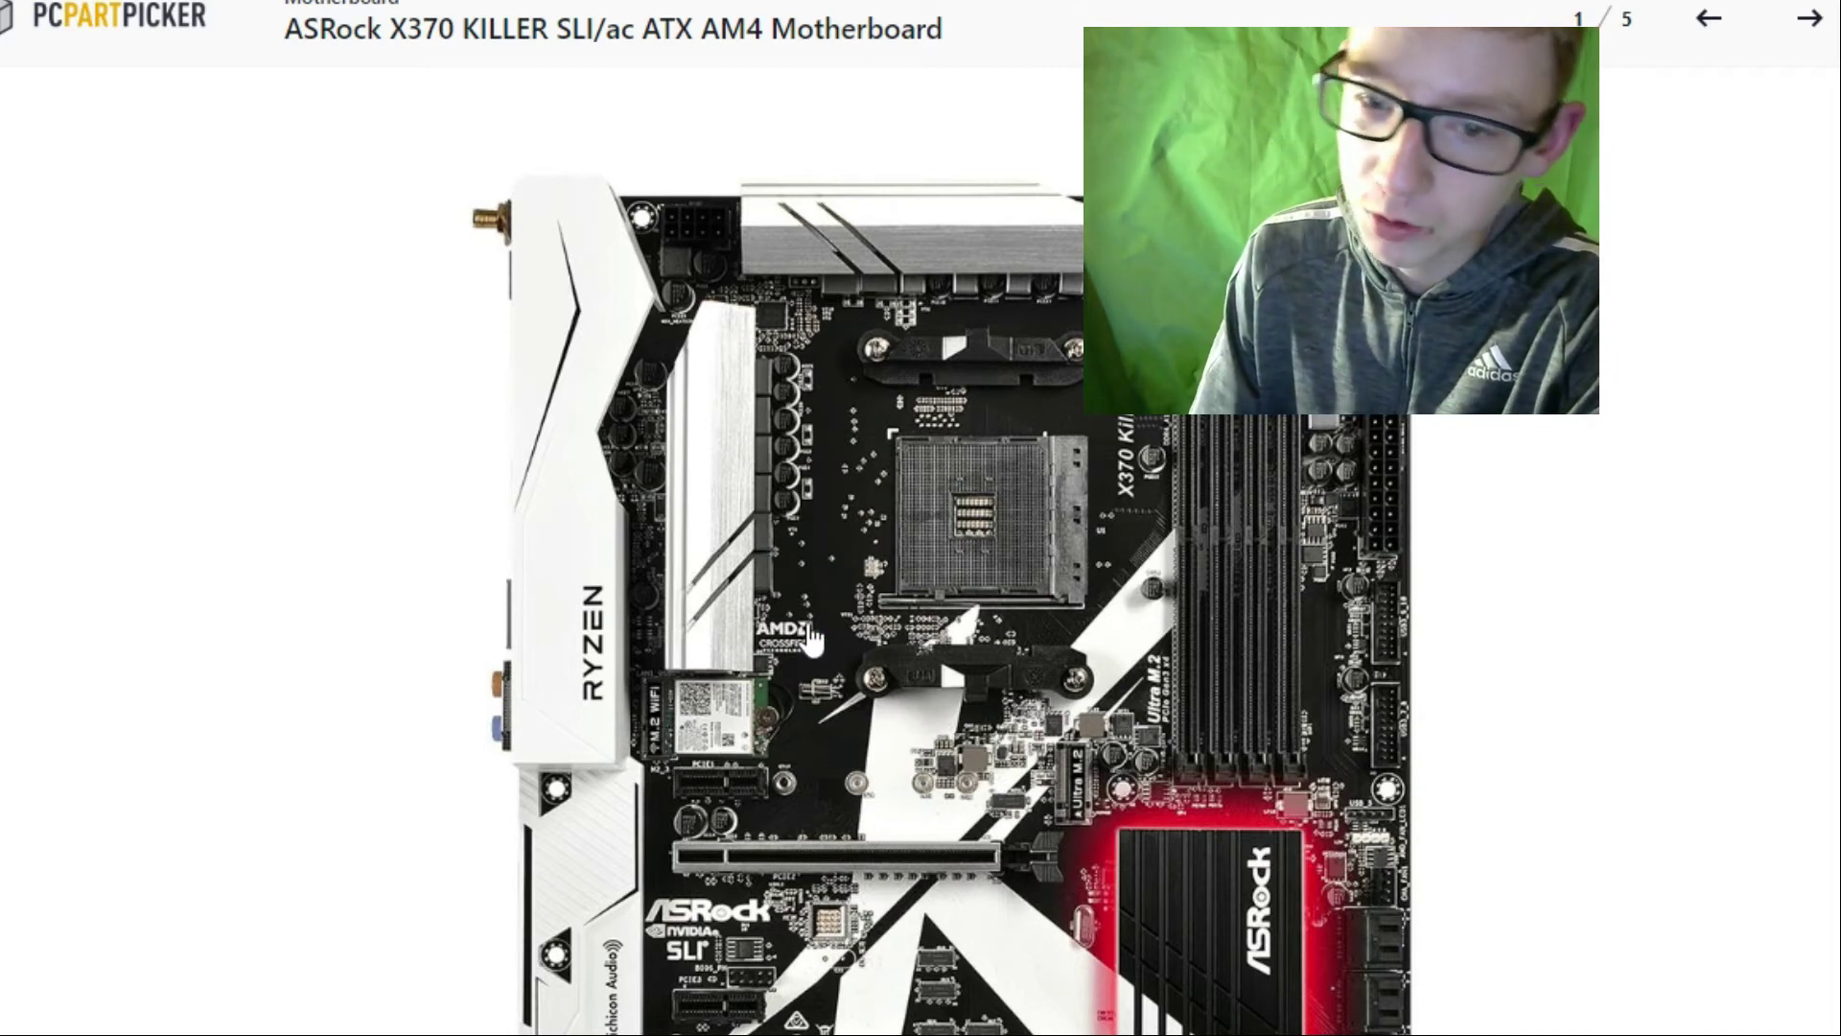
Step through the motherboard photos: antennas, rear ports, and the board with its box.
click(1808, 17)
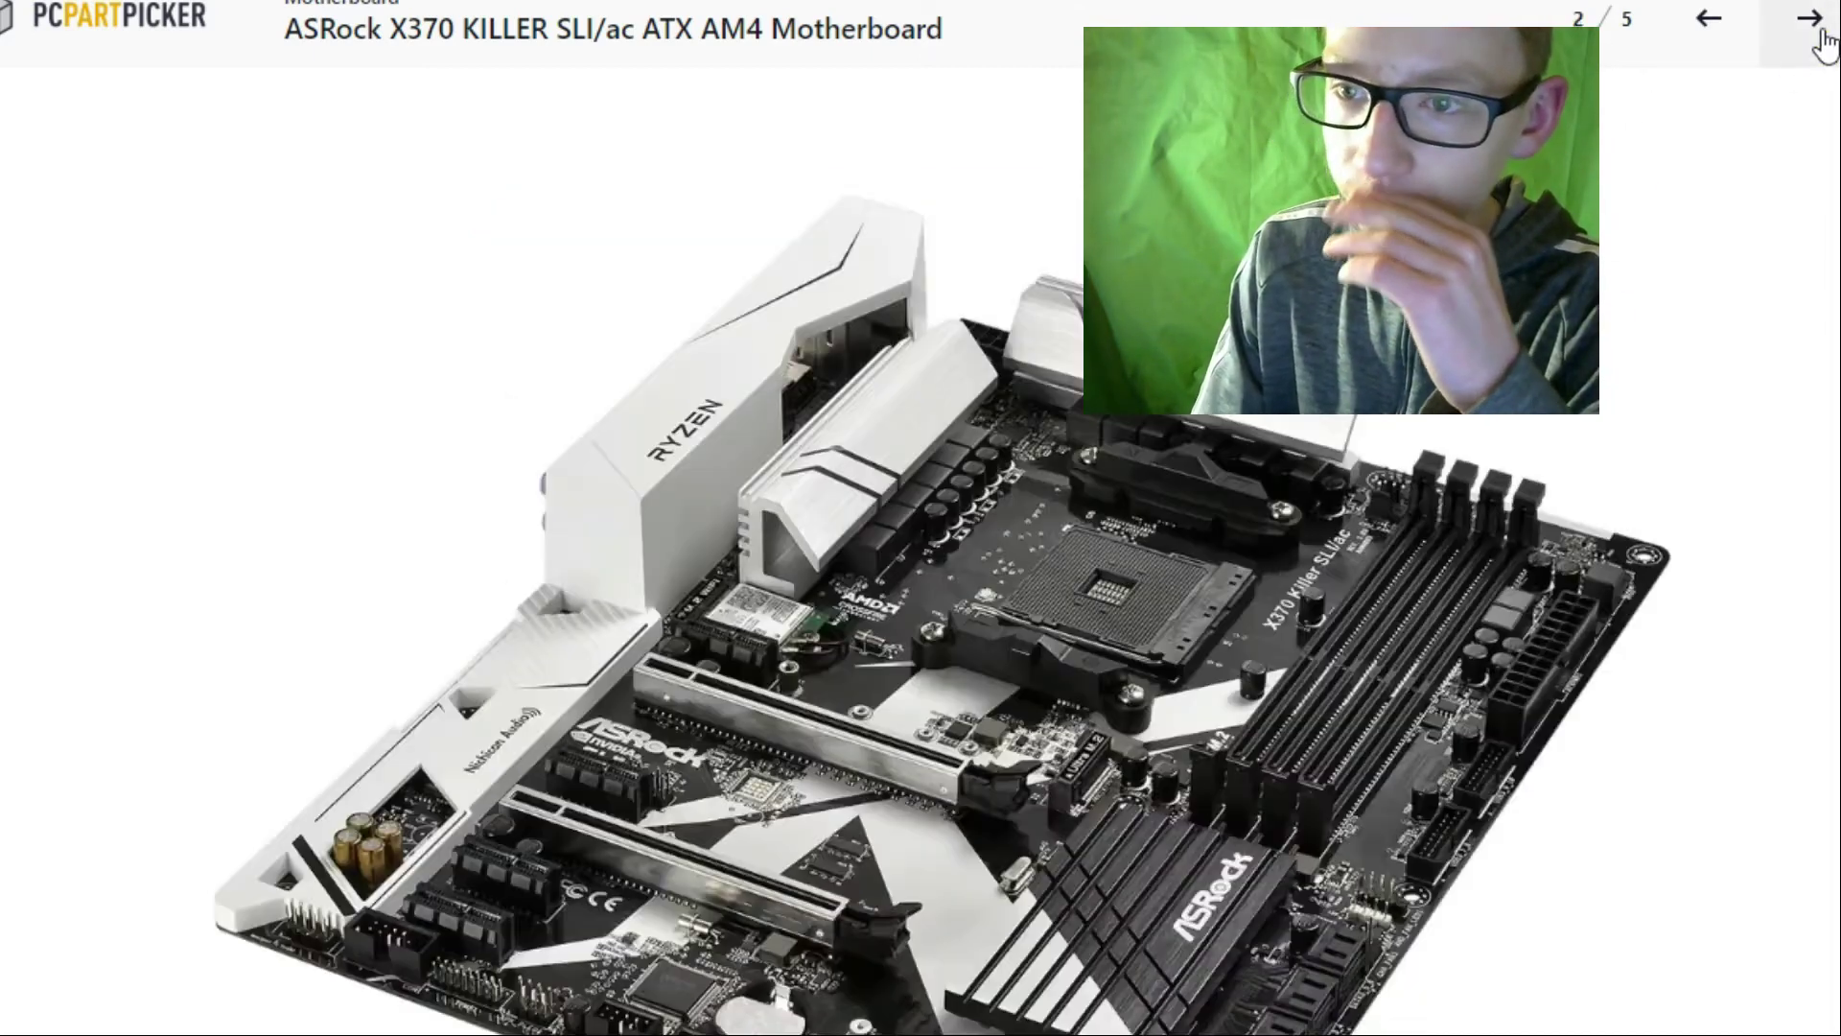
click(1809, 19)
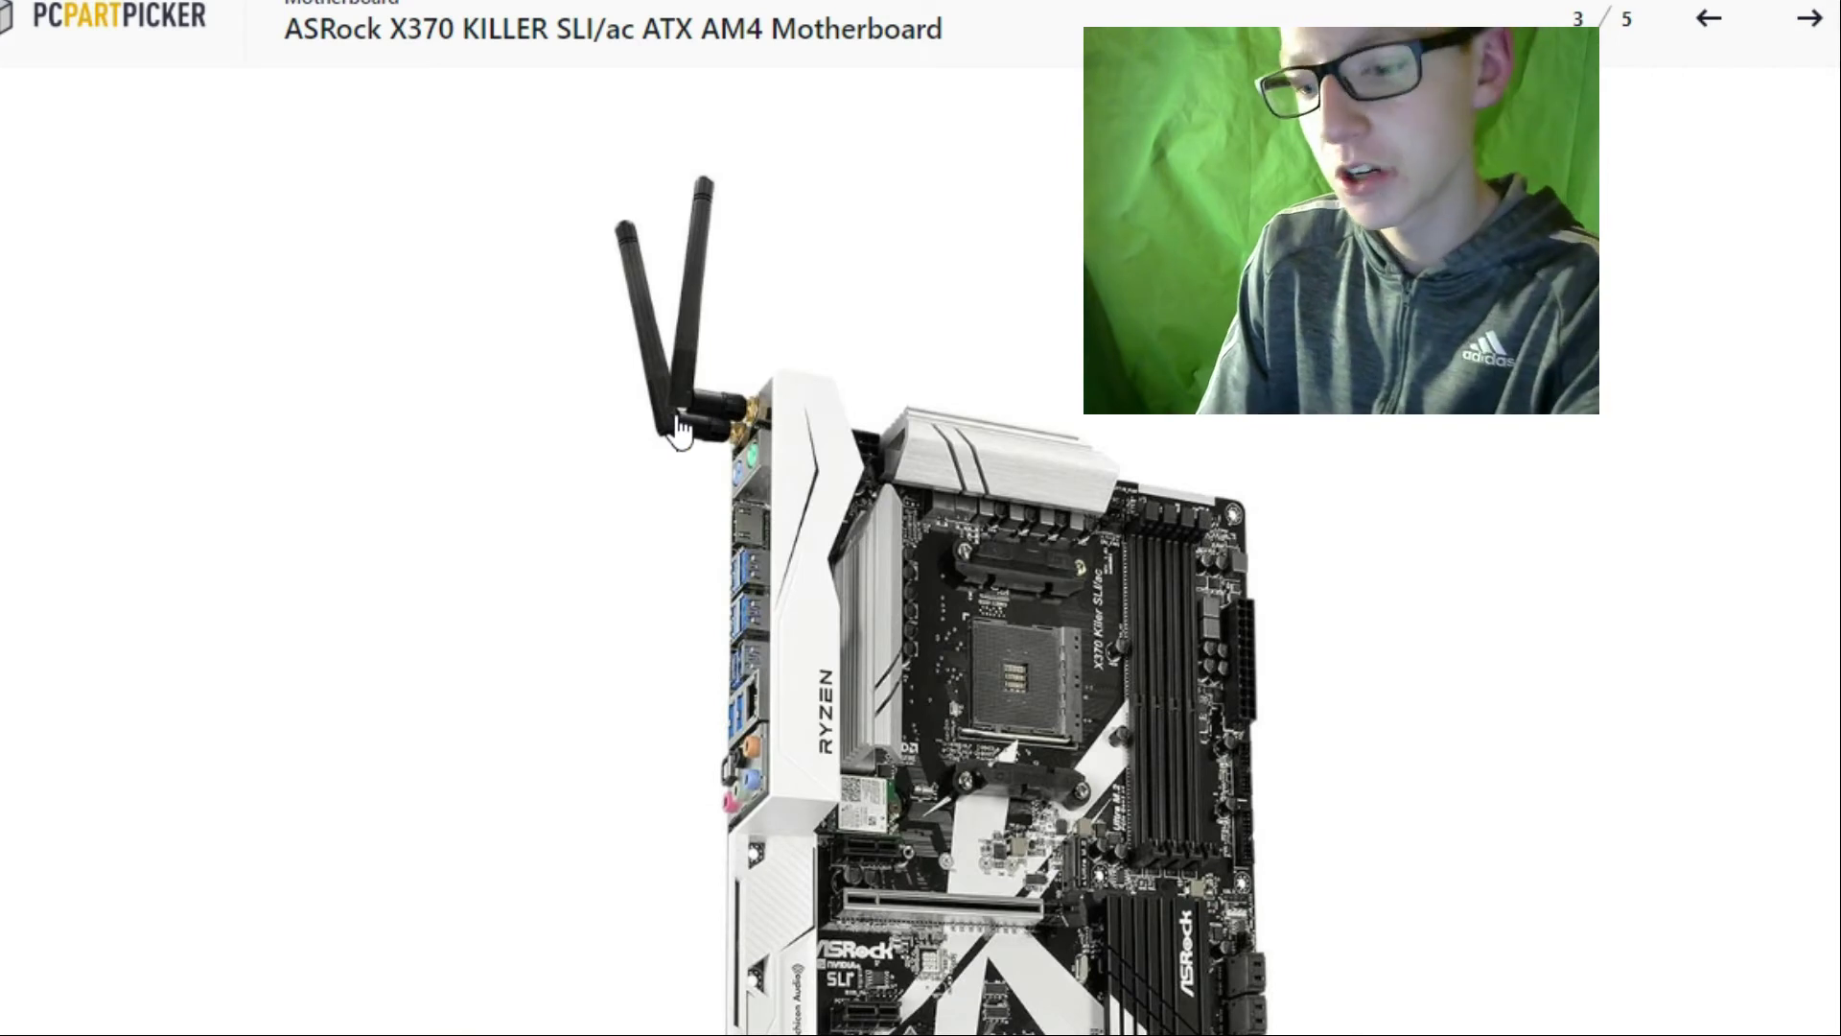
mouse_move(945, 658)
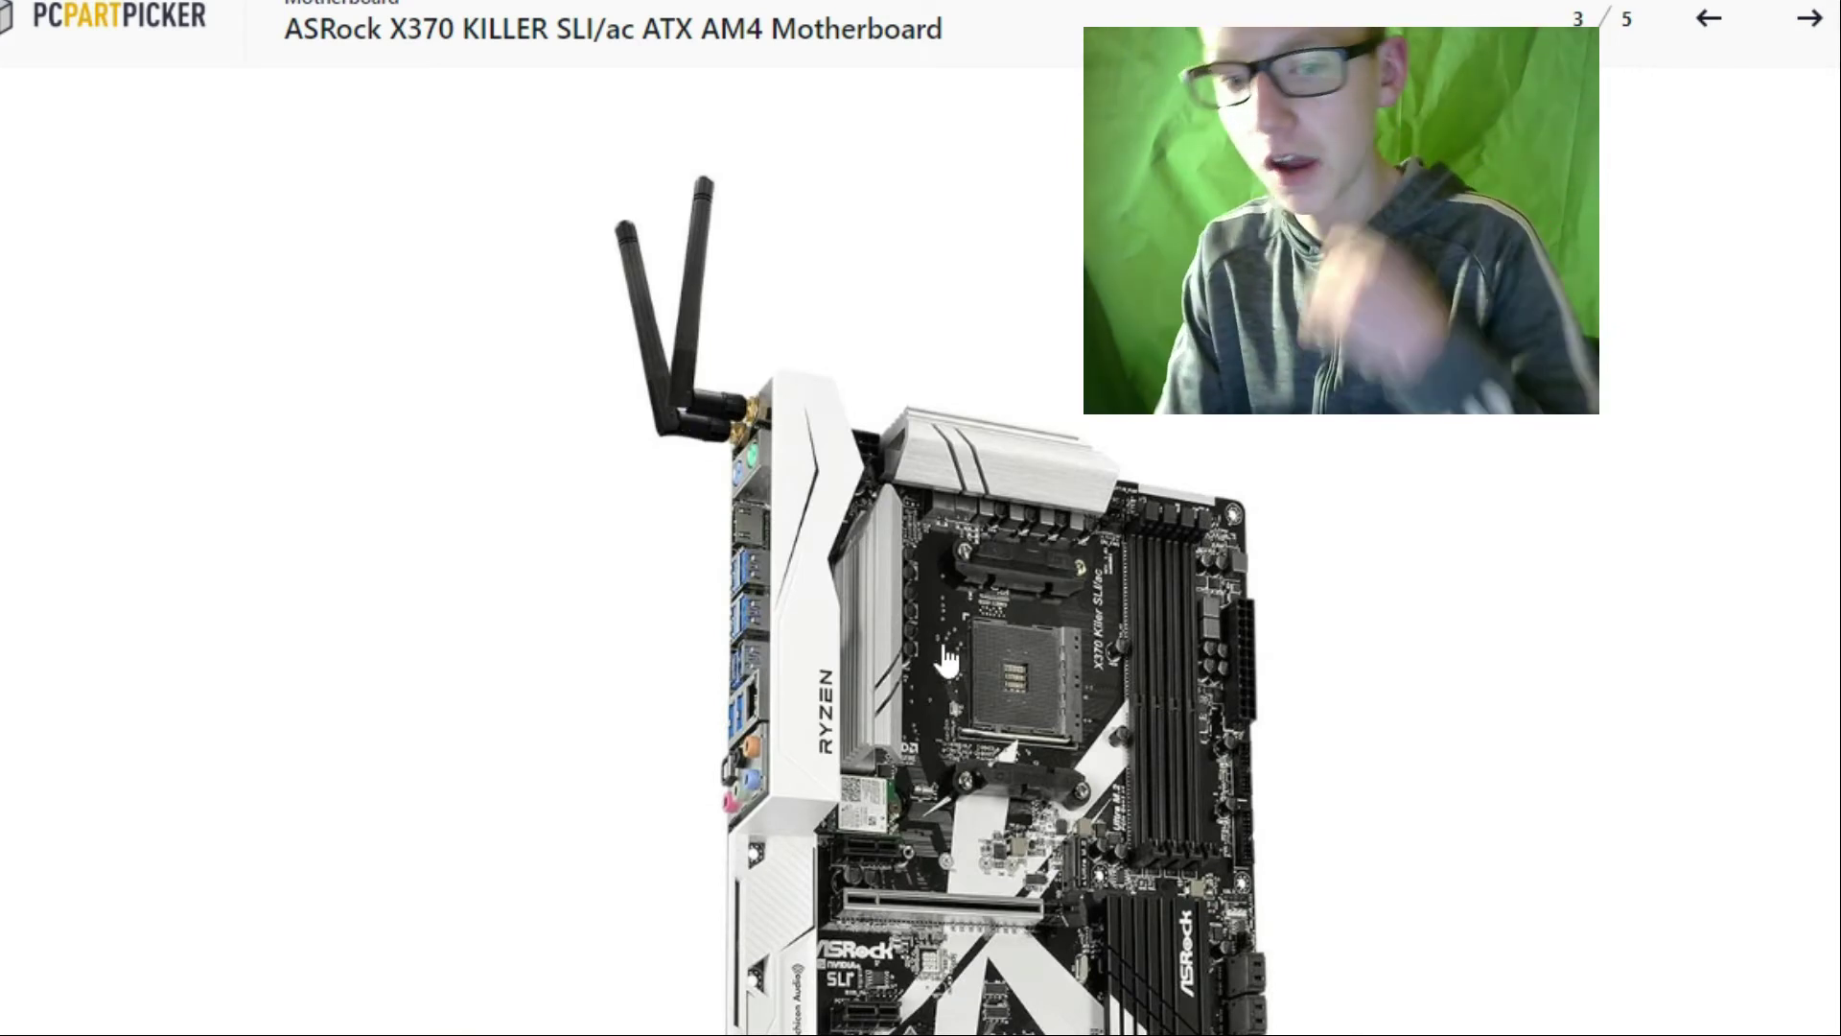
mouse_move(780, 468)
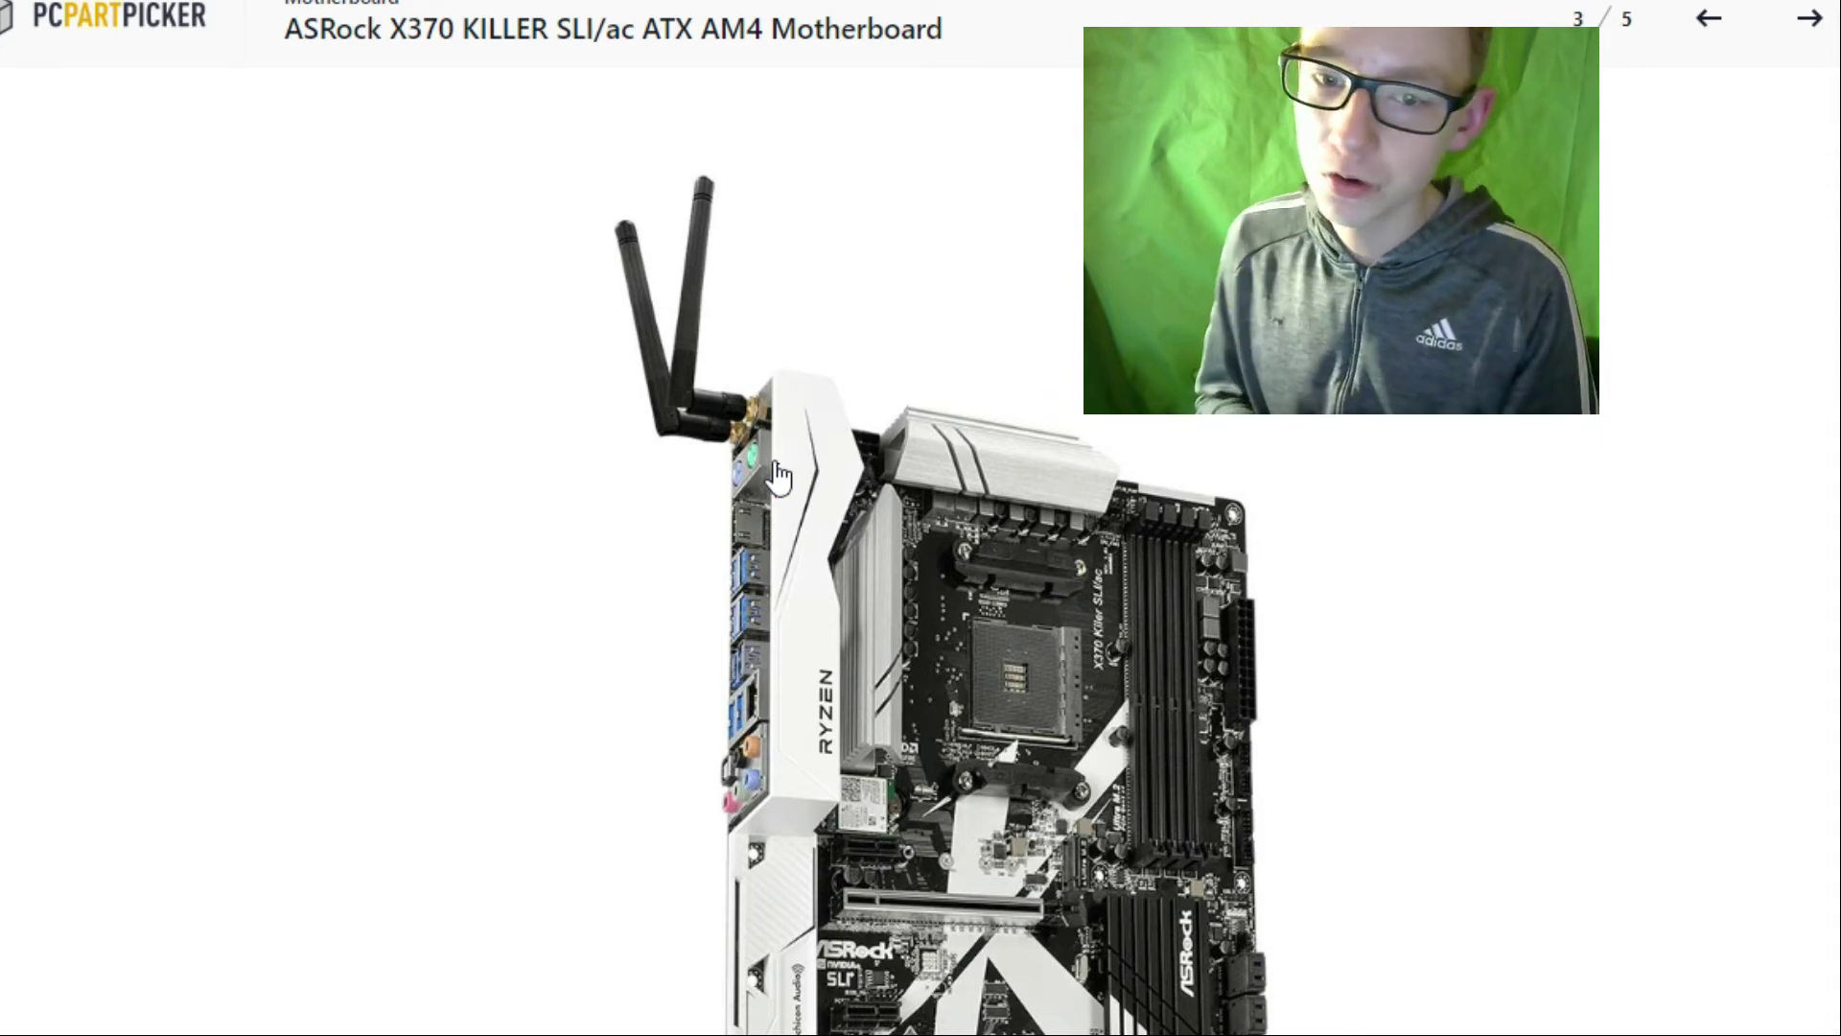
click(1808, 19)
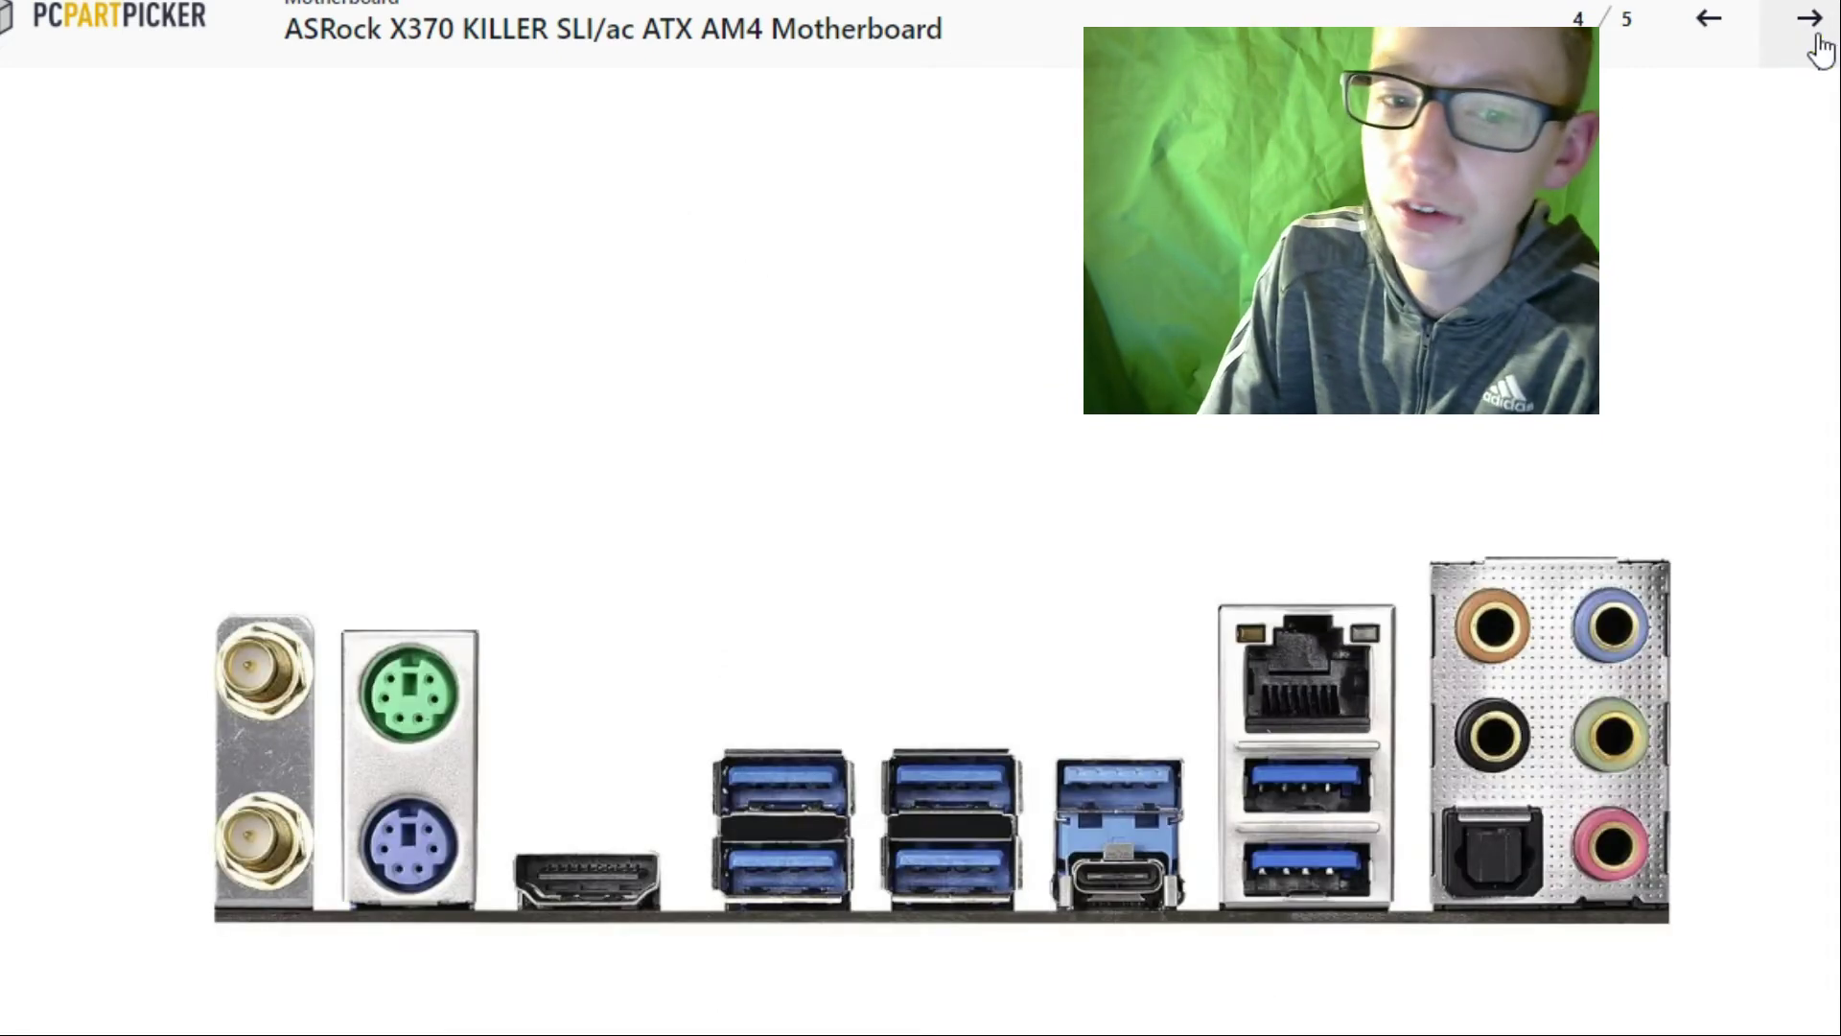
click(1809, 18)
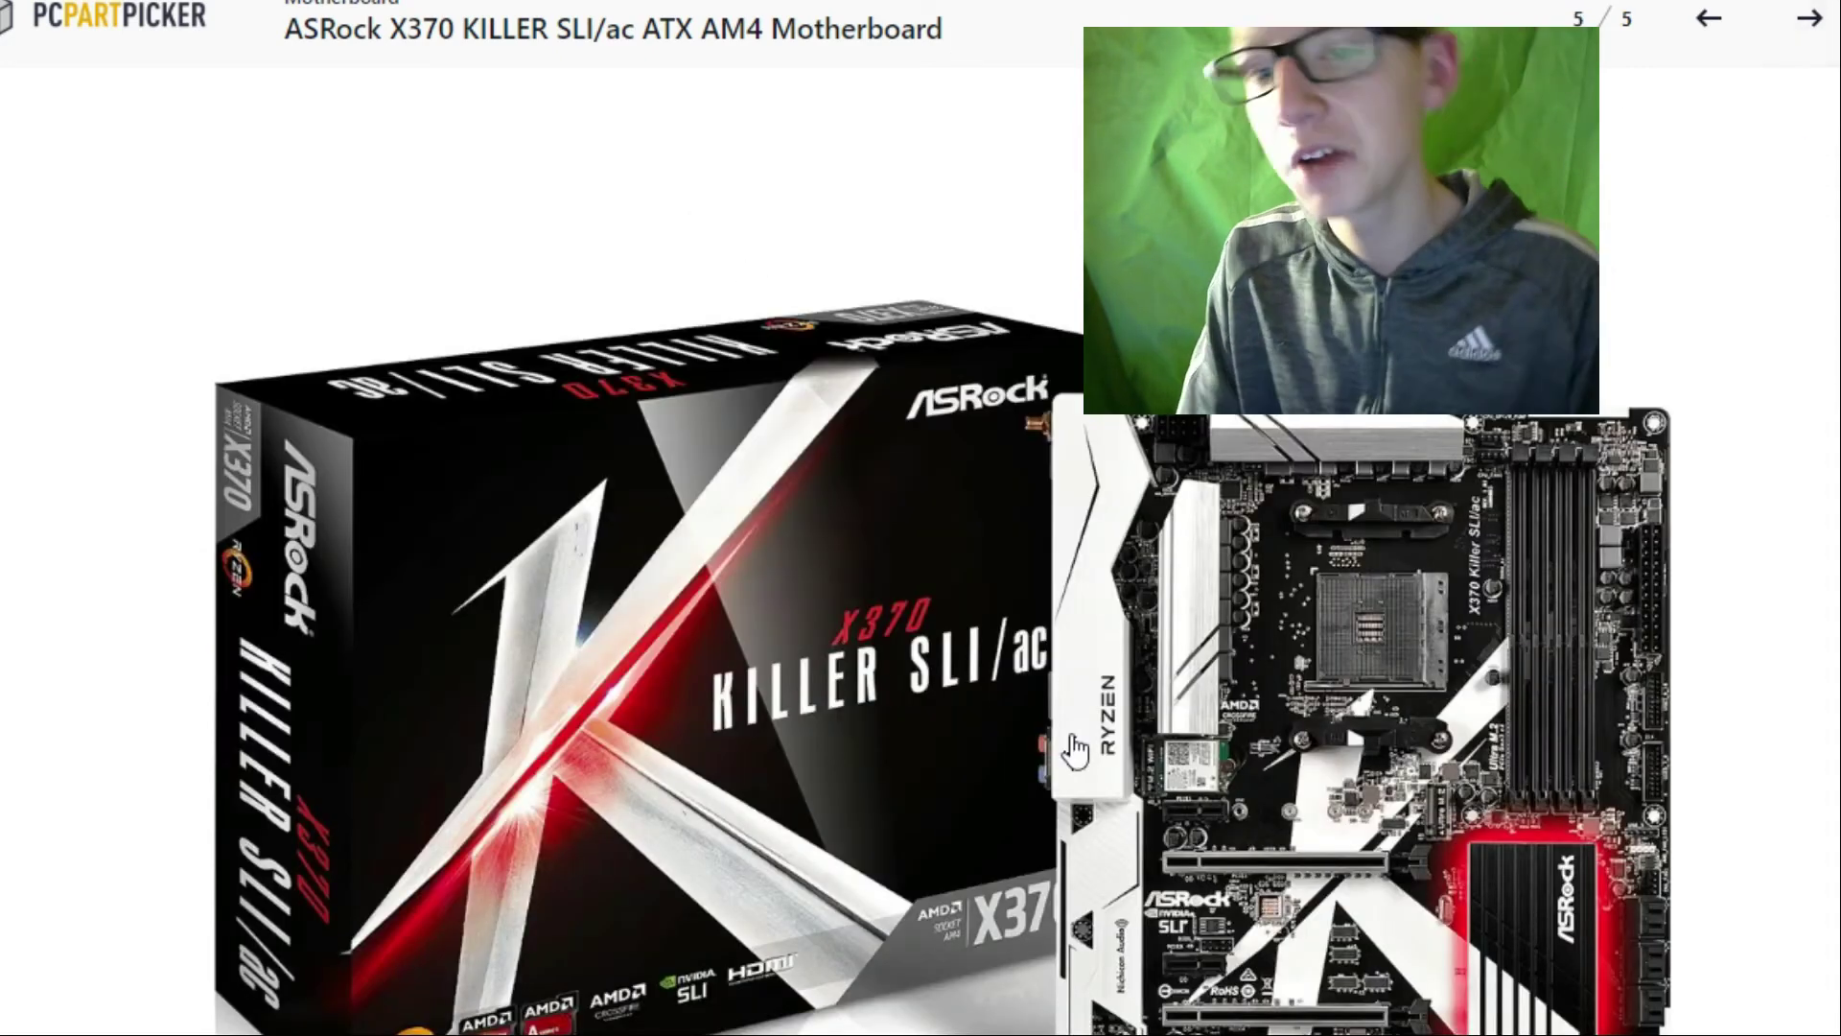
mouse_move(982, 765)
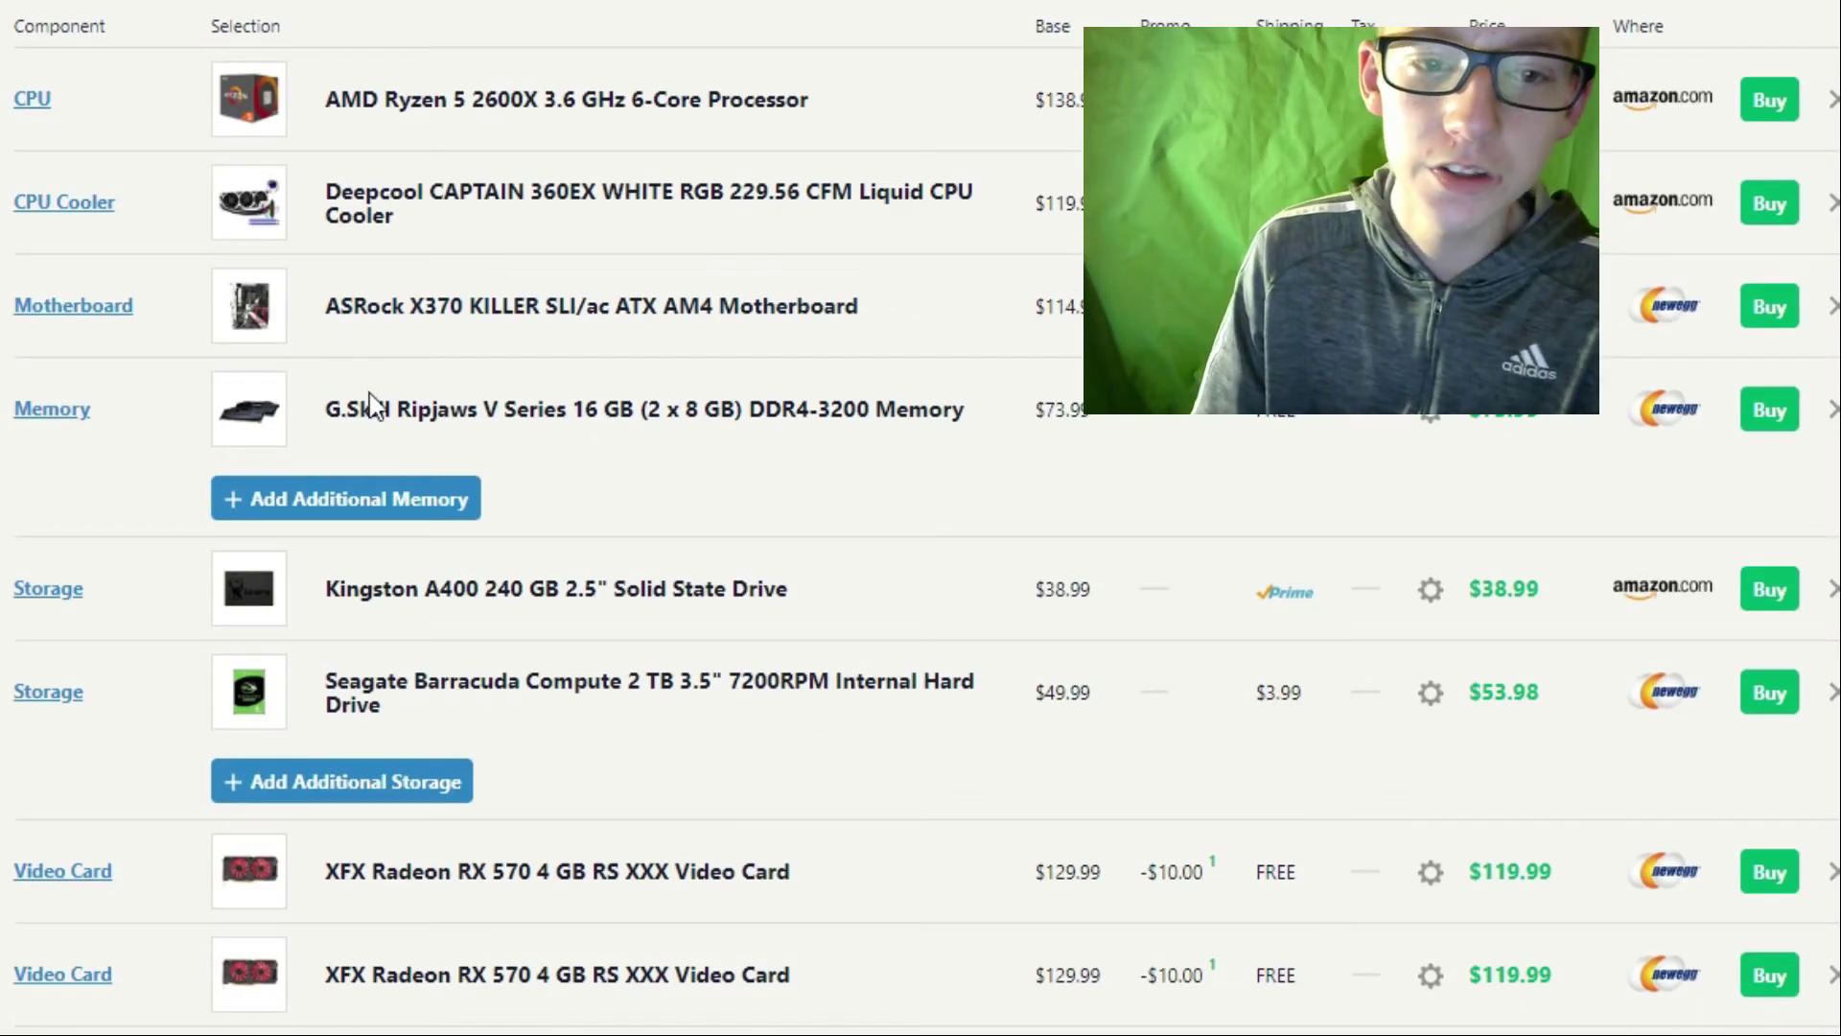
click(647, 408)
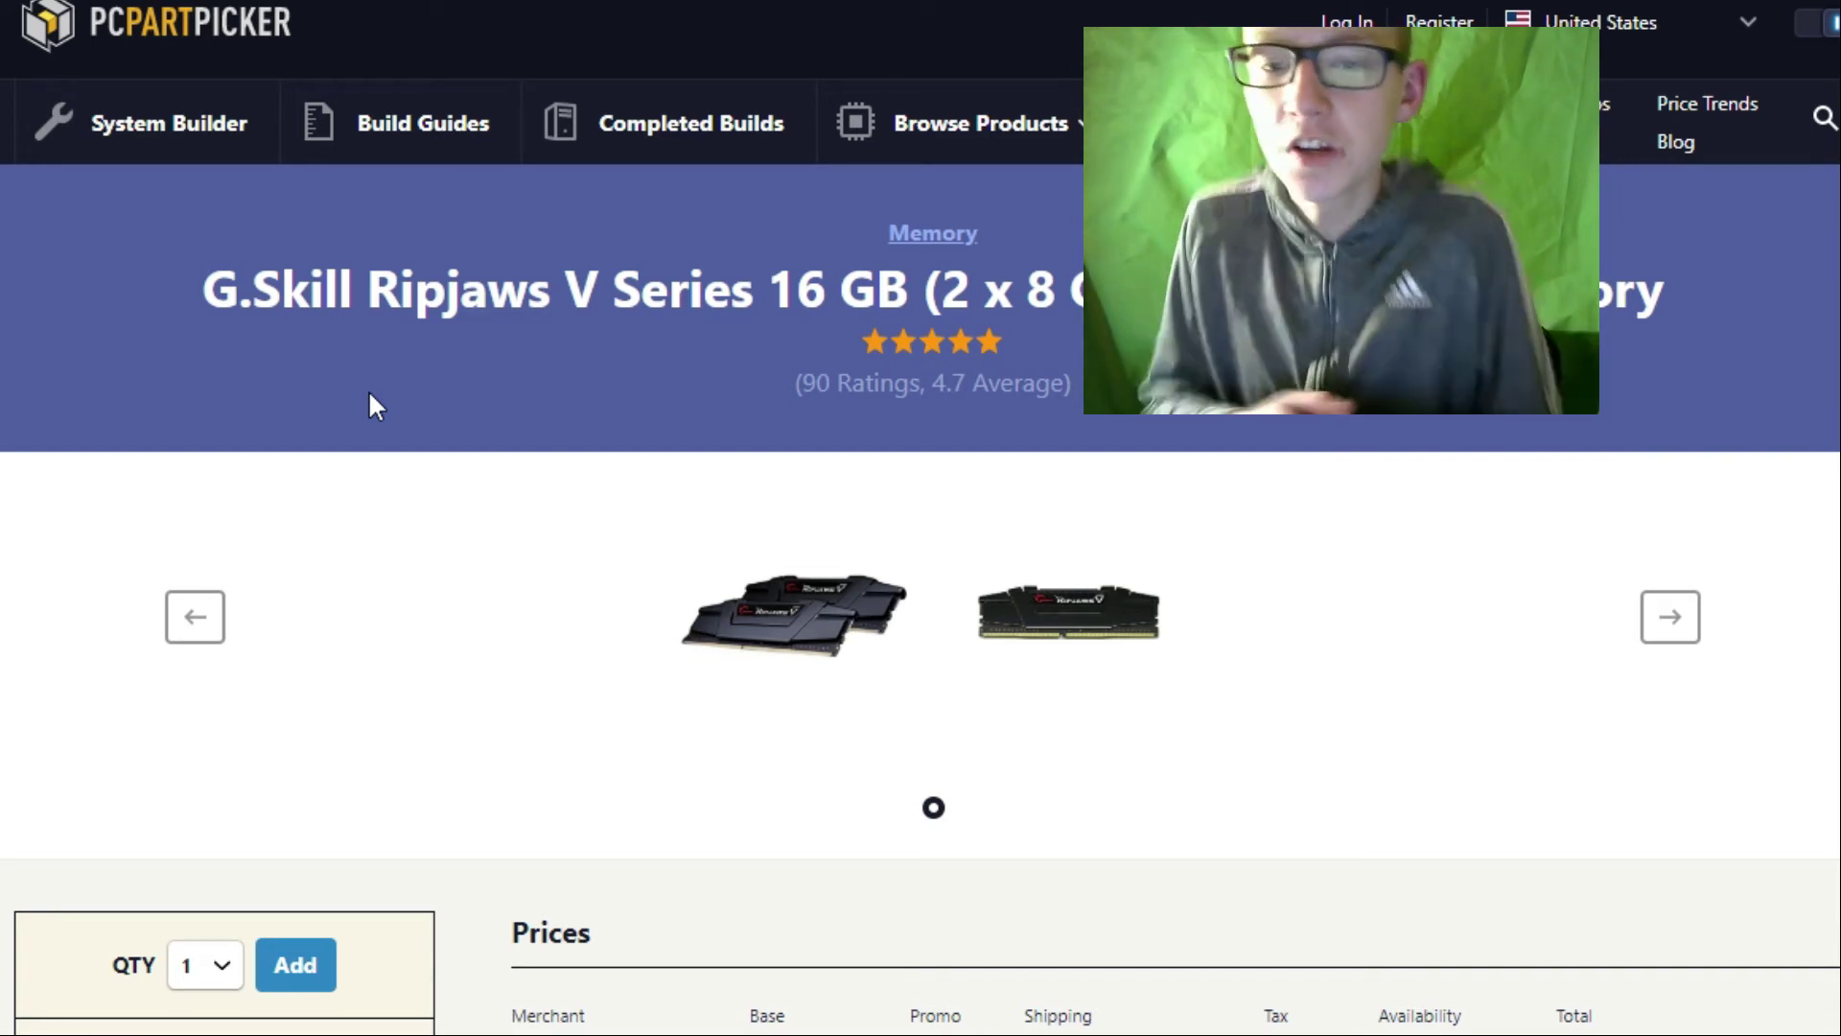
scroll(down, 3)
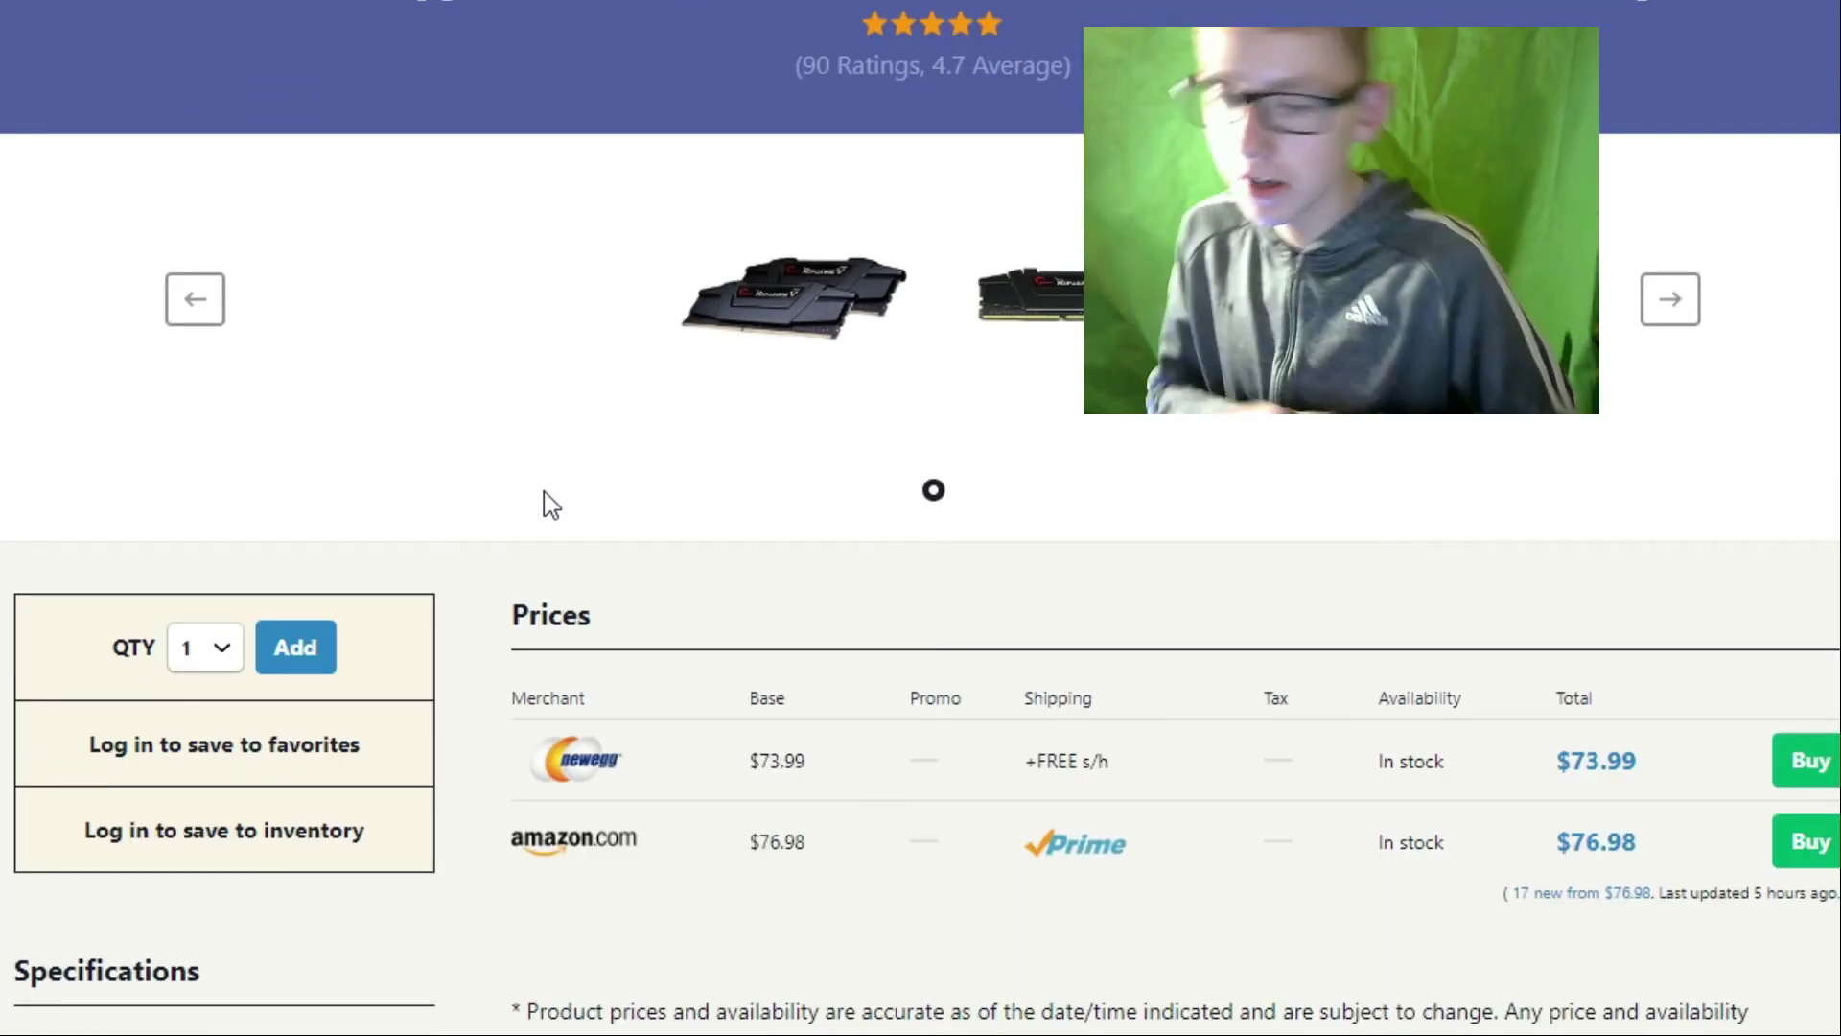
scroll(down, 3)
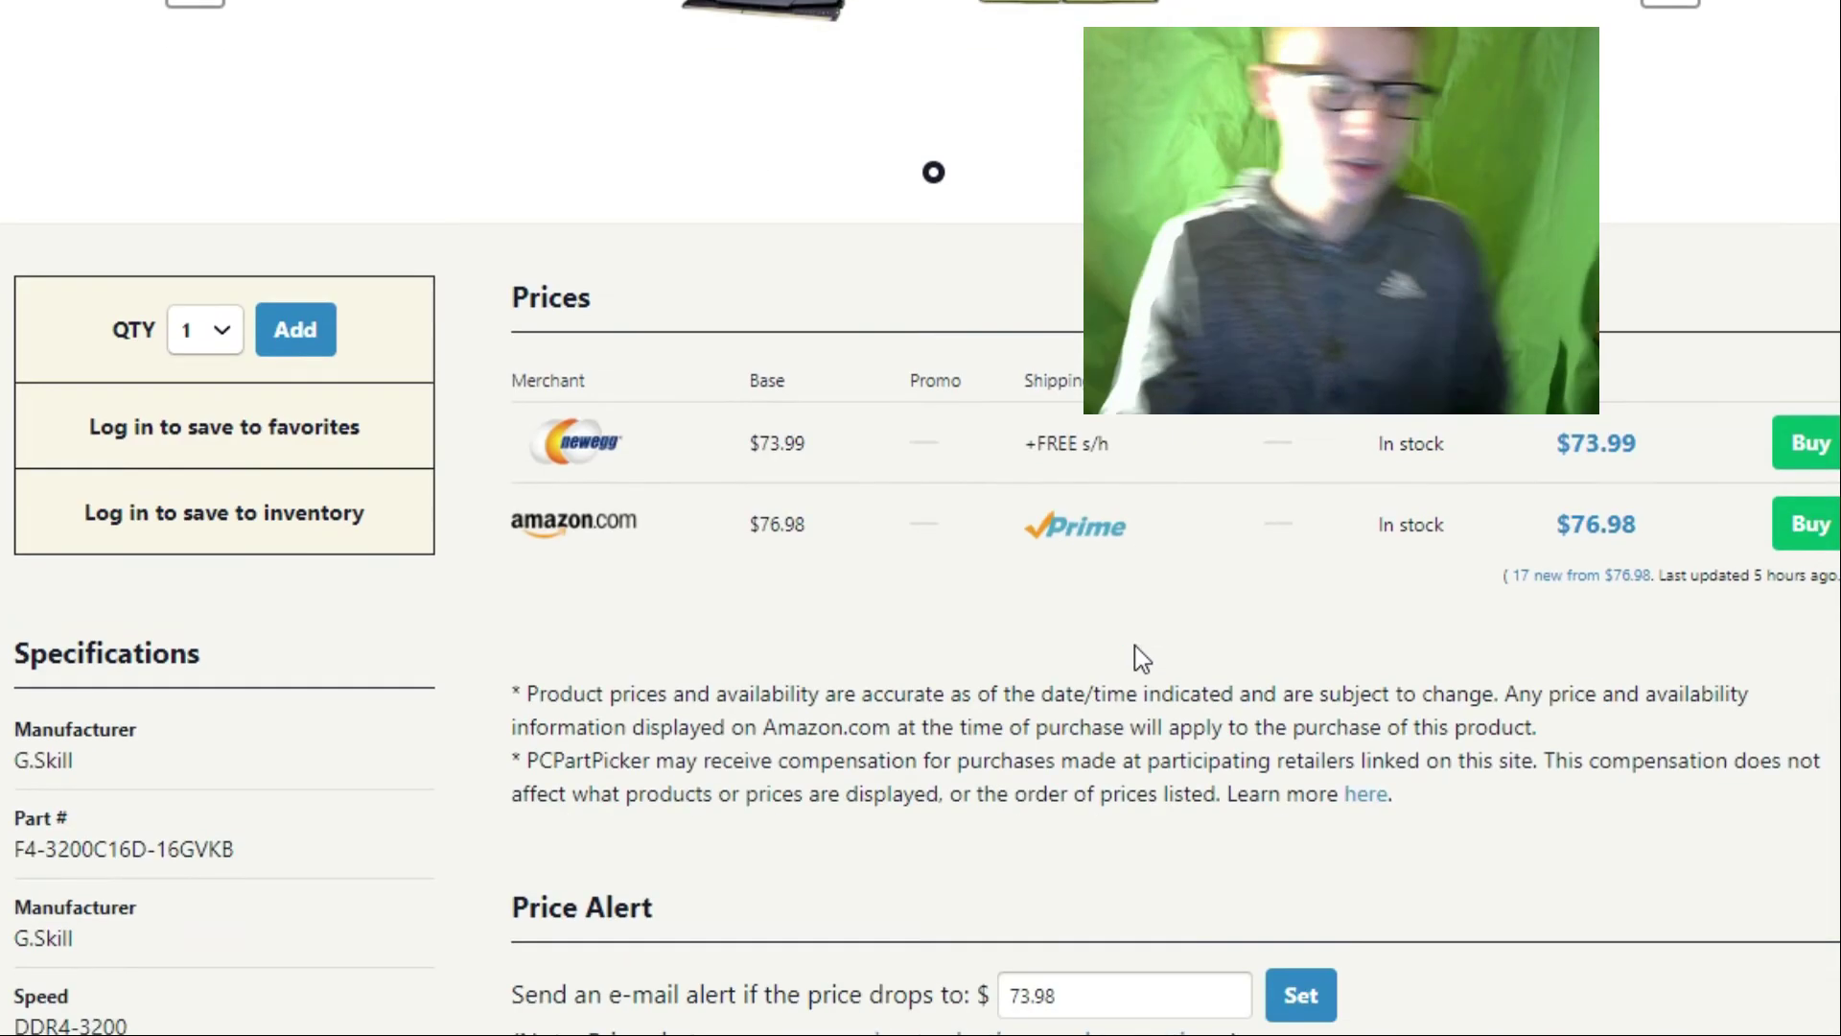
scroll(down, 3)
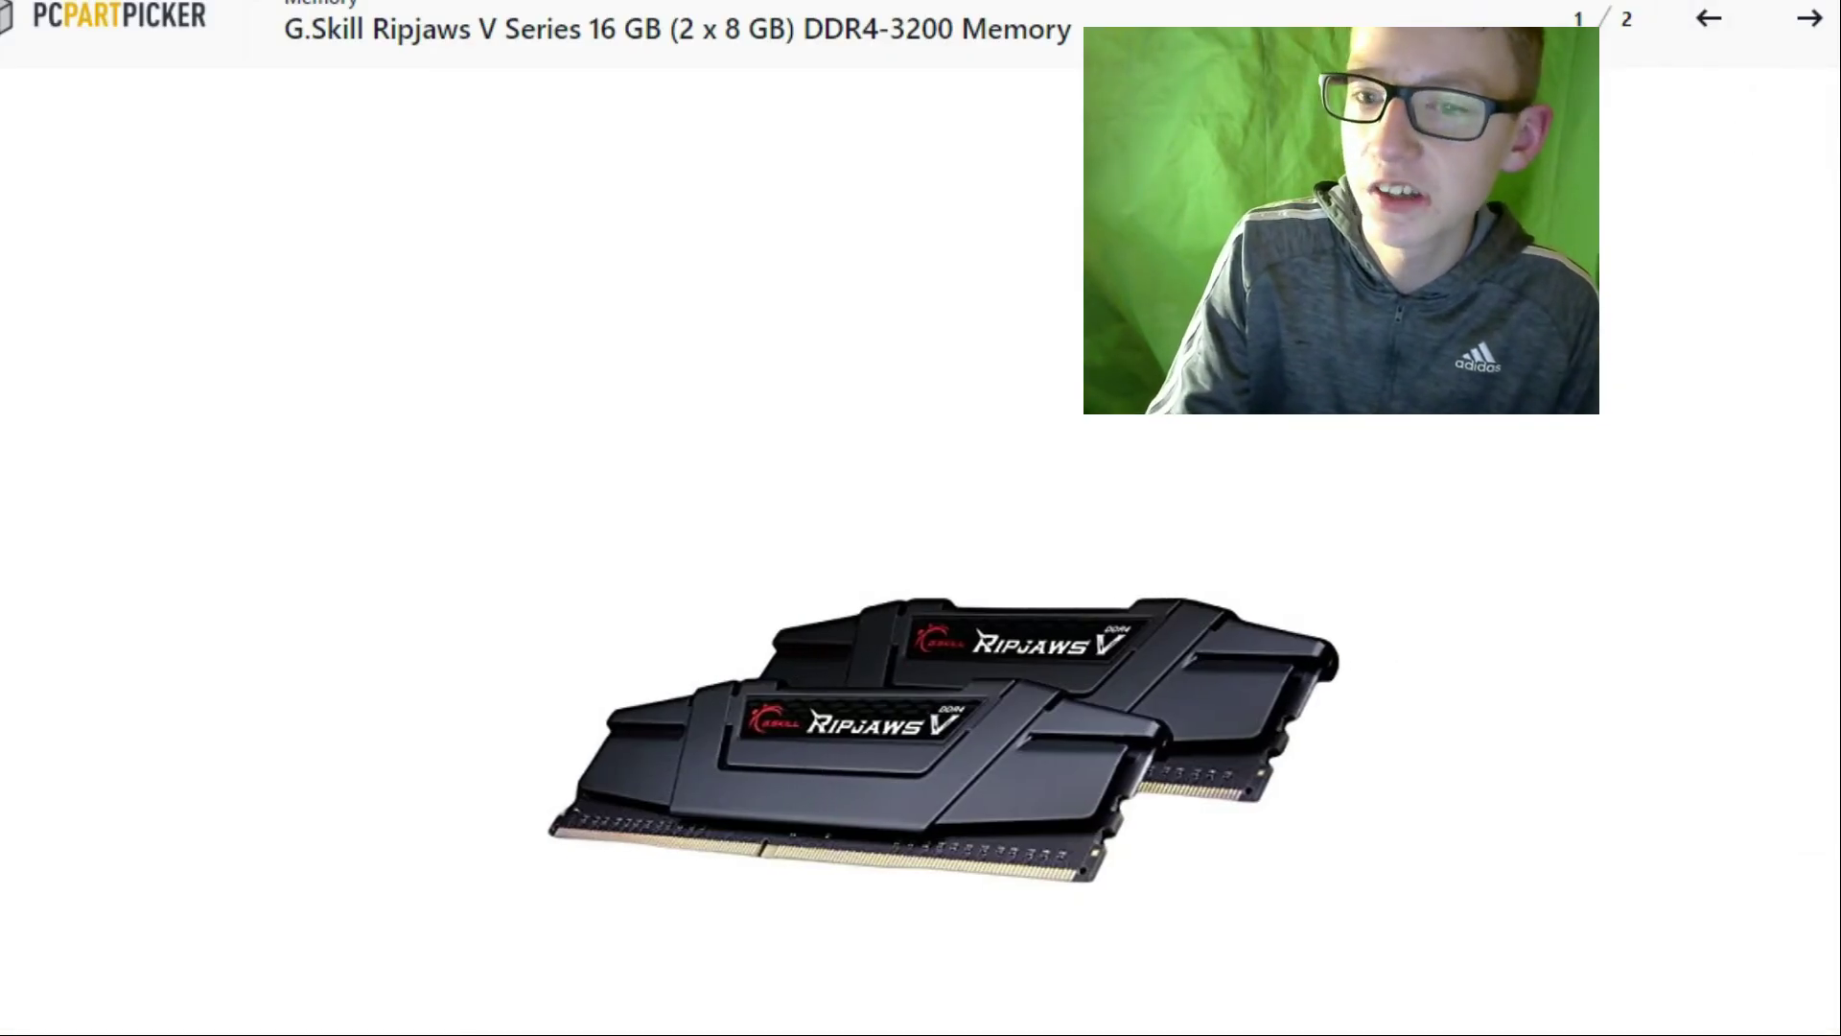
mouse_move(722, 722)
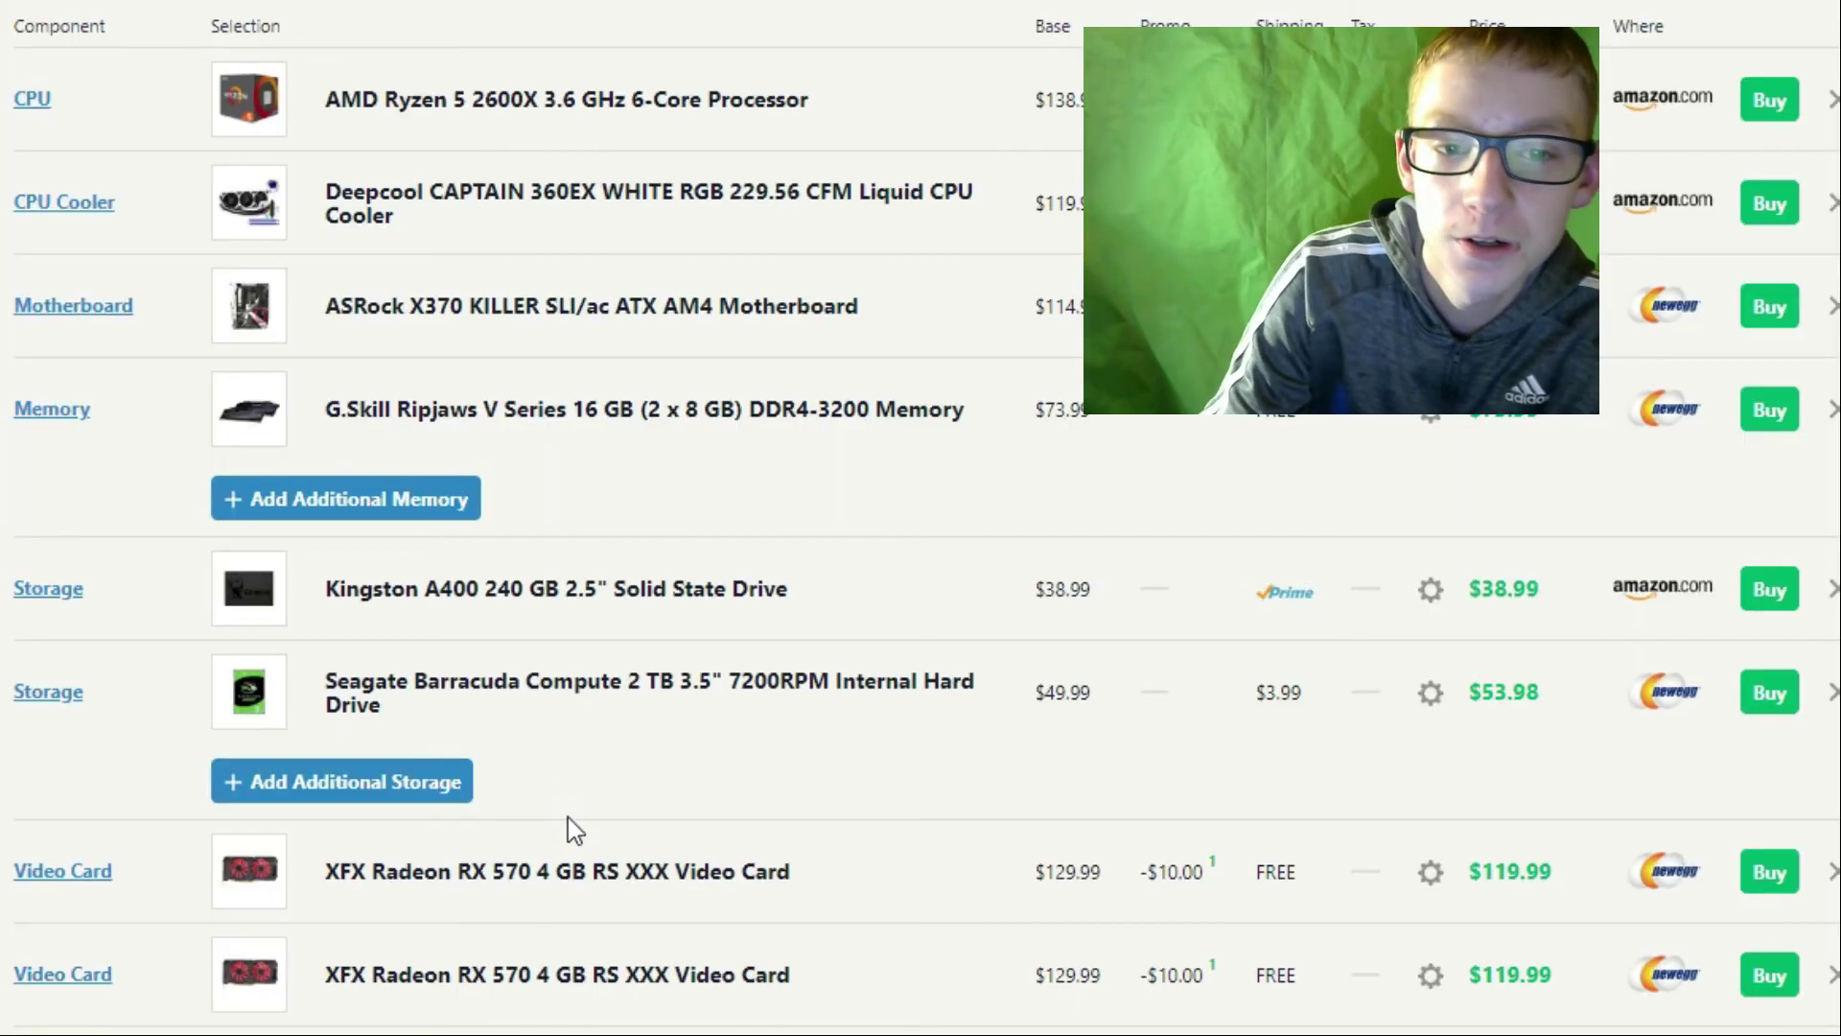
scroll(up, 3)
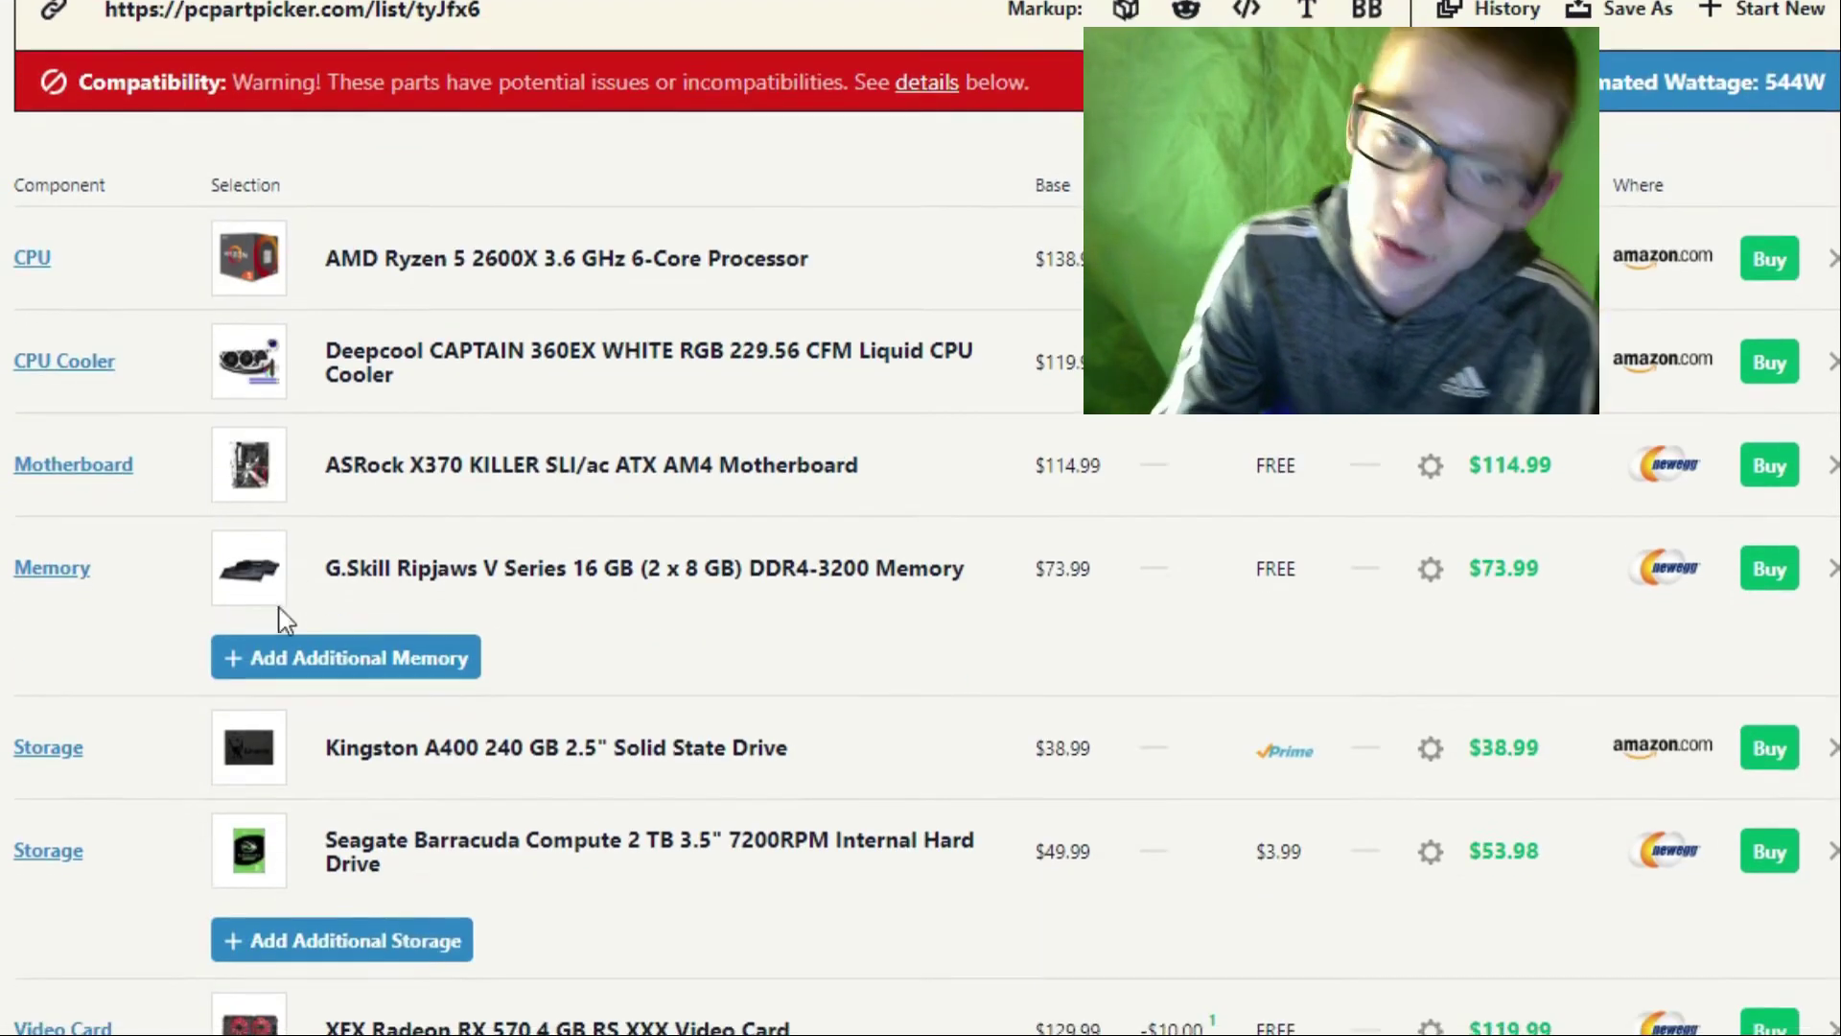
Open the Kingston A400 240 GB SSD page, browse its photos and scan merchant prices.
click(555, 747)
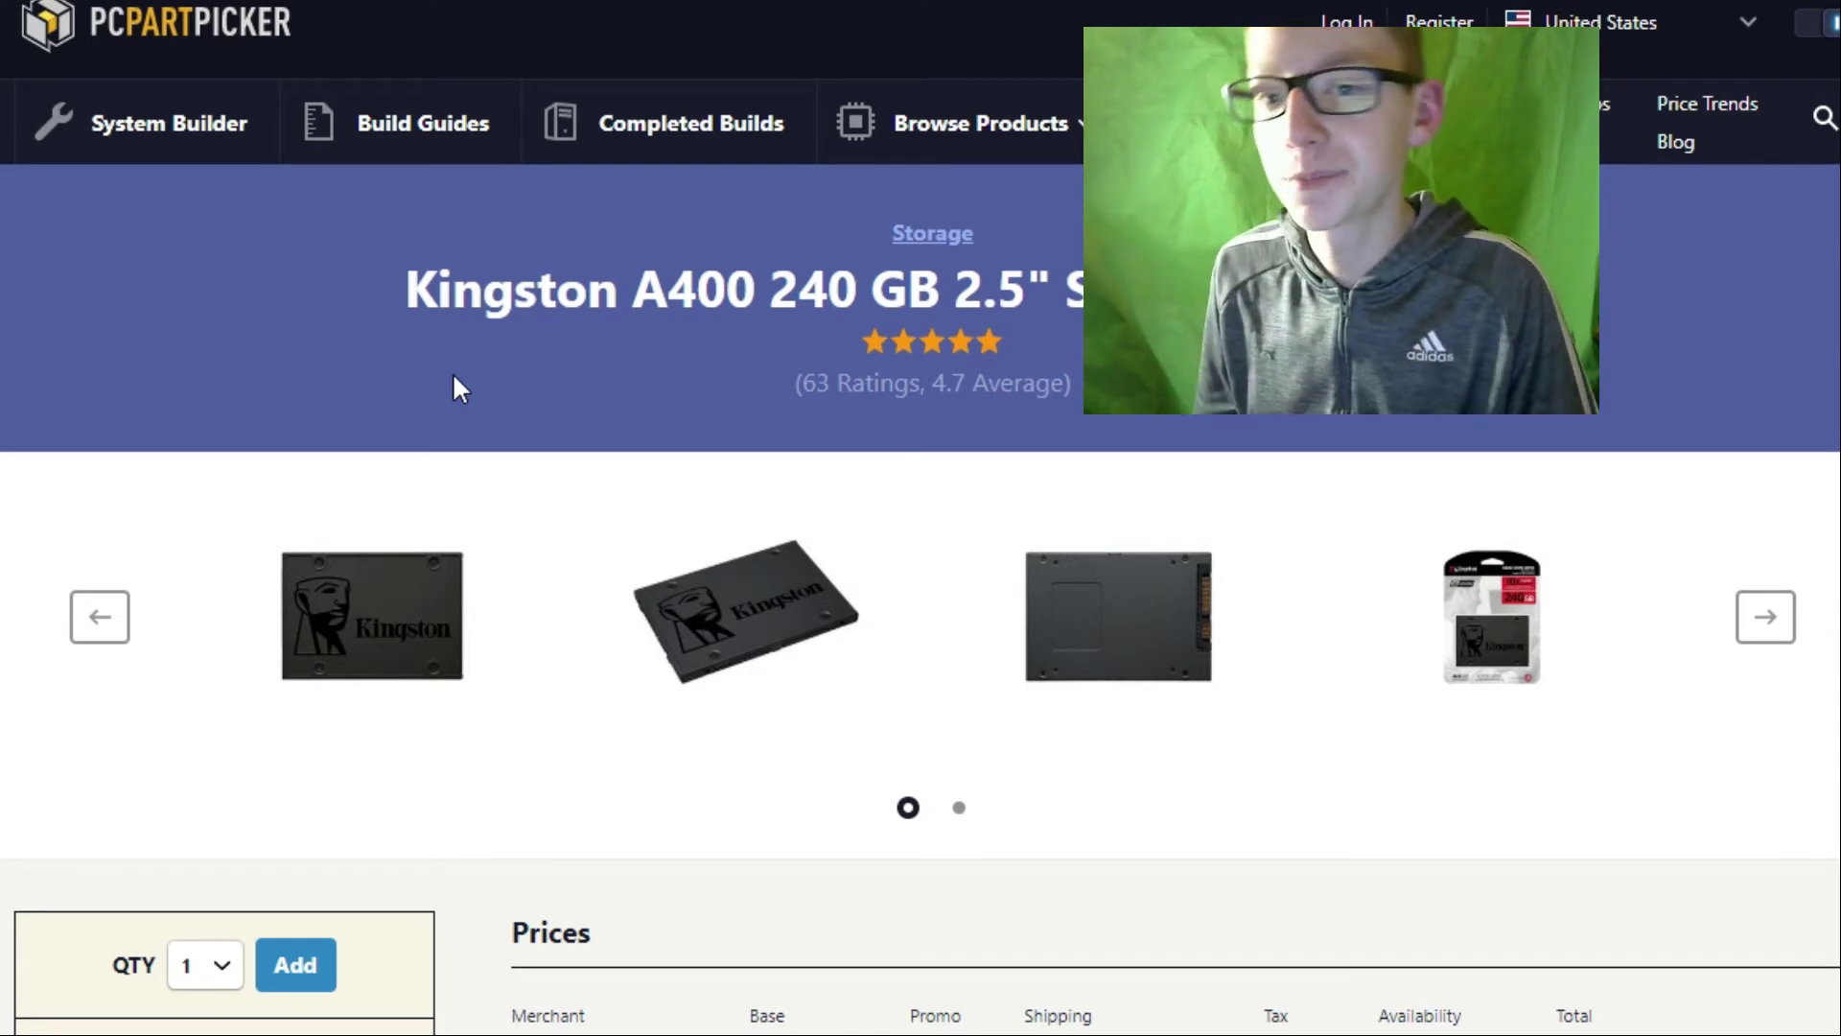
click(1764, 617)
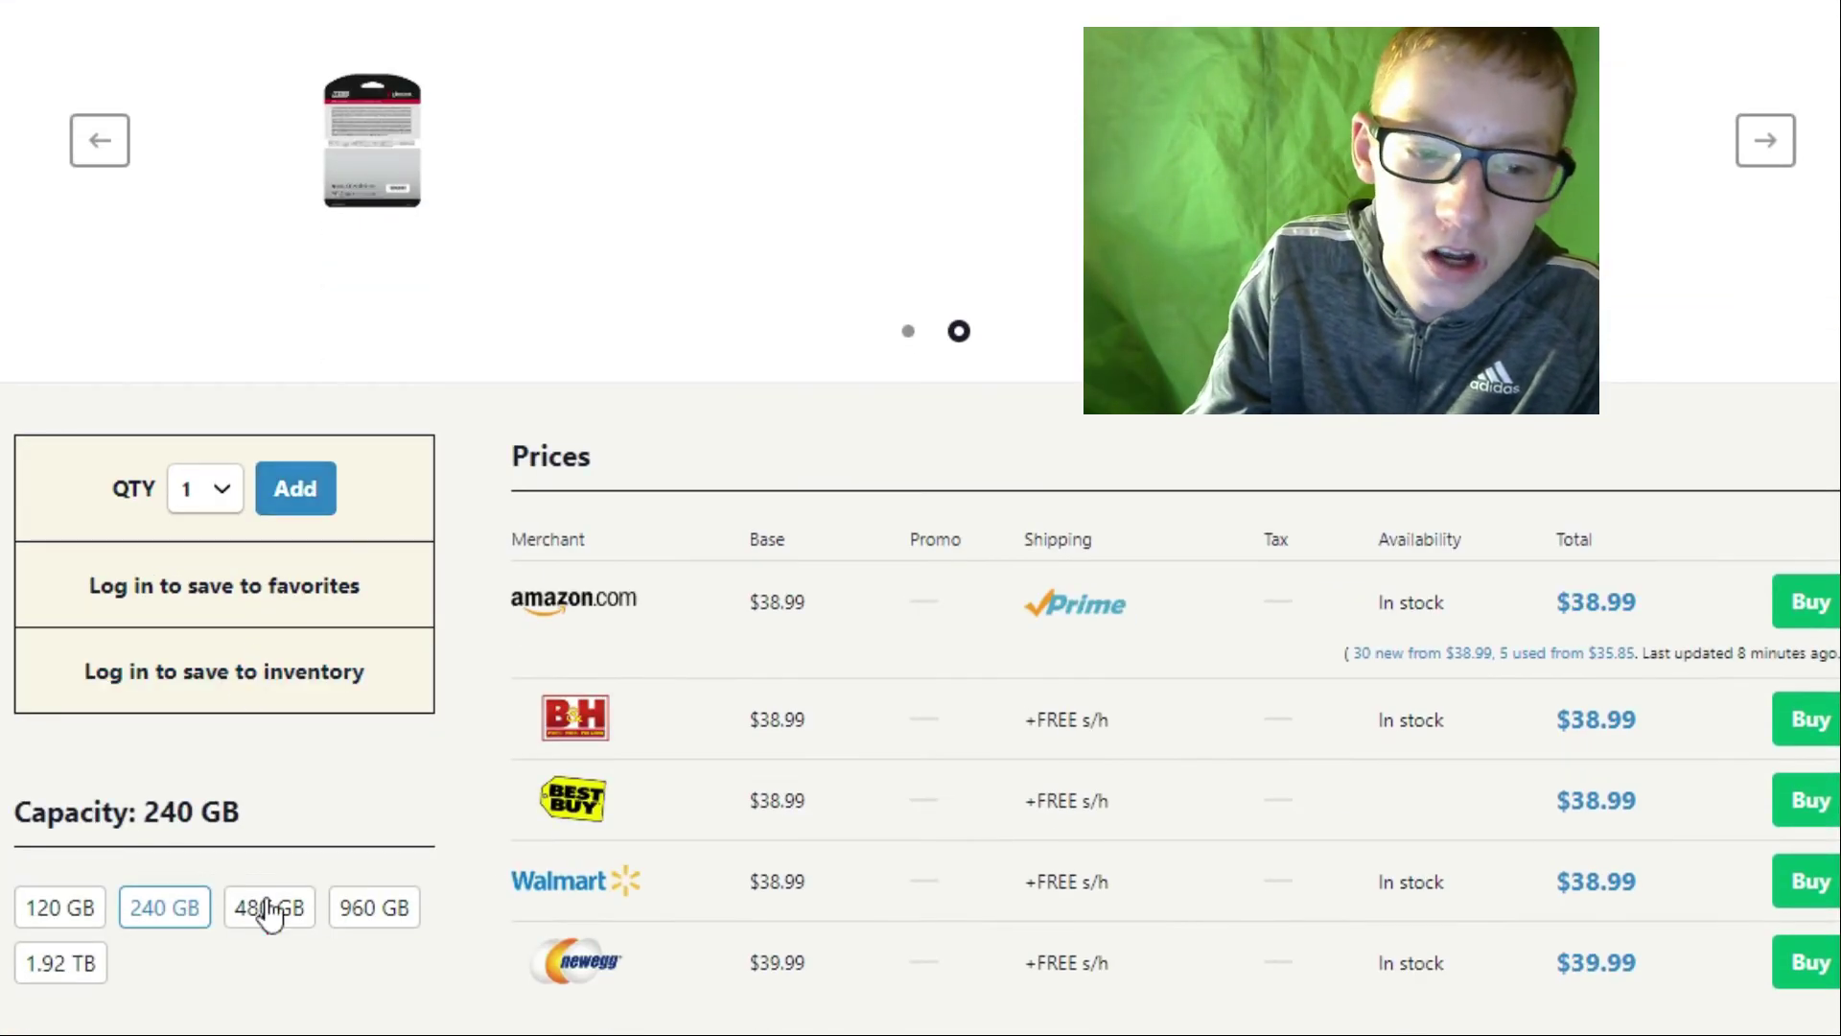
mouse_move(725, 858)
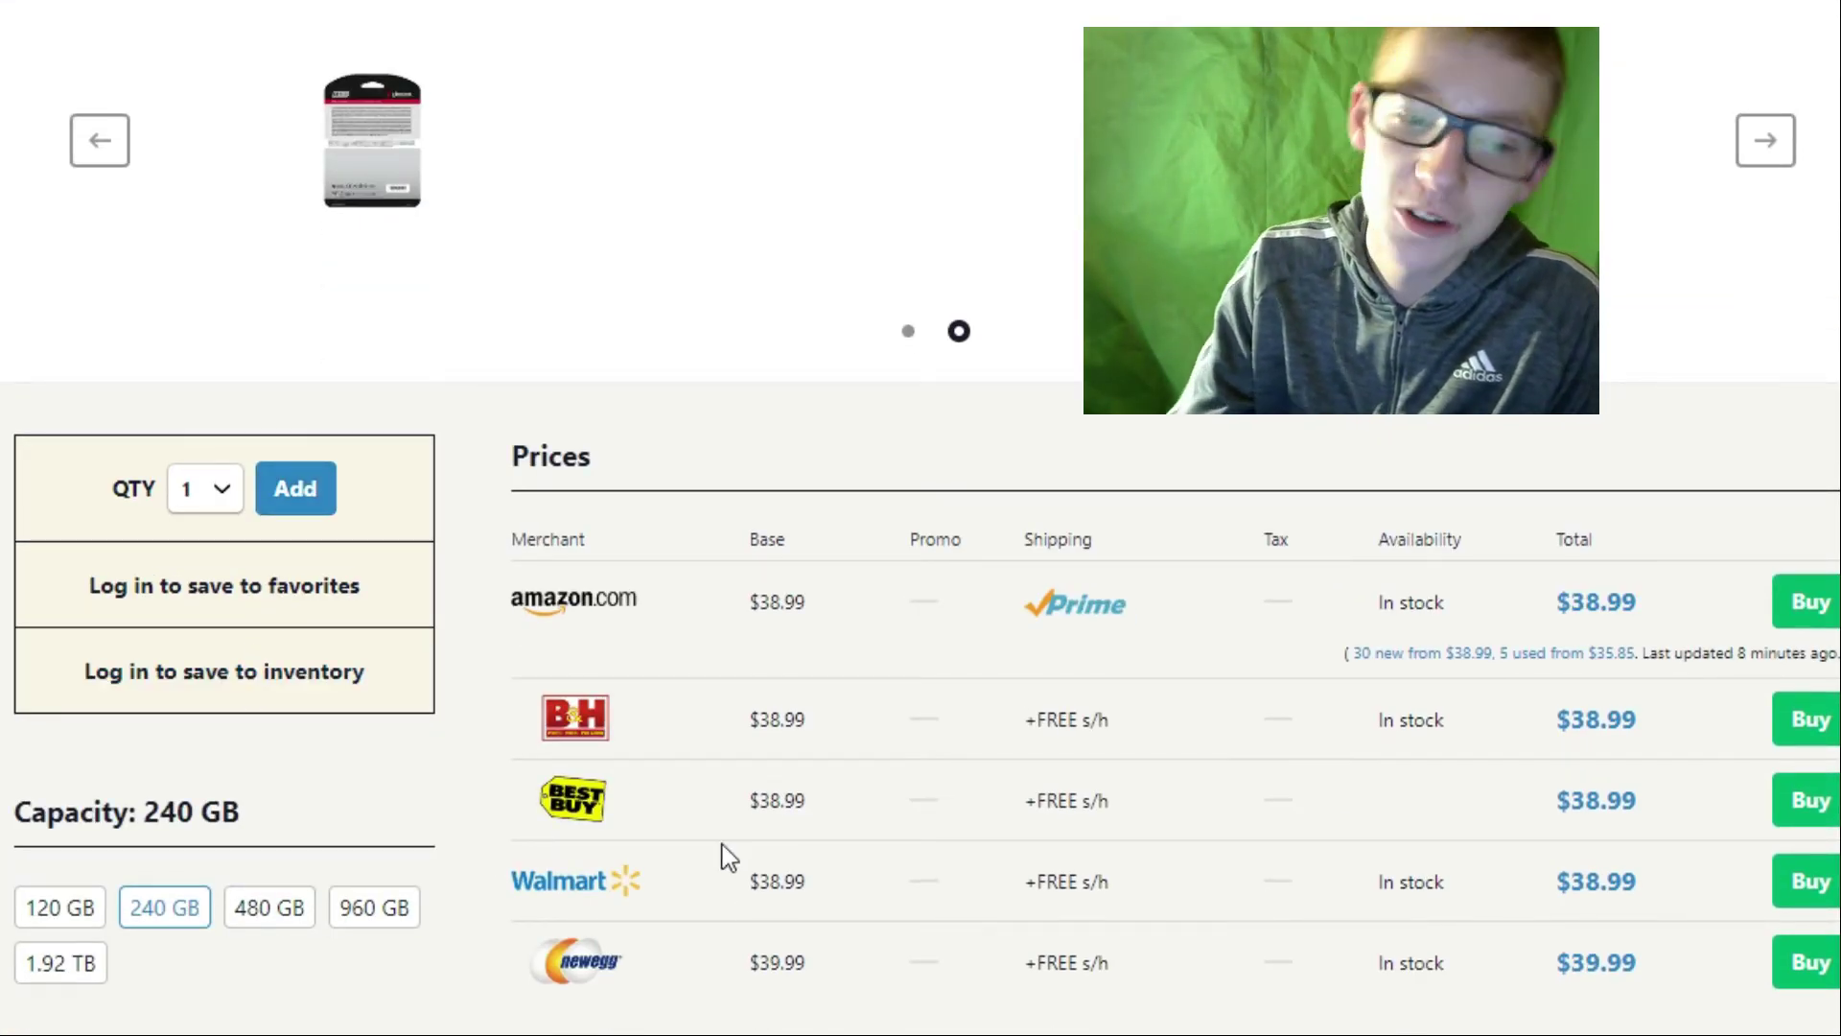
scroll(down, 3)
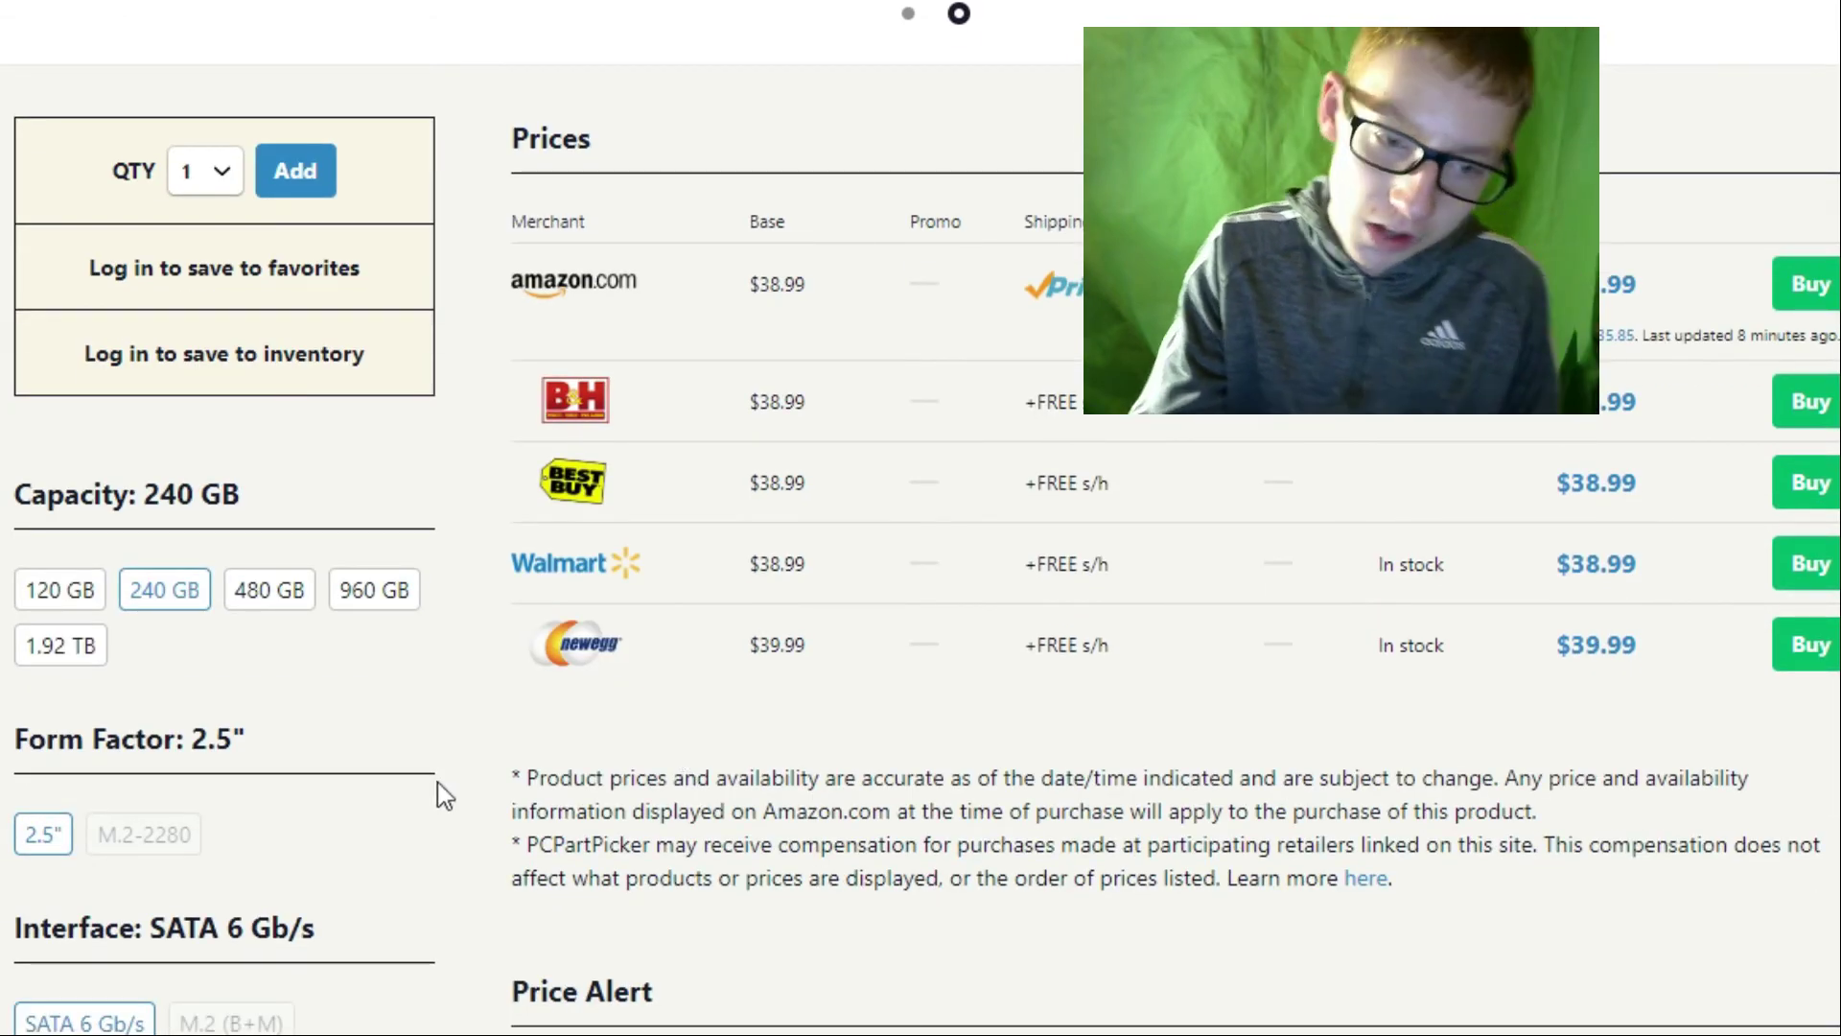
scroll(up, 3)
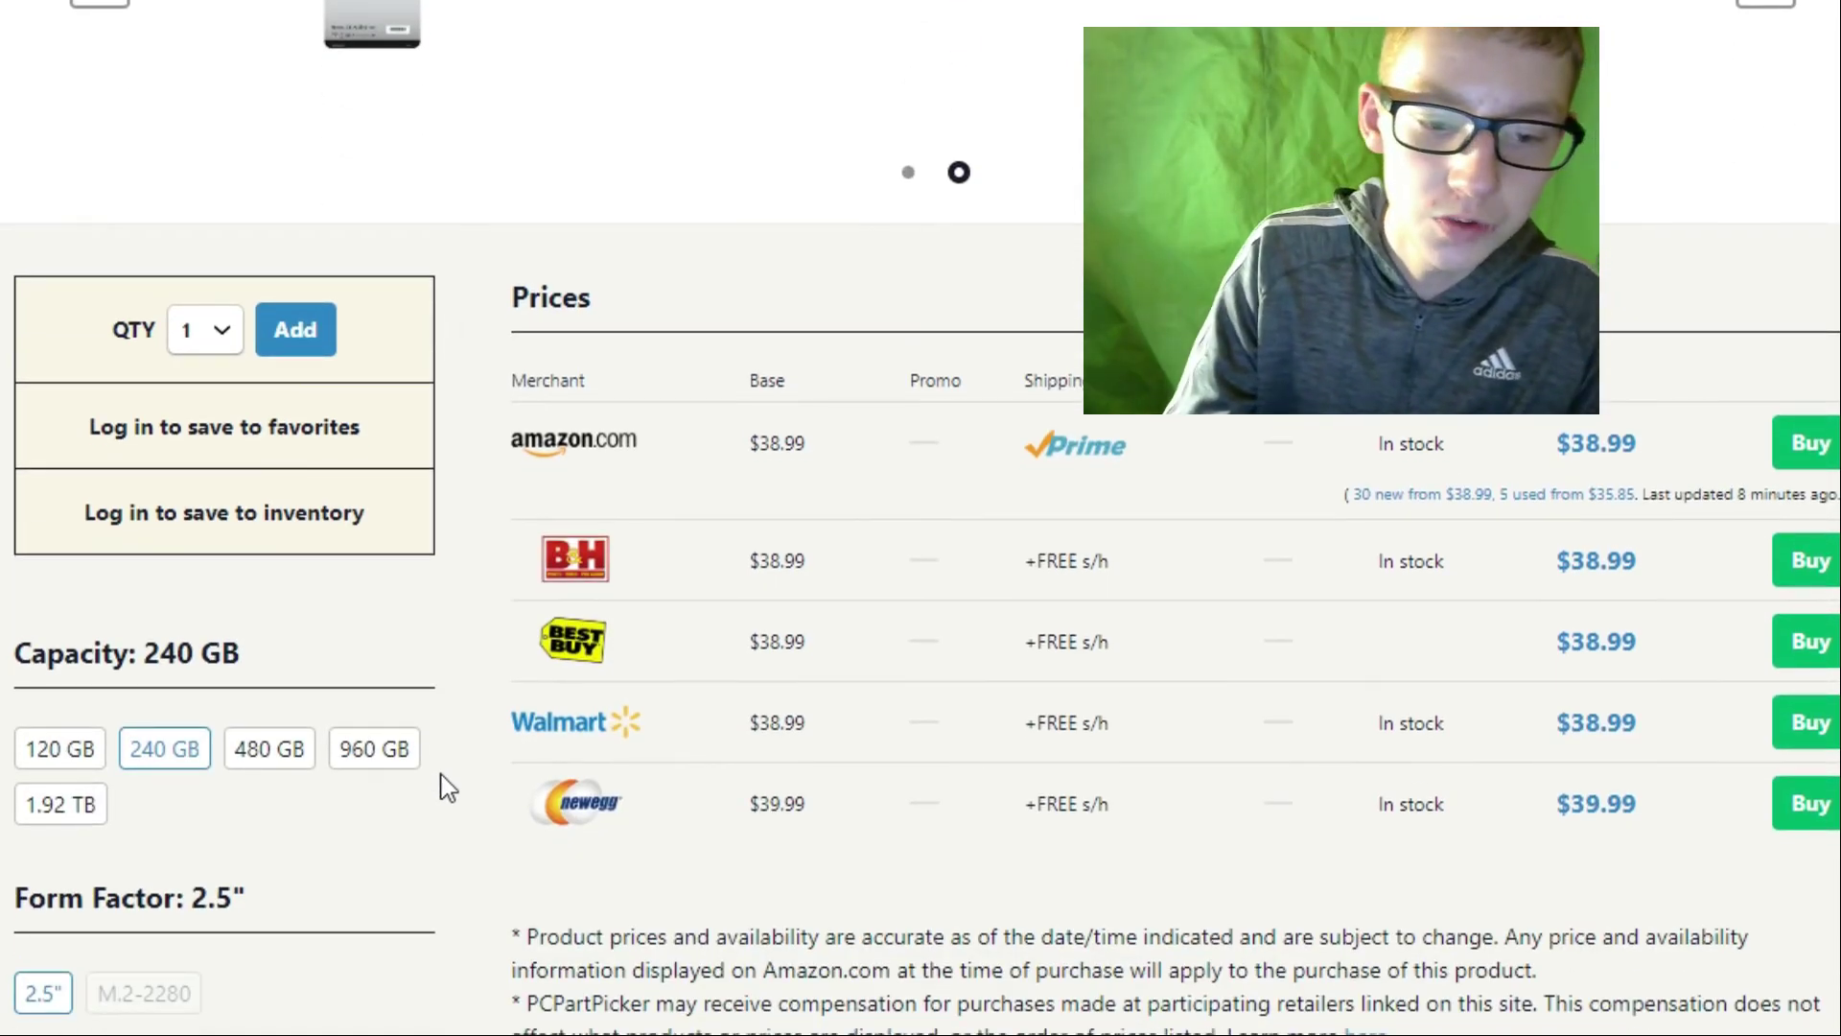
scroll(up, 3)
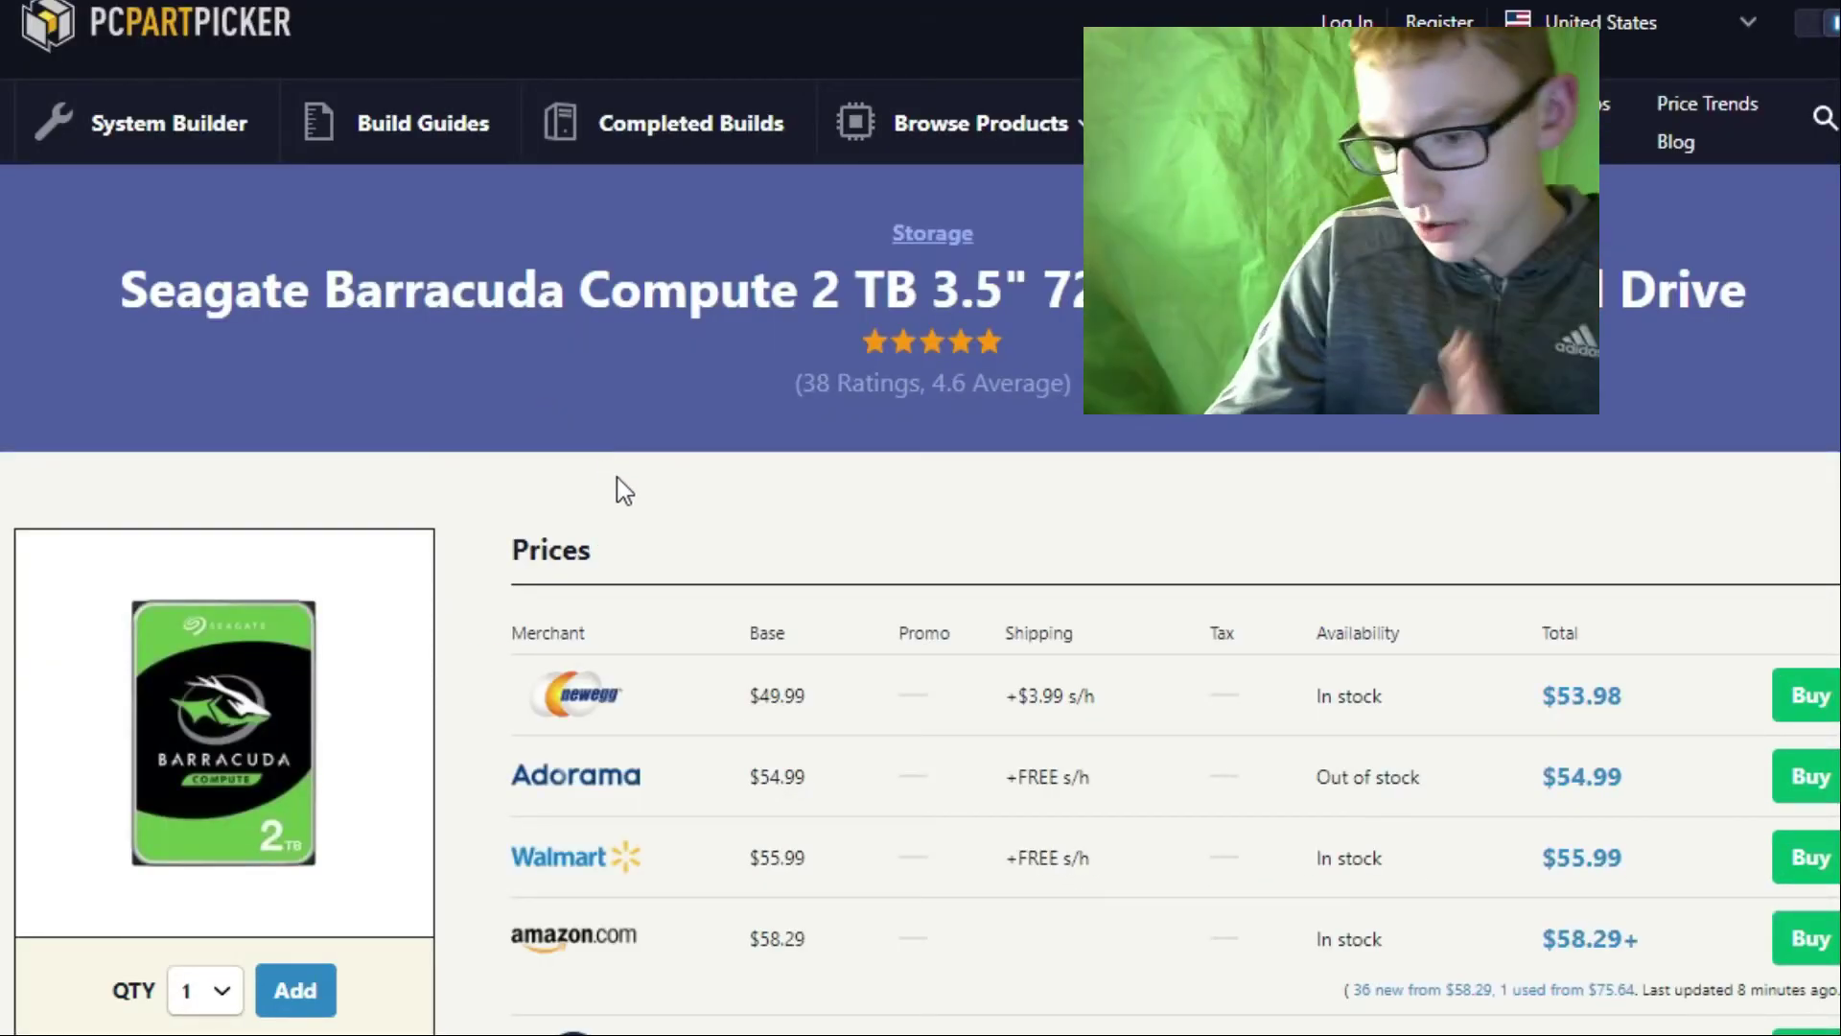
mouse_move(967, 539)
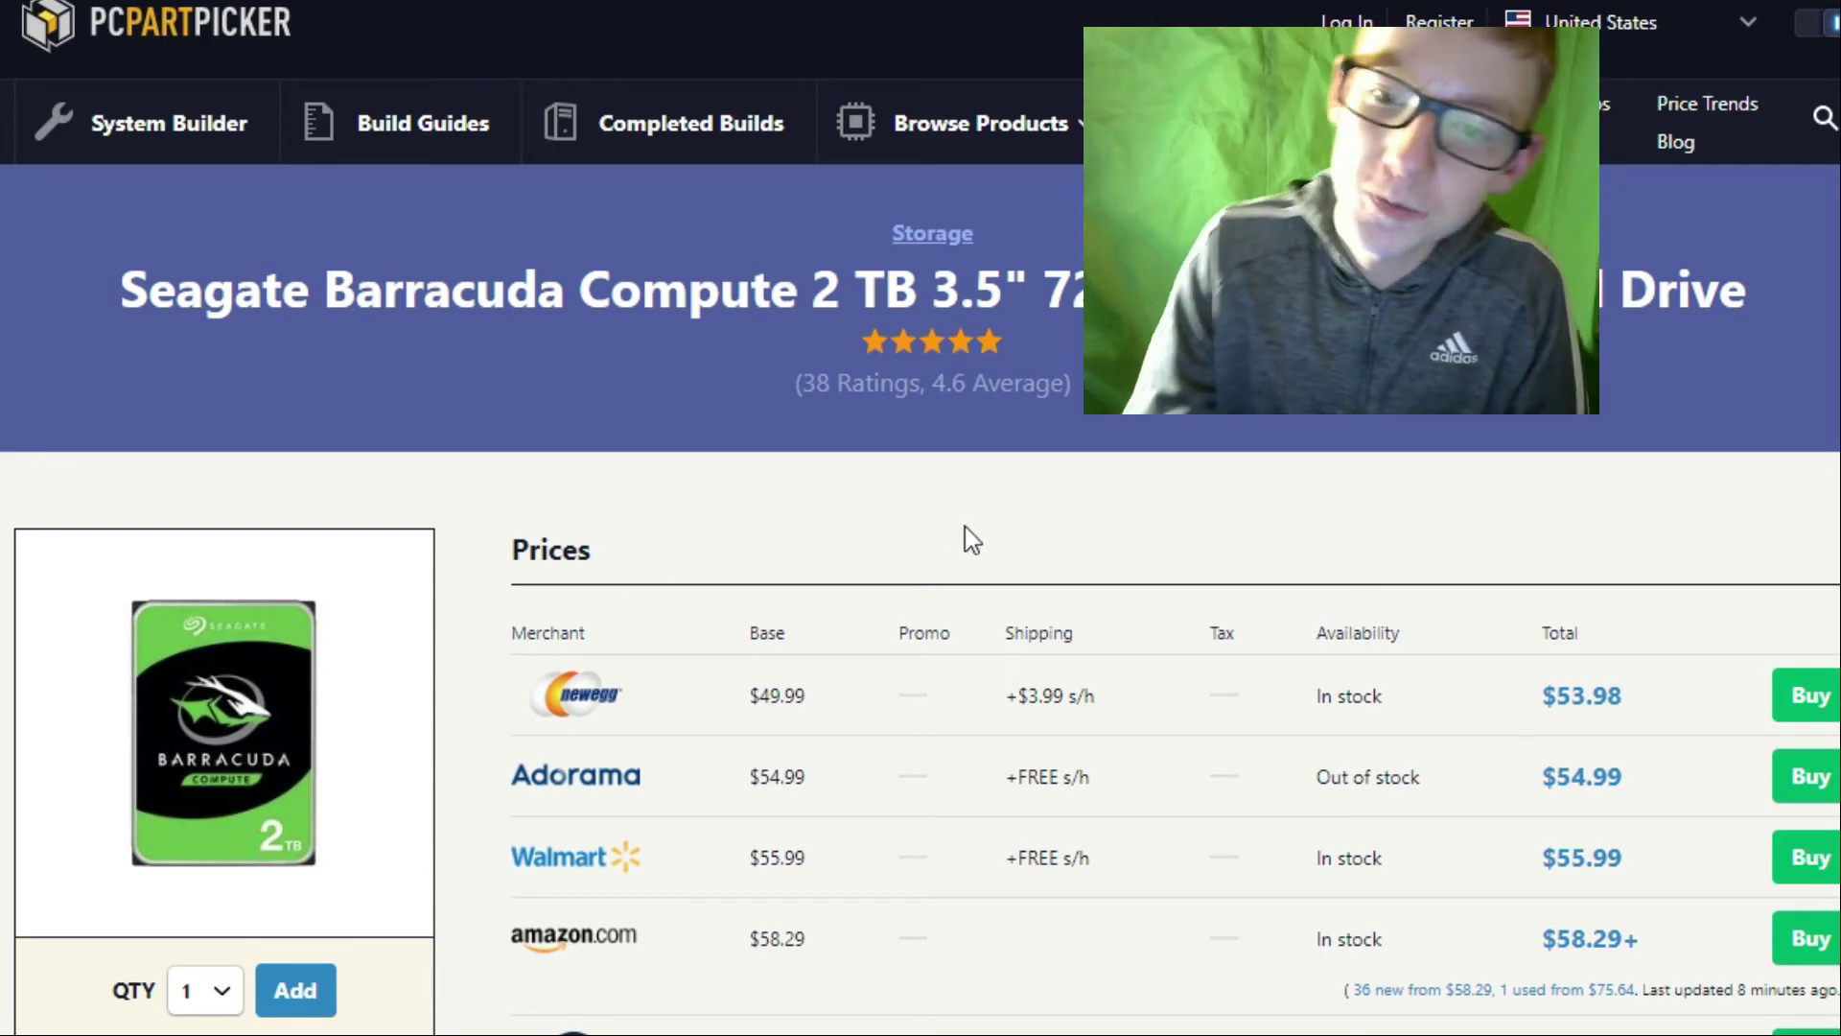
Scroll through the Seagate Barracuda Compute 2 TB page's merchant prices.
scroll(down, 3)
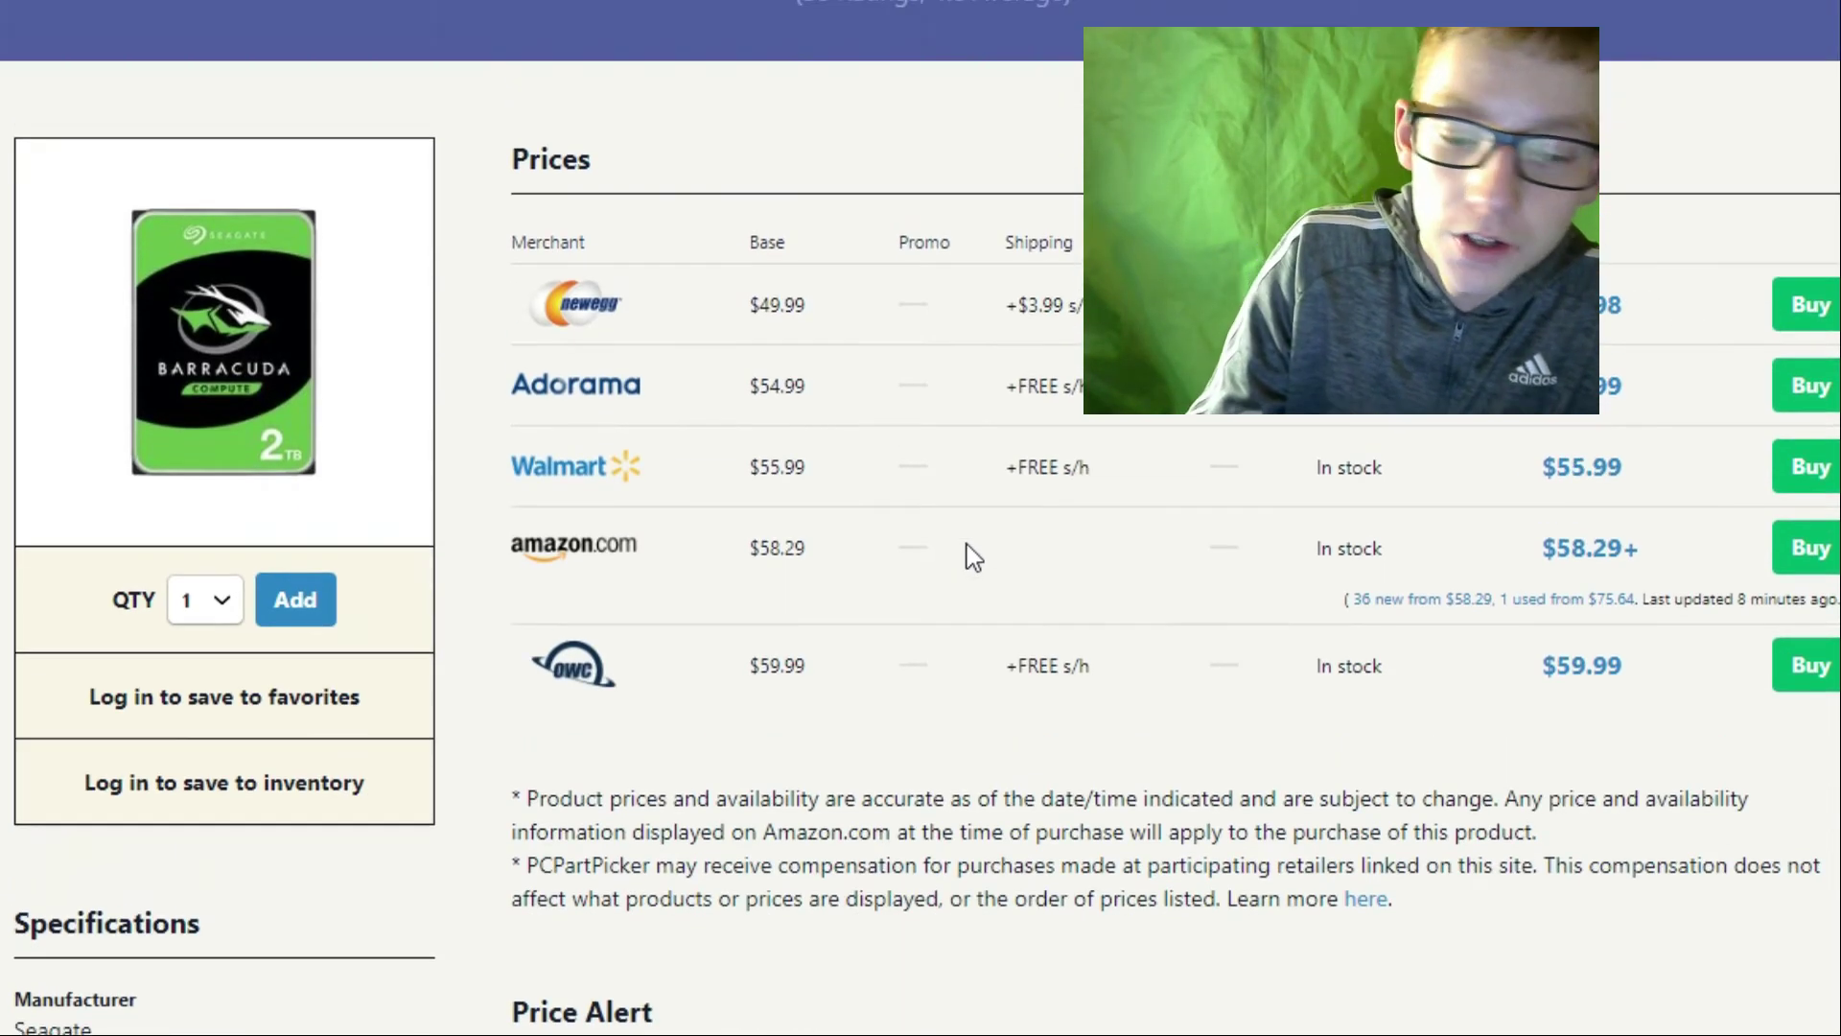
scroll(up, 3)
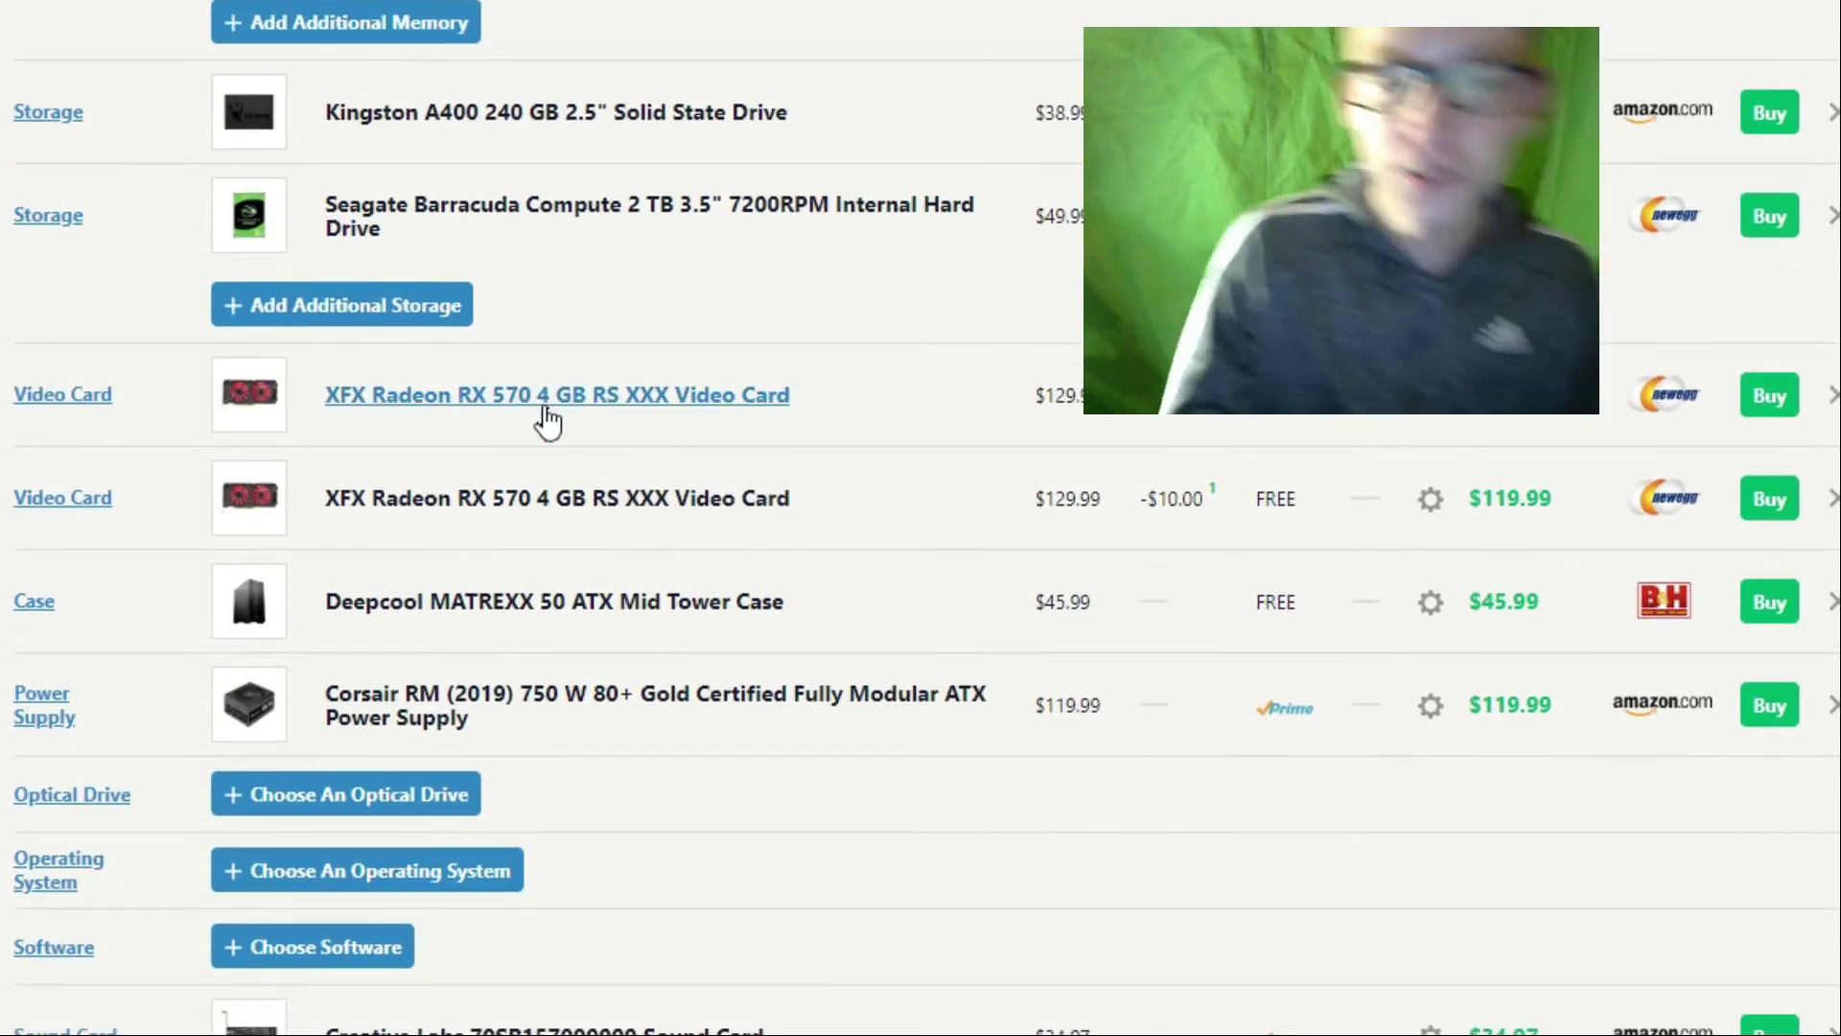
Open the XFX Radeon RX 570 4 GB RS XXX page and scan Newegg, Amazon, Best Buy prices.
click(555, 394)
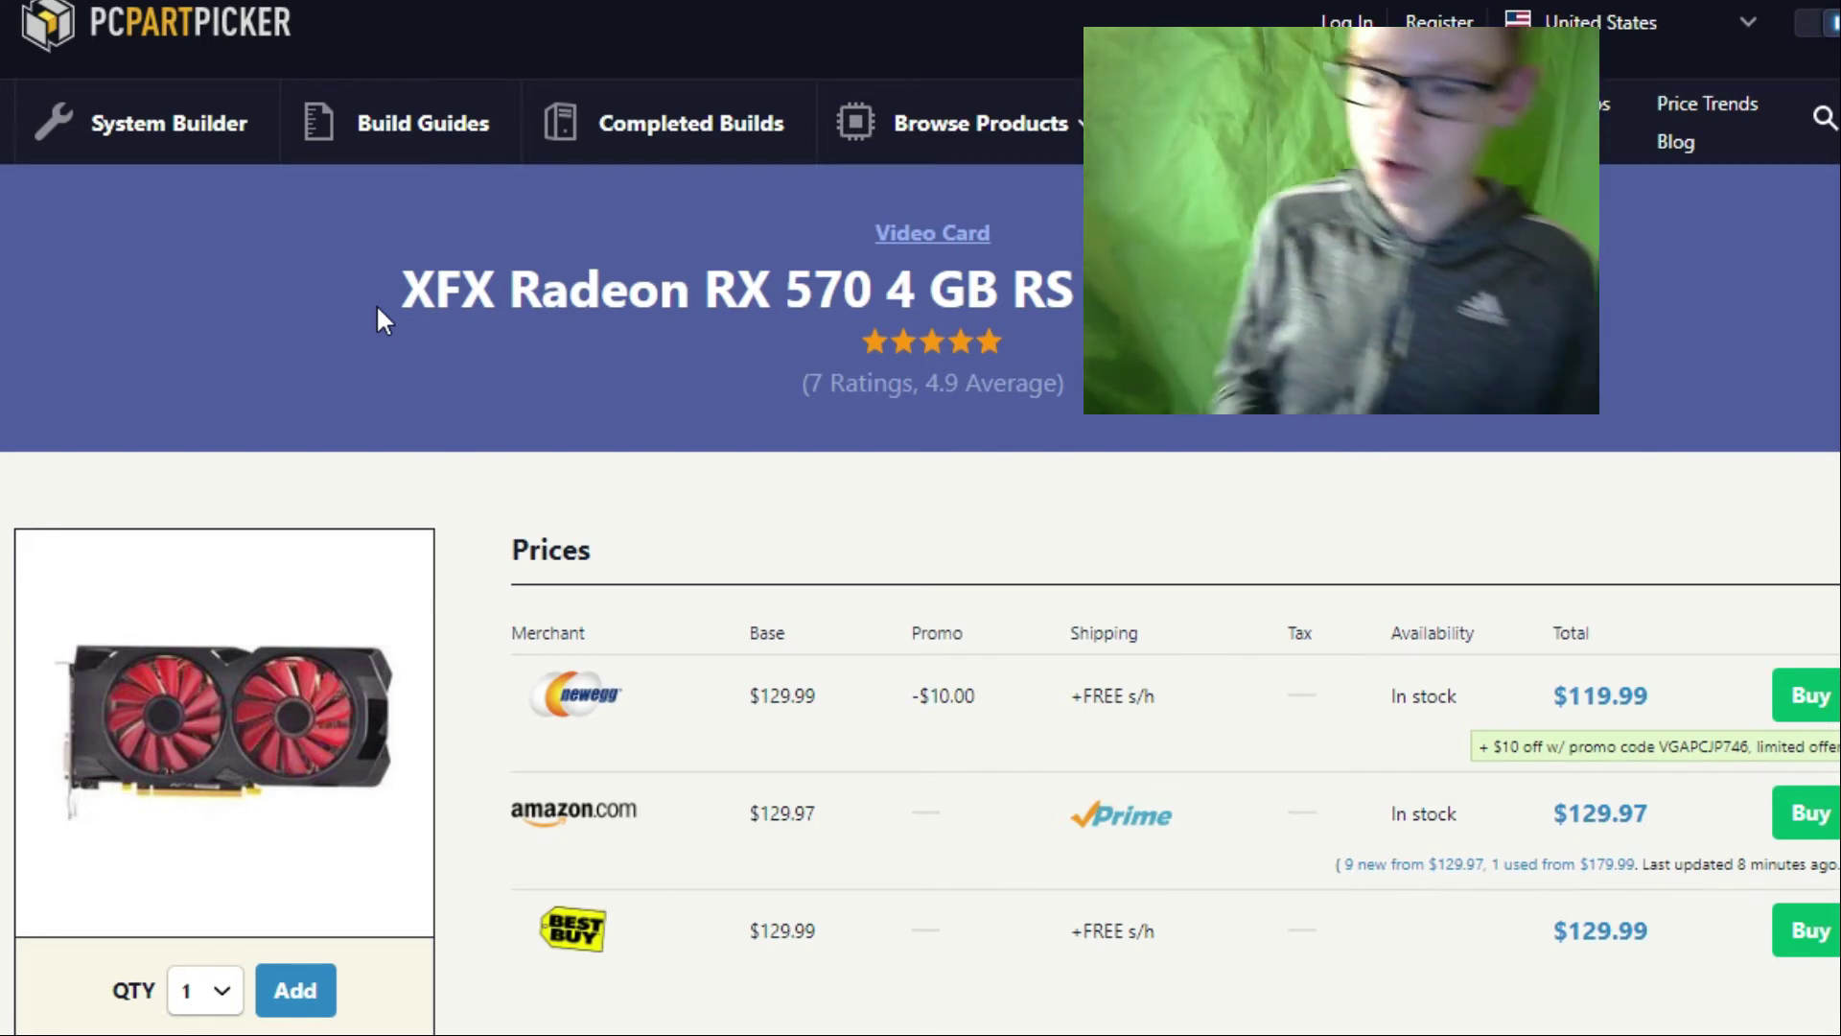
scroll(down, 3)
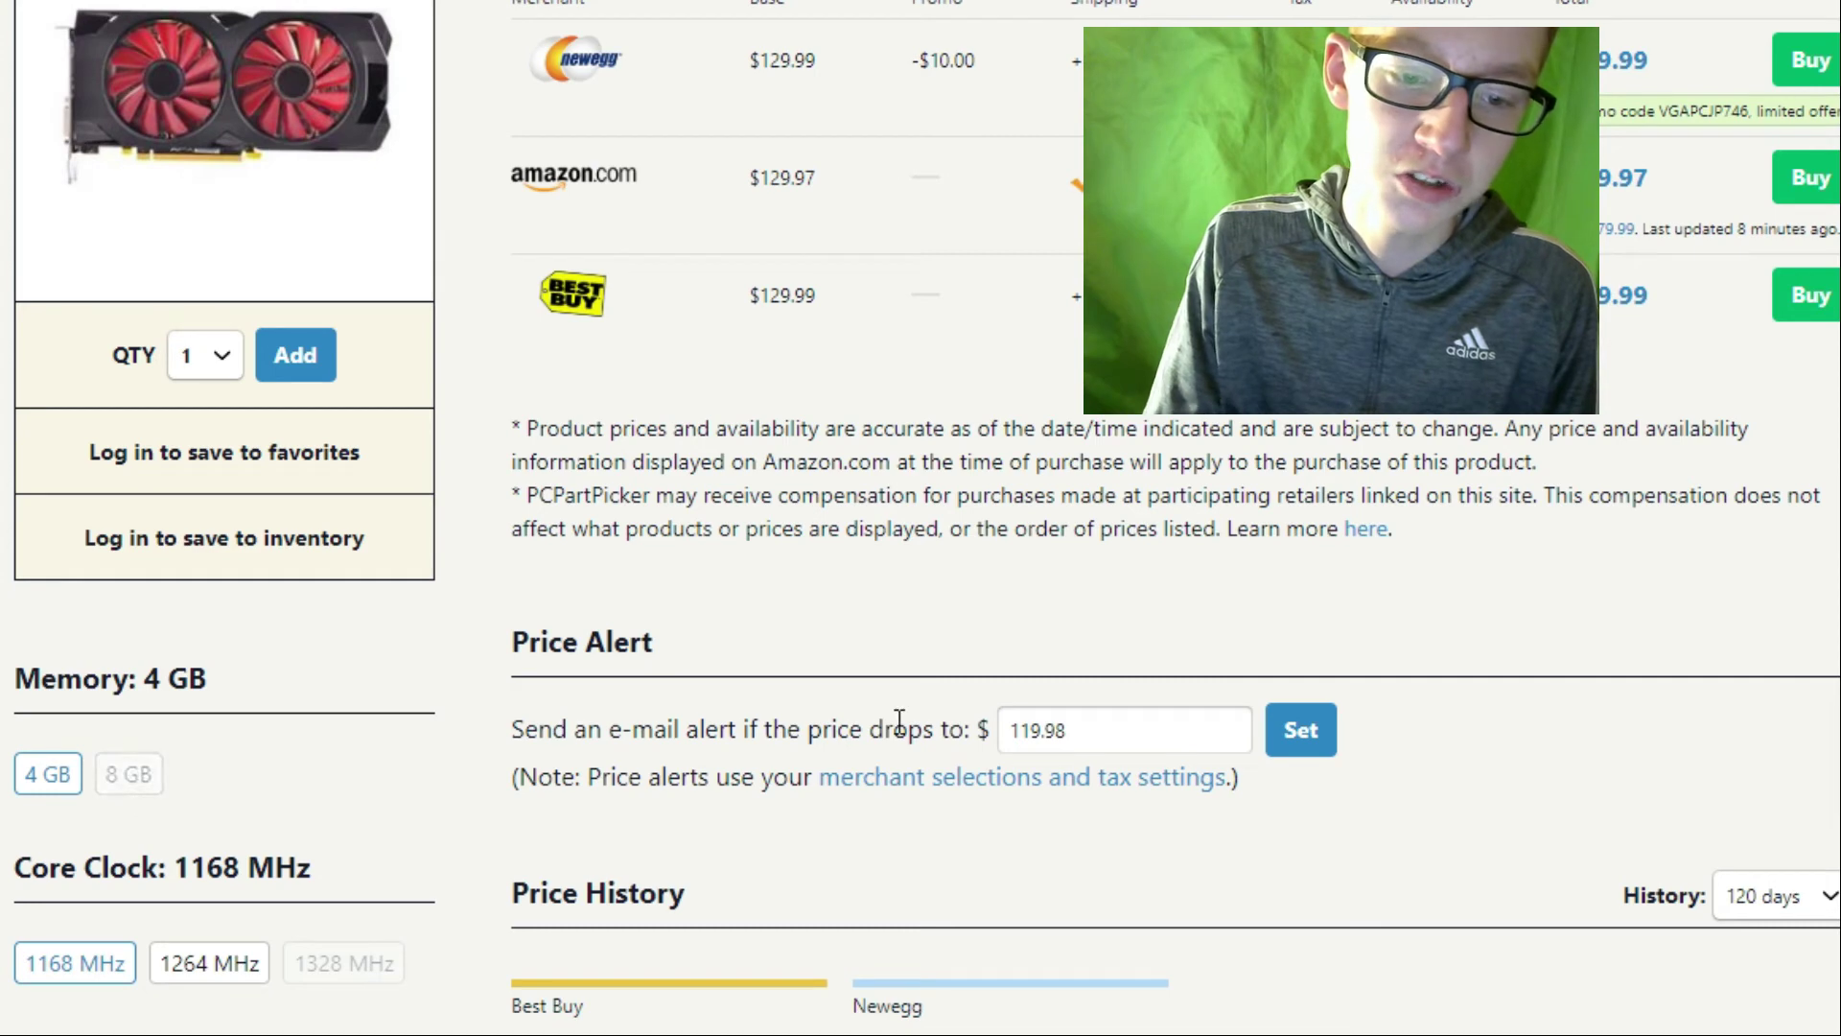
scroll(down, 3)
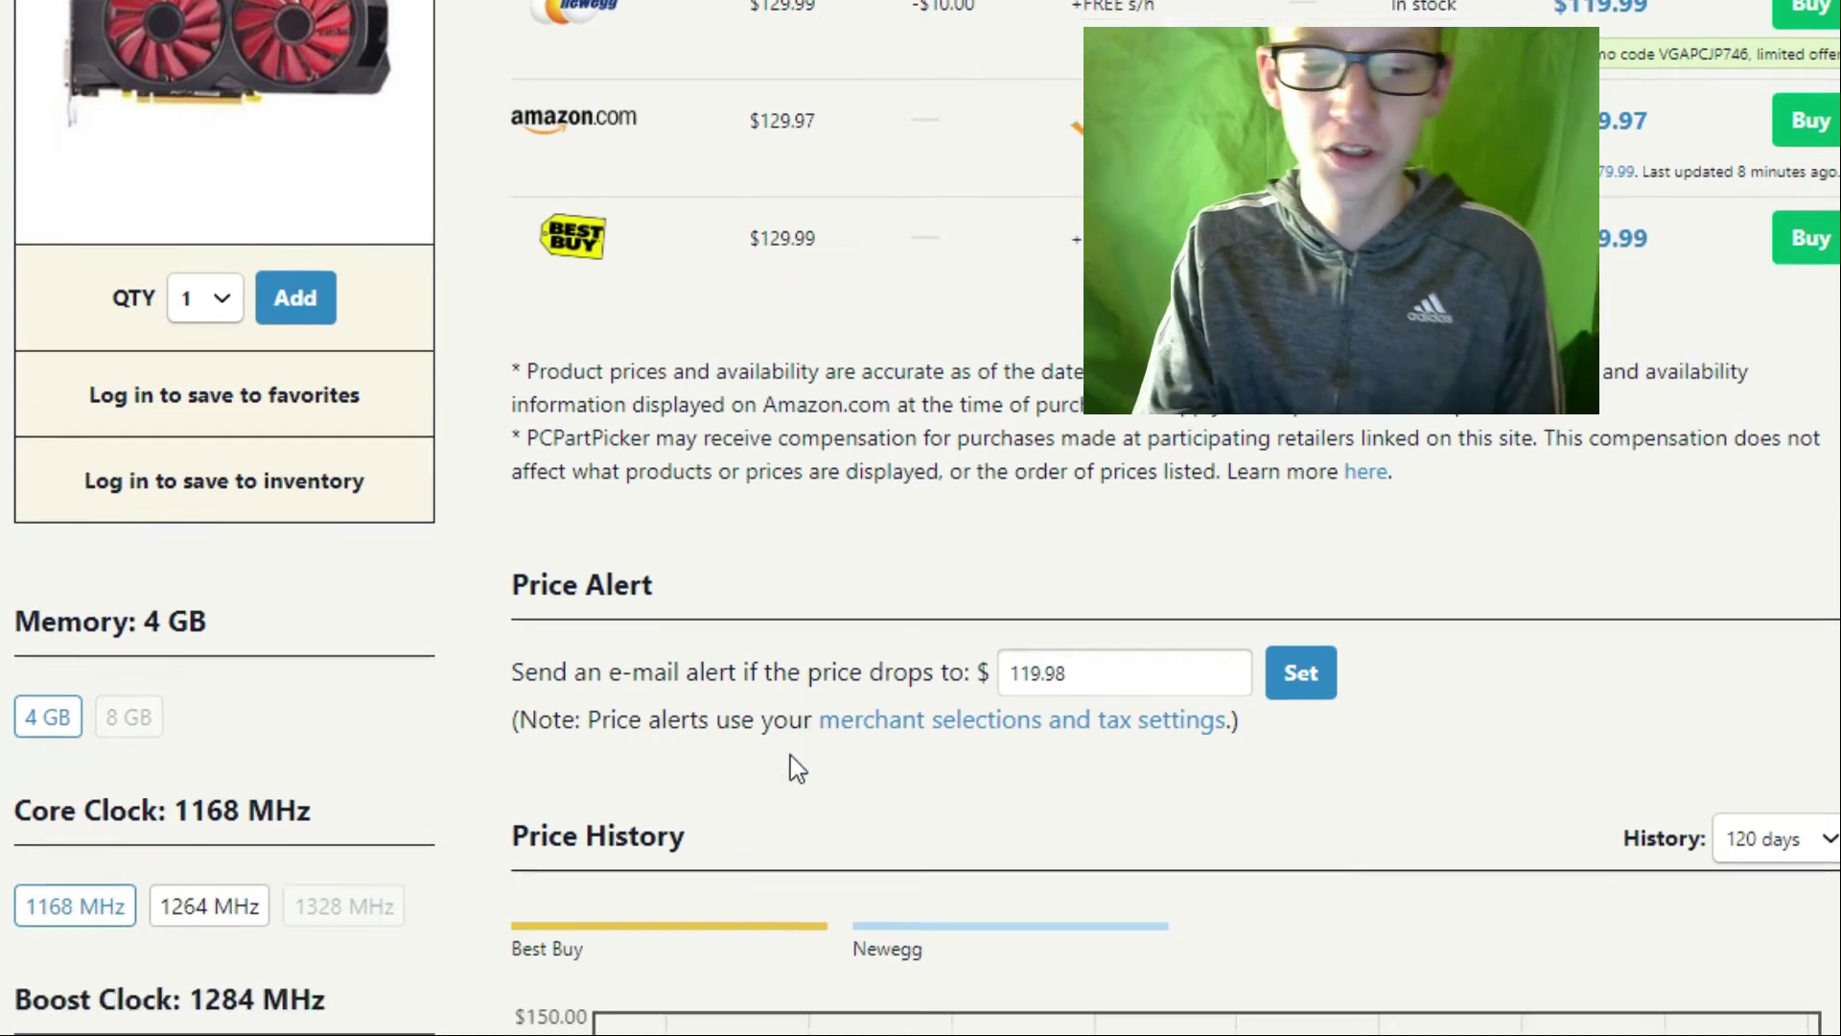
scroll(up, 3)
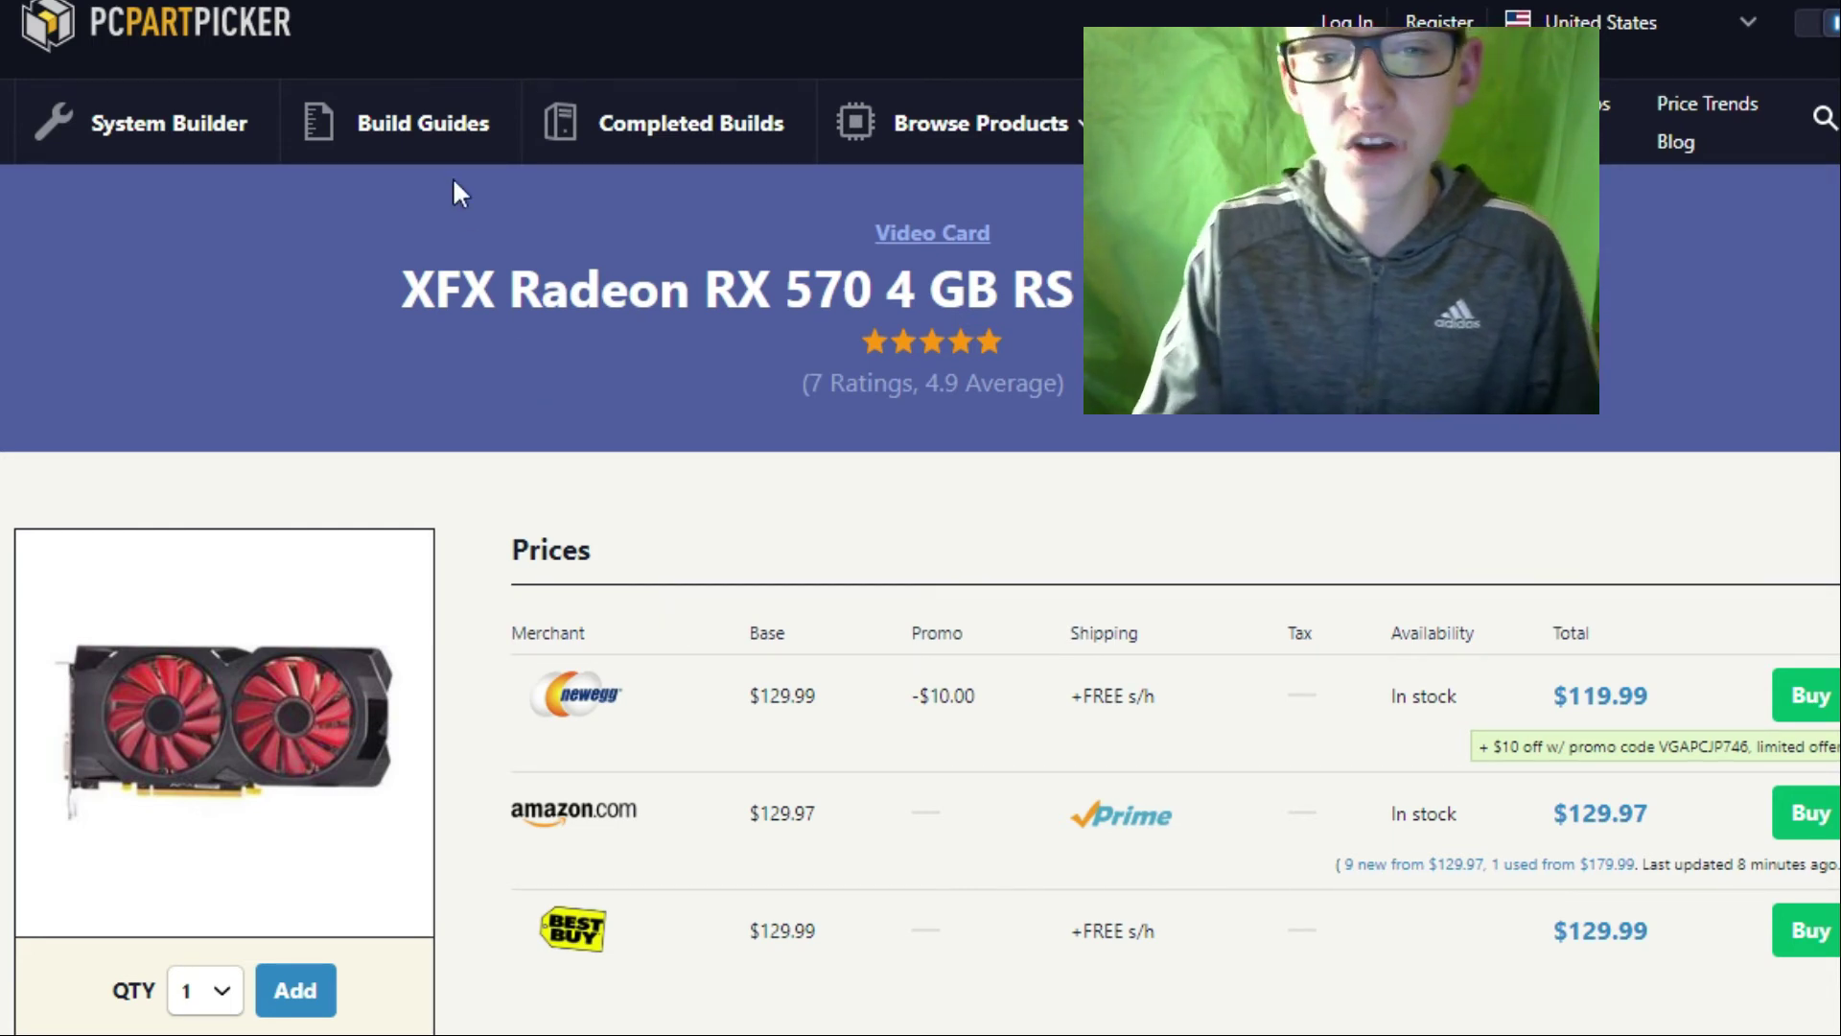
mouse_move(601, 408)
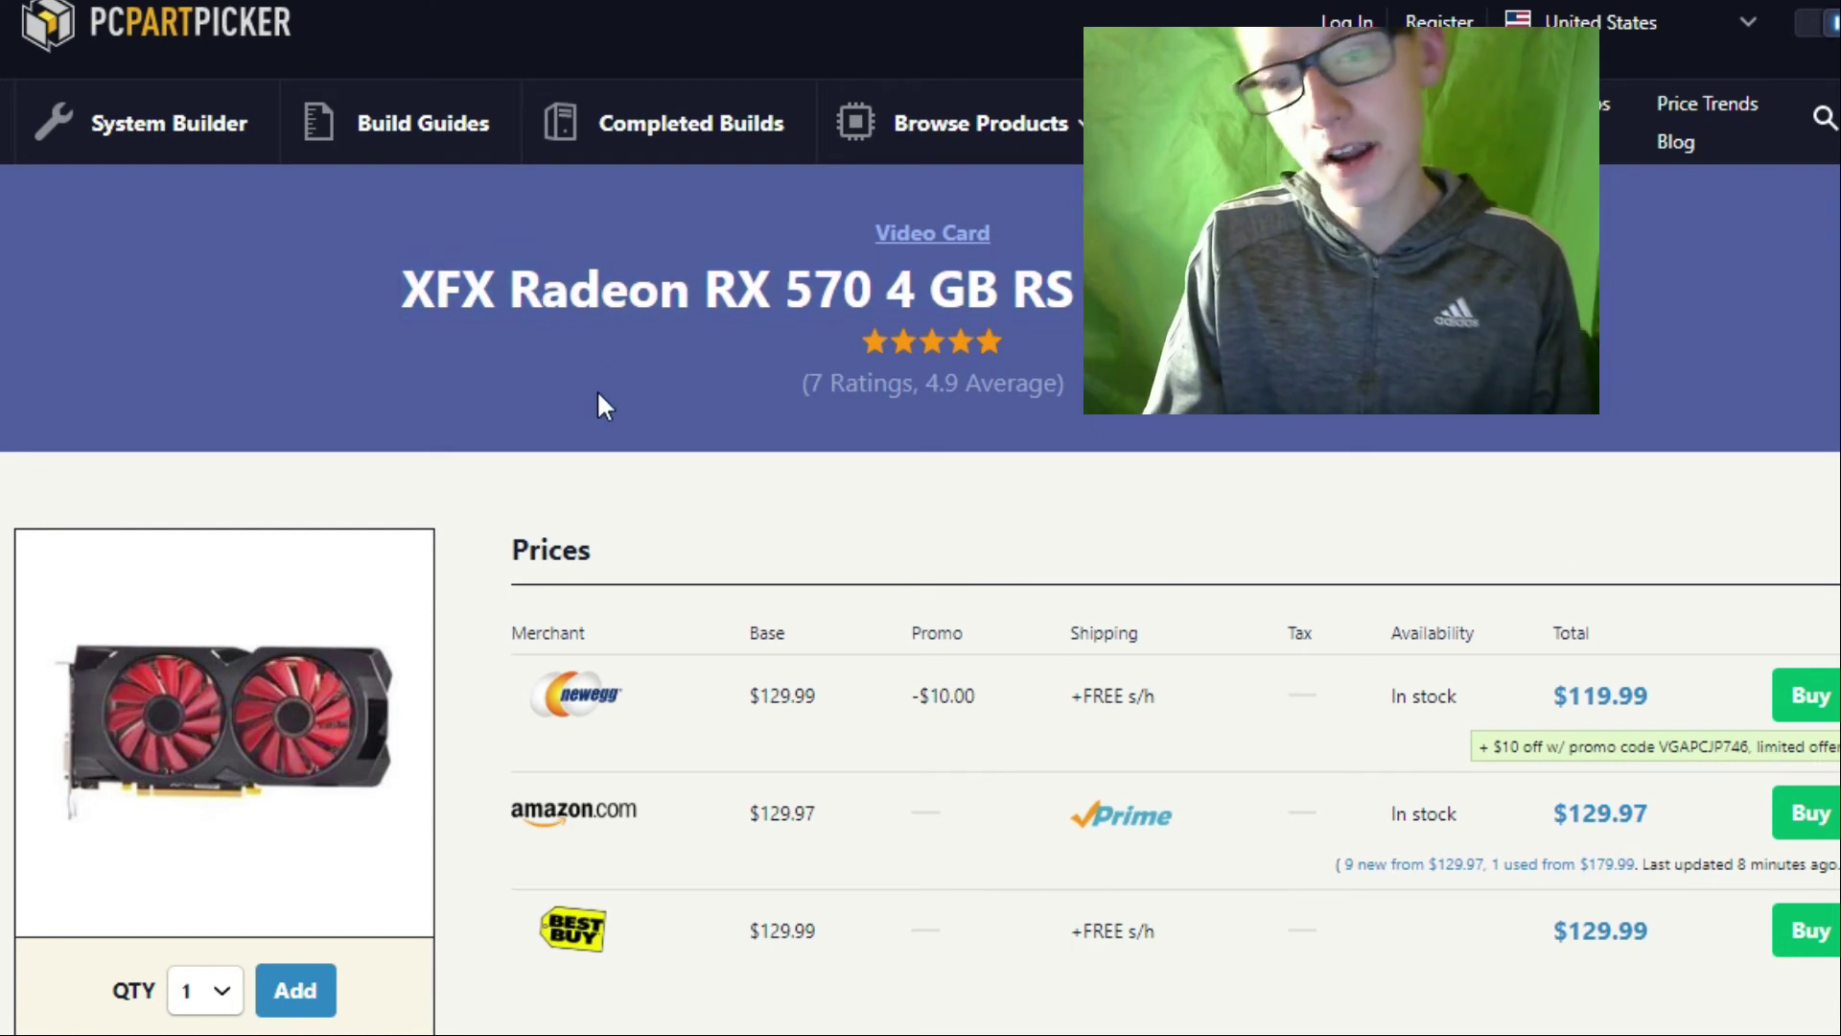
mouse_move(757, 241)
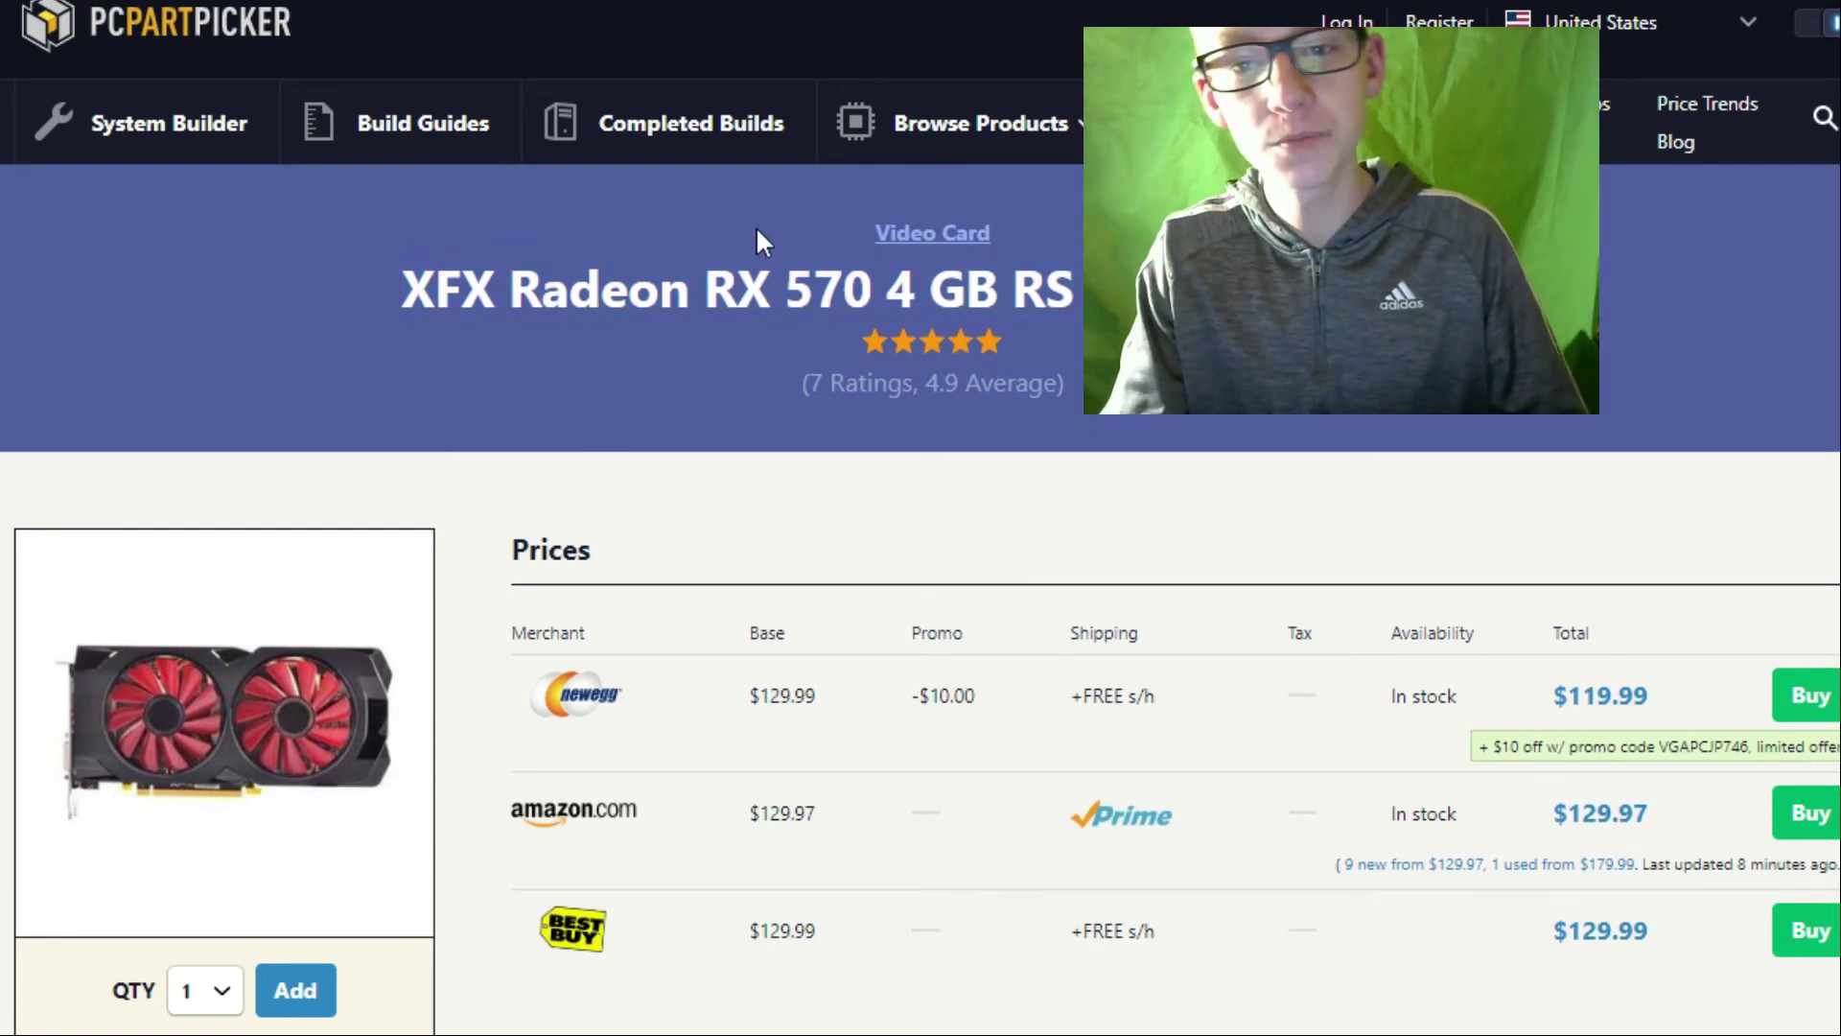
mouse_move(351, 1022)
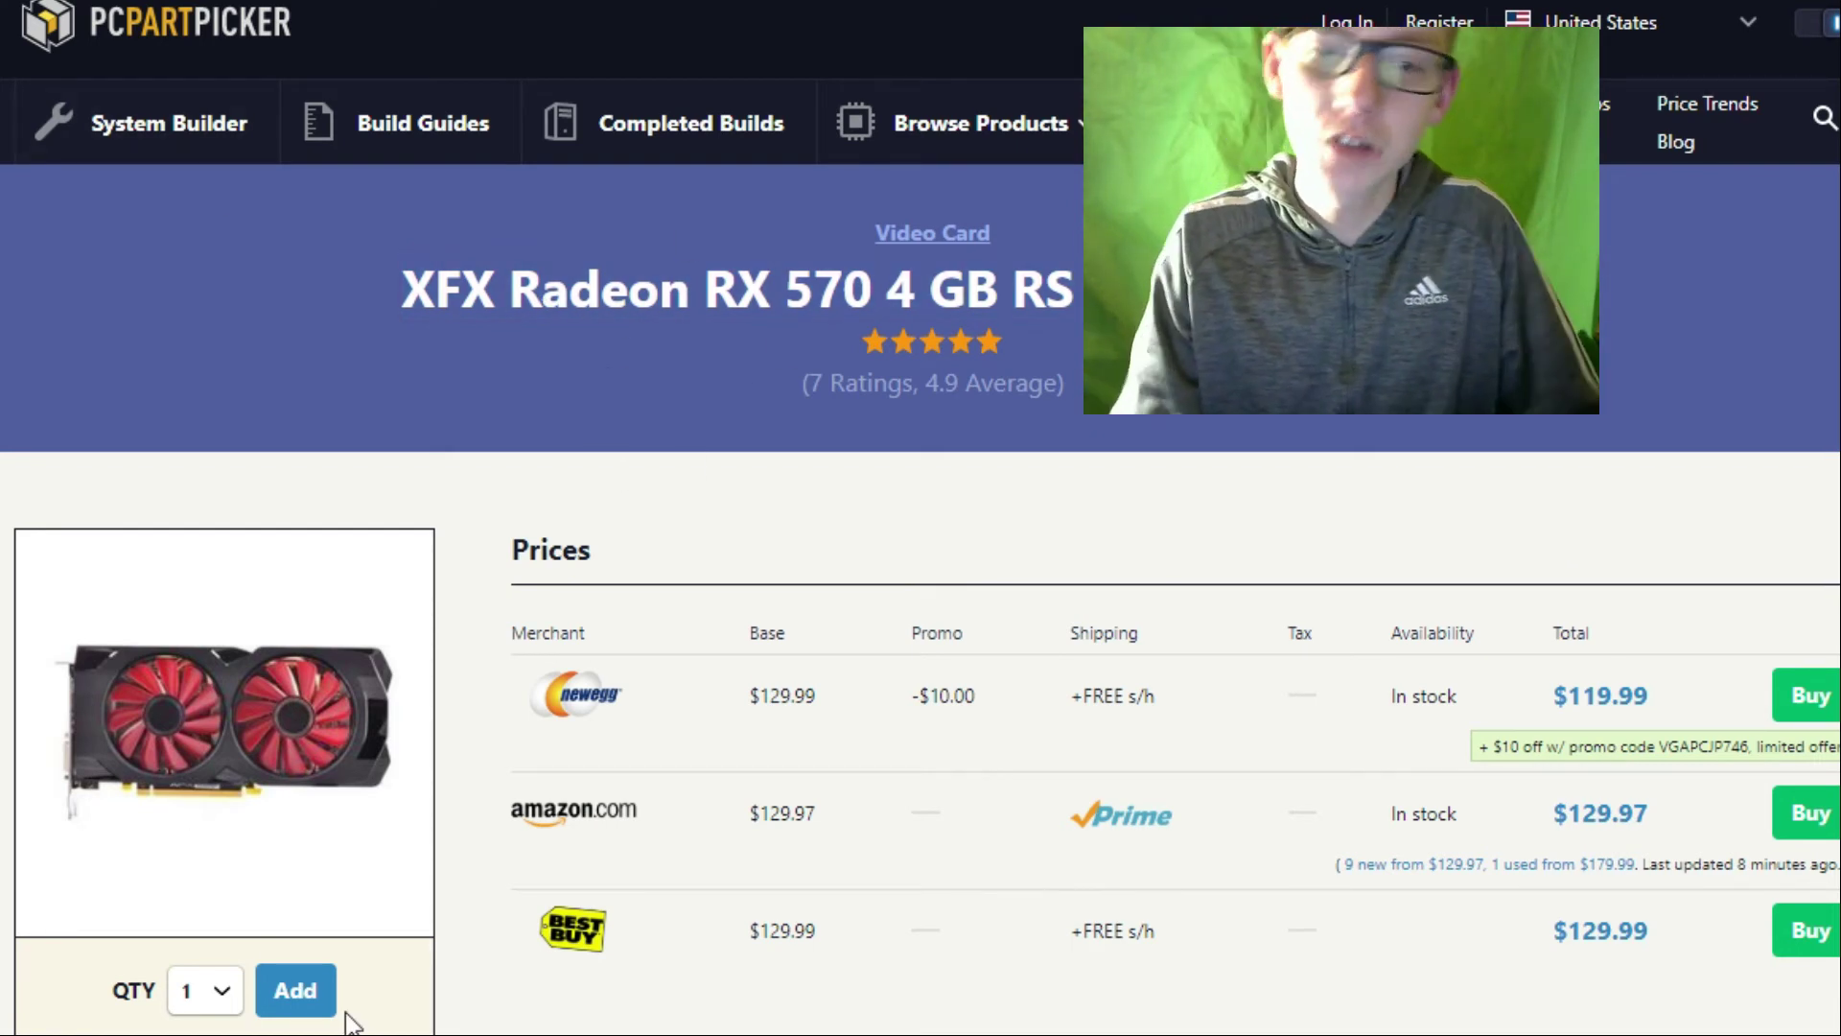
View the Deepcool MATREXX 50 case photo, then go back to the build list.
click(296, 990)
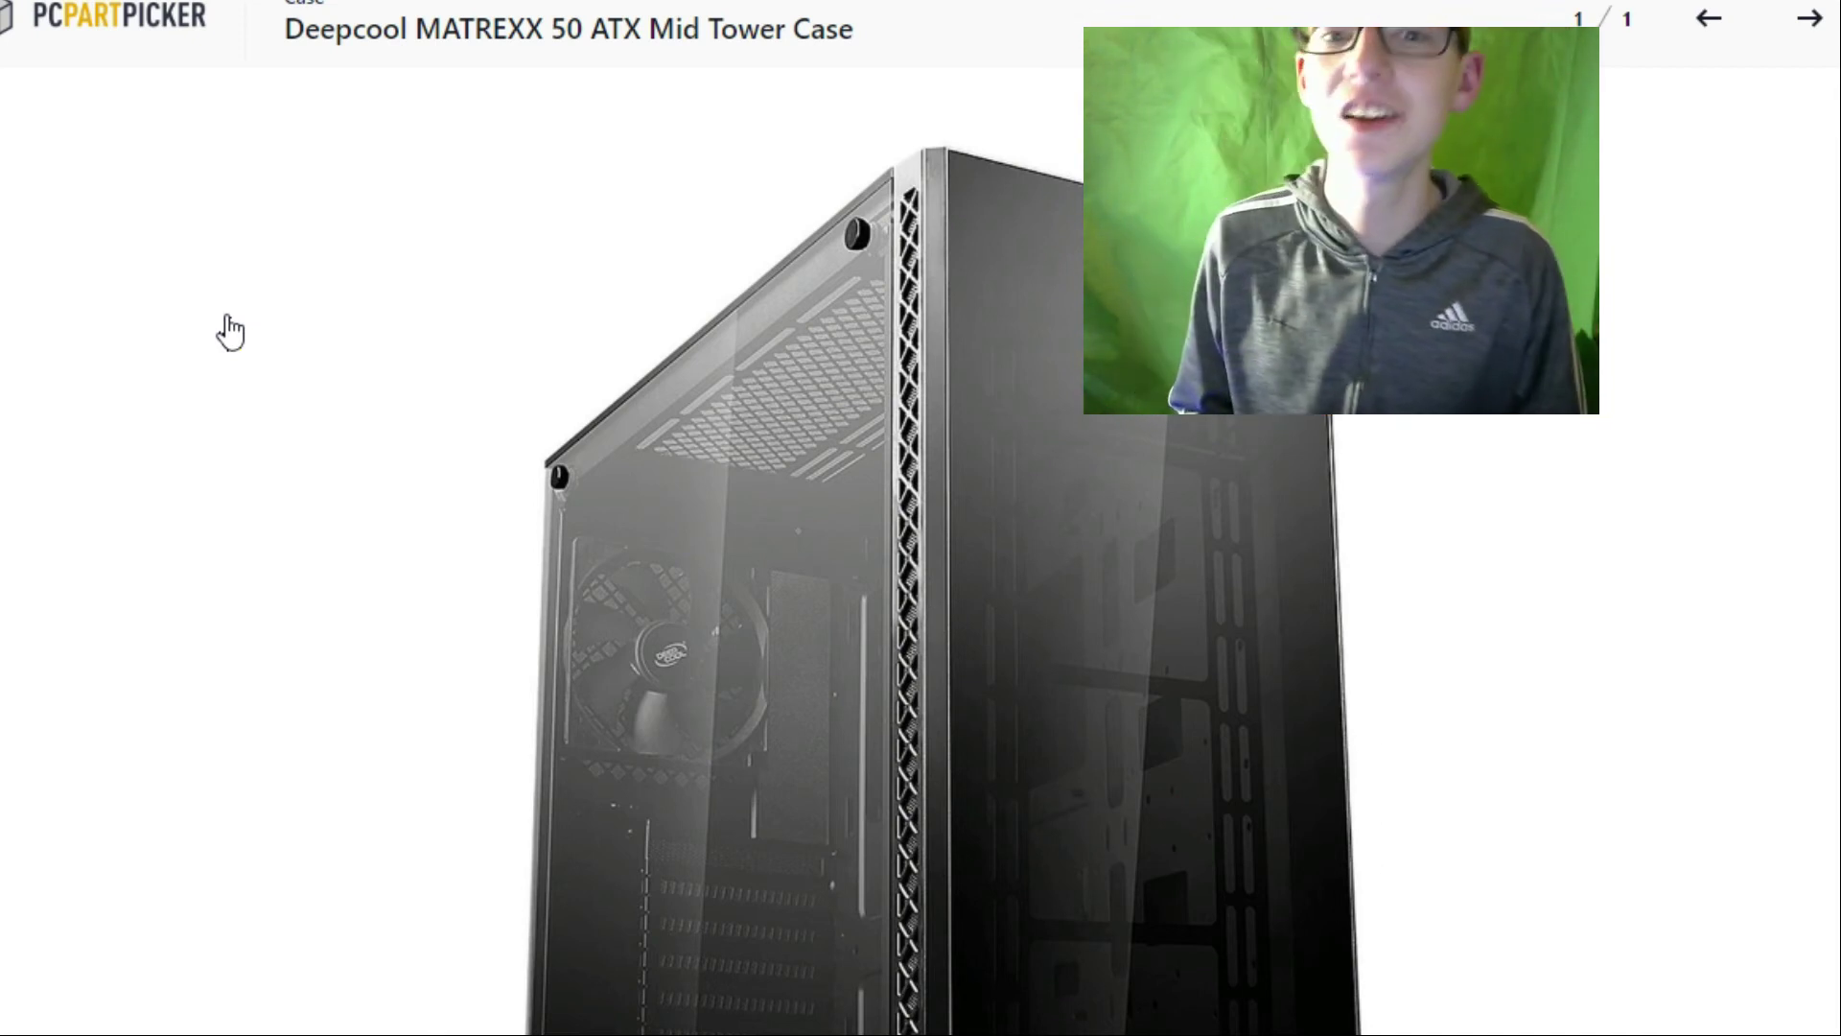
mouse_move(670, 716)
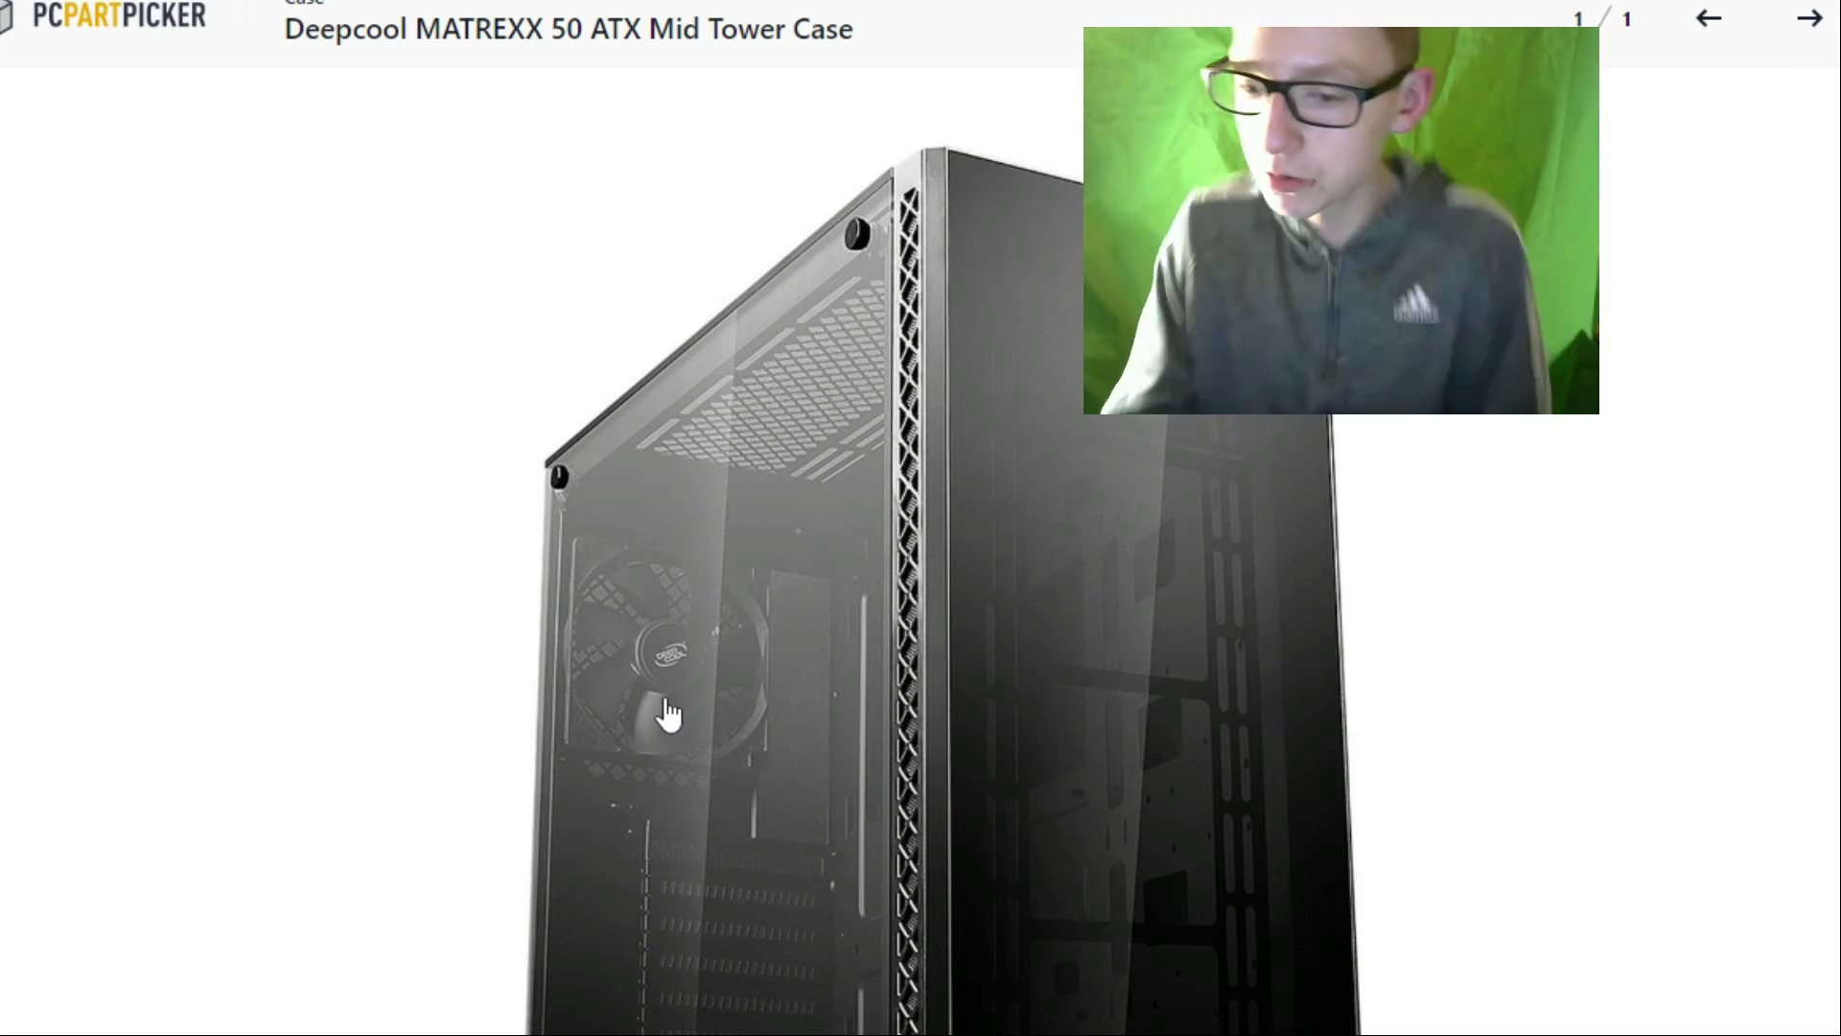
mouse_move(685, 752)
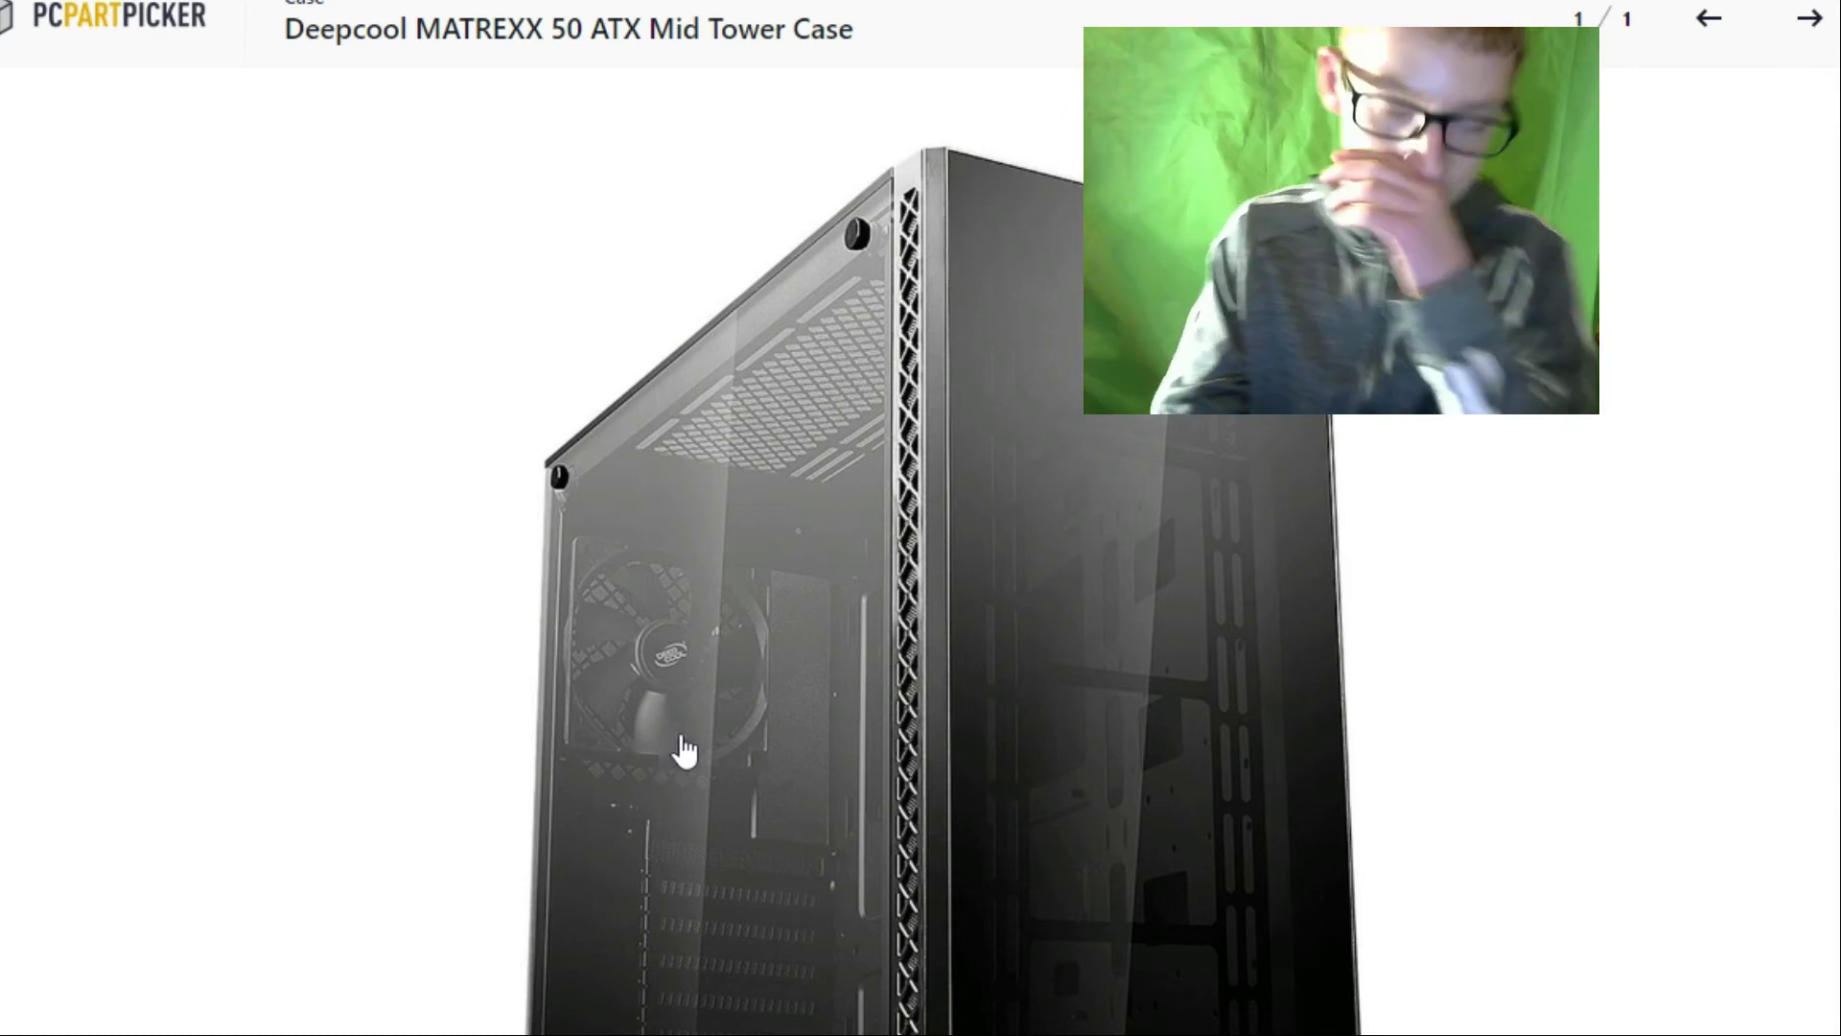
mouse_move(728, 432)
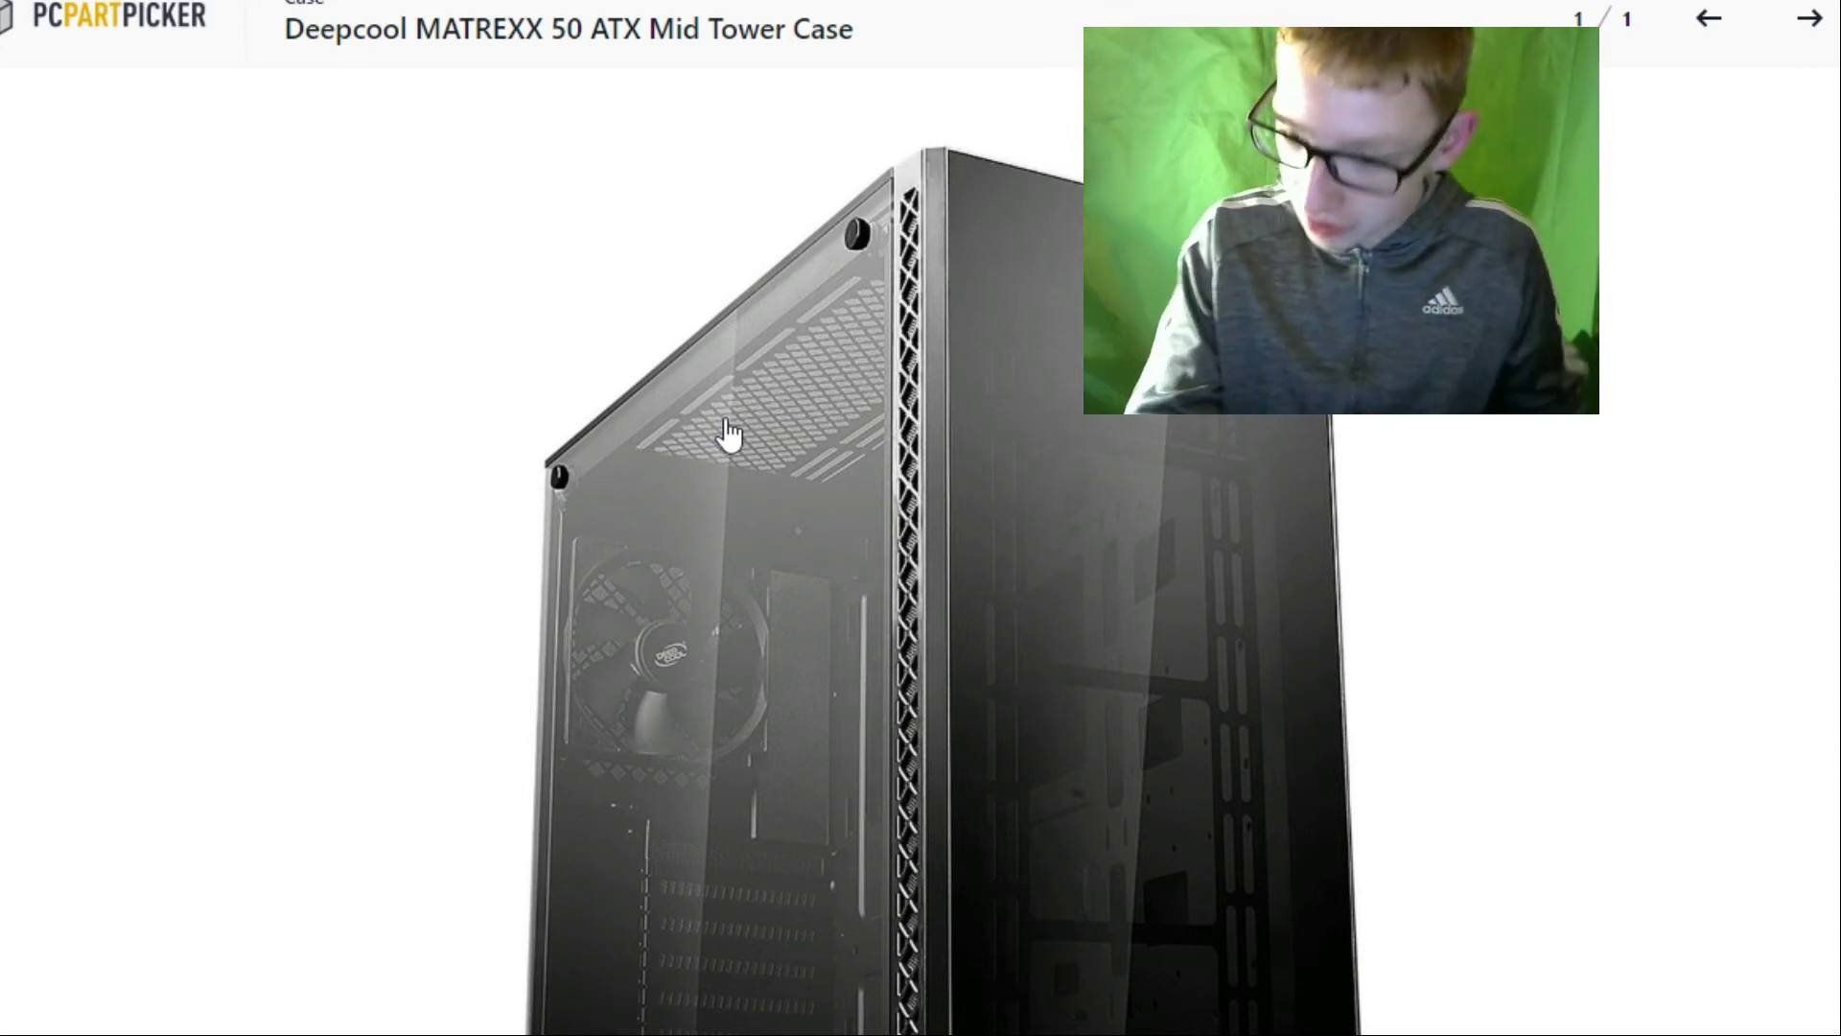
mouse_move(1089, 686)
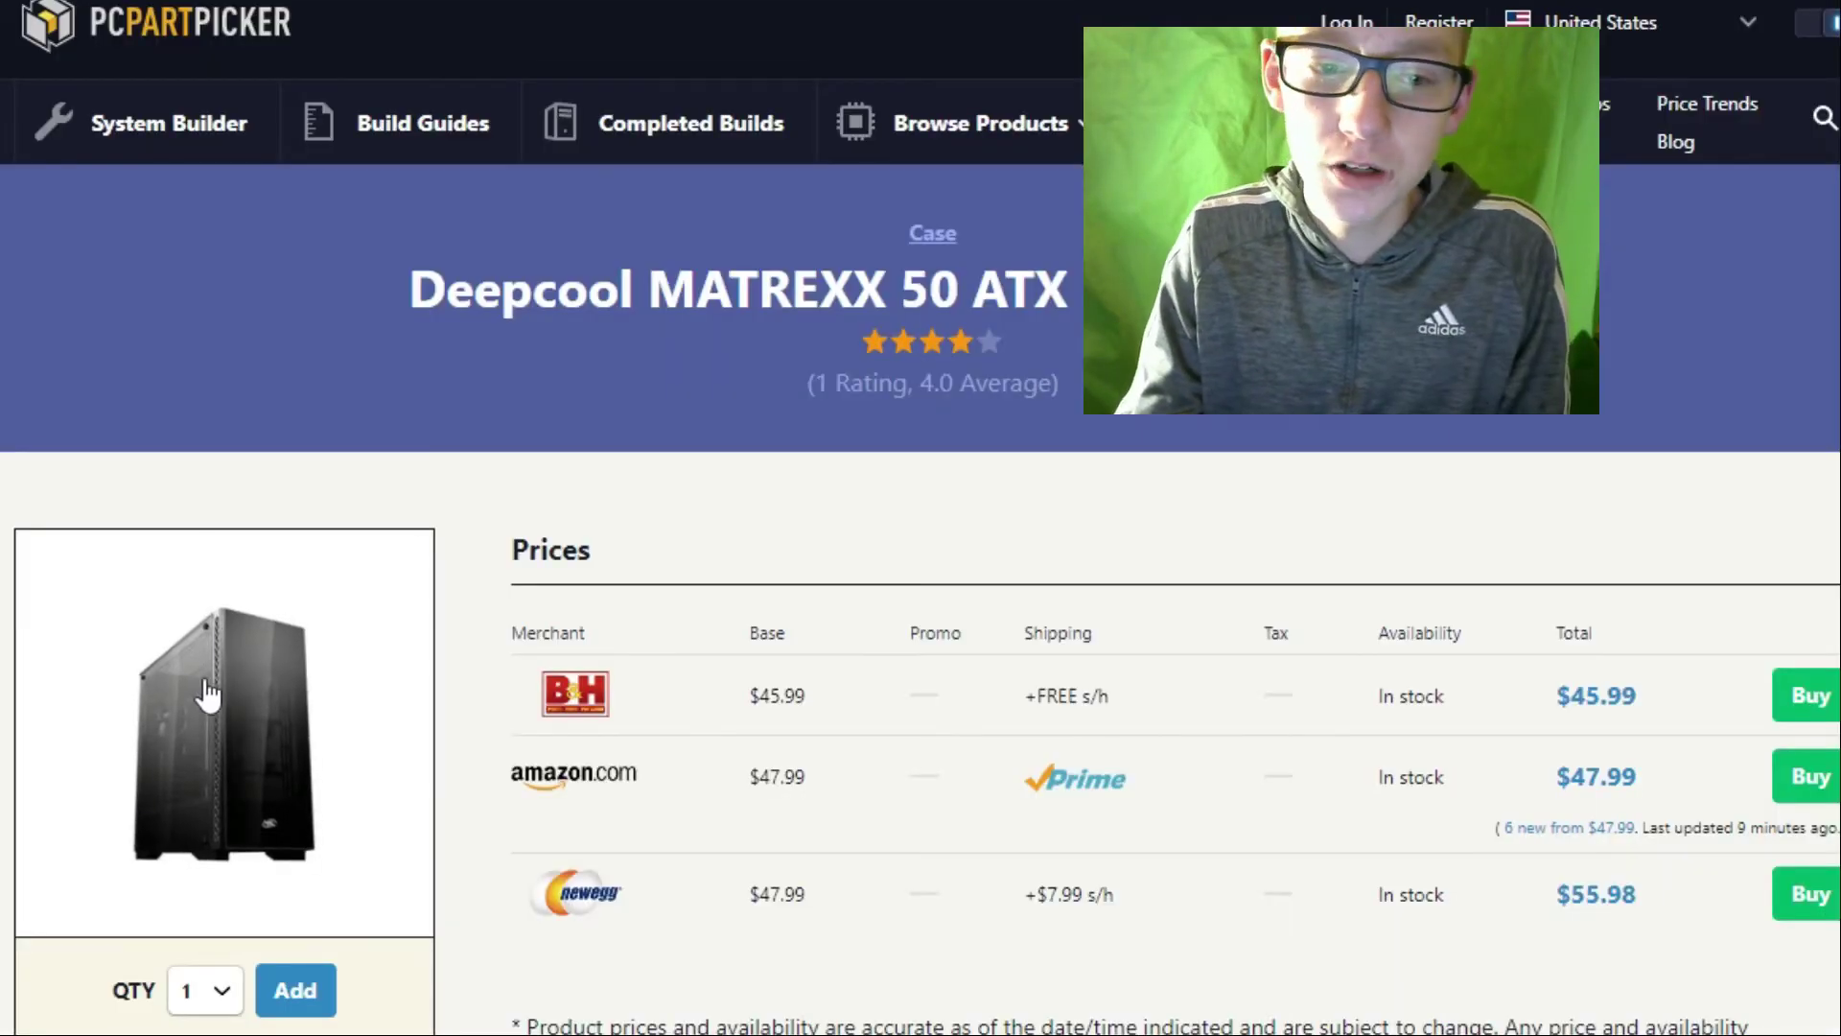
click(221, 725)
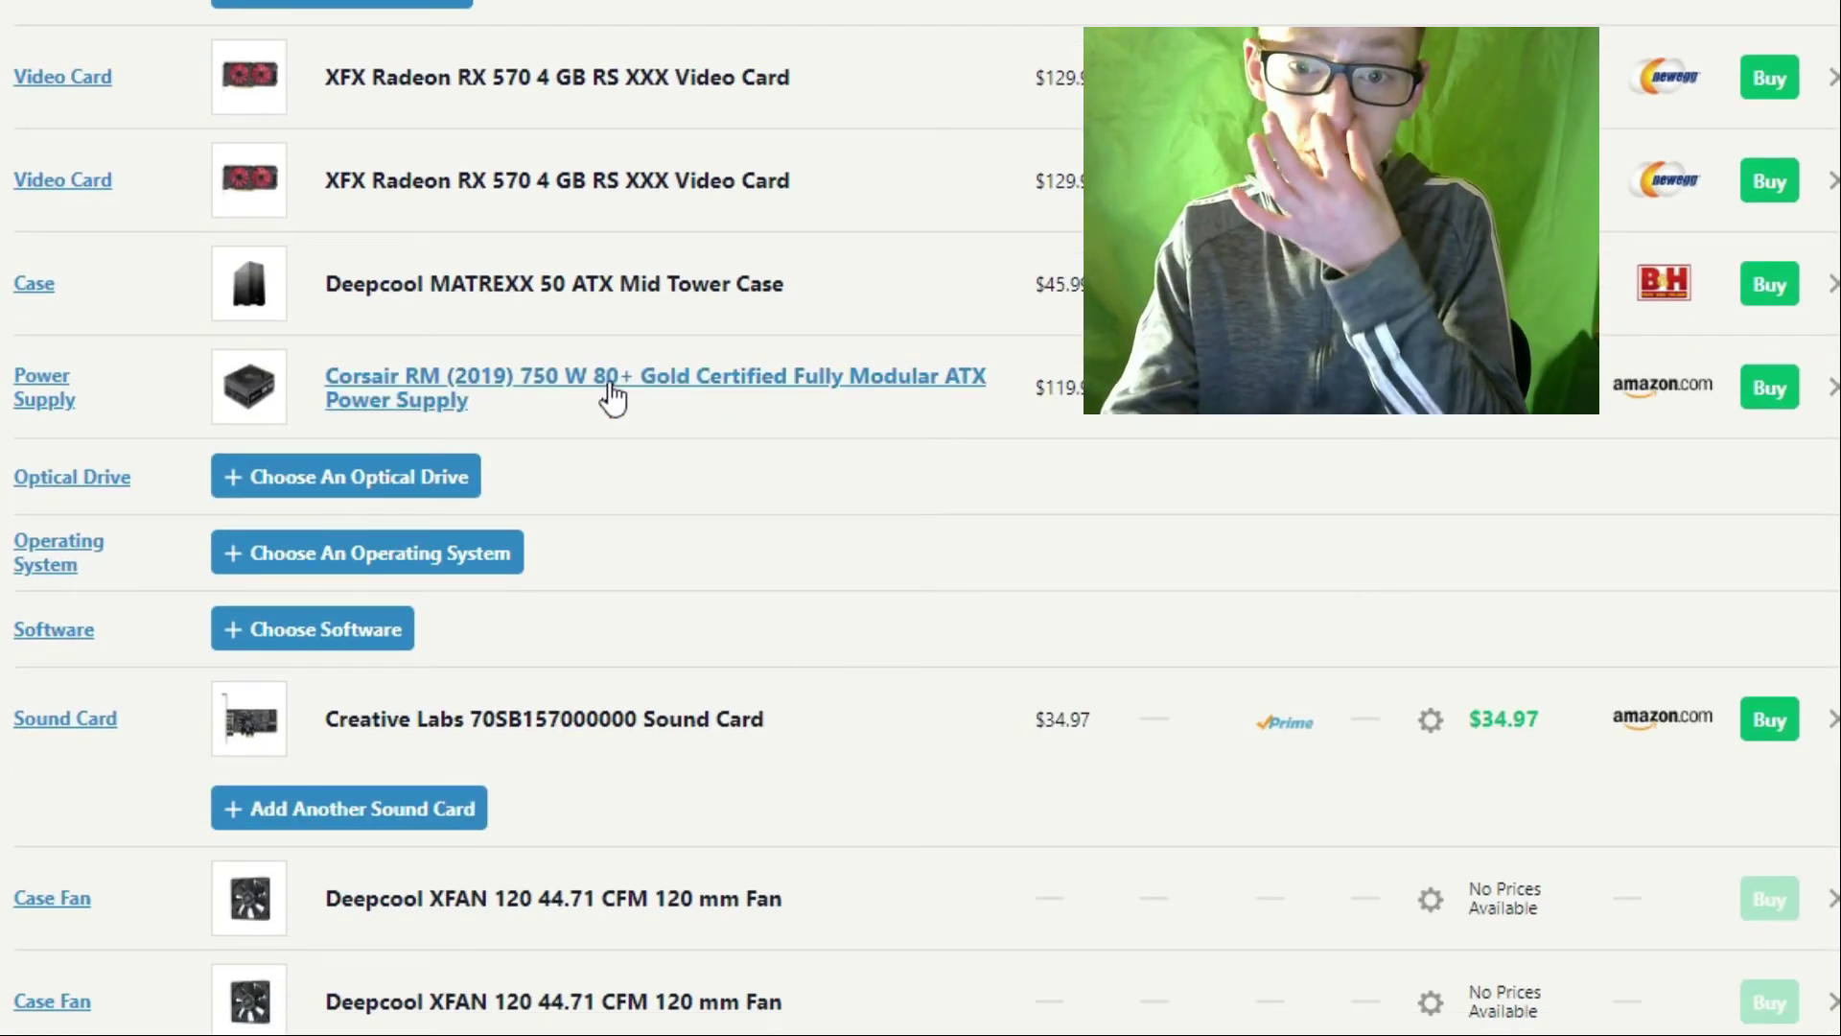
Open the Corsair RM (2019) 750 W page and browse its photos, including the cable set.
click(654, 376)
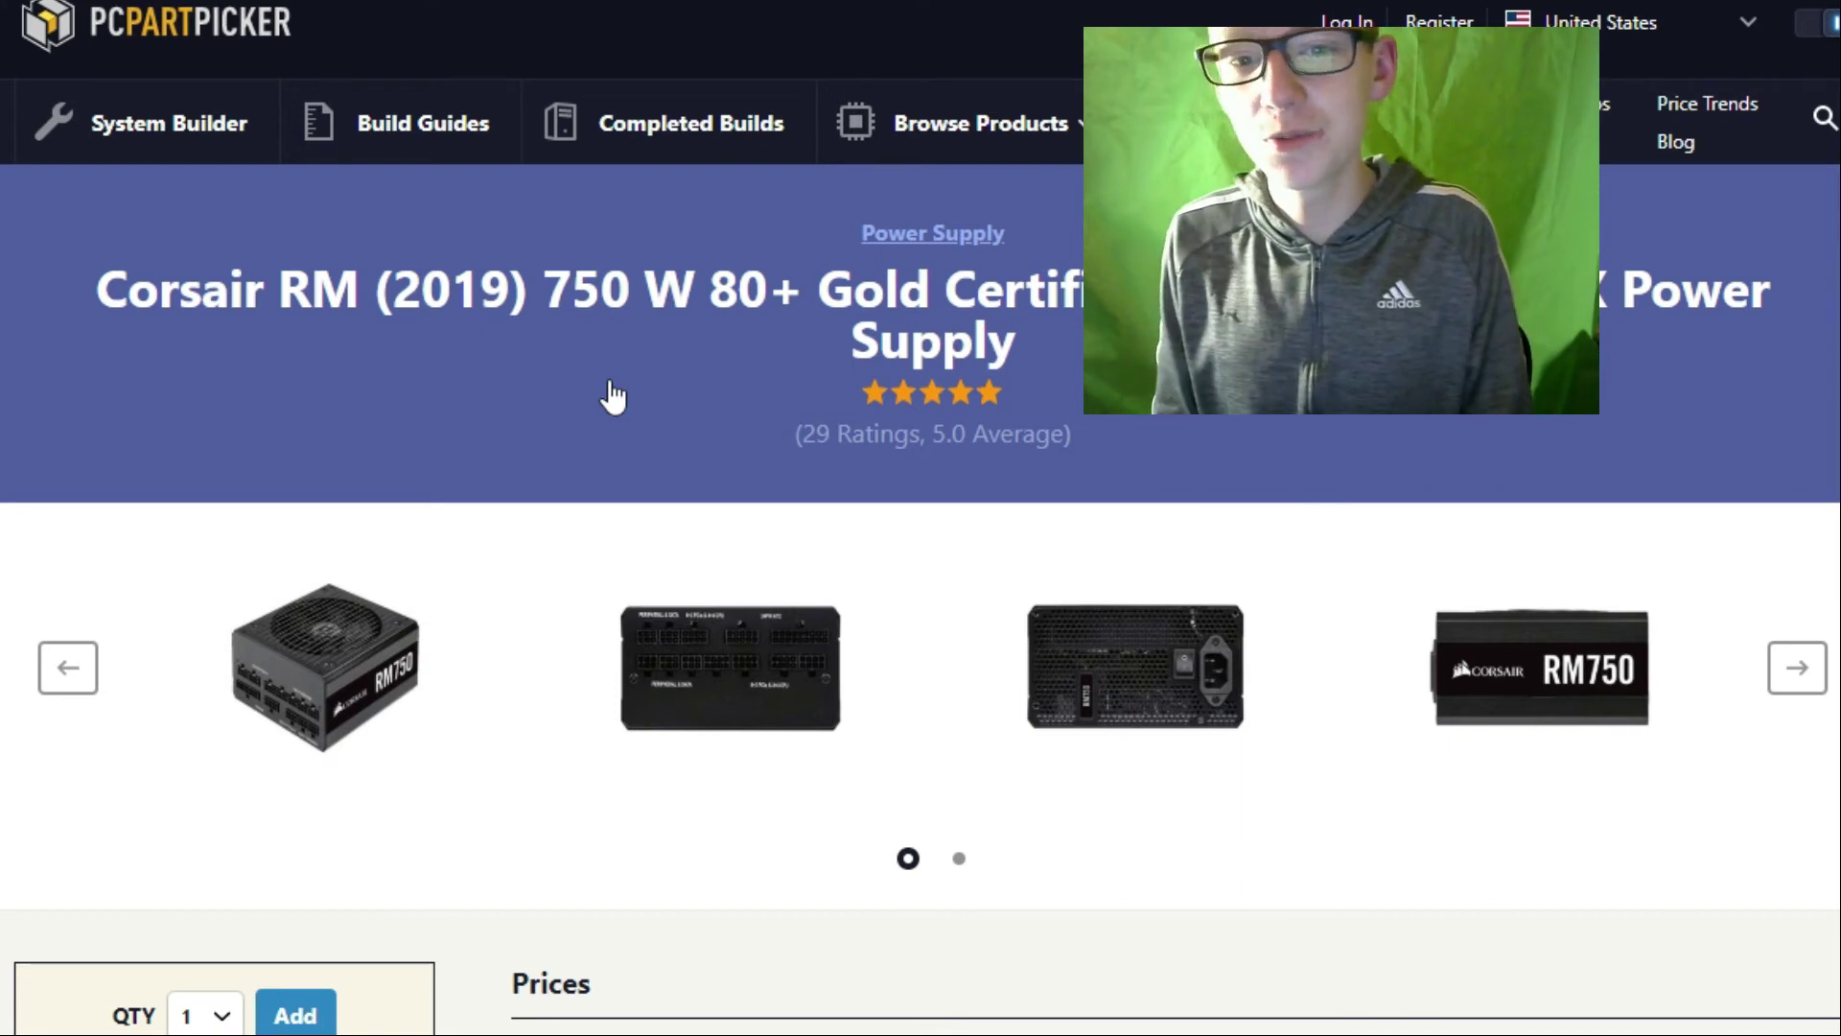
mouse_move(603, 132)
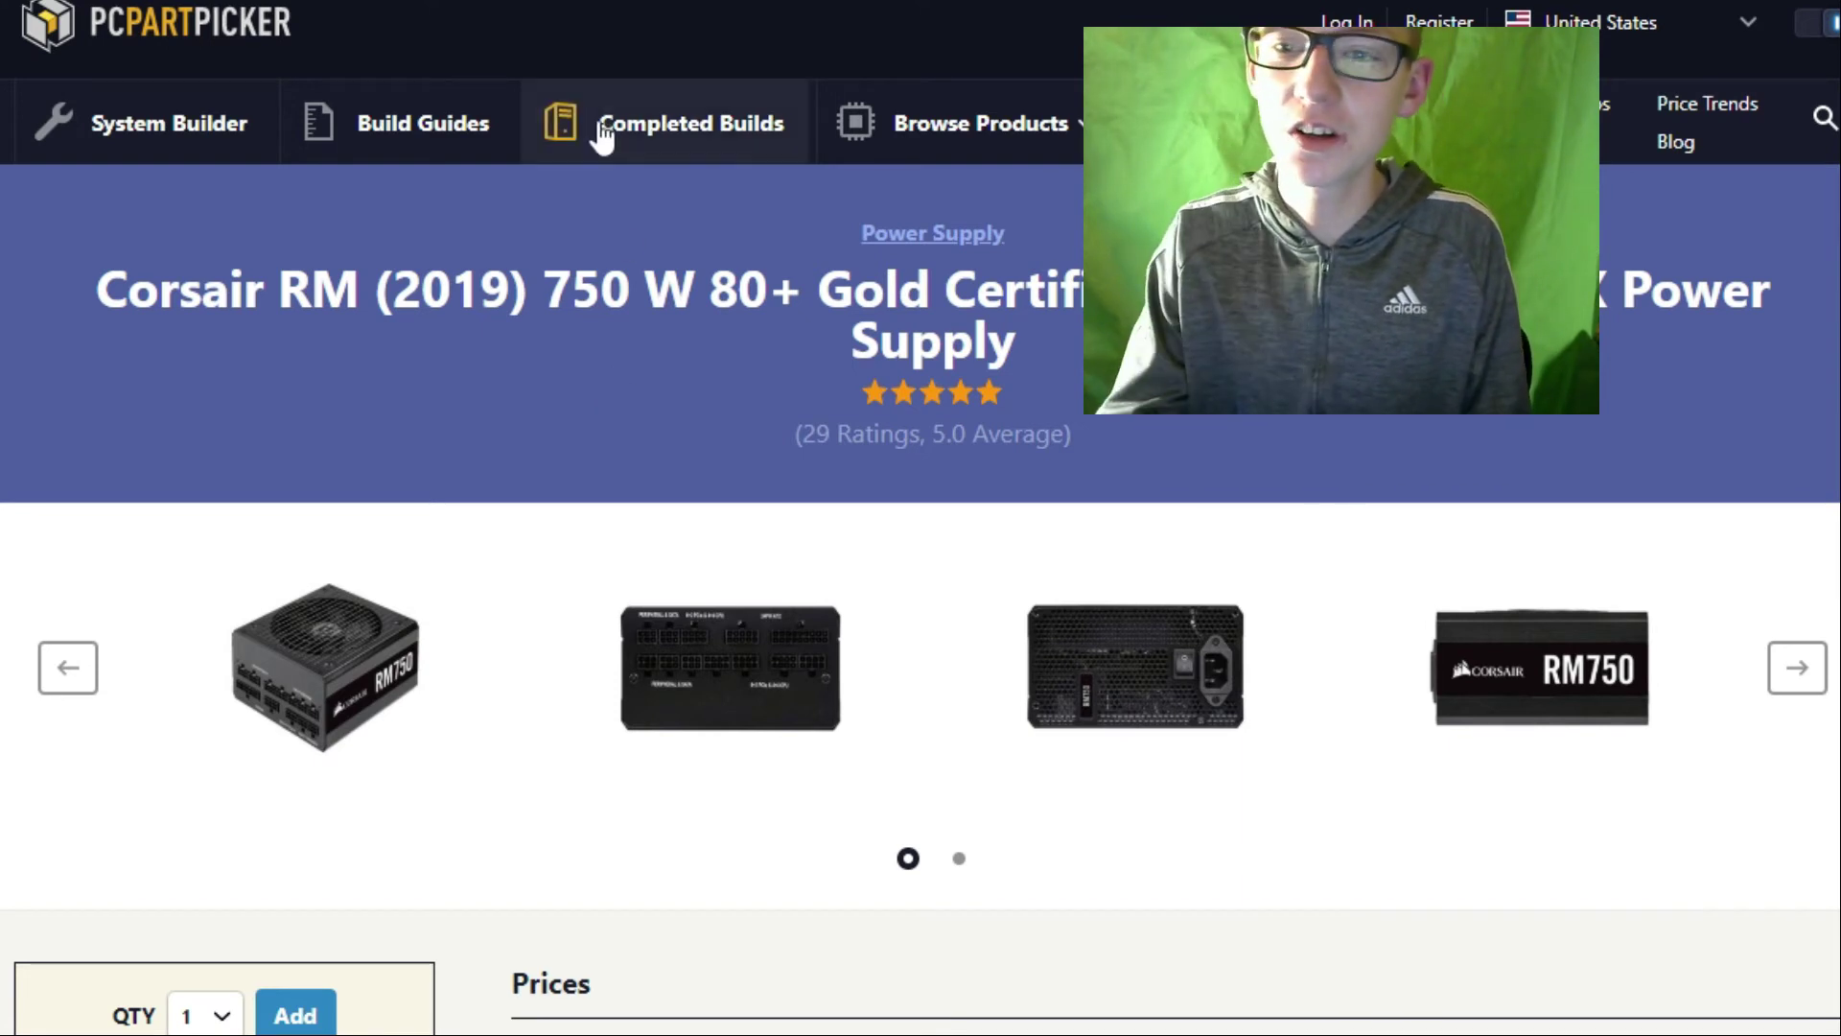
click(1796, 668)
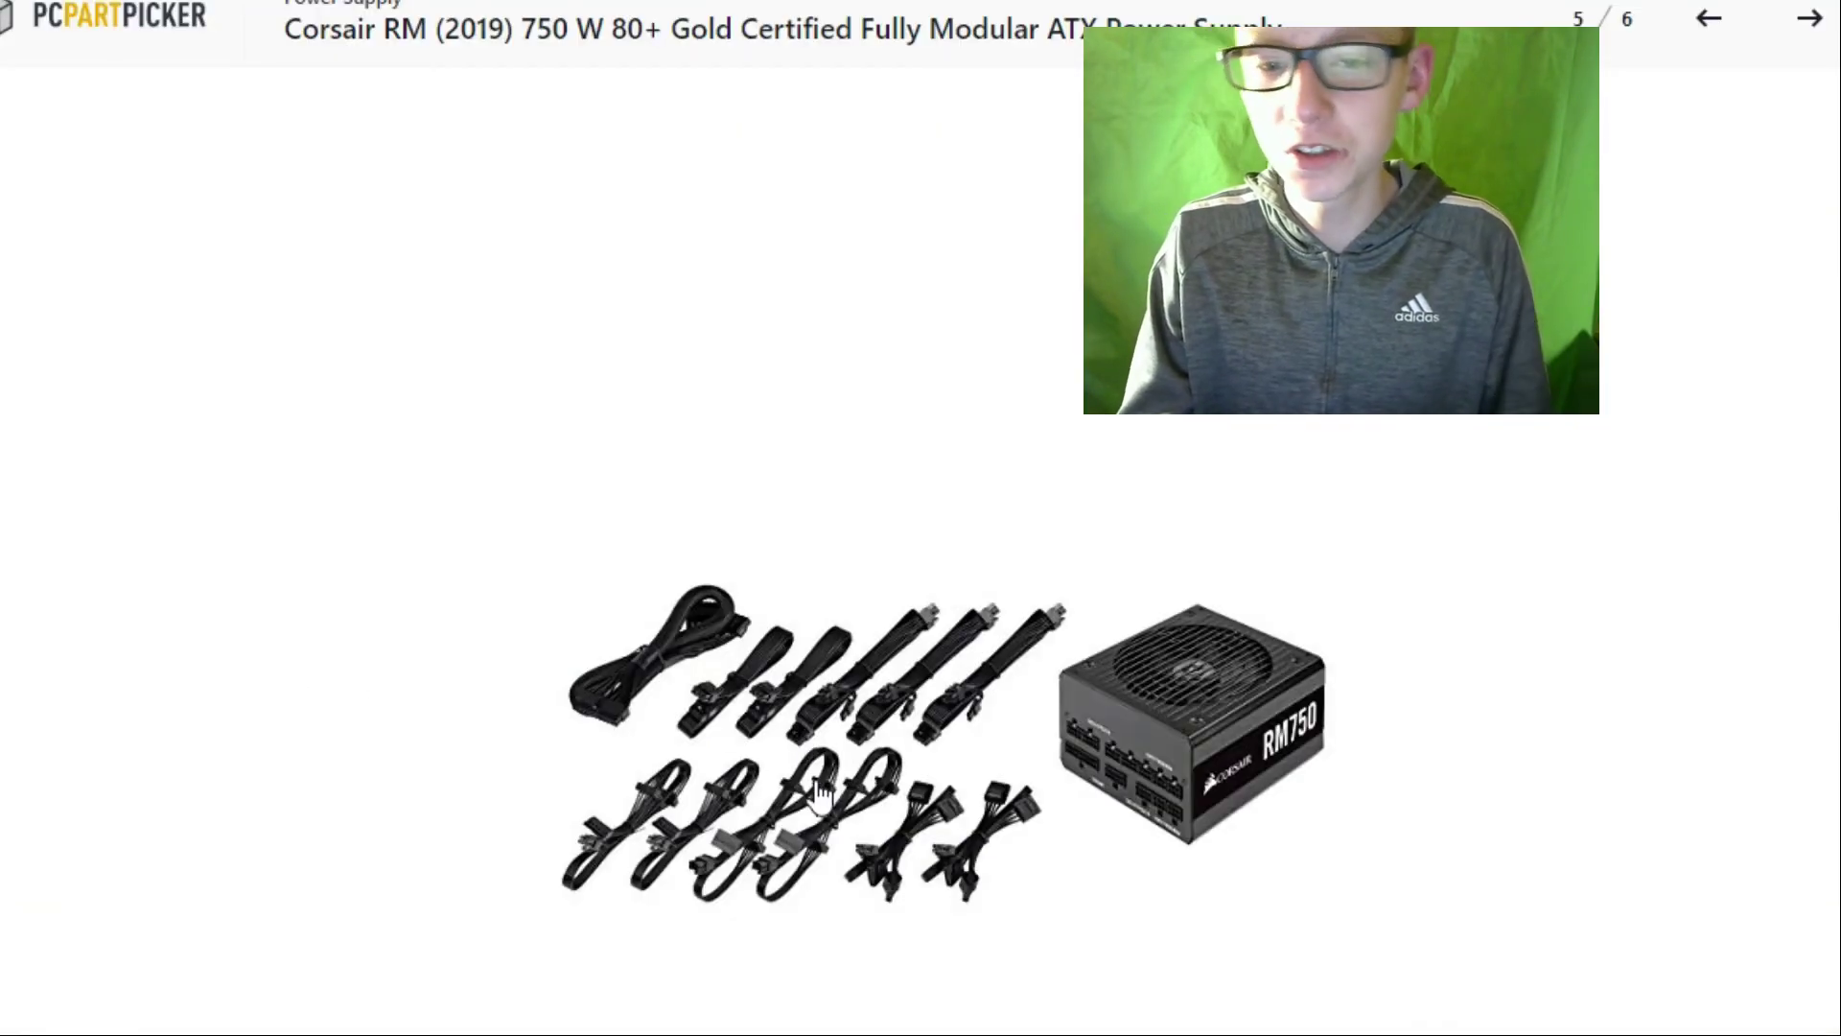
mouse_move(728, 834)
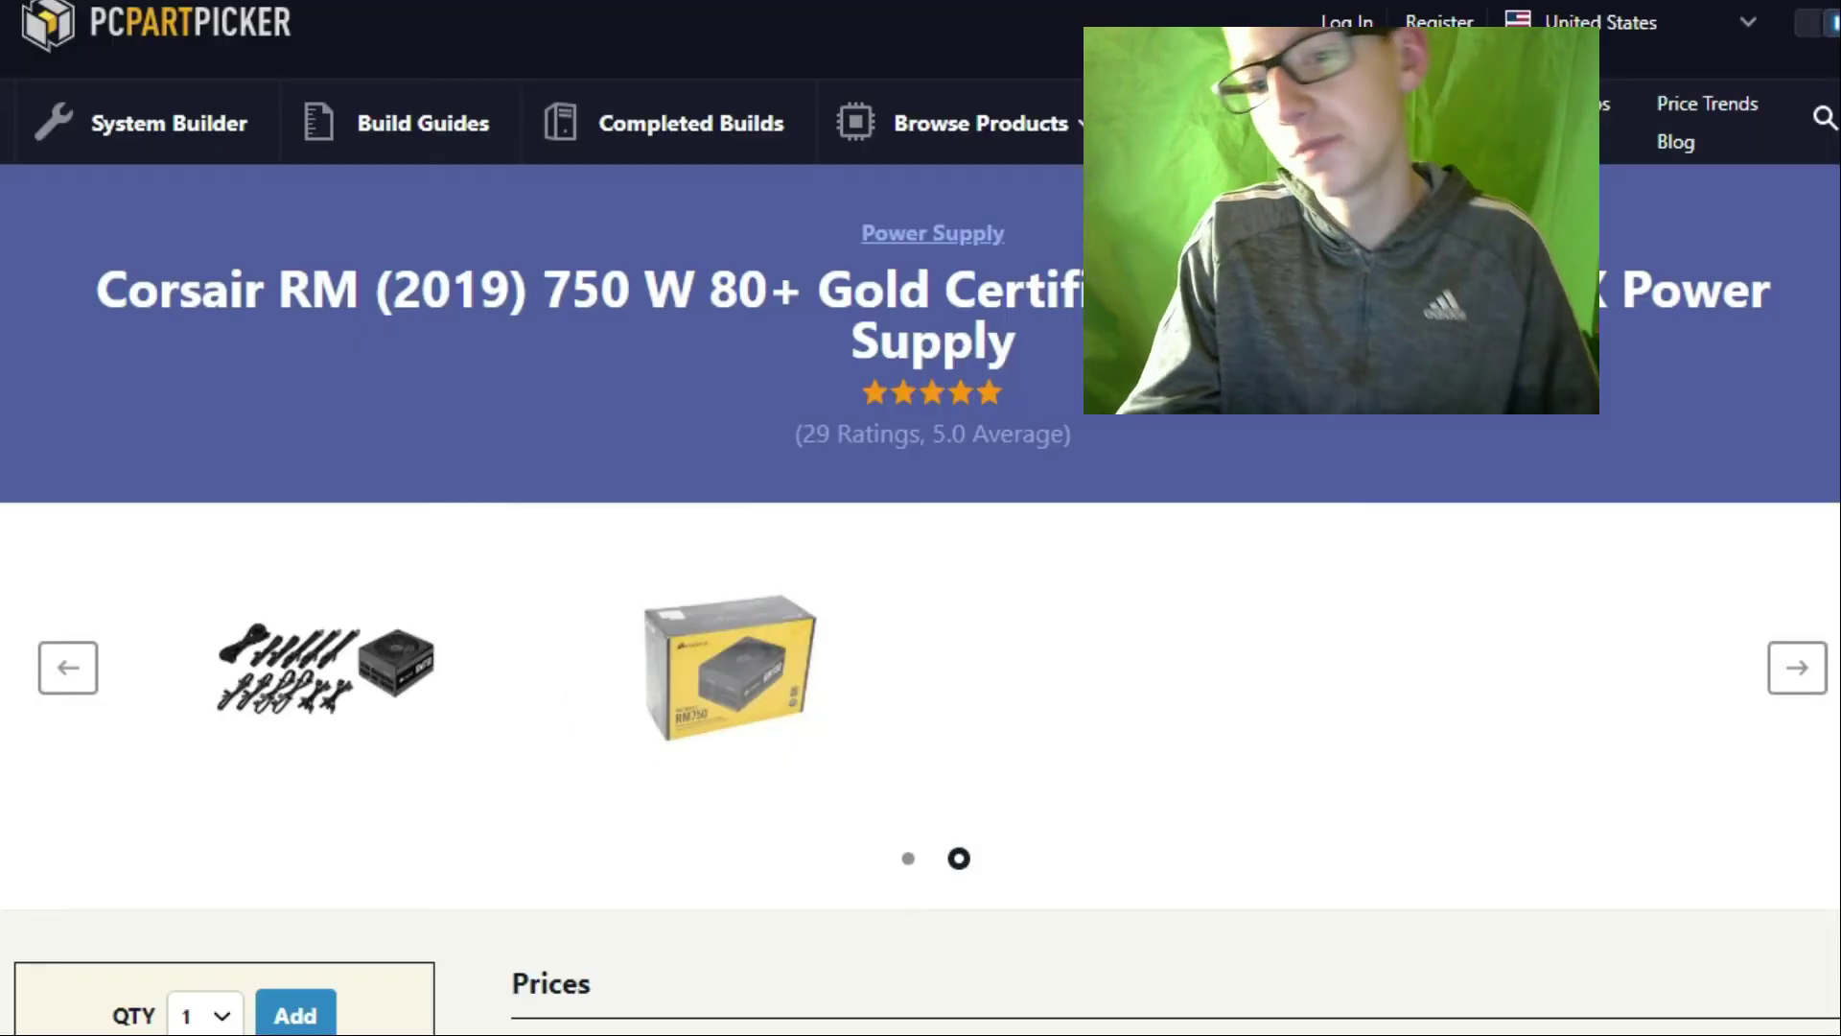
click(67, 668)
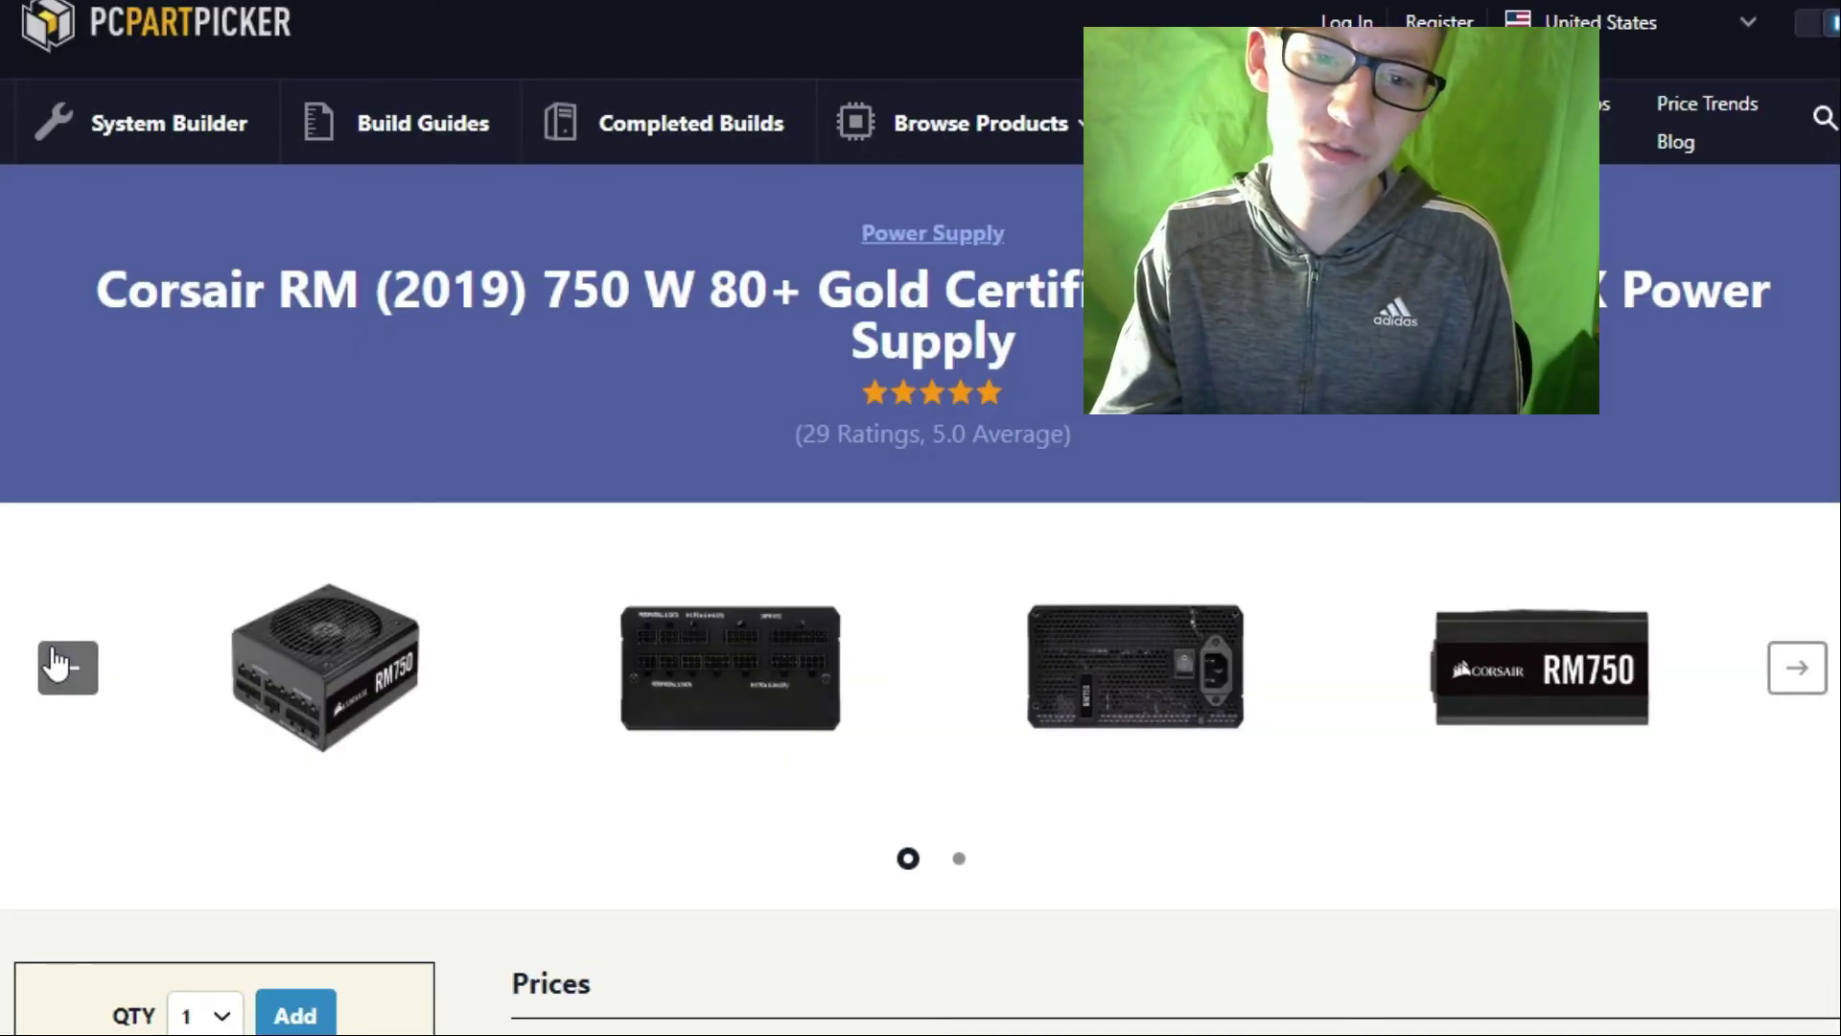
scroll(down, 3)
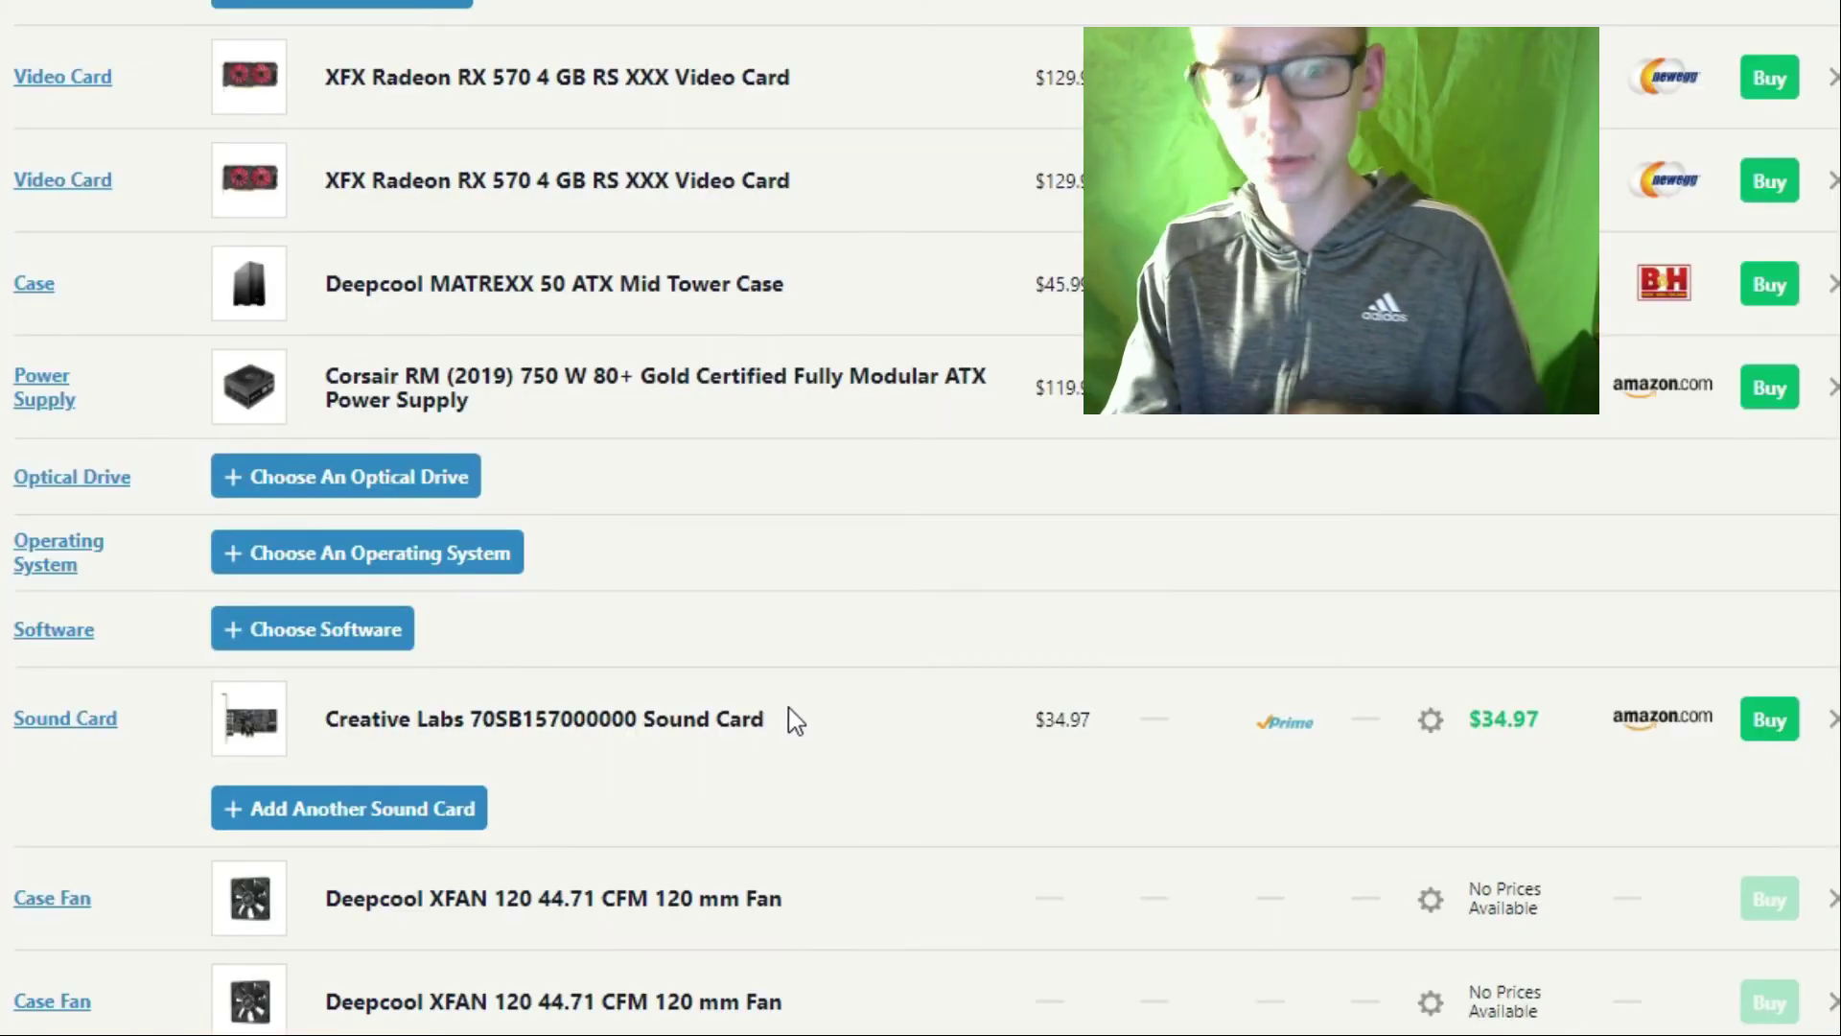
Open the Creative Labs 70SB157000000 sound card page and view its Amazon, Newegg, Dell prices.
scroll(down, 3)
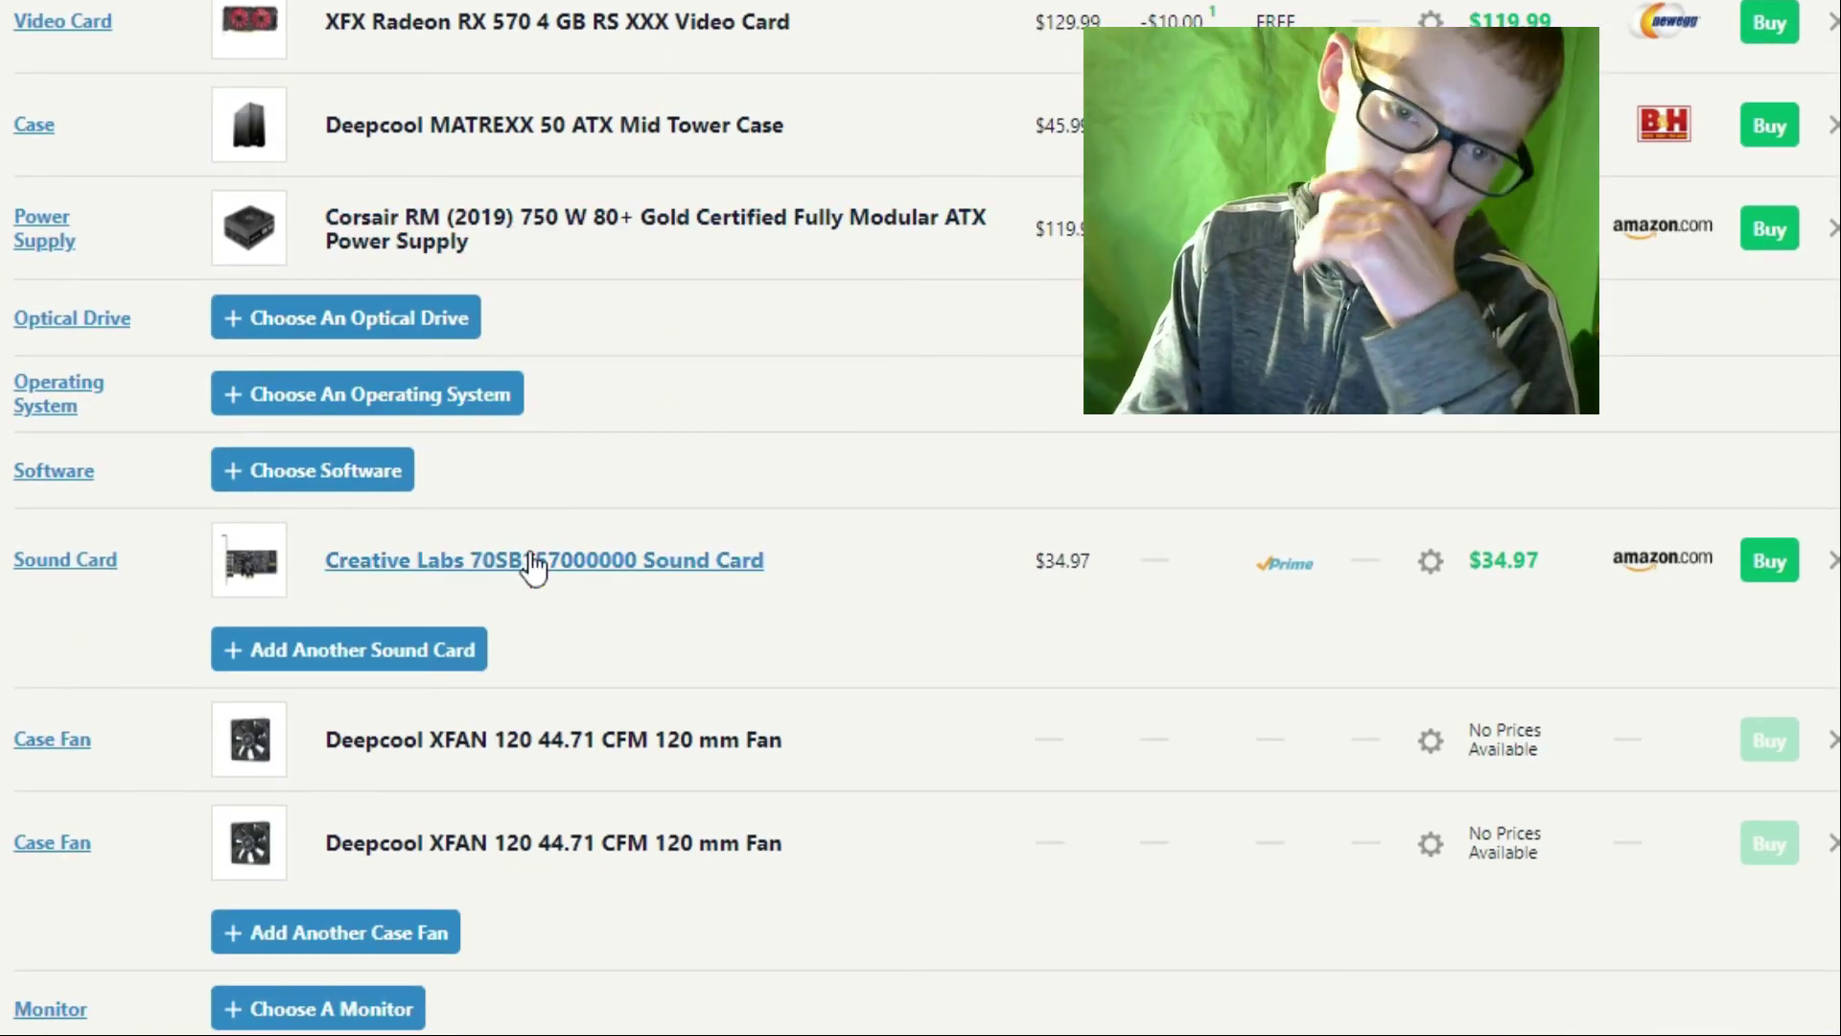
click(541, 560)
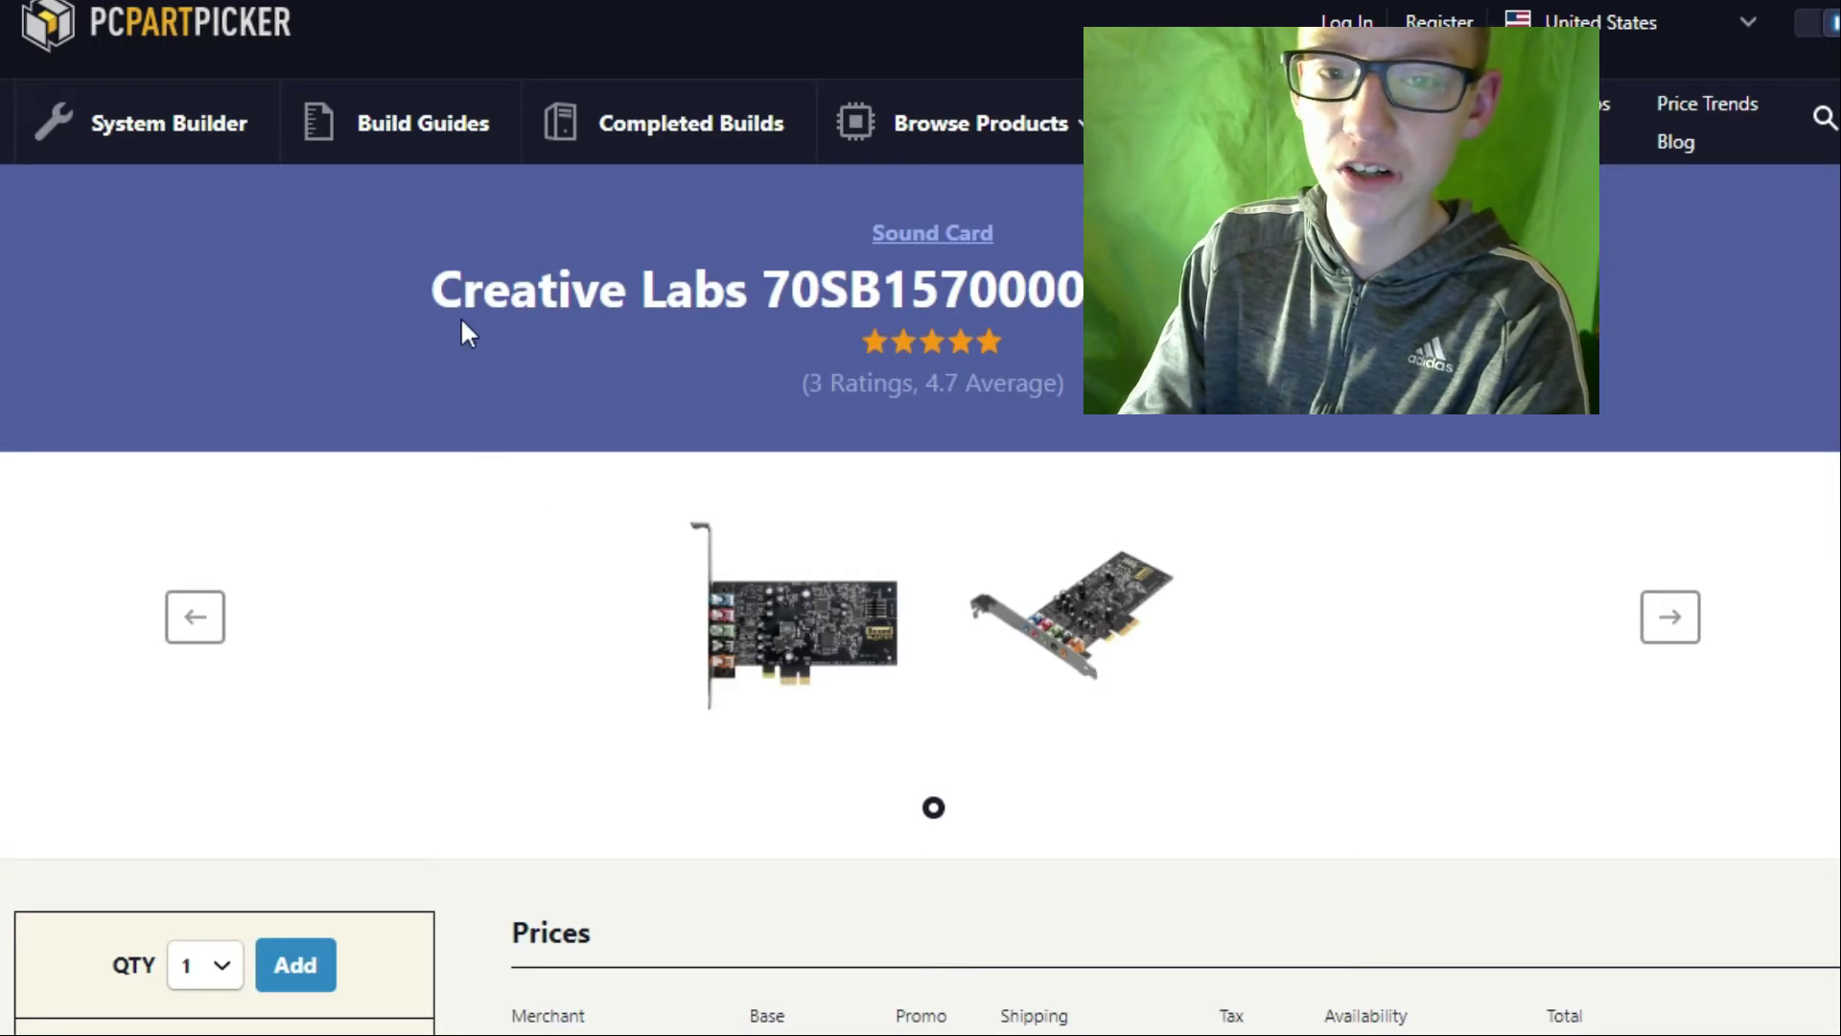
mouse_move(605, 471)
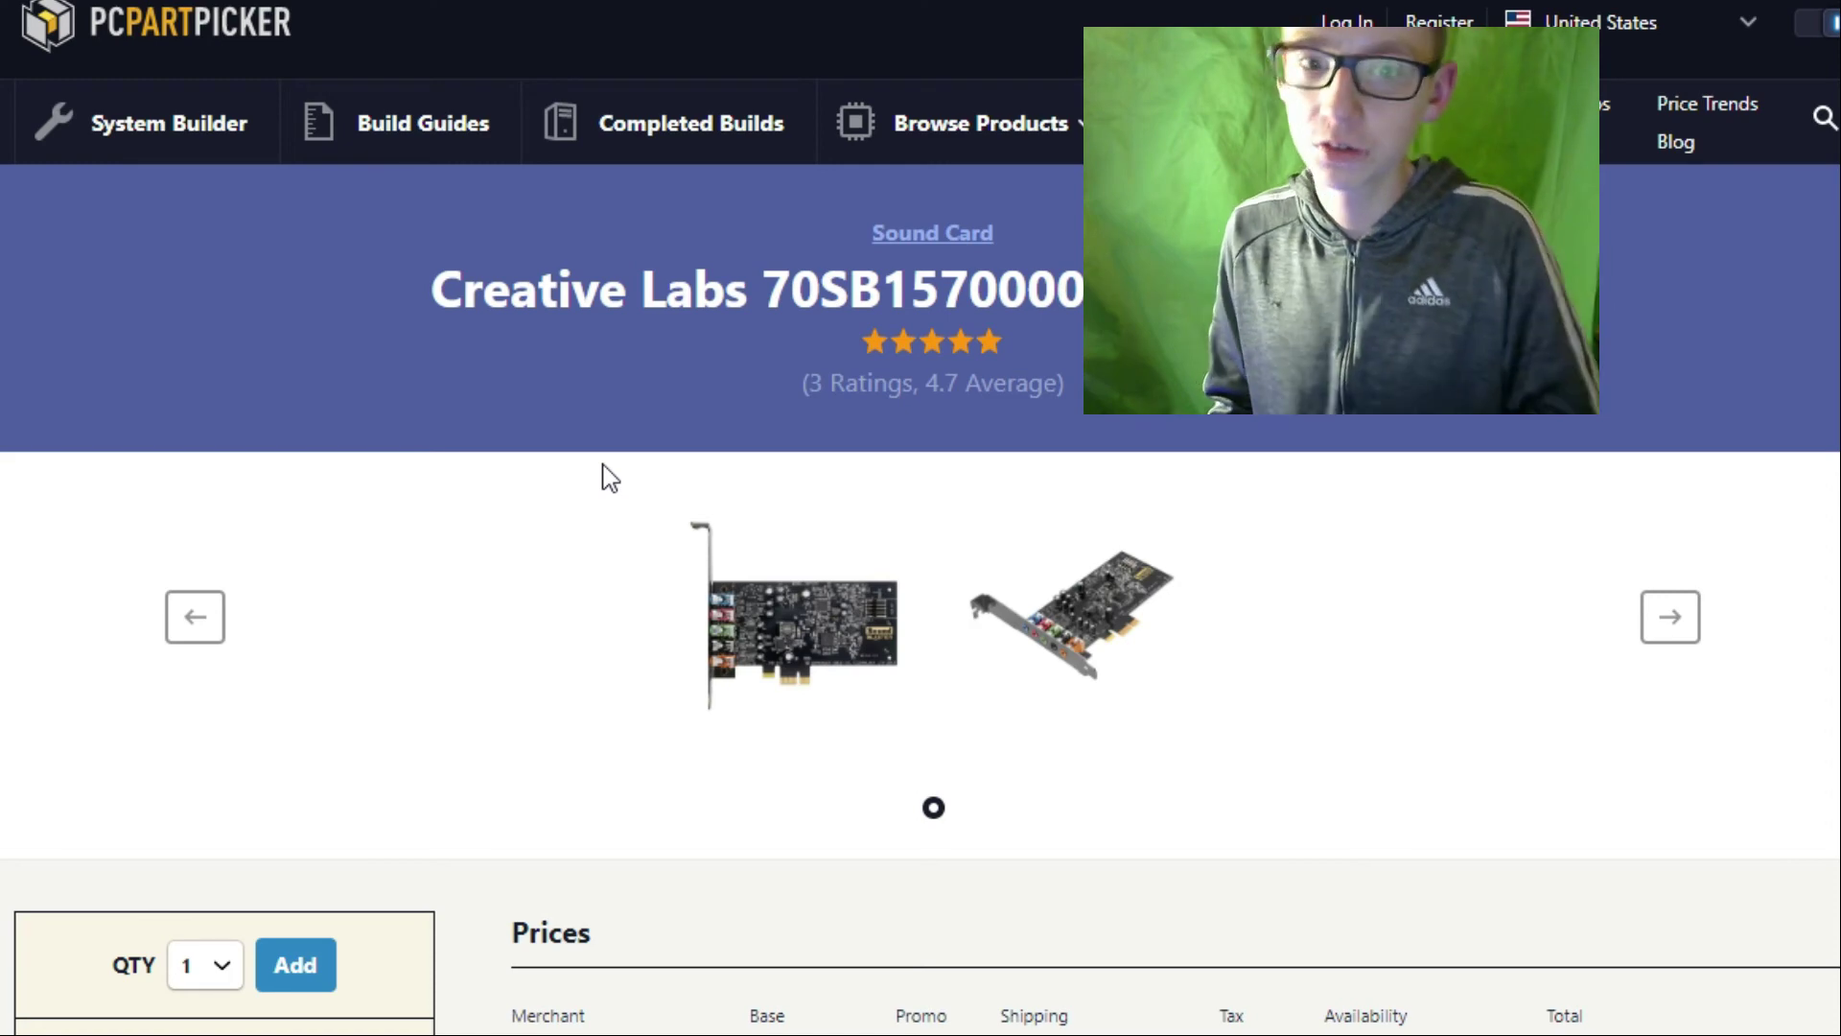
scroll(down, 3)
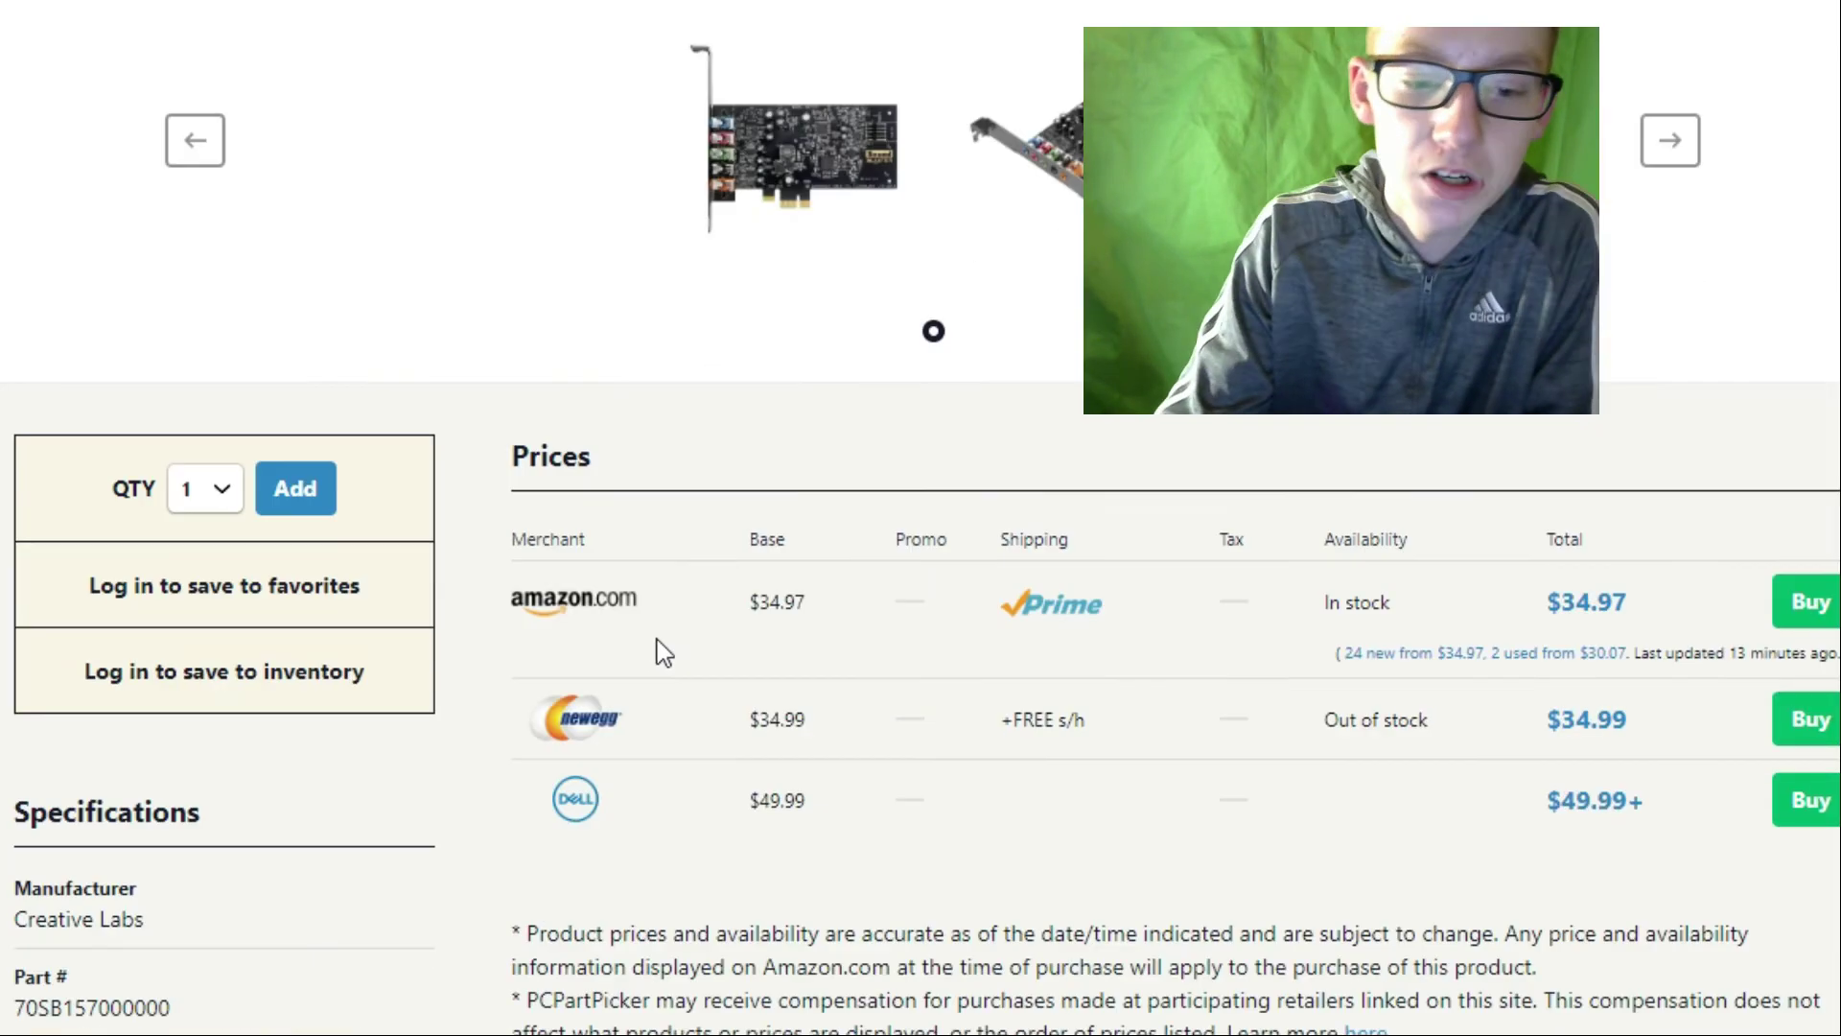
scroll(down, 3)
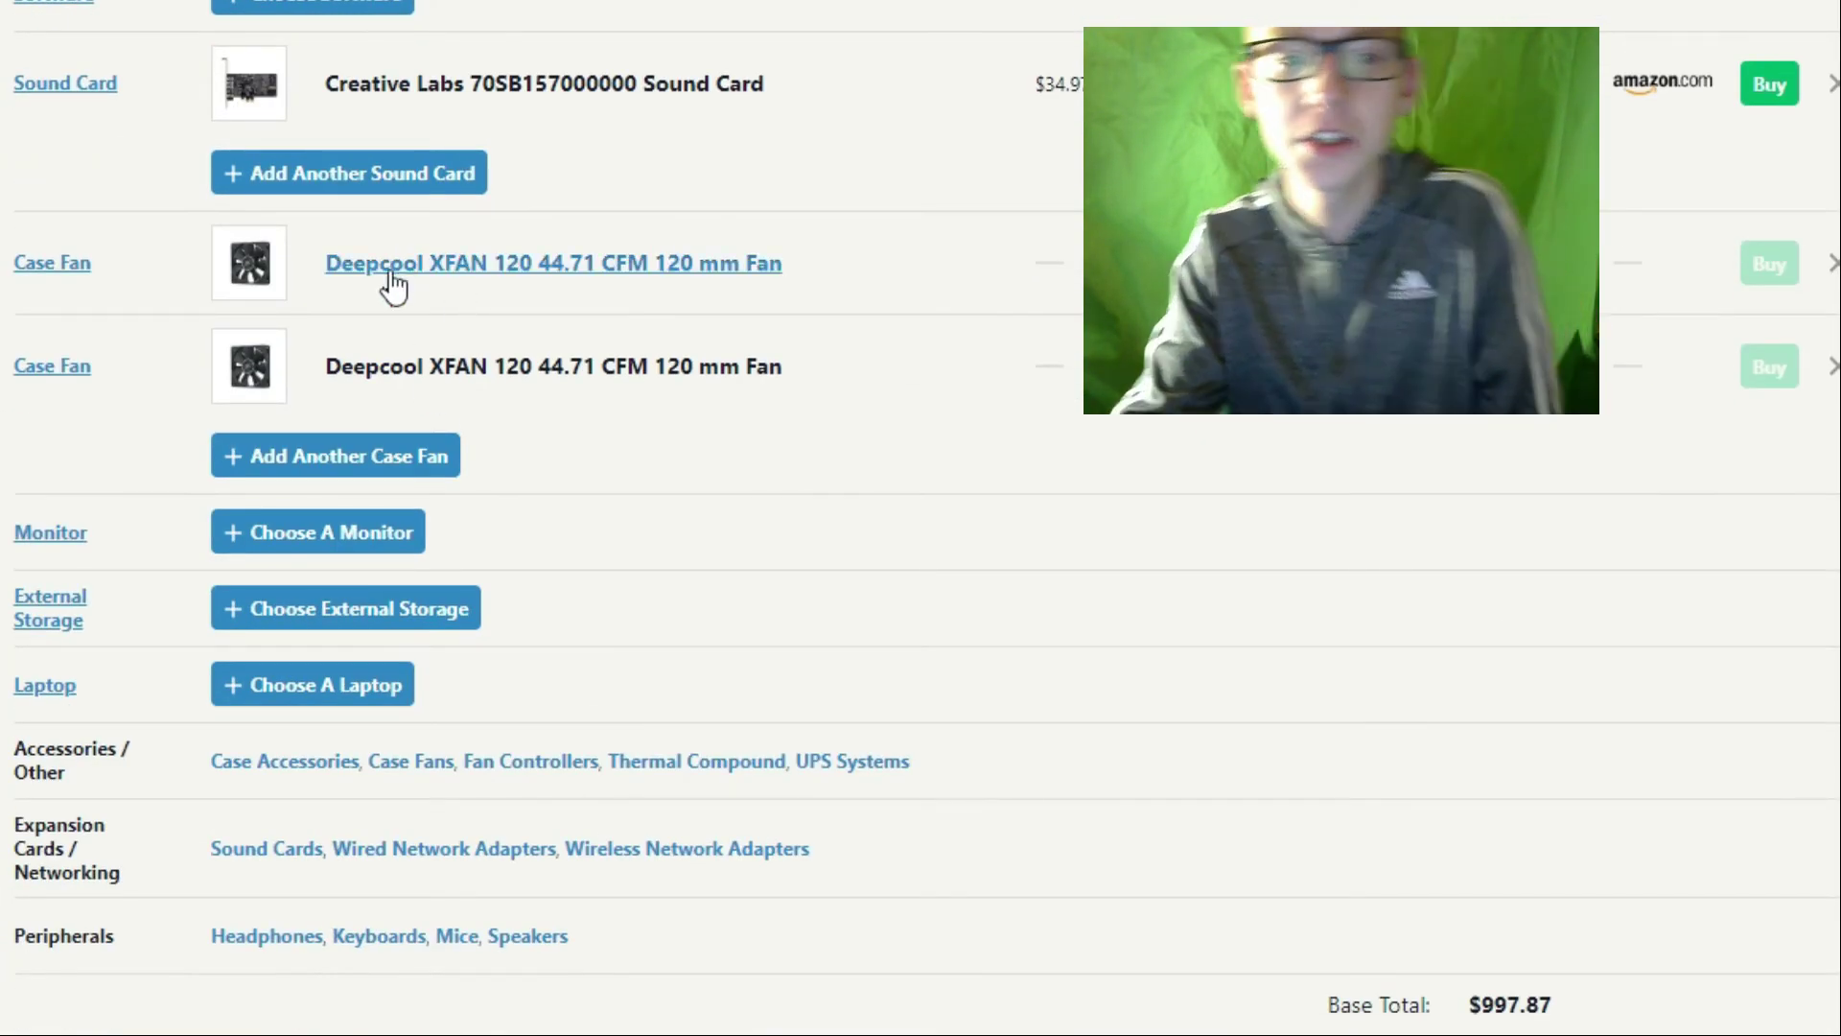
mouse_move(391, 289)
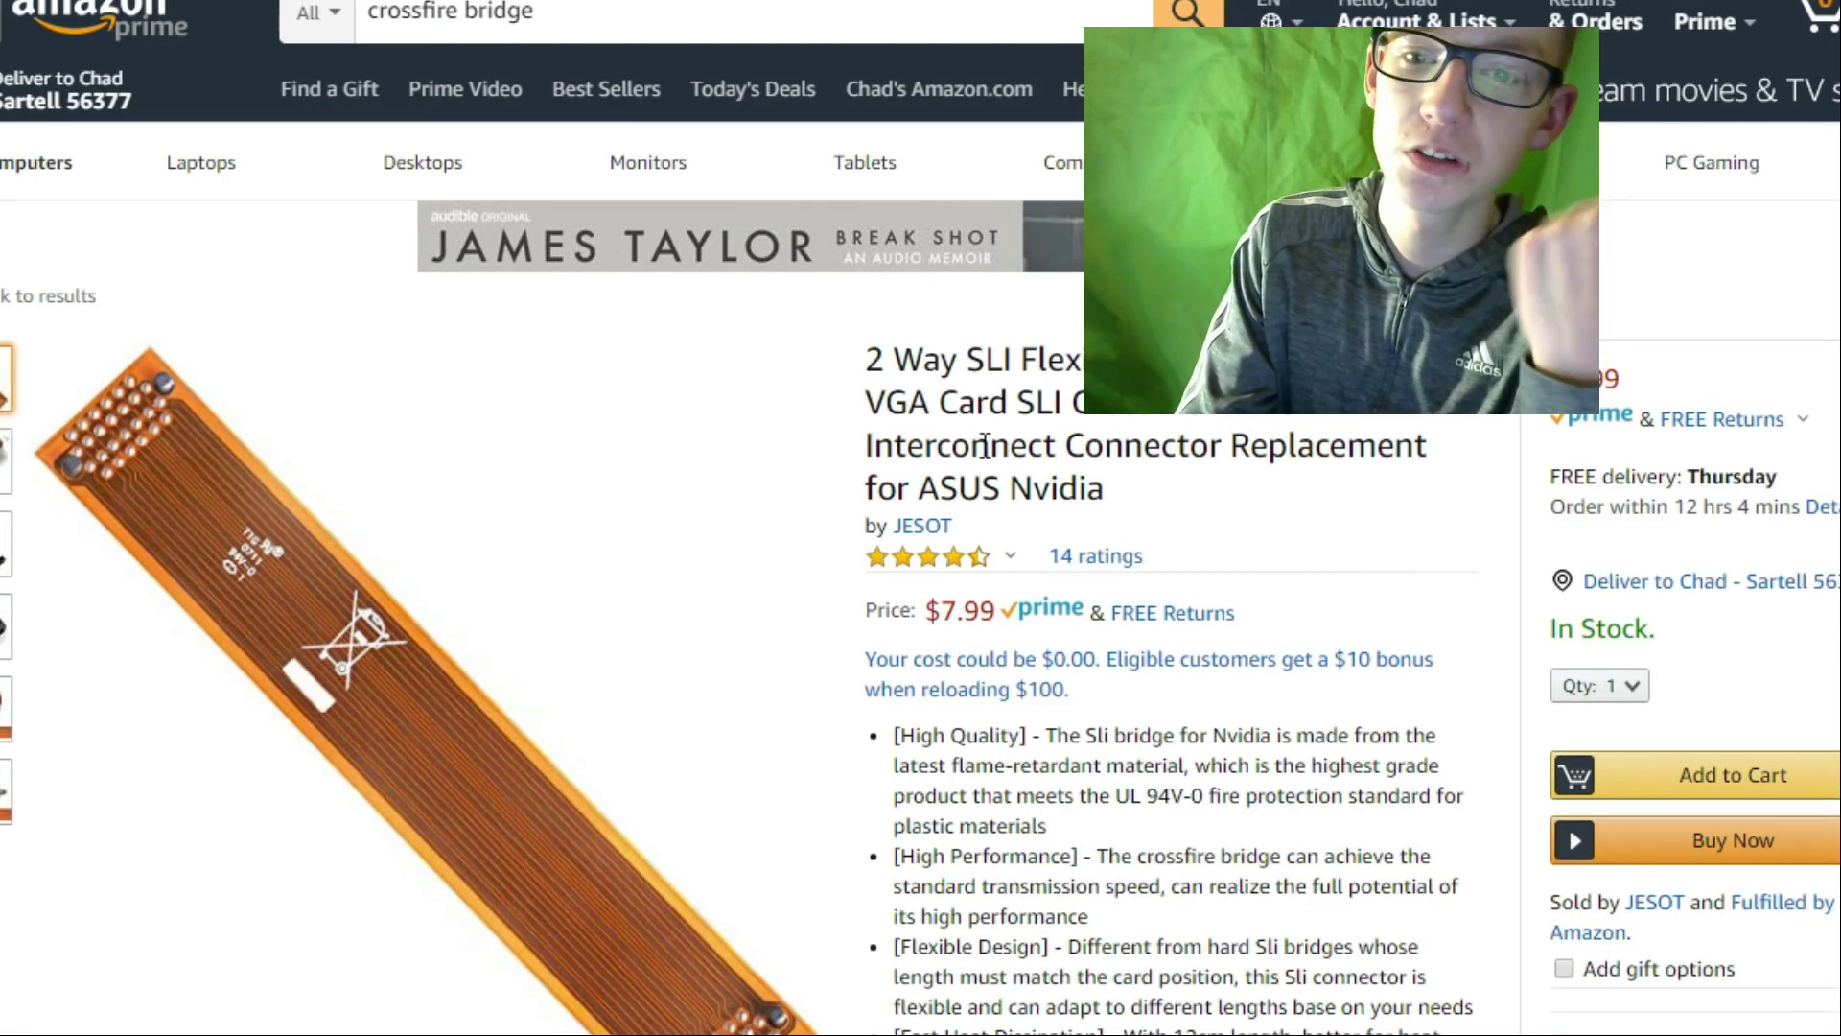
mouse_move(1381, 481)
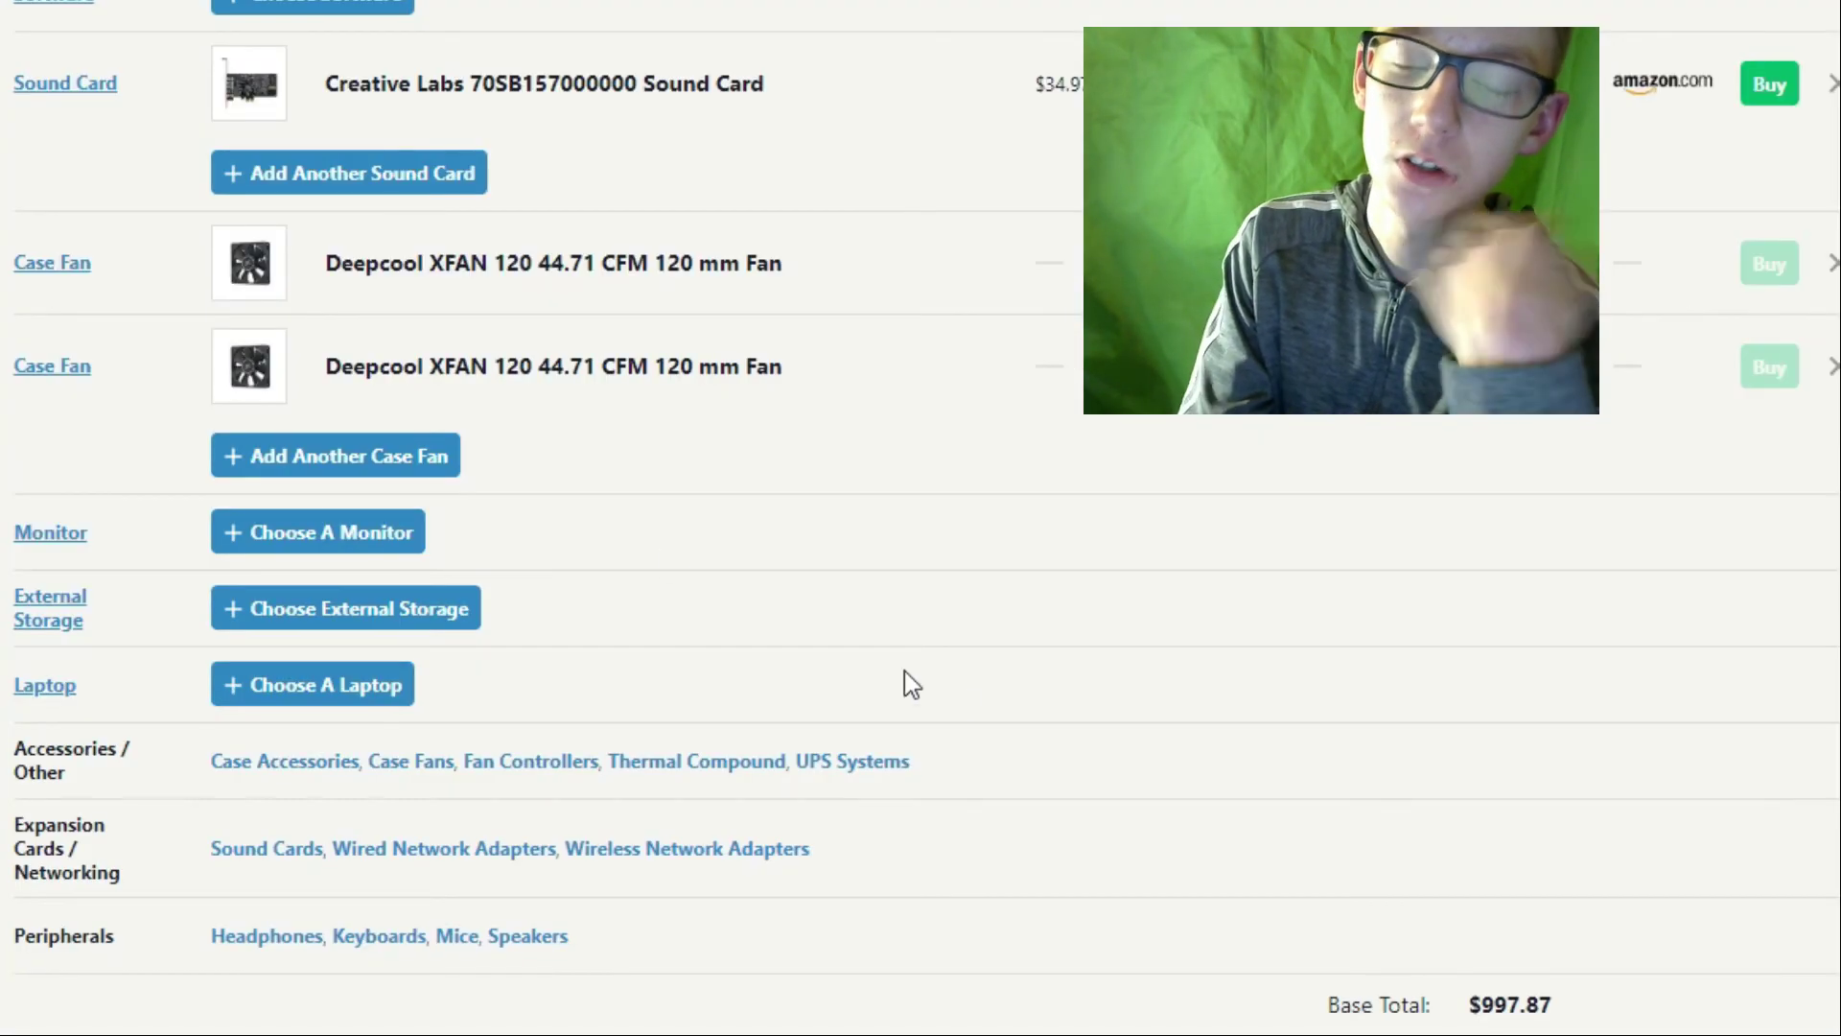
mouse_move(1307, 824)
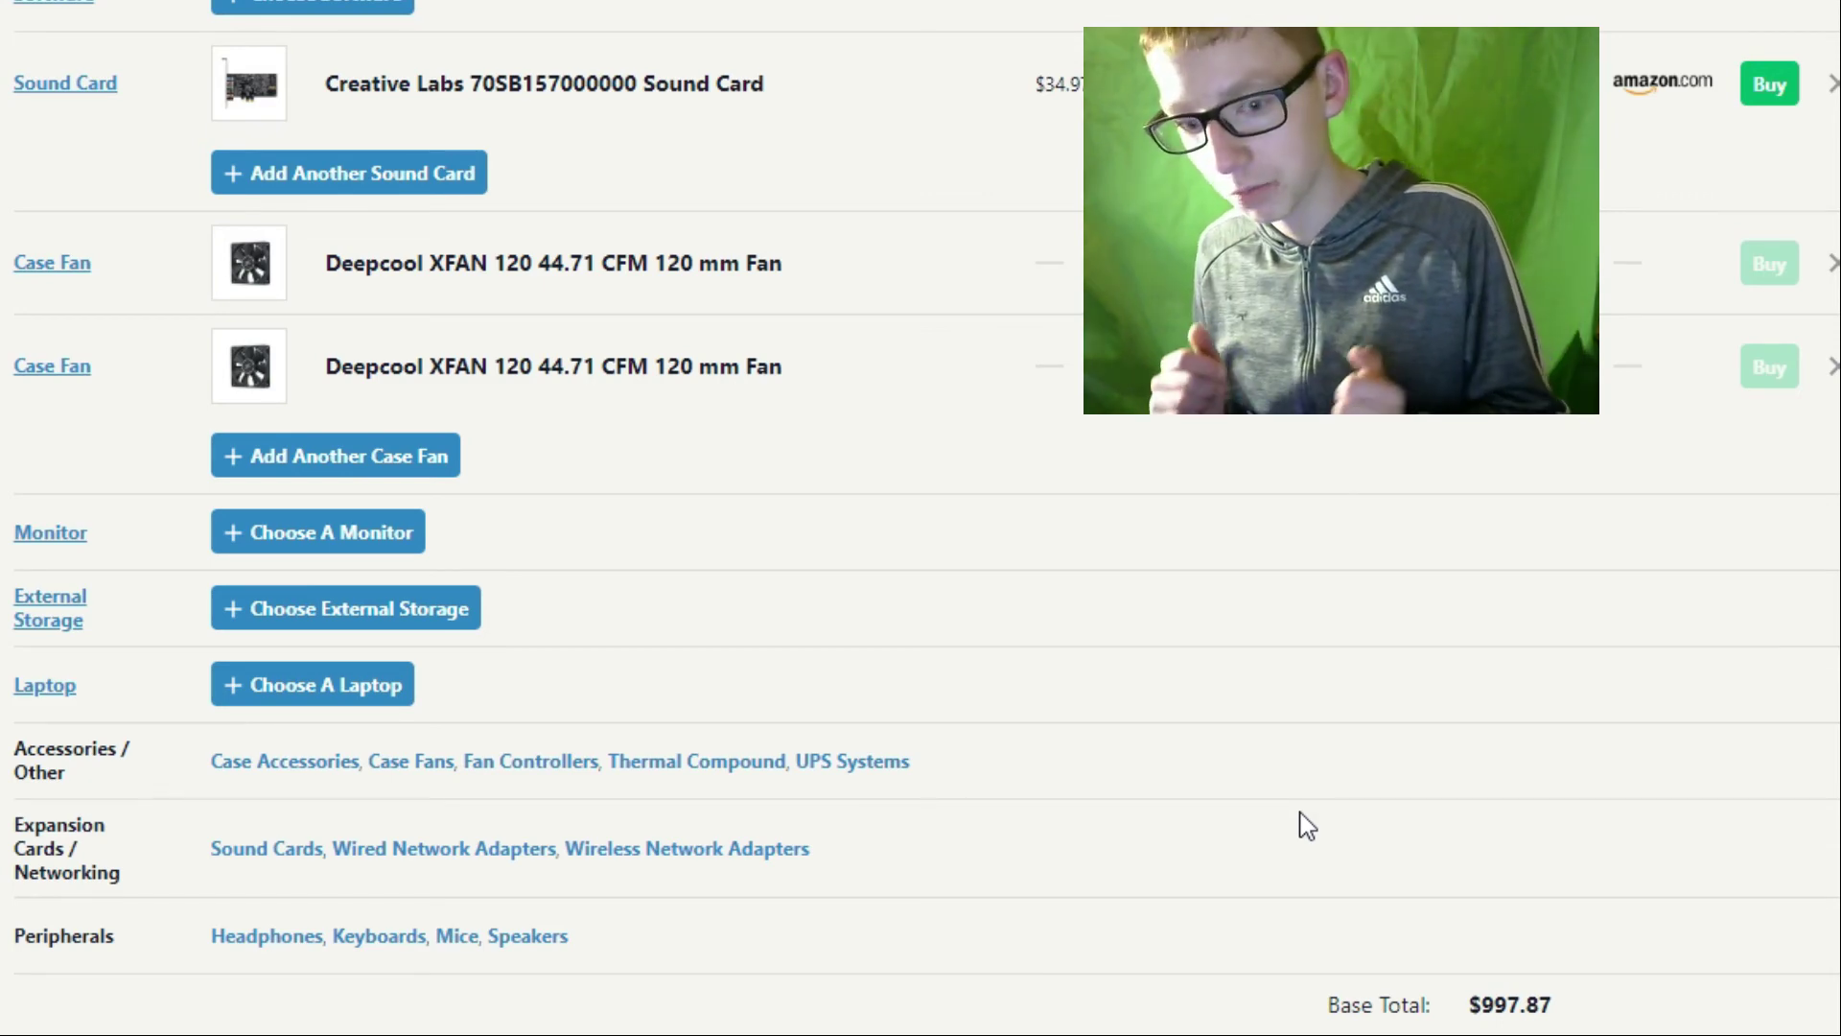
scroll(up, 3)
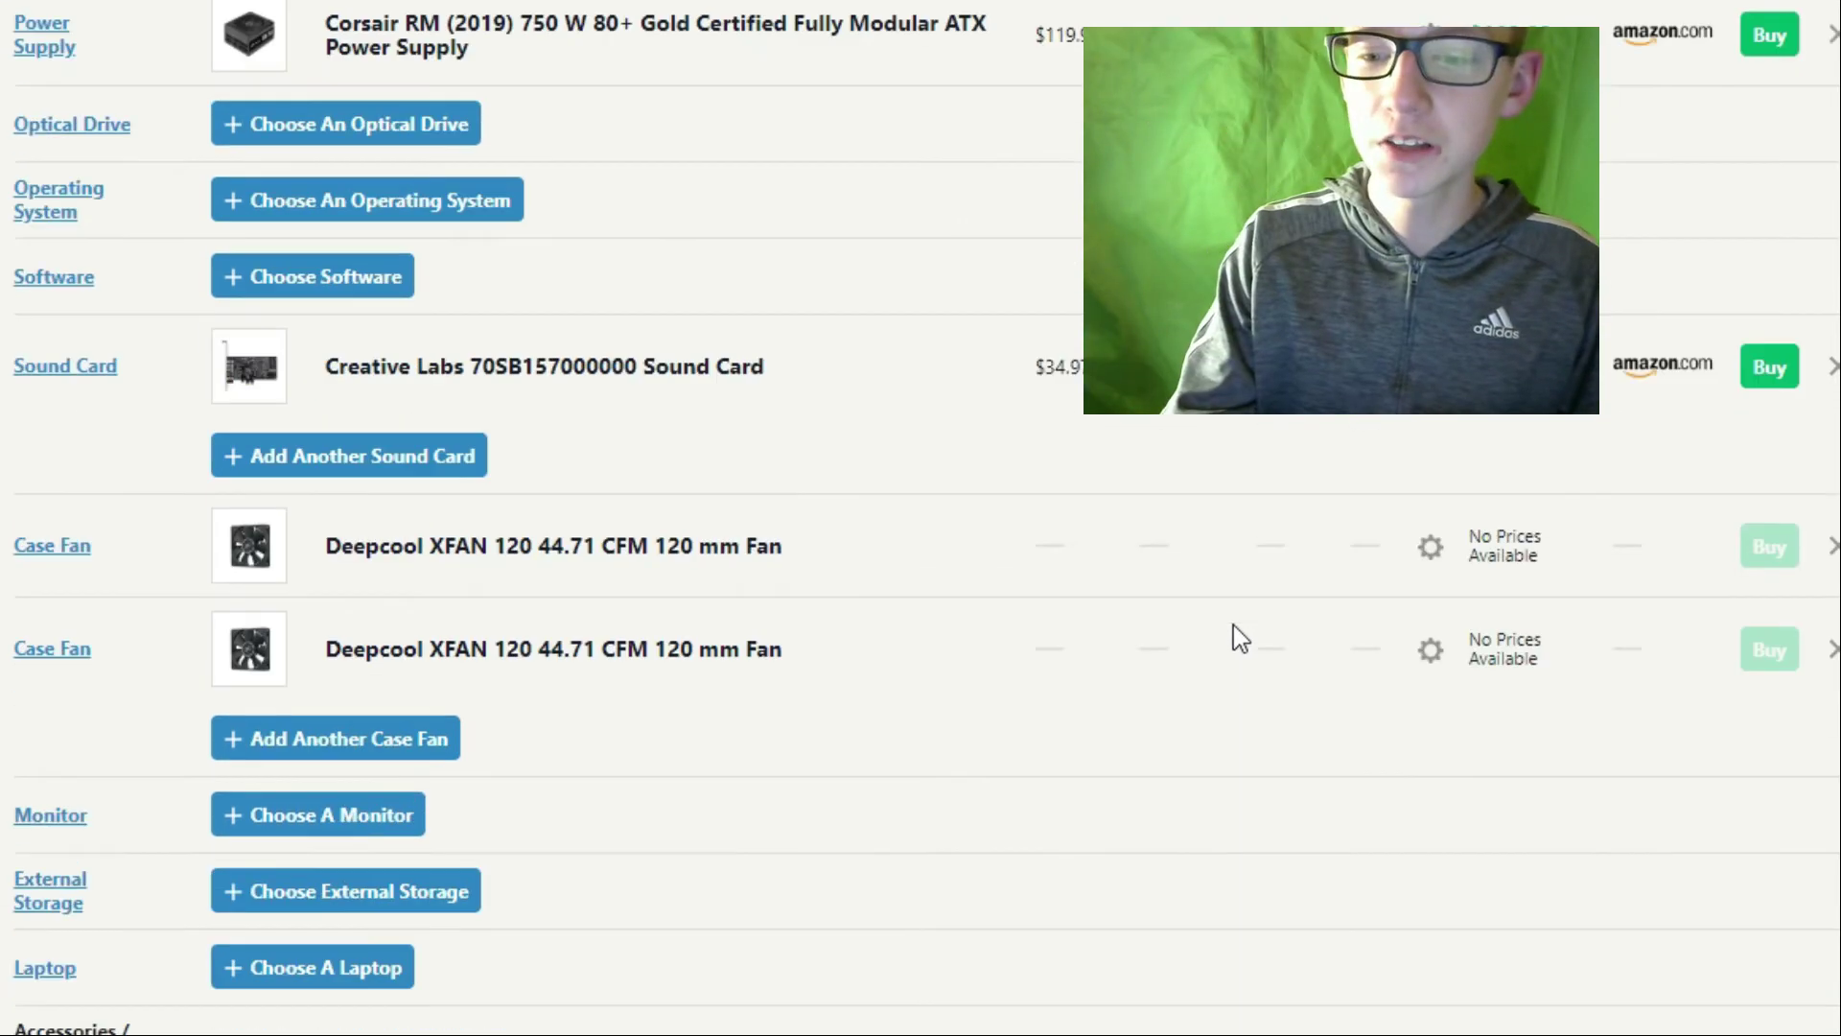
Scroll the Ryzen 7 3700X build list down to its $1490.29 total and back.
scroll(up, 3)
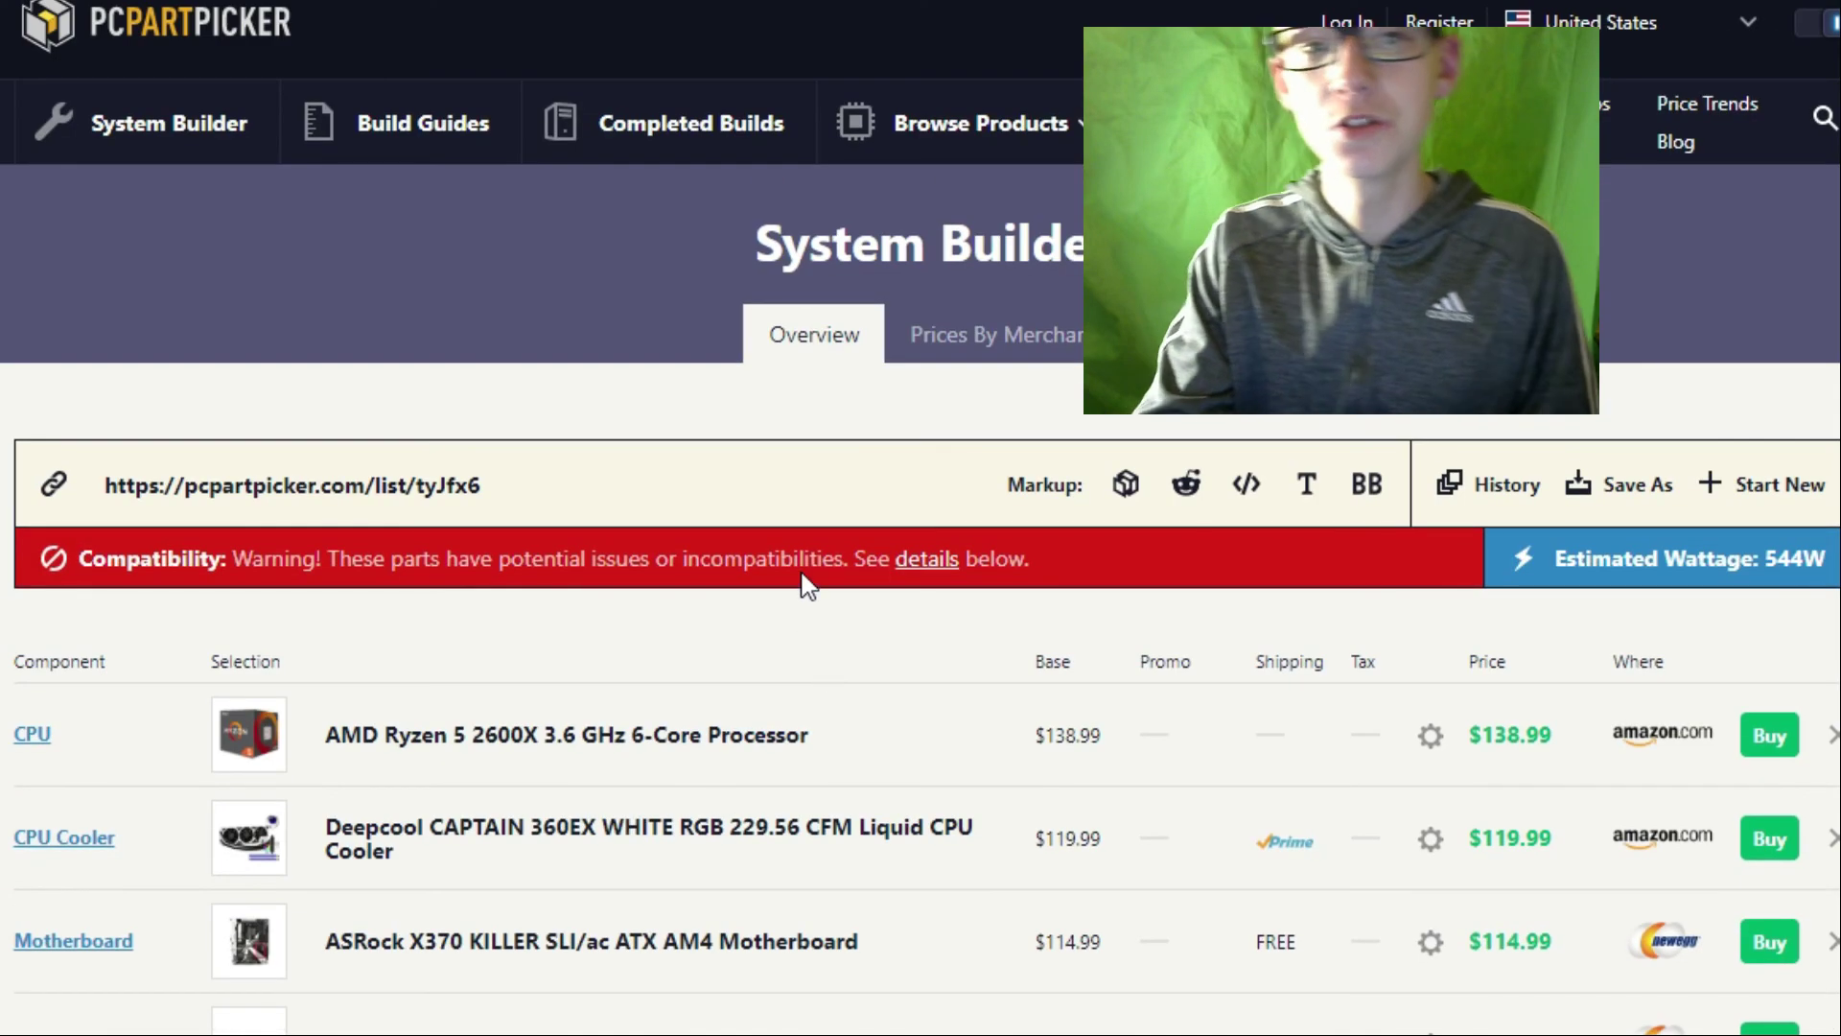
mouse_move(686, 296)
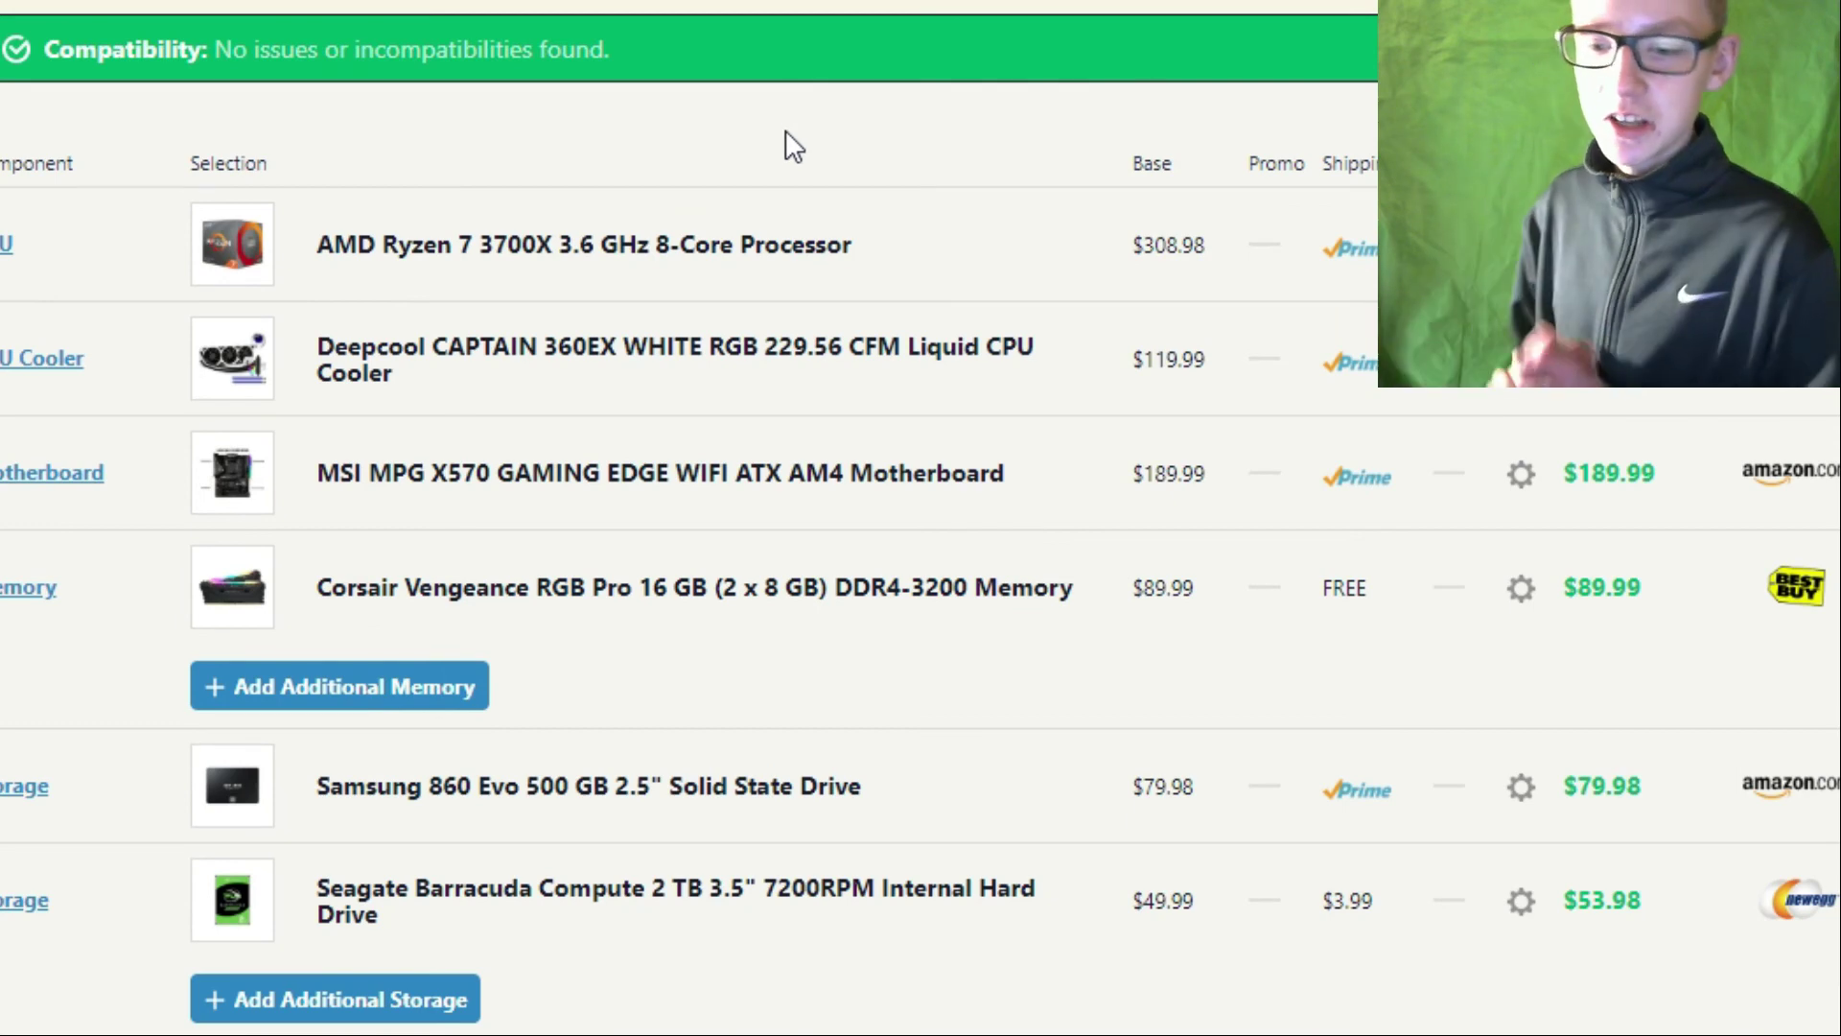
scroll(down, 3)
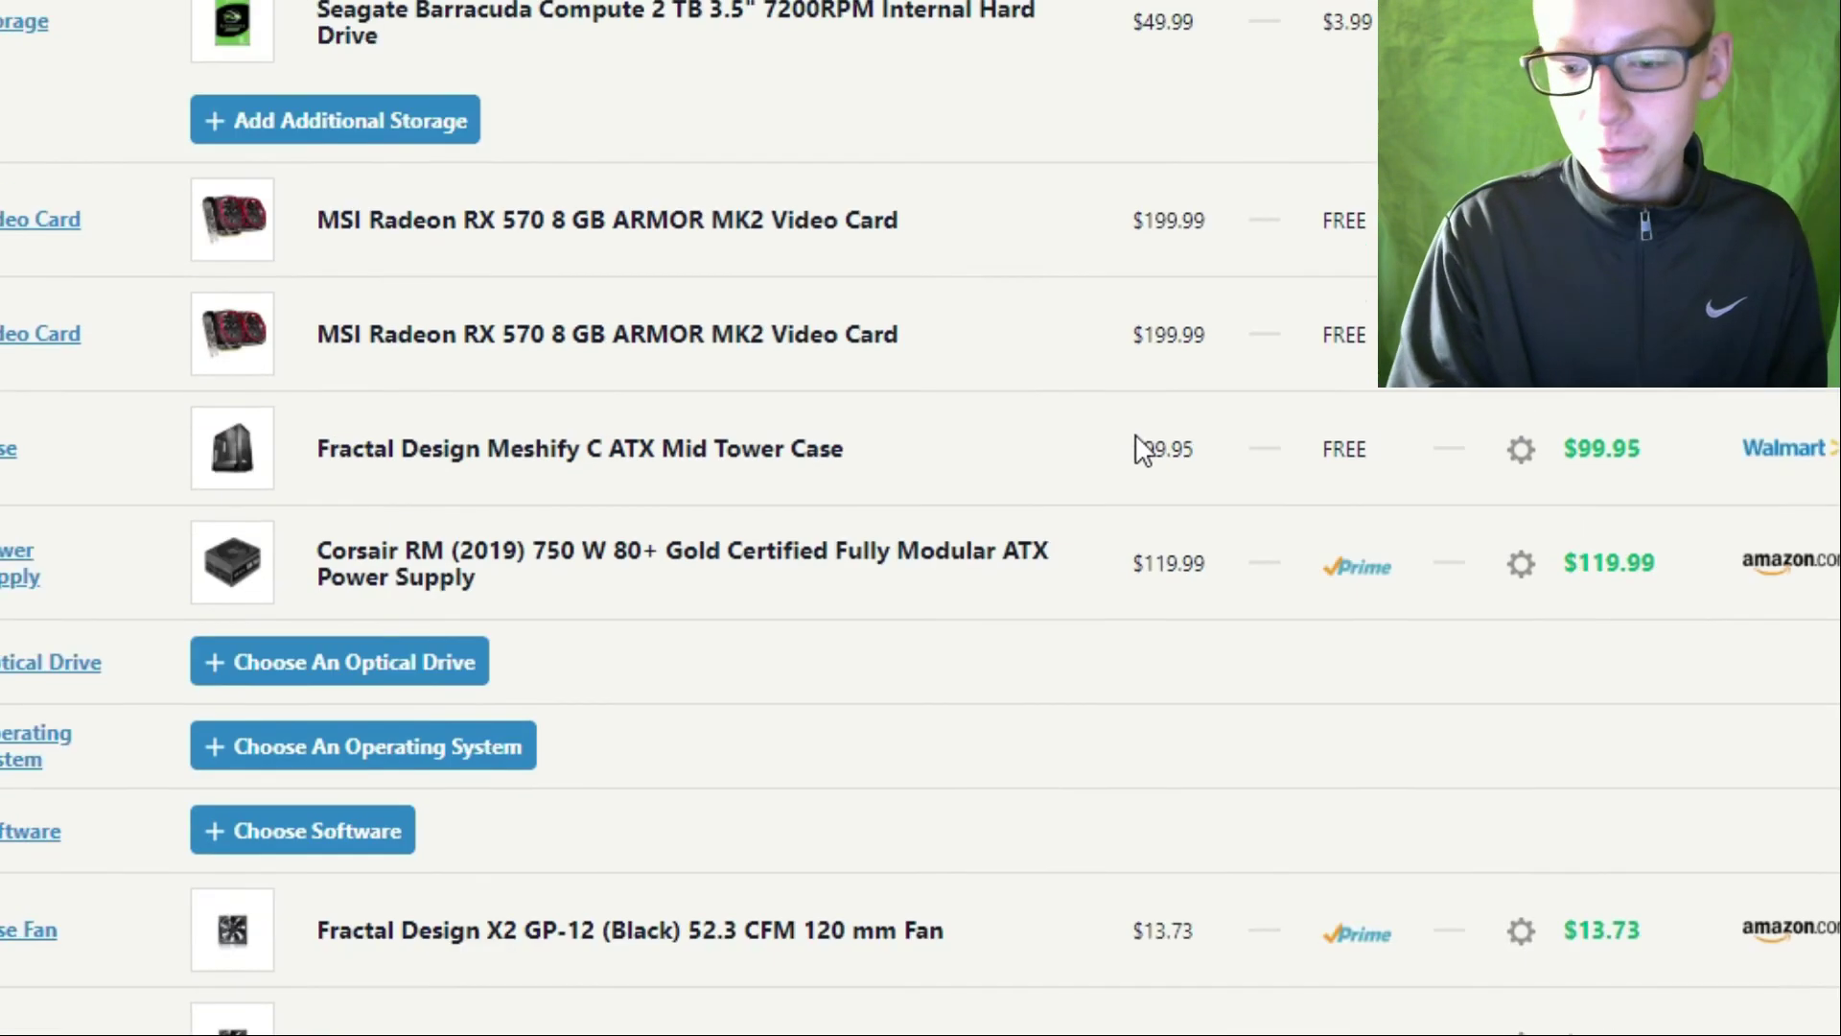
scroll(down, 3)
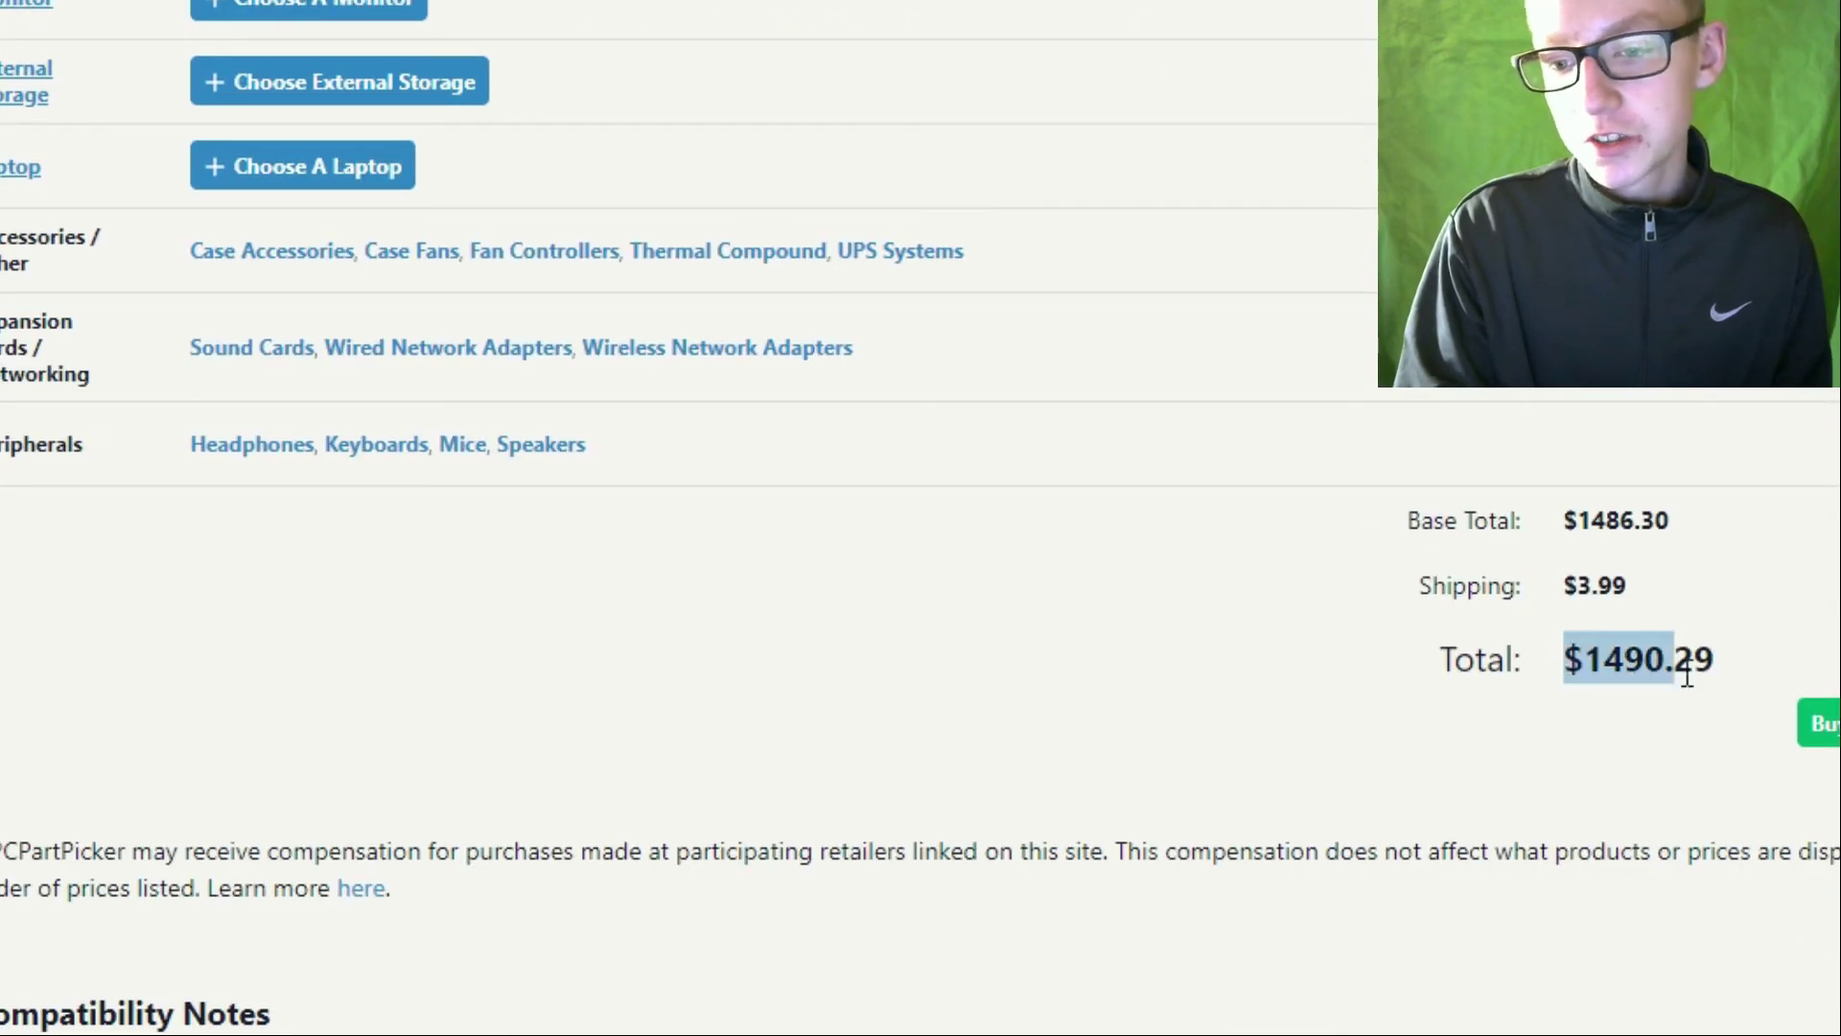
scroll(up, 3)
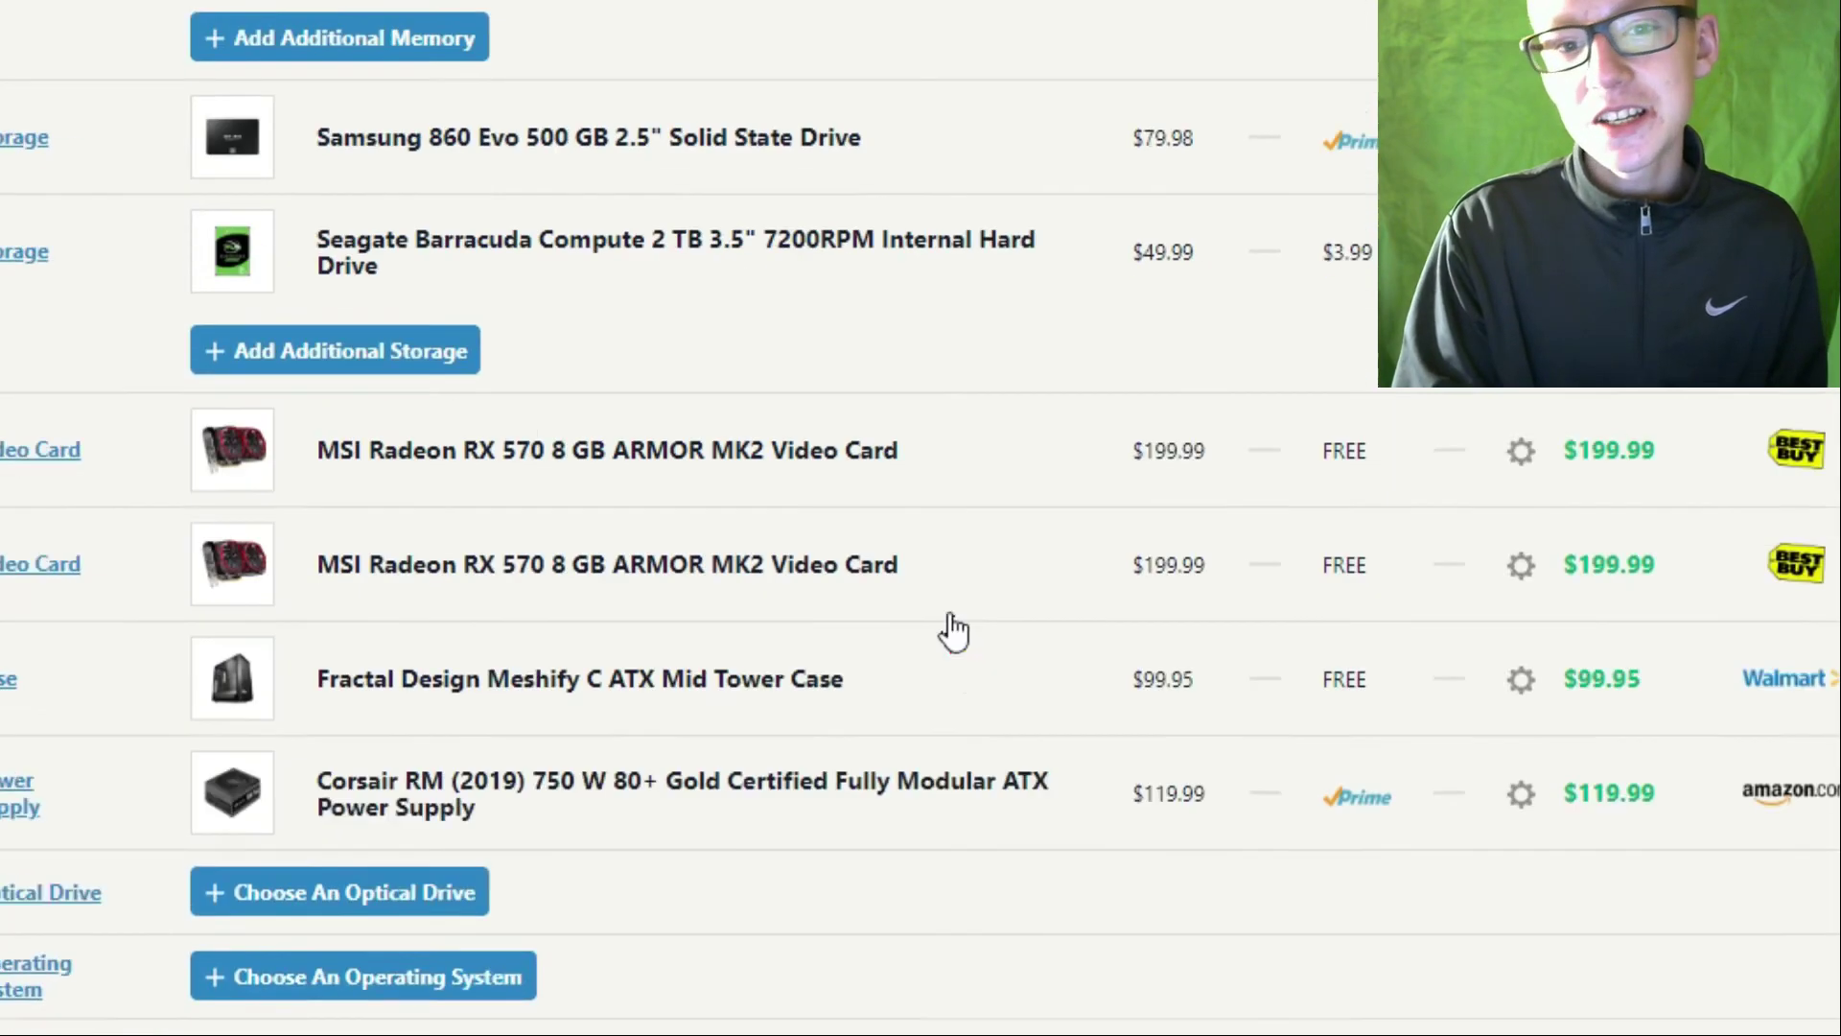
scroll(up, 3)
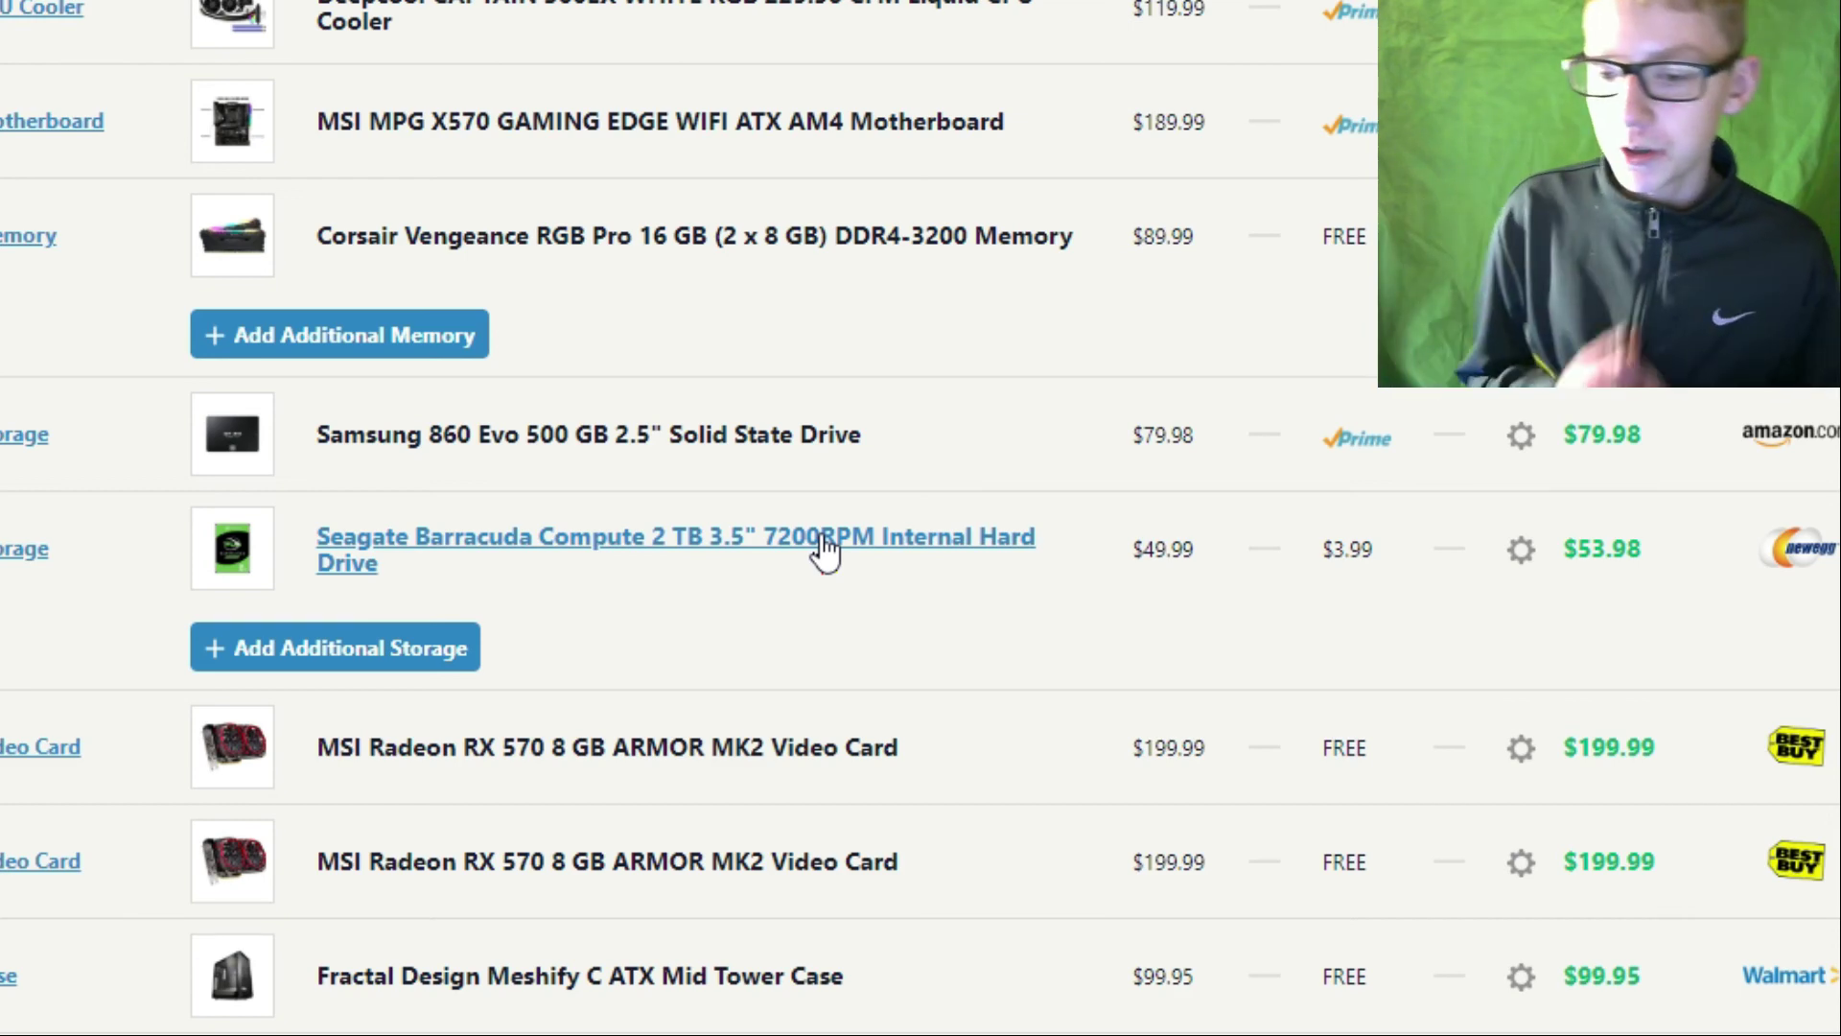
scroll(down, 3)
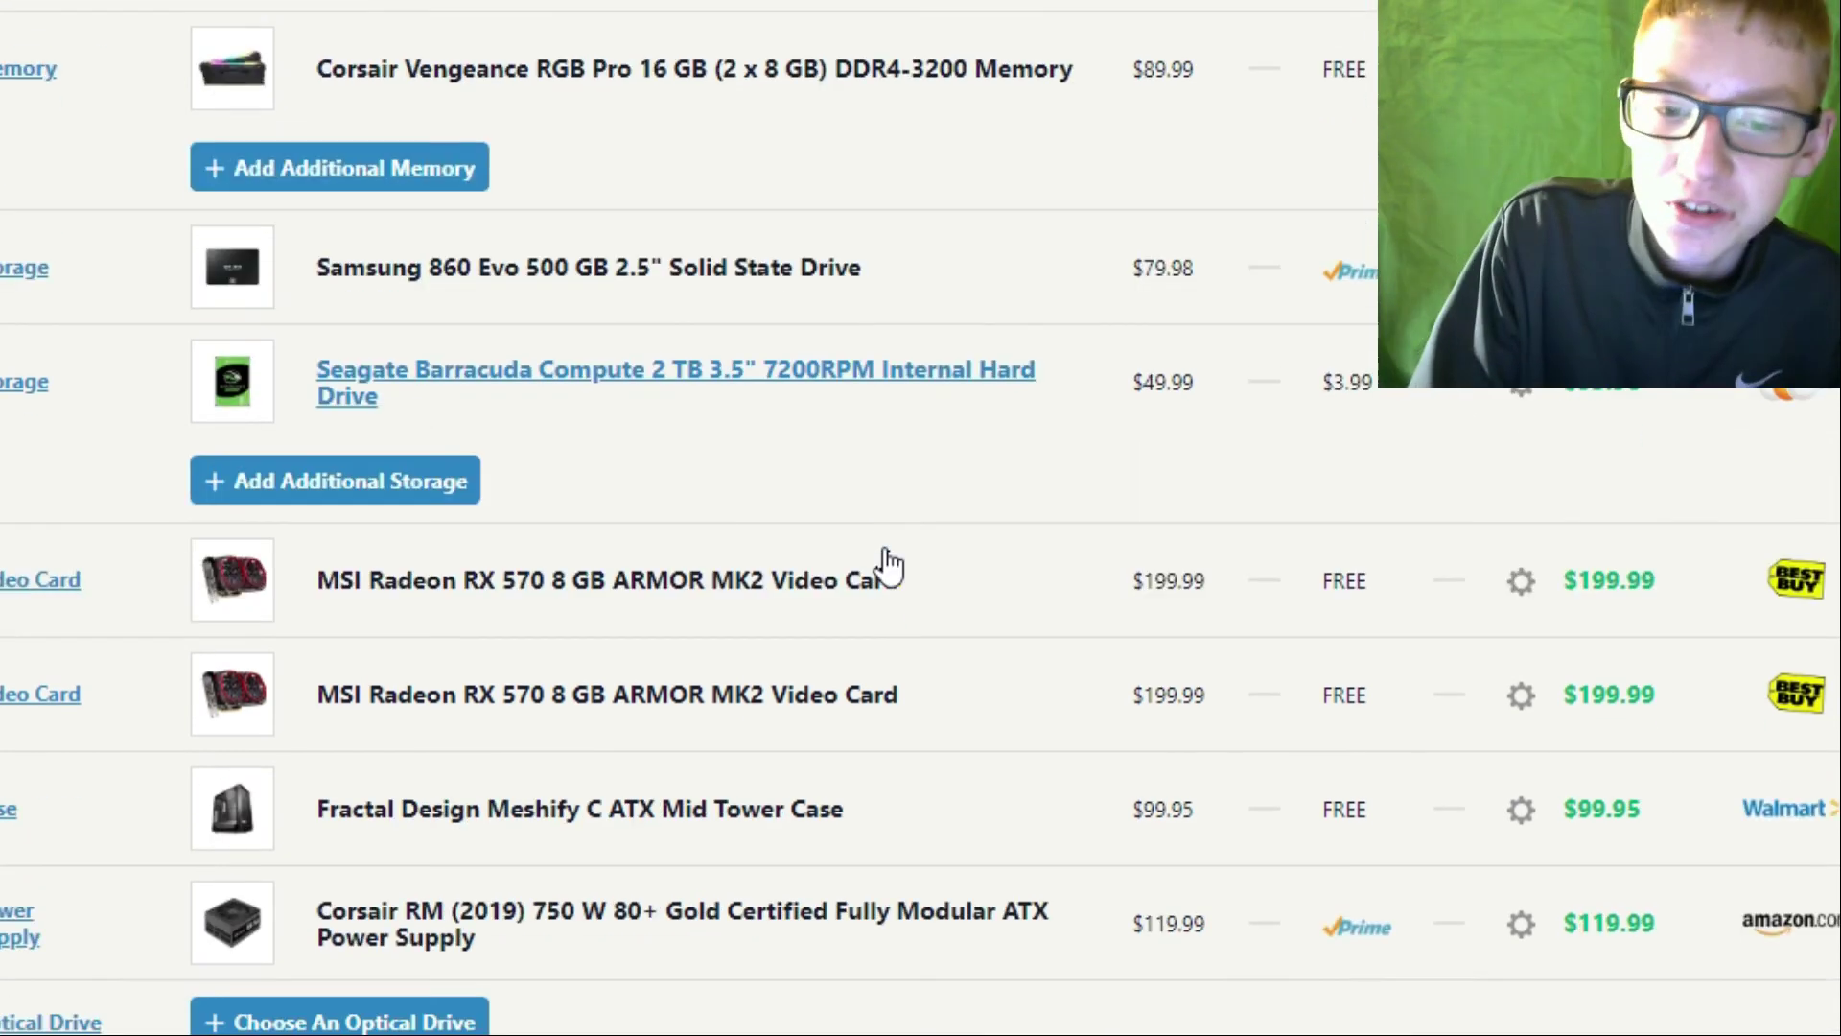
scroll(down, 3)
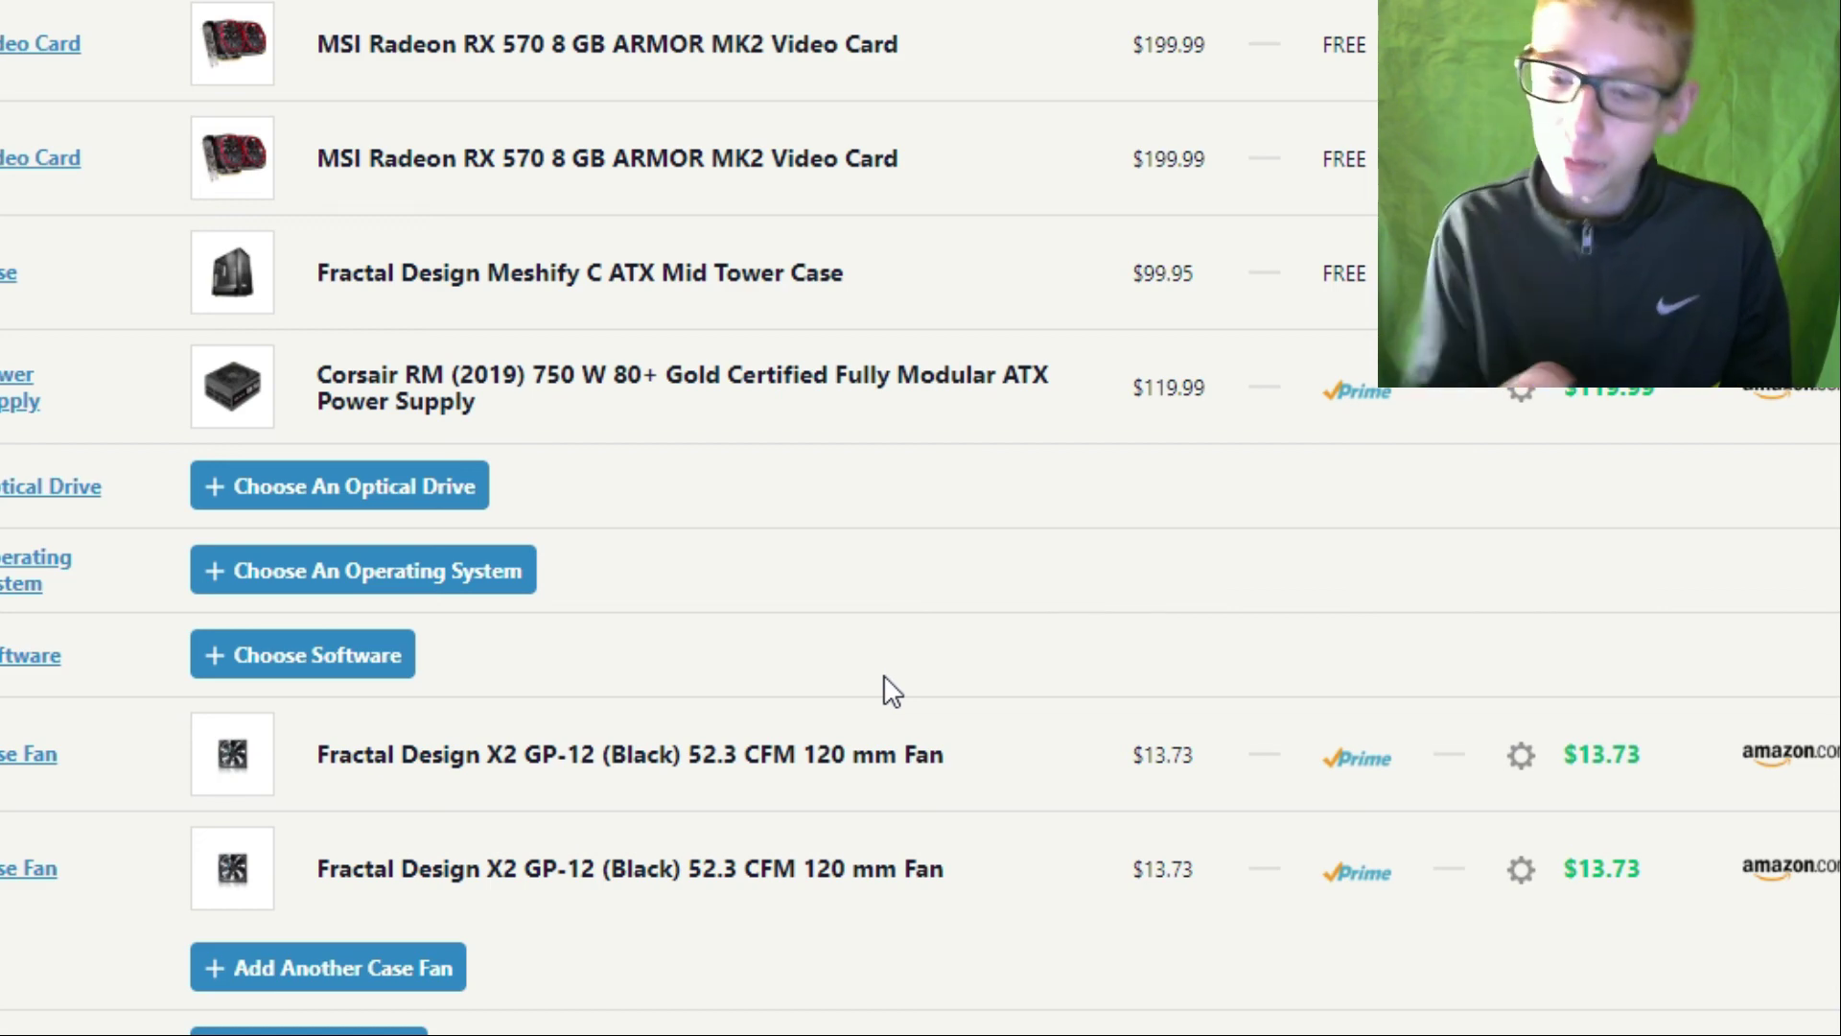
scroll(down, 3)
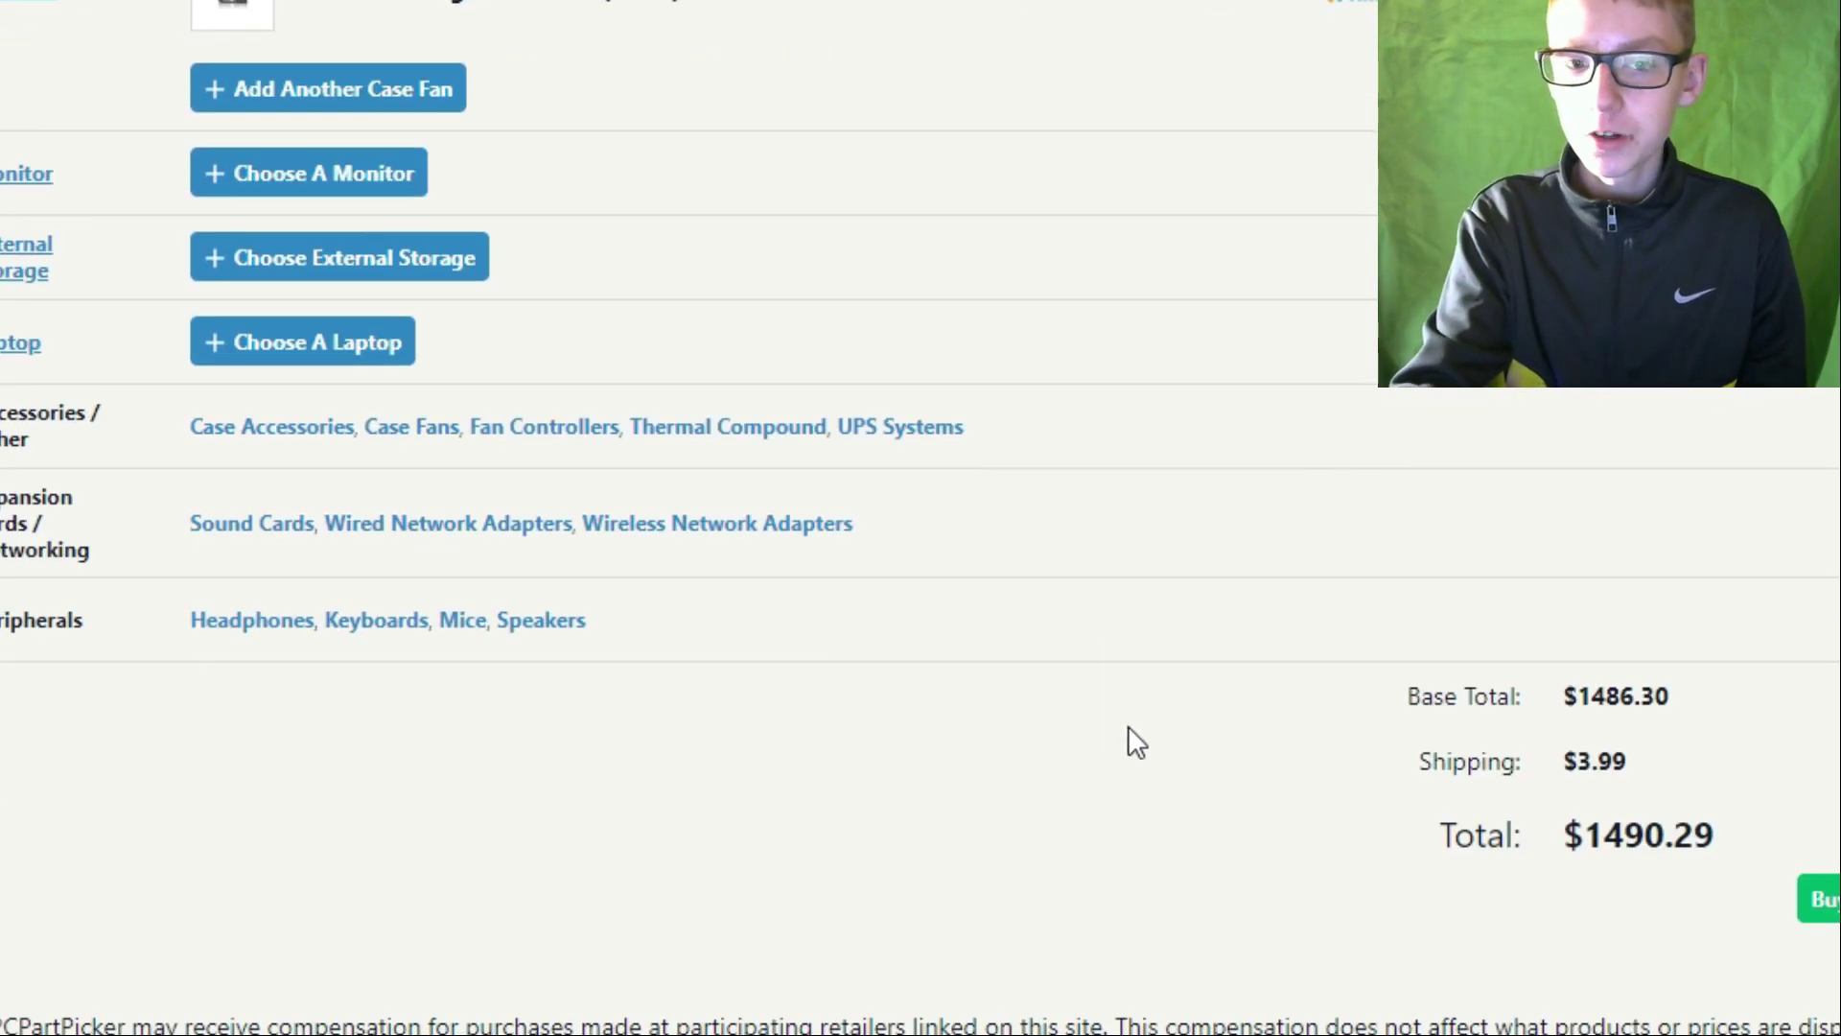
double_click(1603, 833)
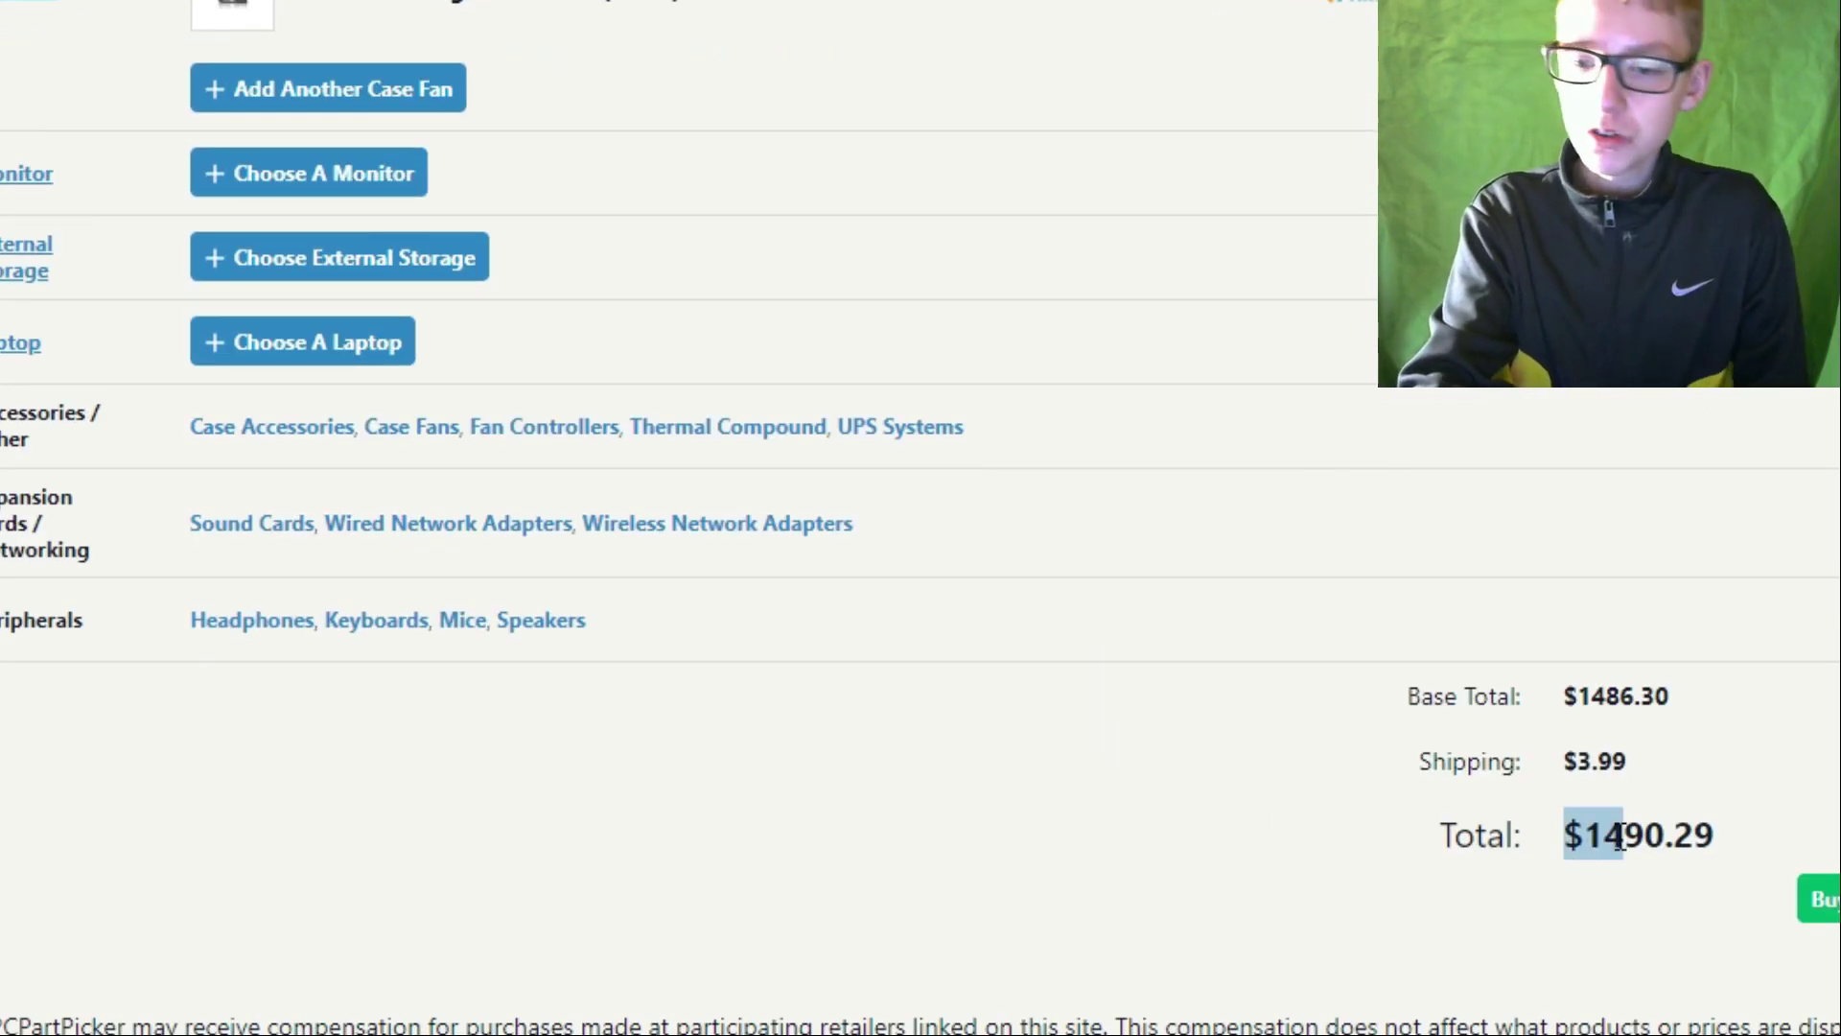
scroll(up, 3)
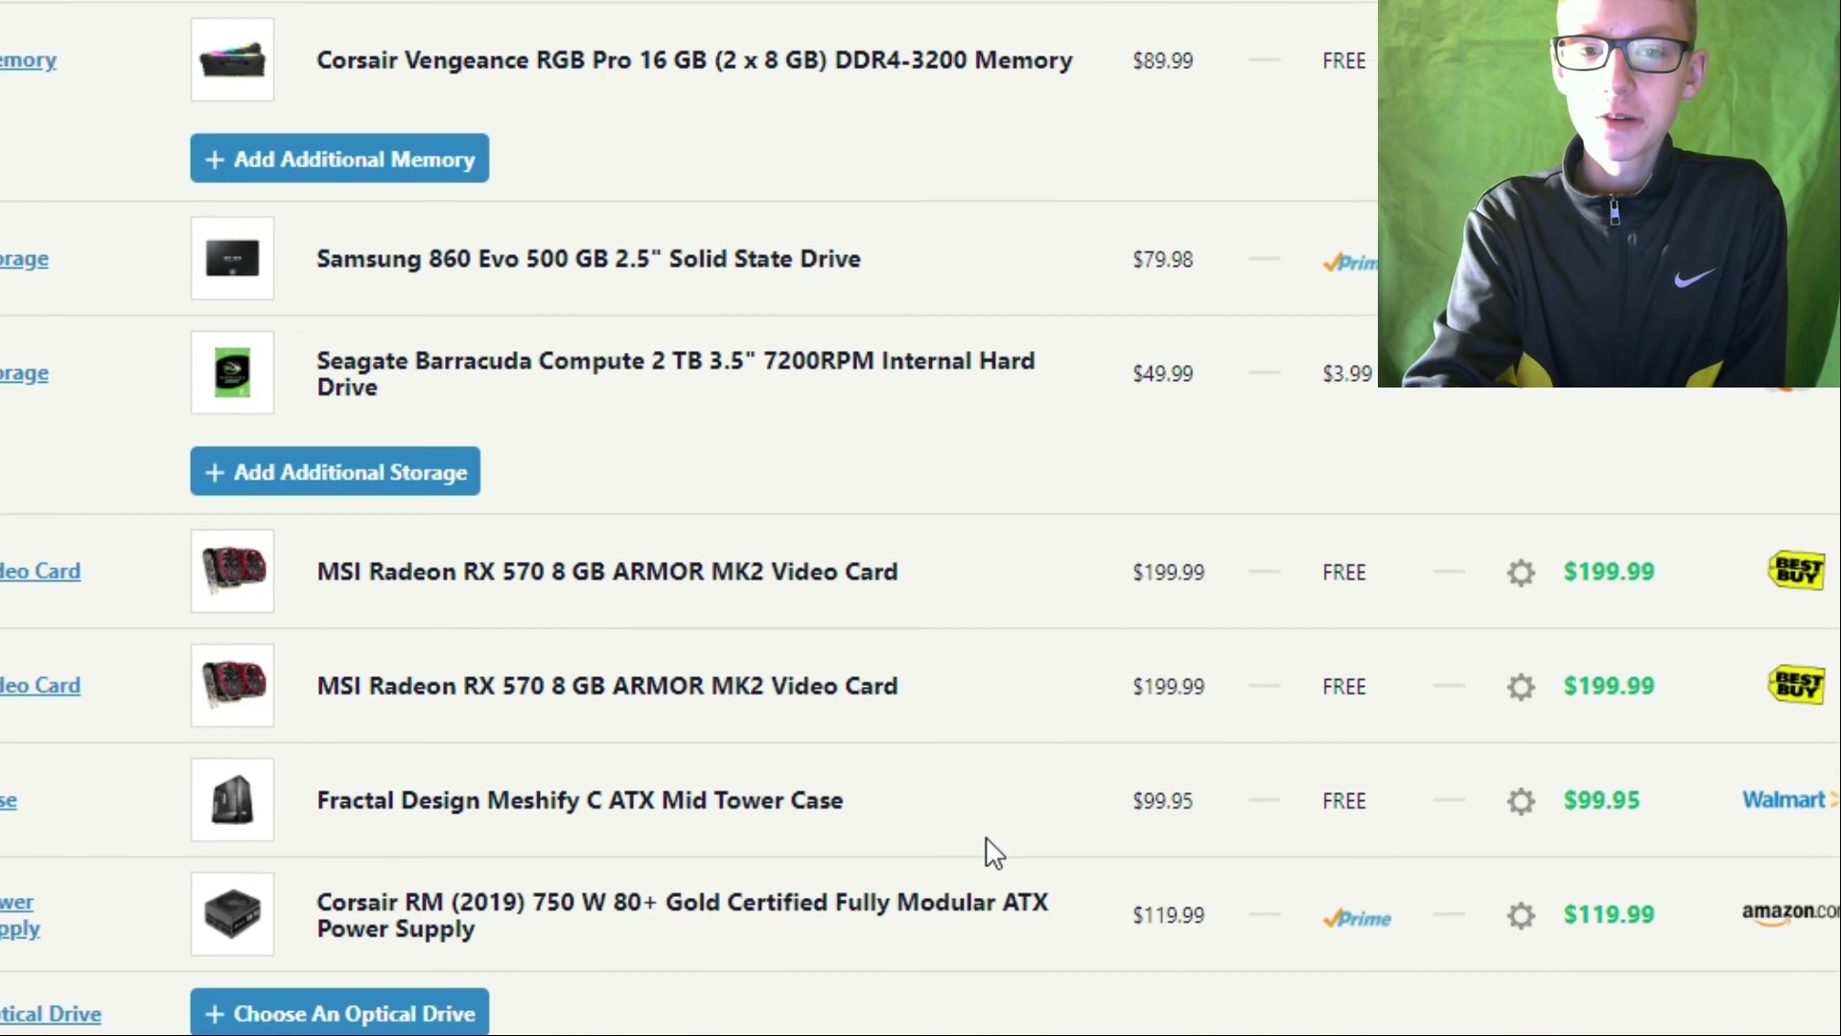